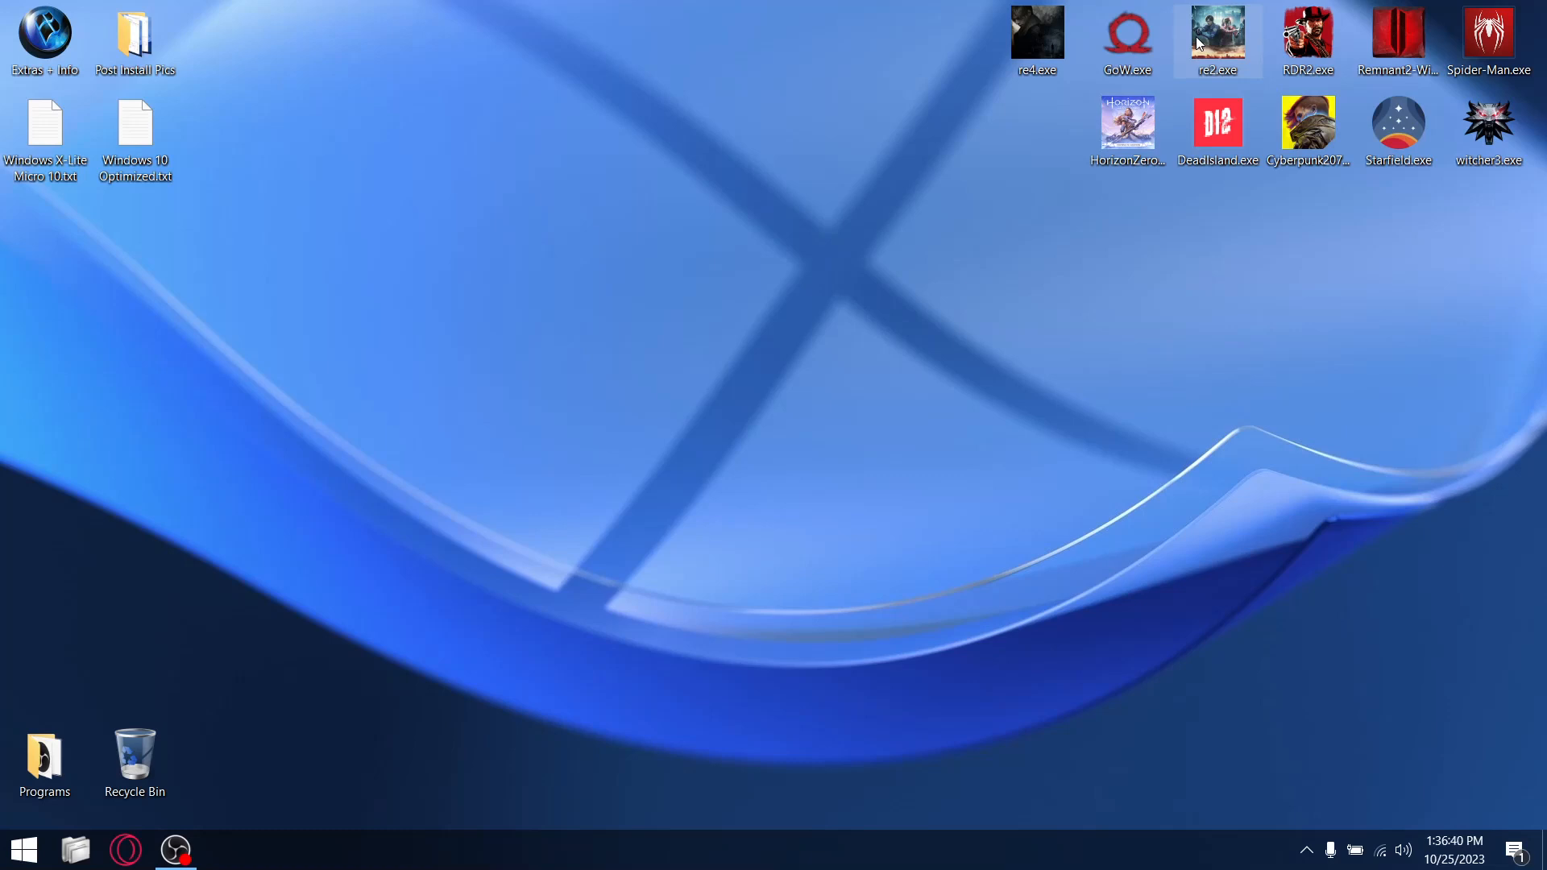
mouse_move(799, 290)
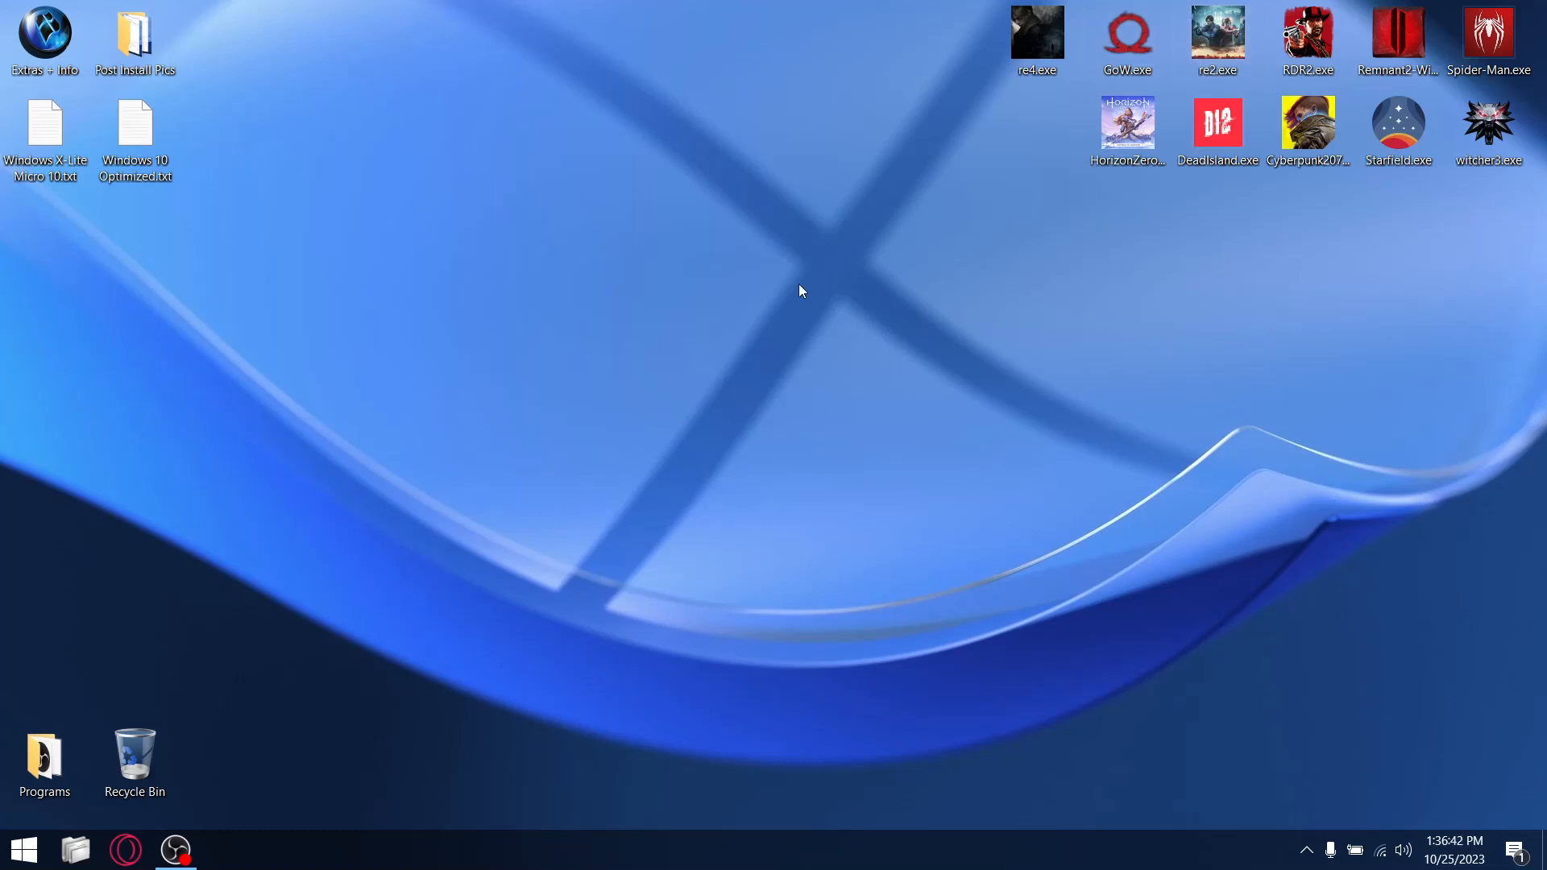
mouse_move(730, 325)
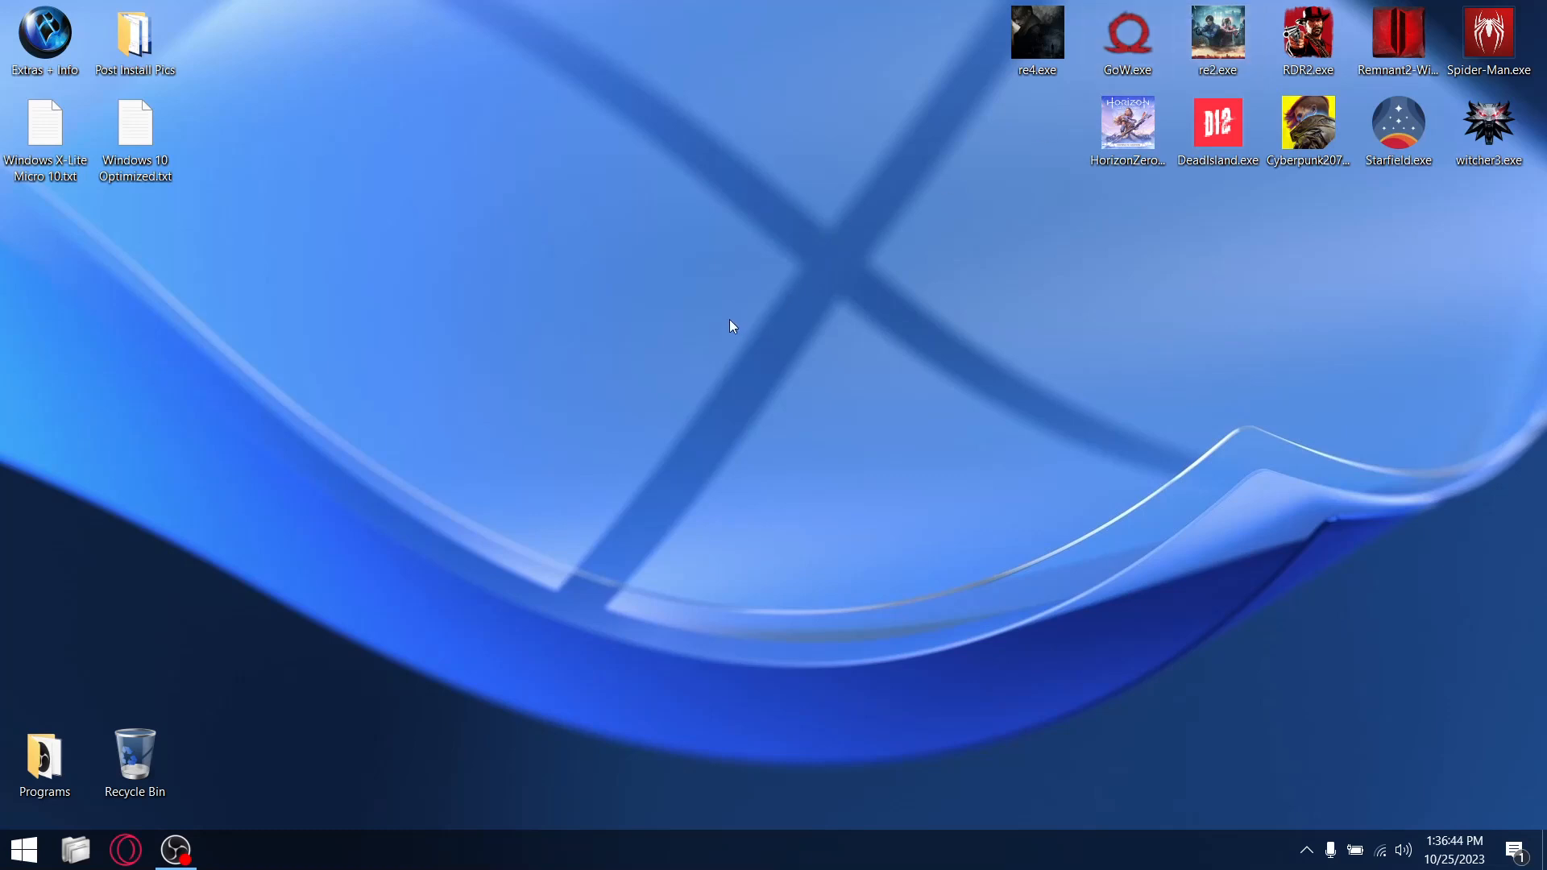
mouse_move(563, 403)
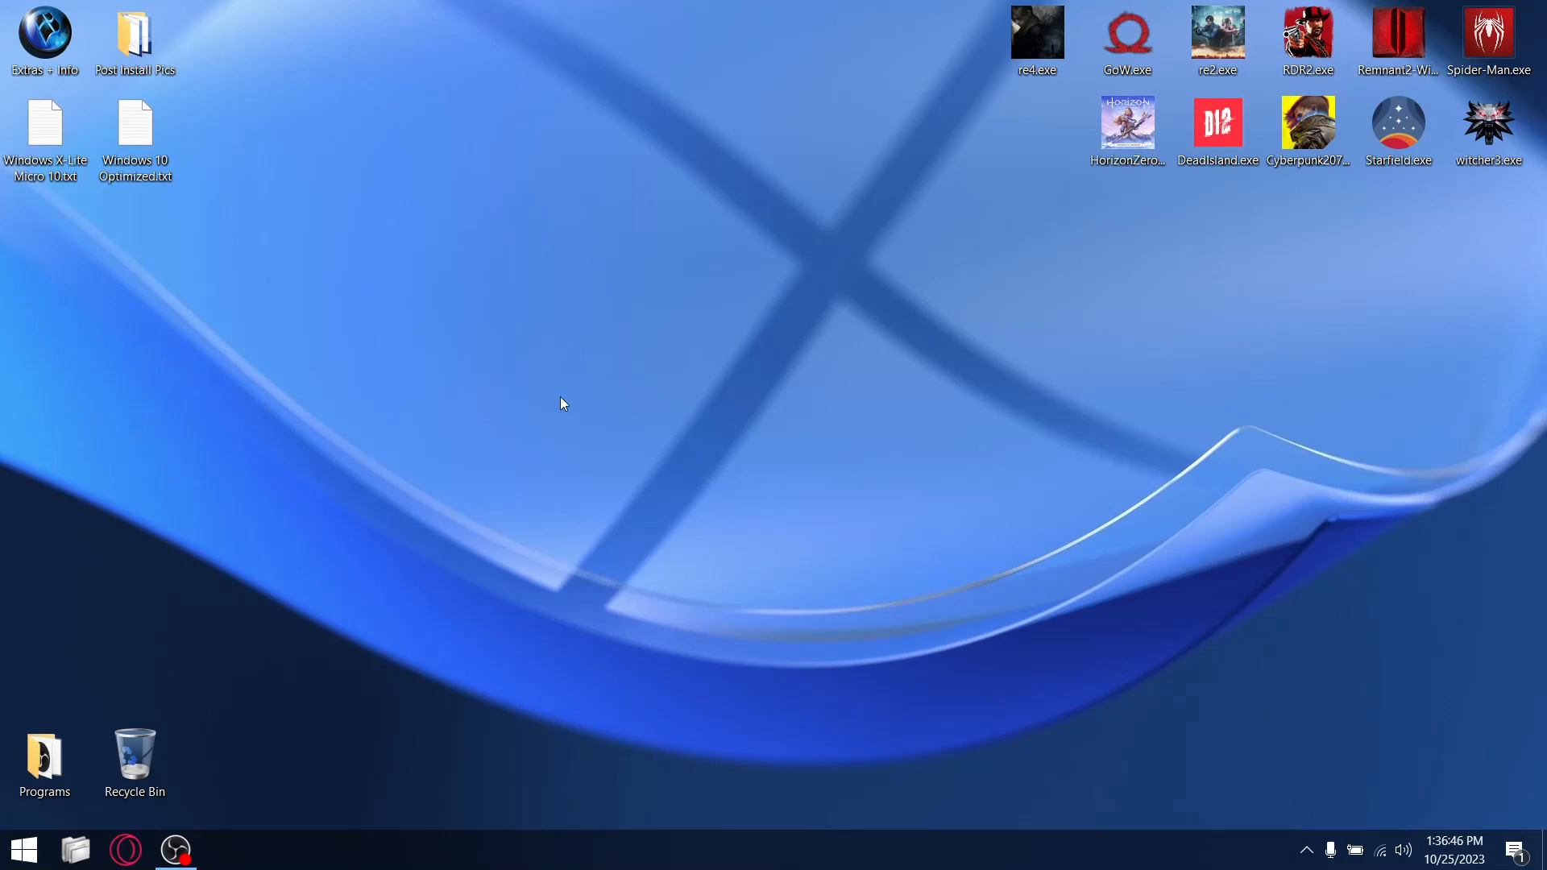
mouse_move(651, 506)
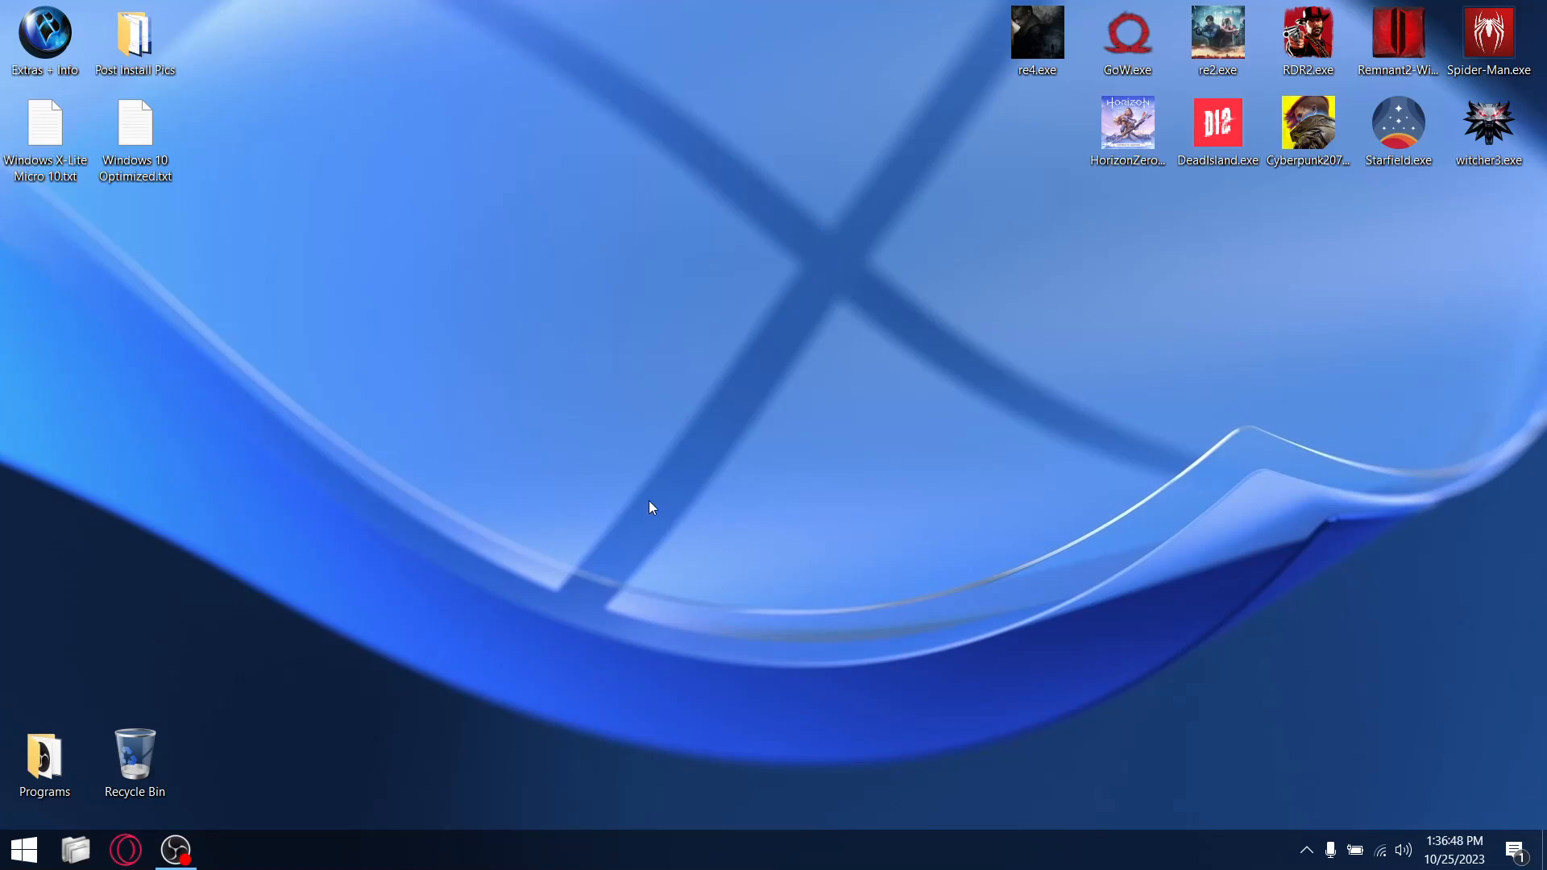
mouse_move(637, 505)
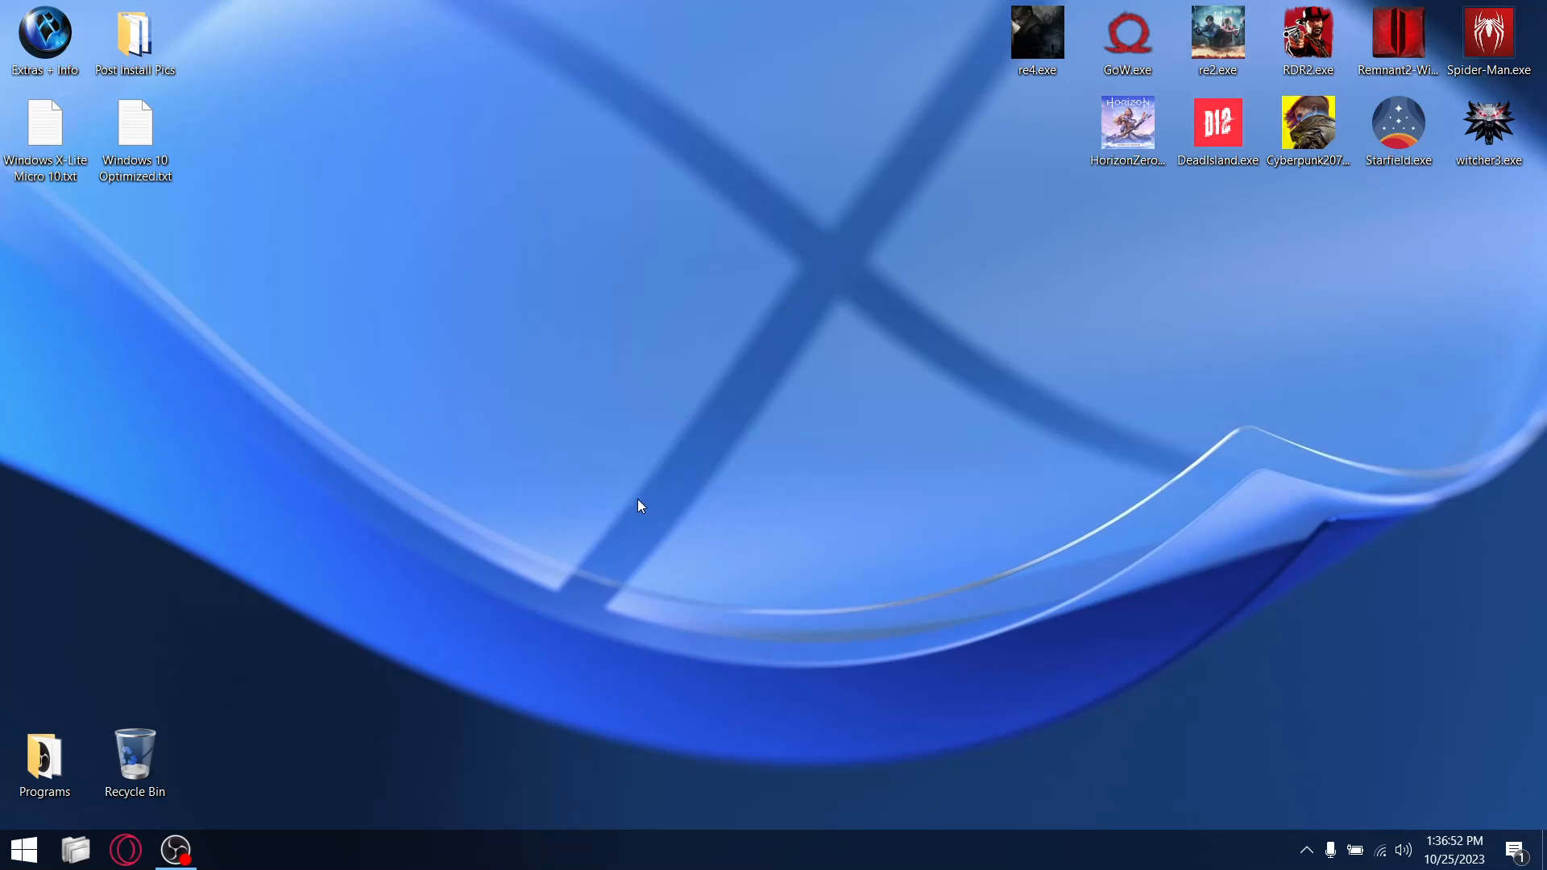
mouse_move(619, 702)
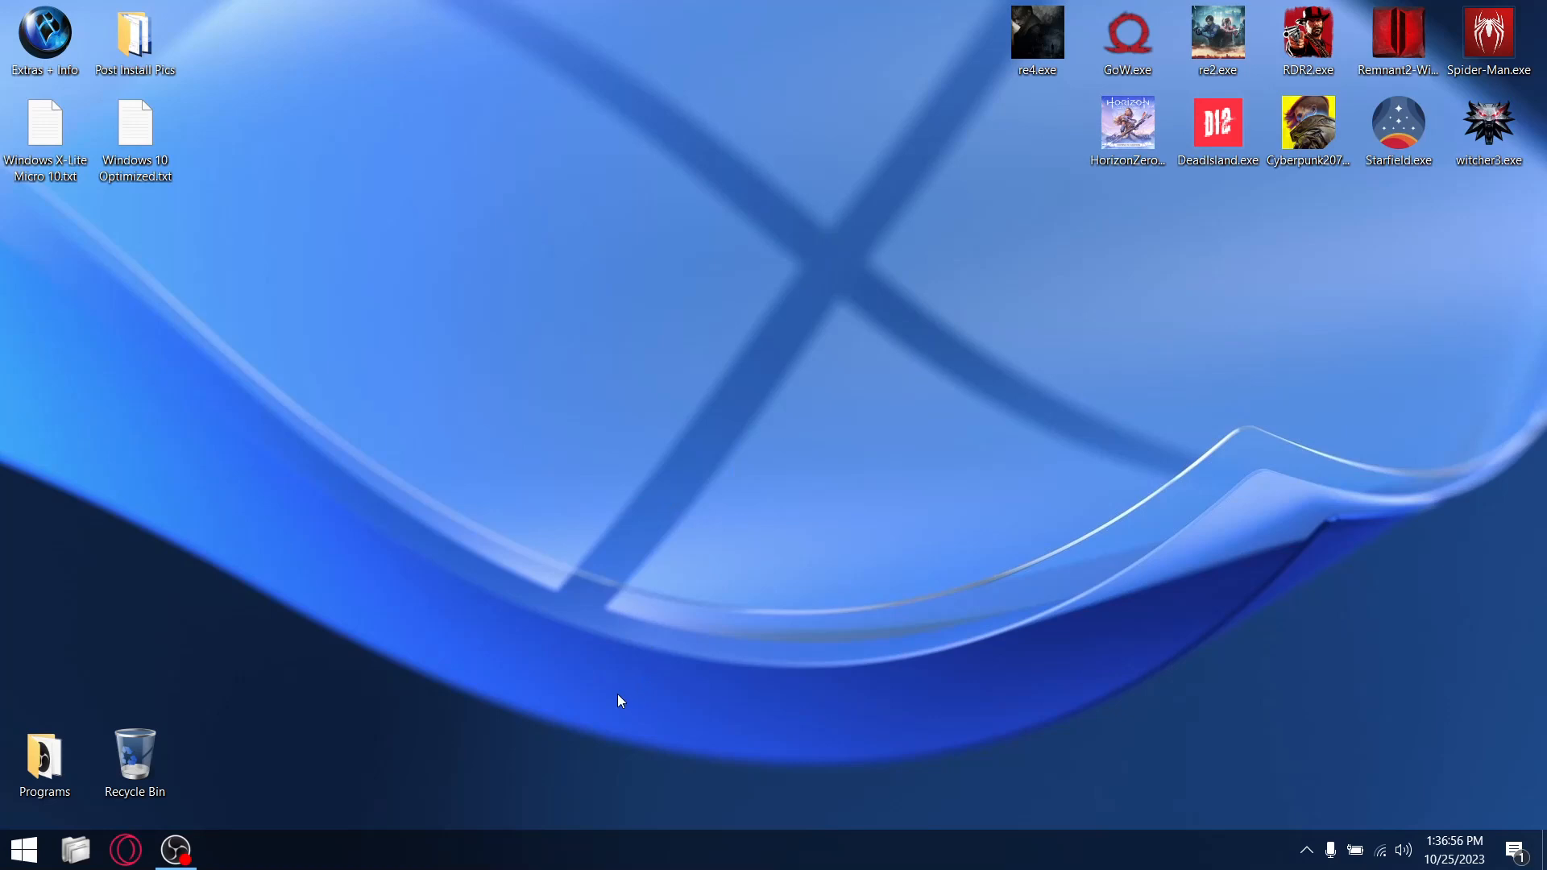
mouse_move(209, 333)
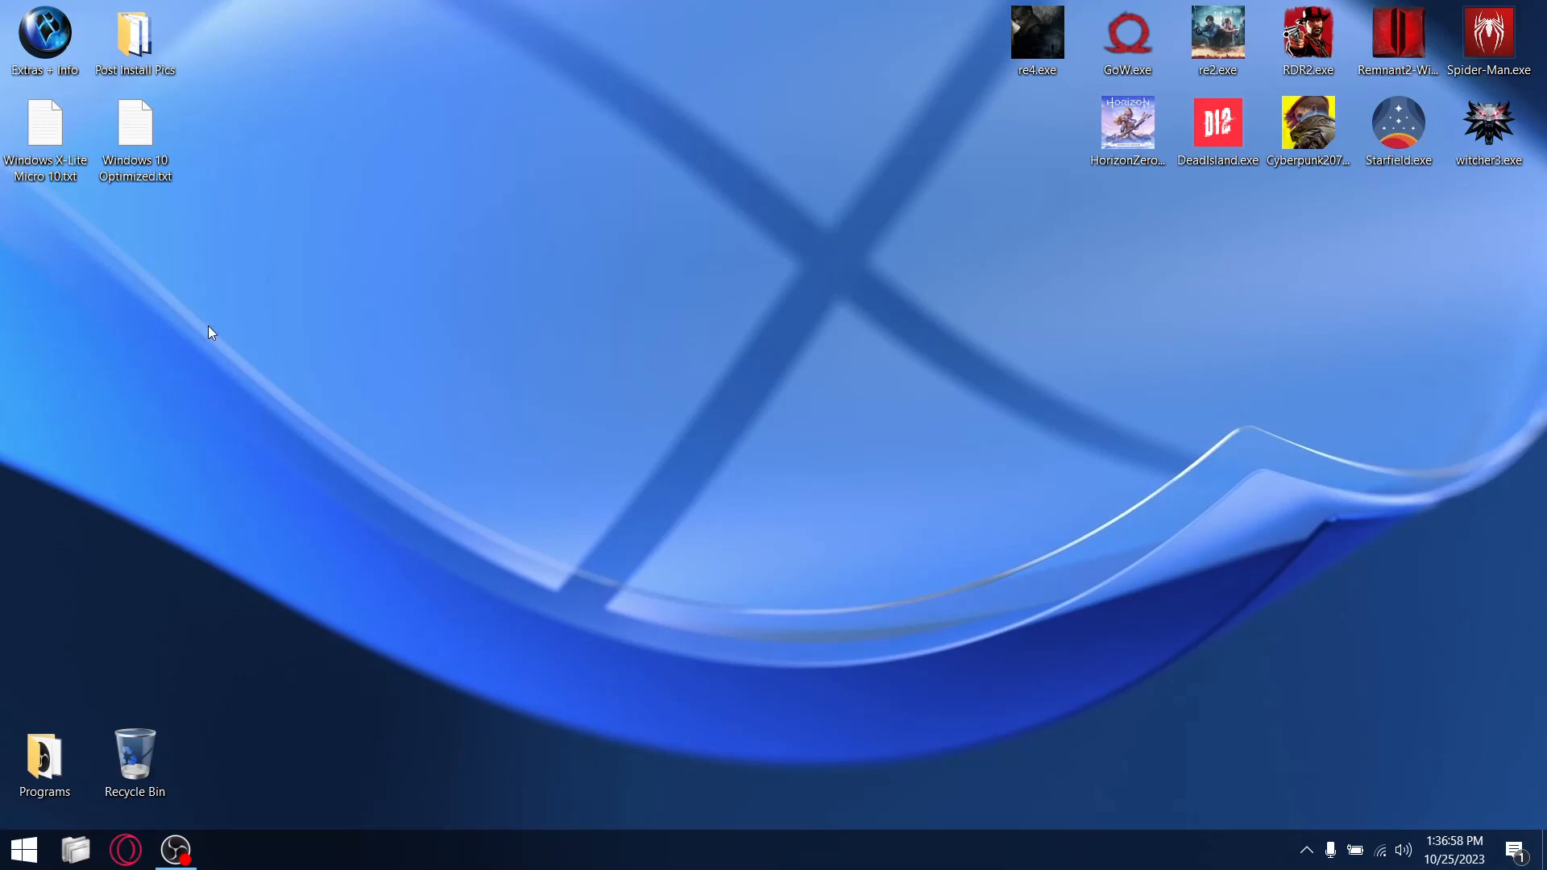
mouse_move(561, 418)
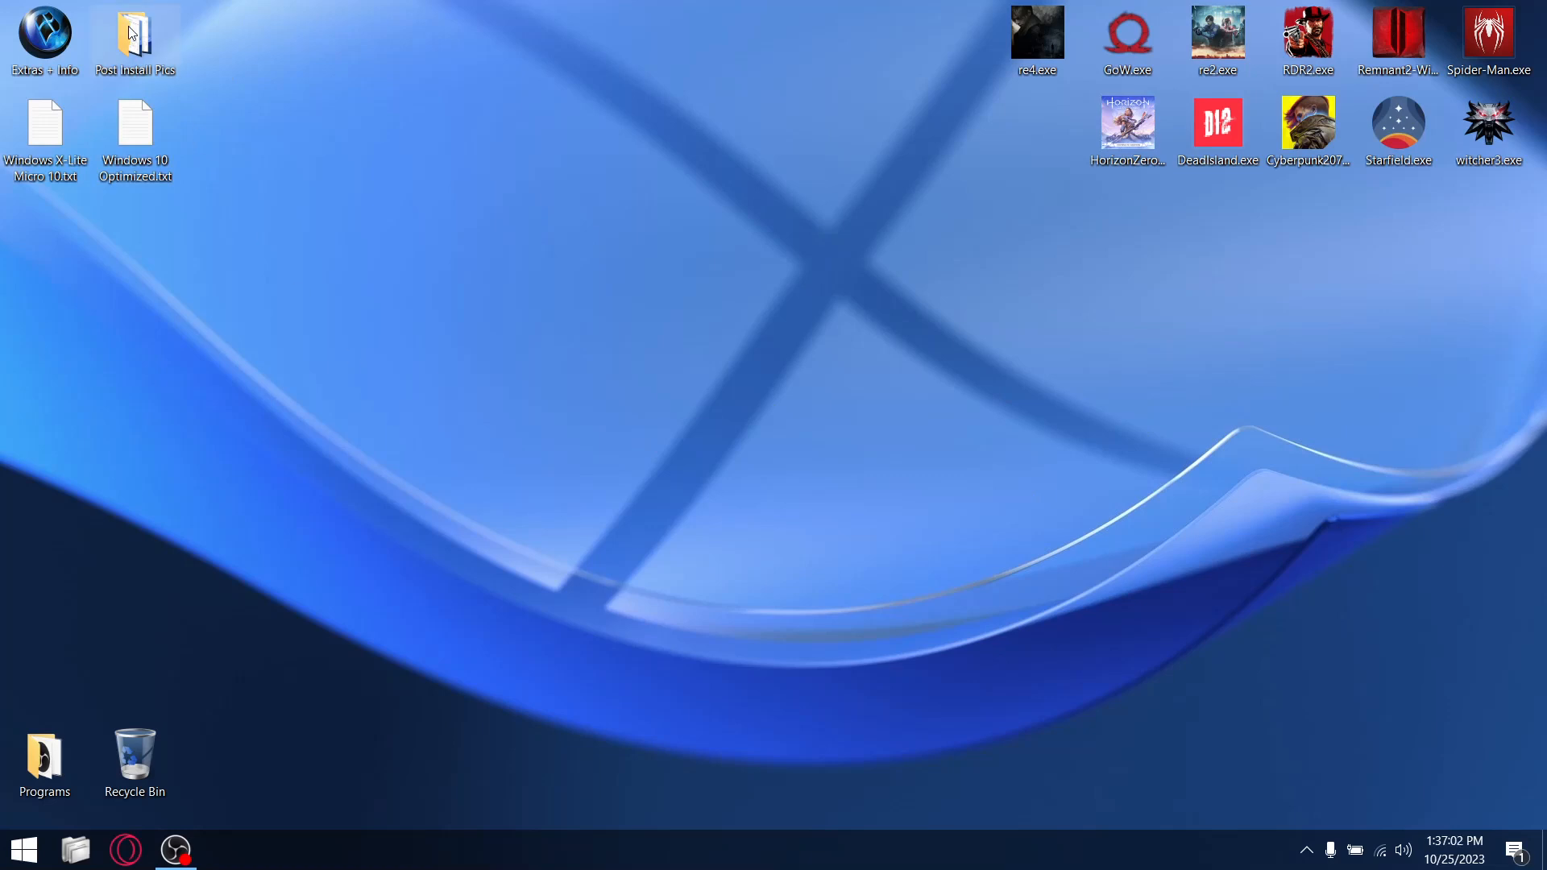
Open the CPU Processes screenshot from Post Install Pics and advance to the next image
double_click(134, 40)
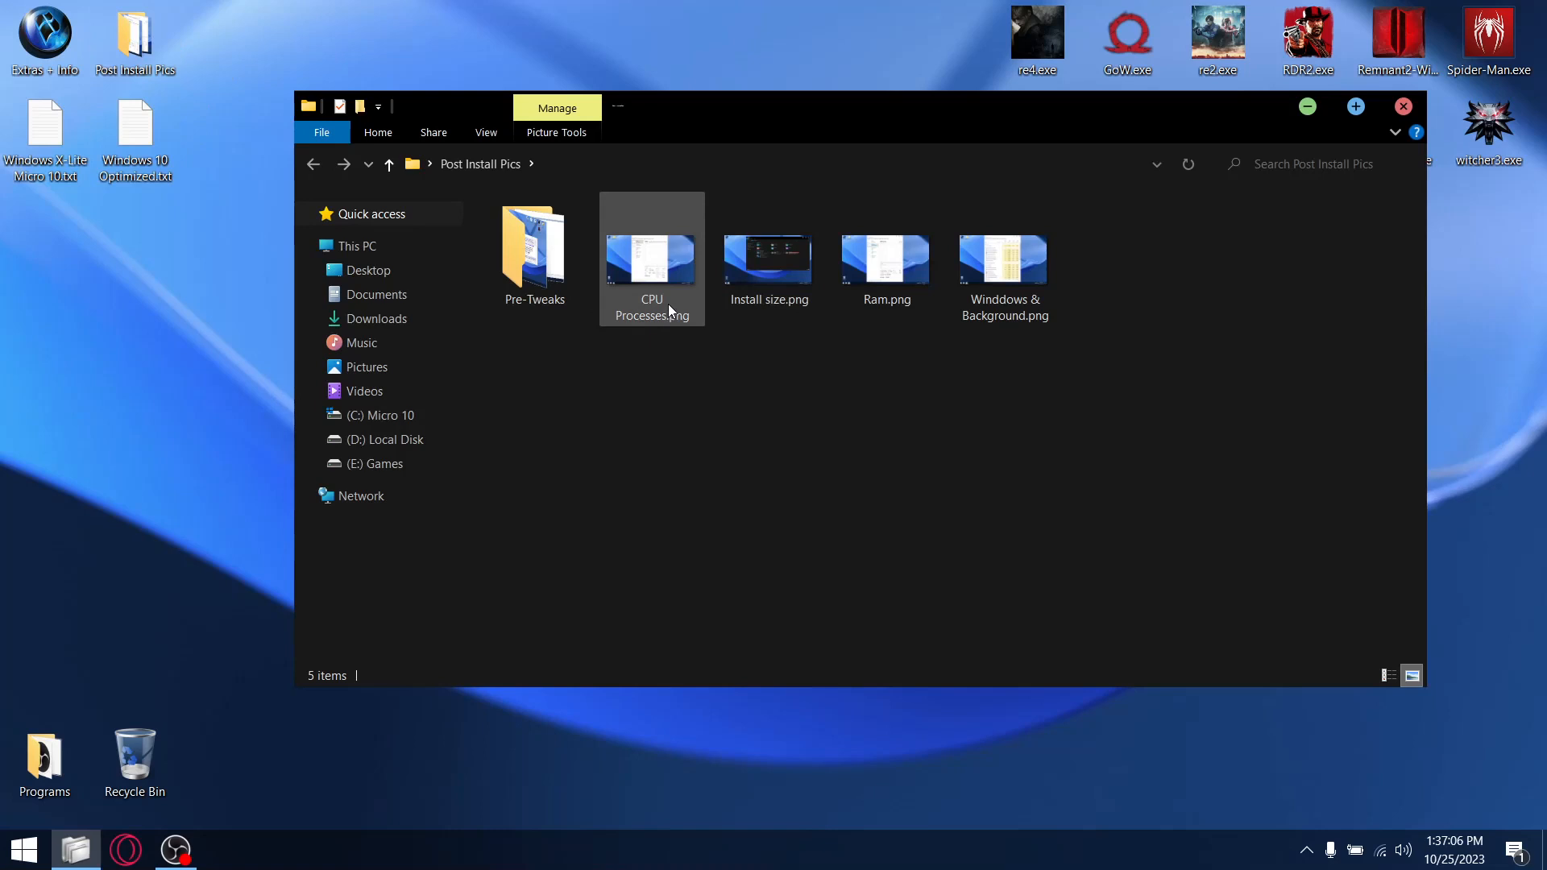
mouse_move(676, 269)
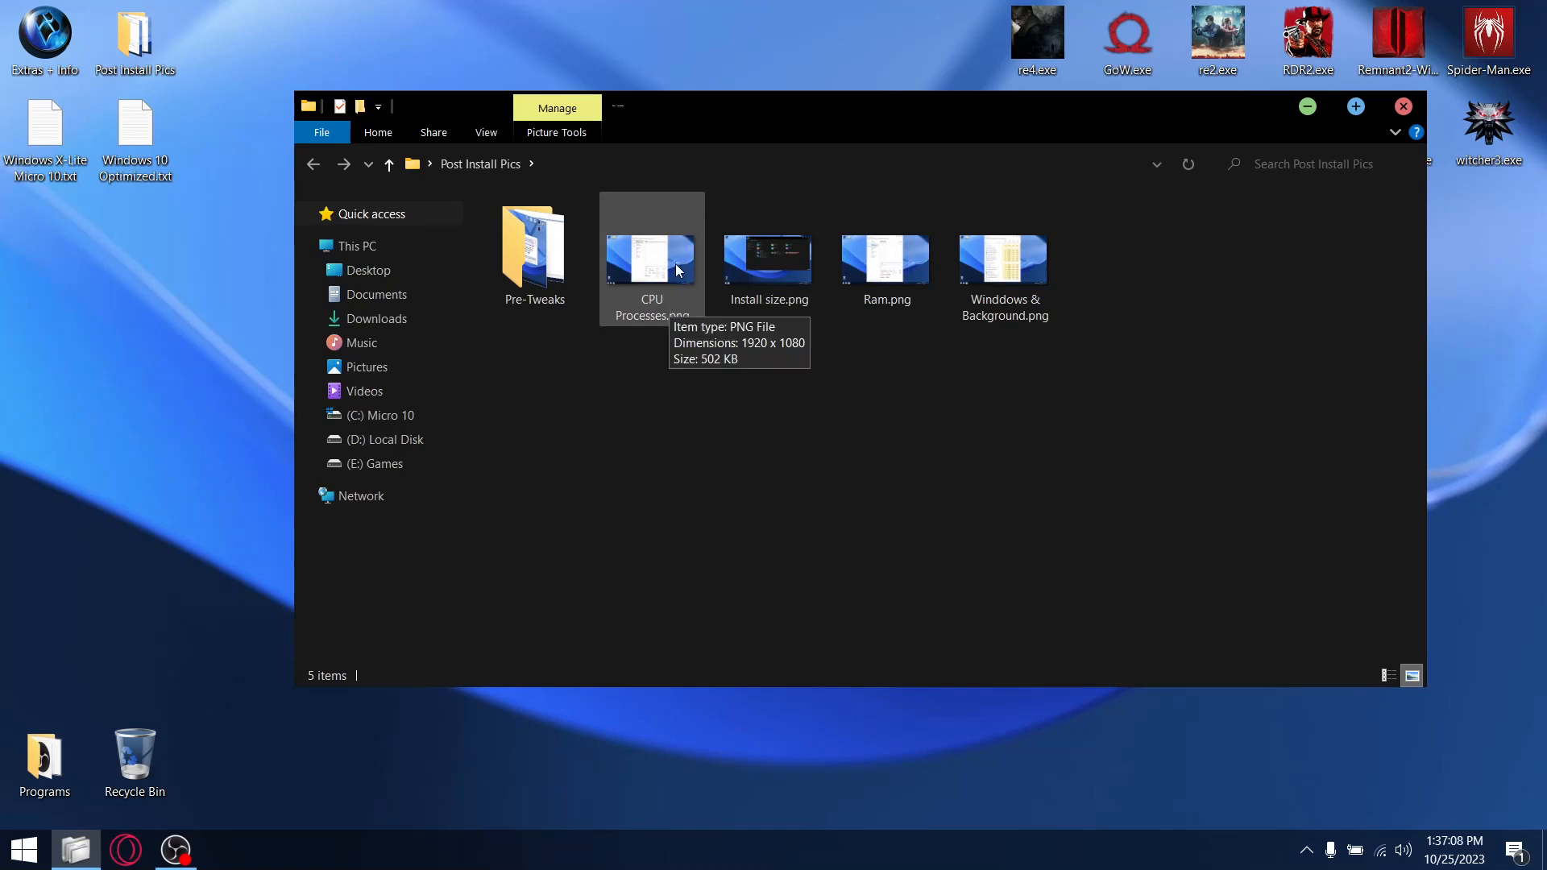
double_click(651, 256)
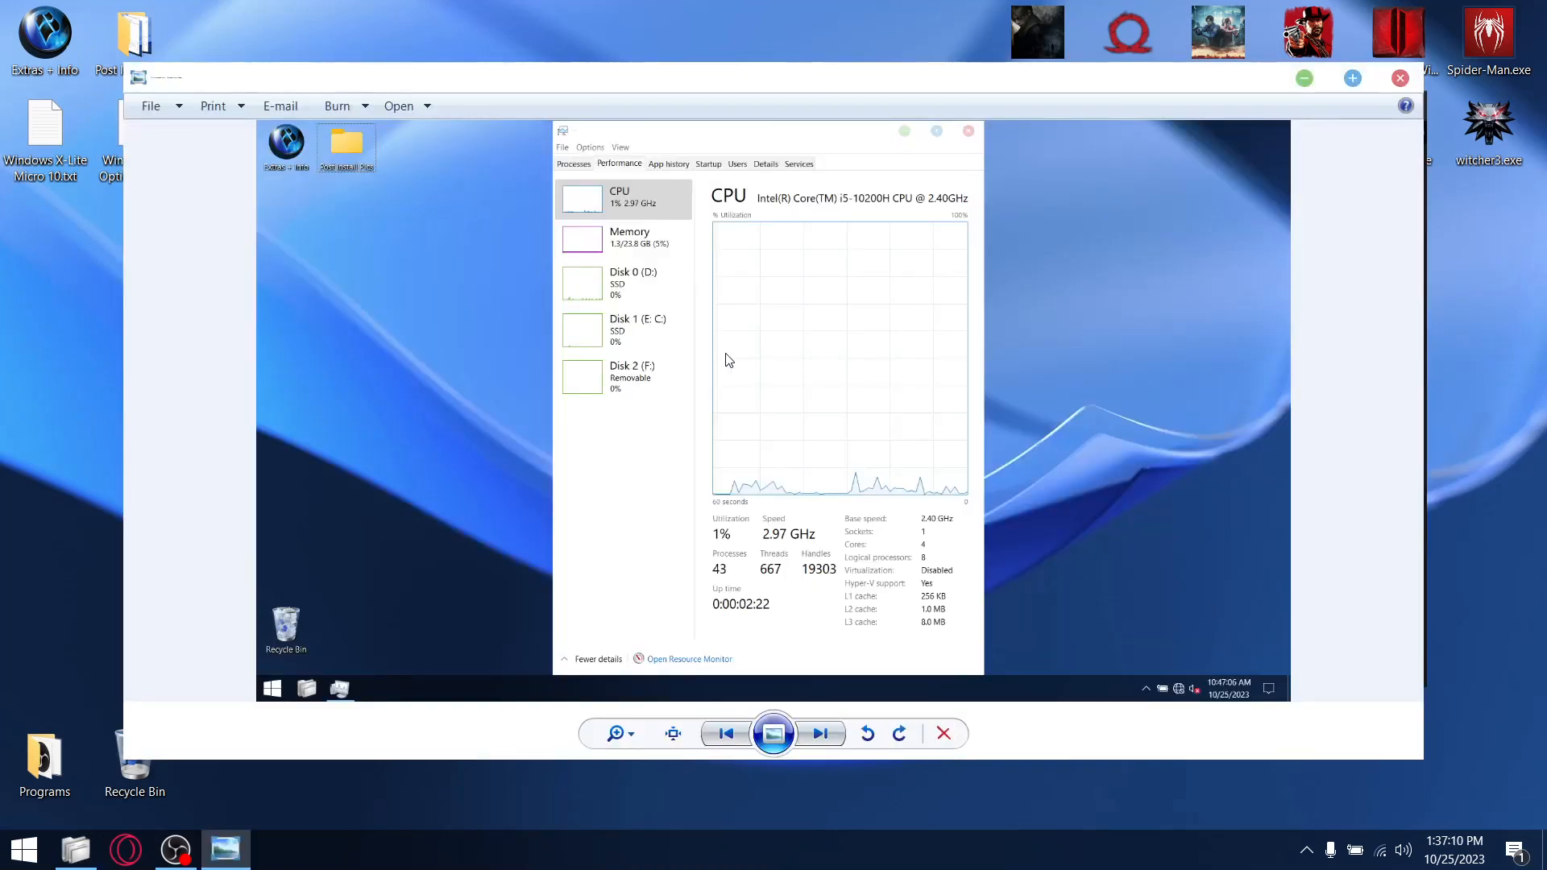
mouse_move(728, 575)
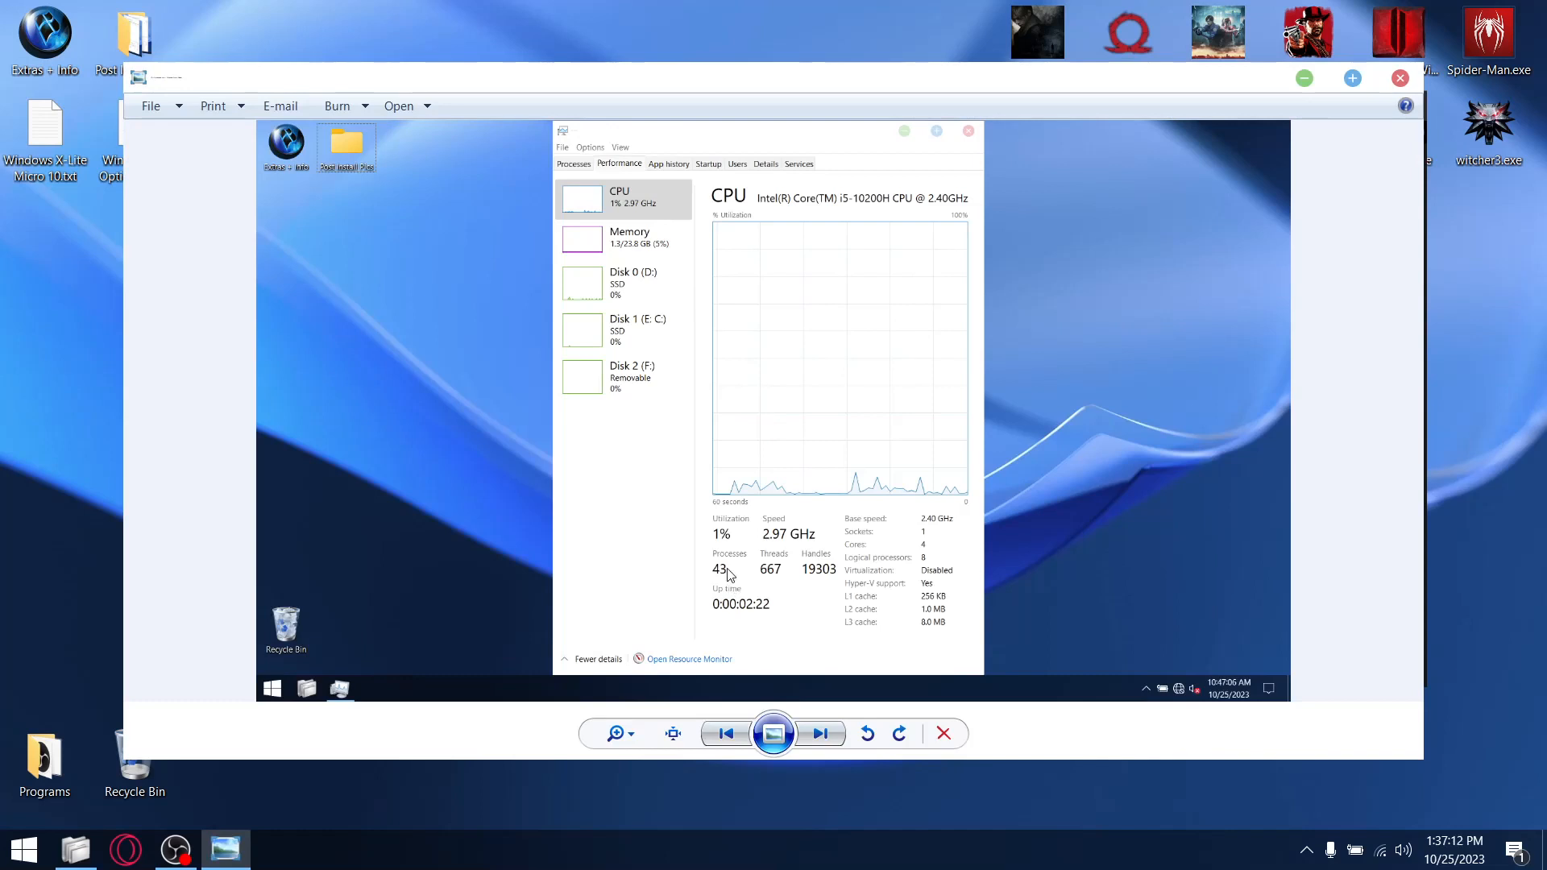
mouse_move(698, 328)
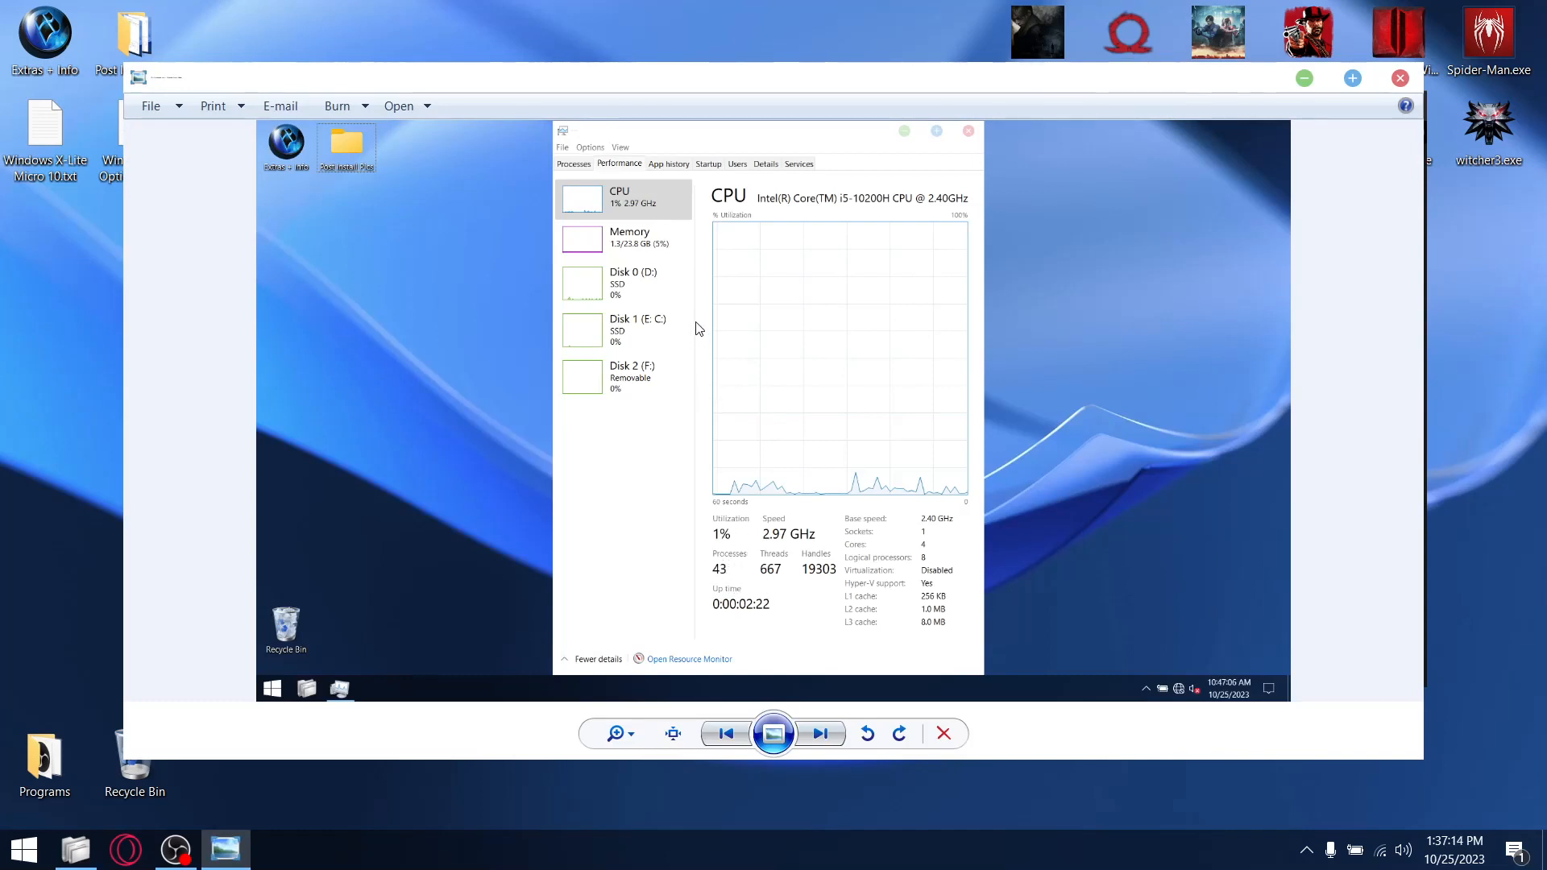
mouse_move(1399, 78)
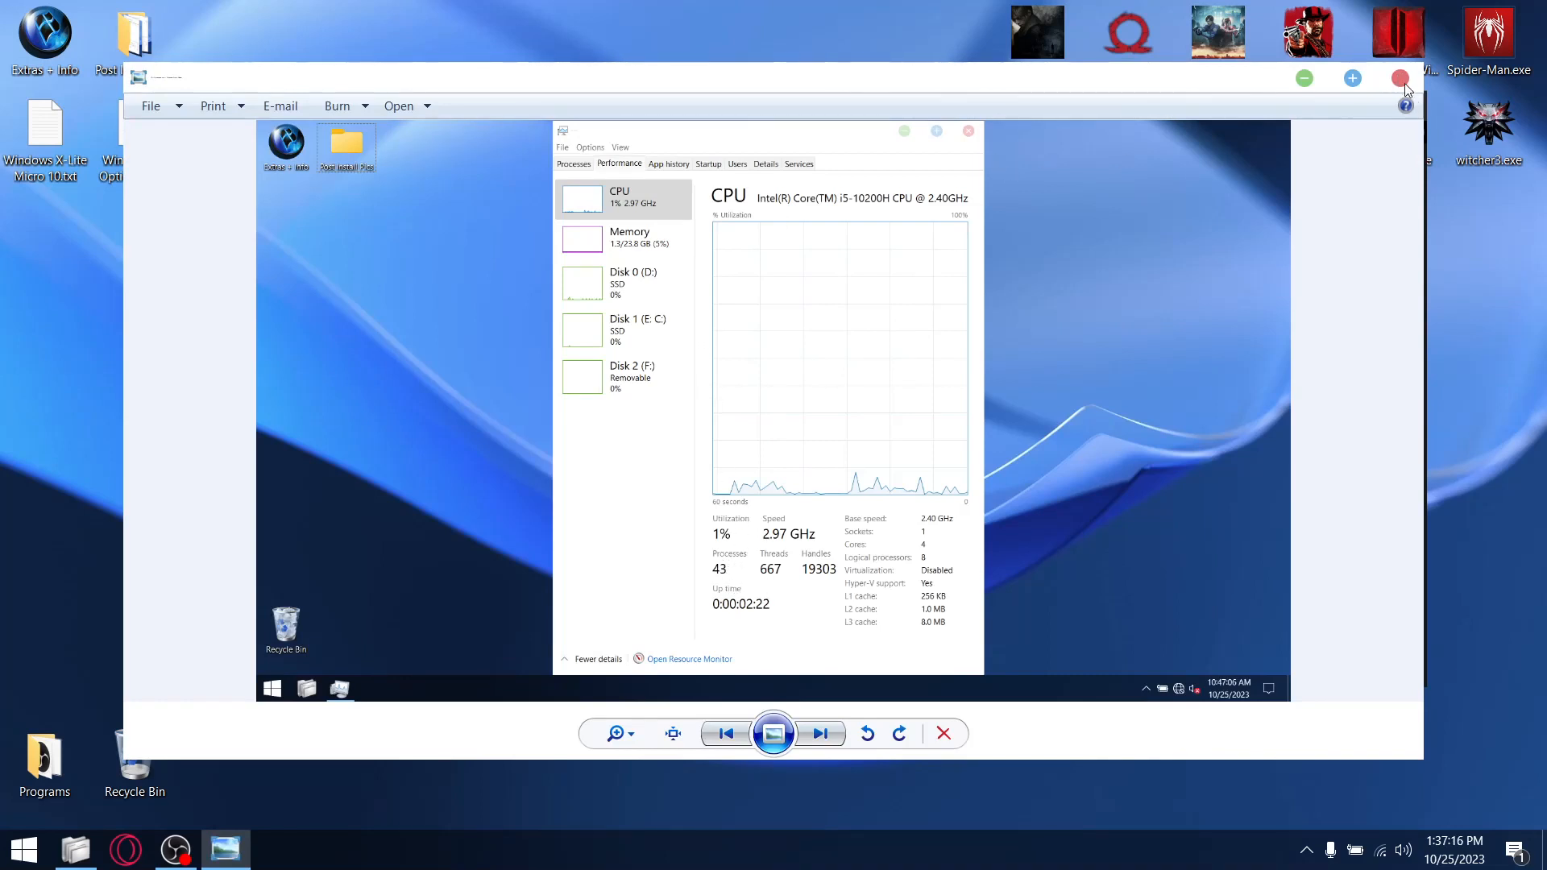
left_click(966, 130)
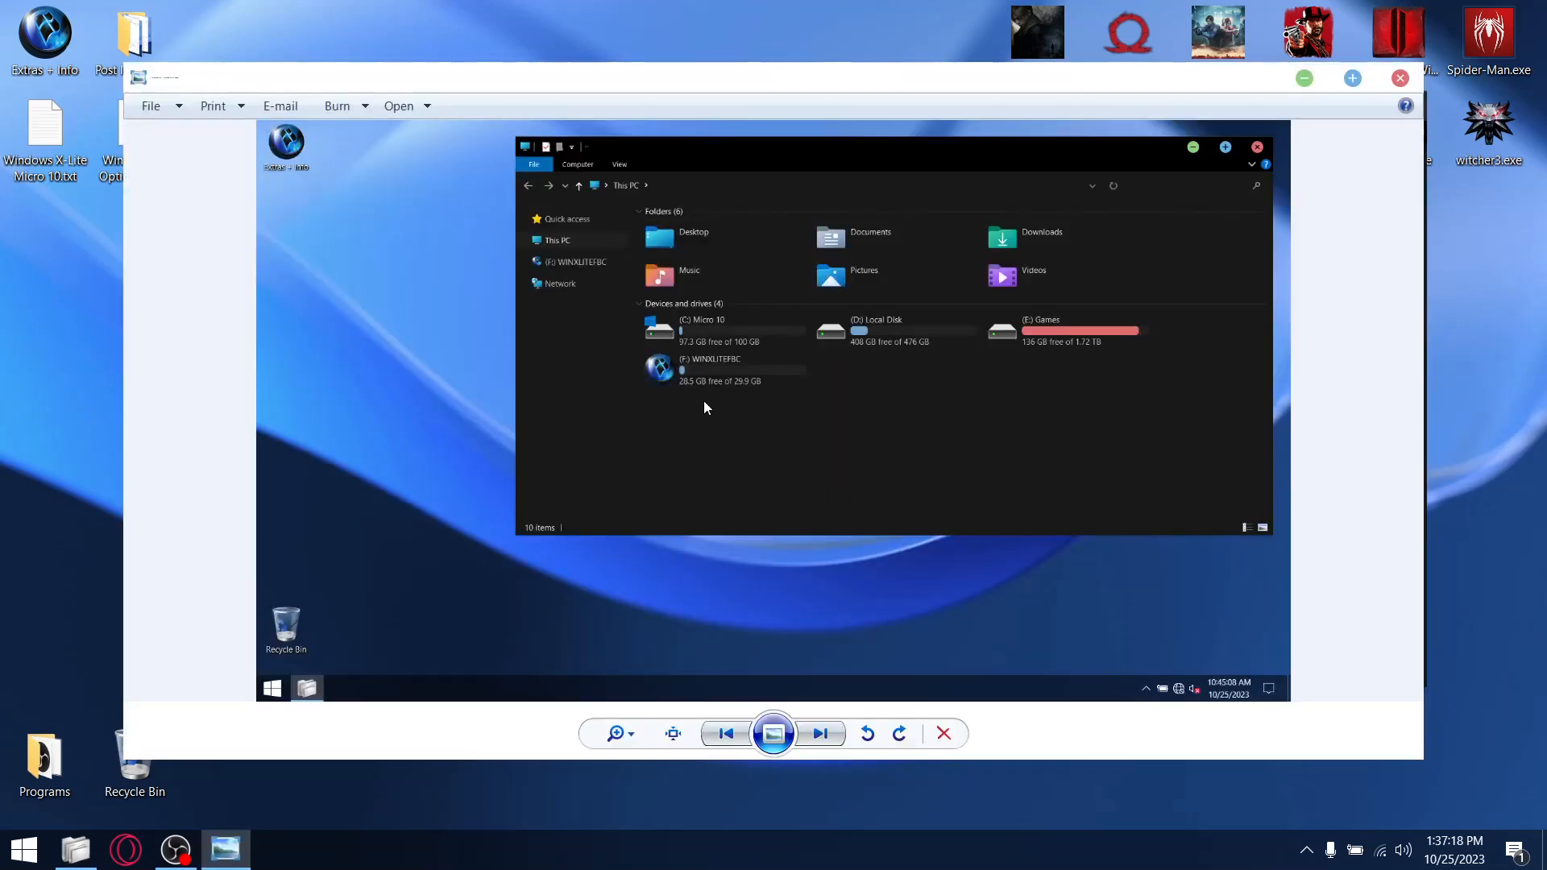
mouse_move(703, 355)
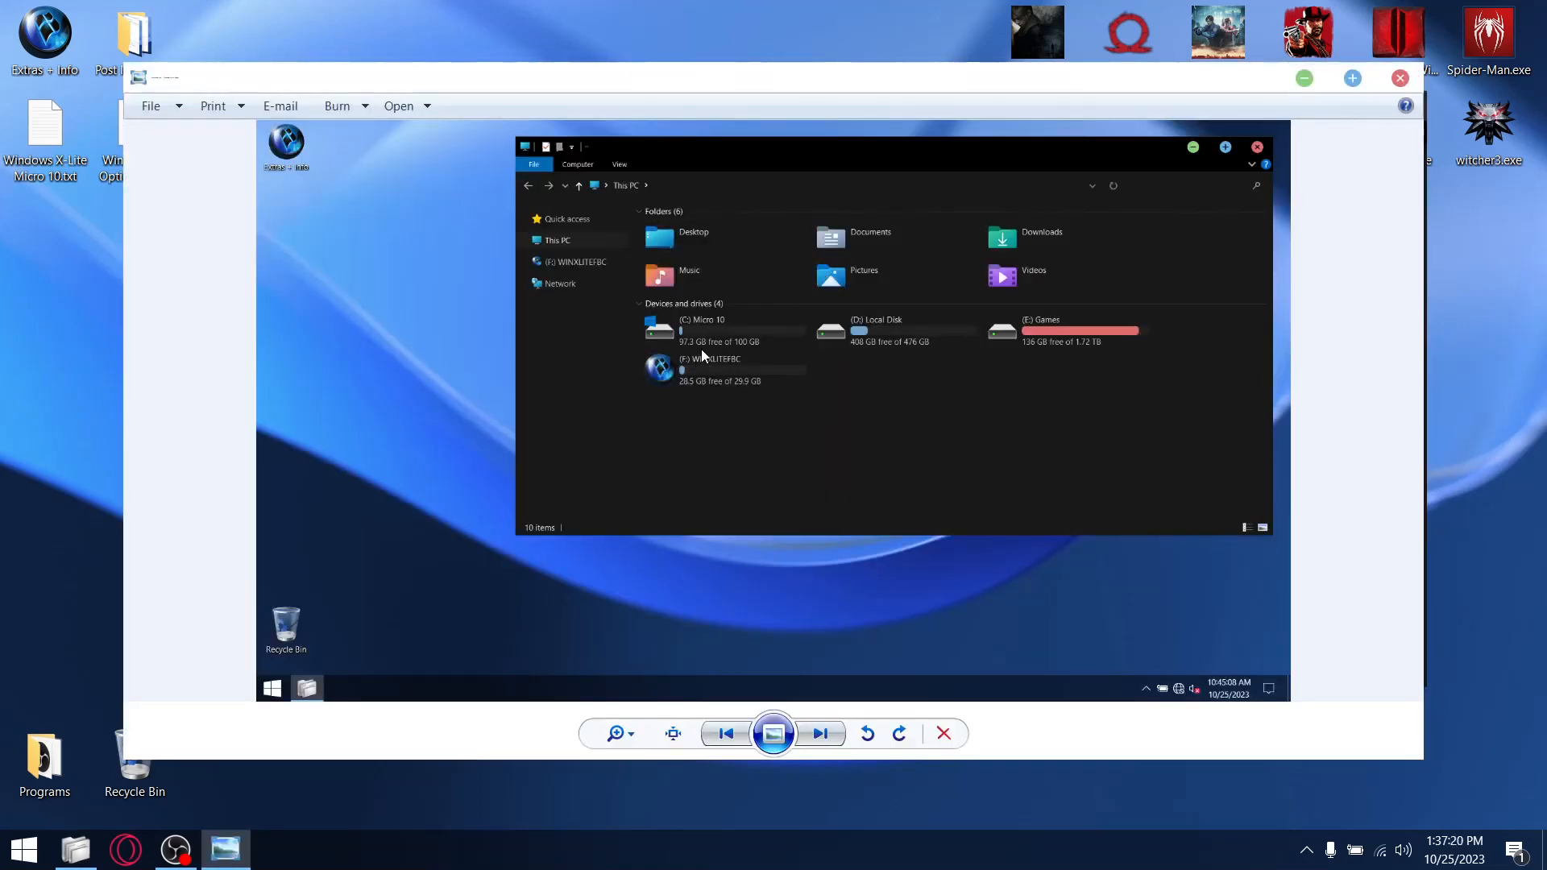
mouse_move(735, 355)
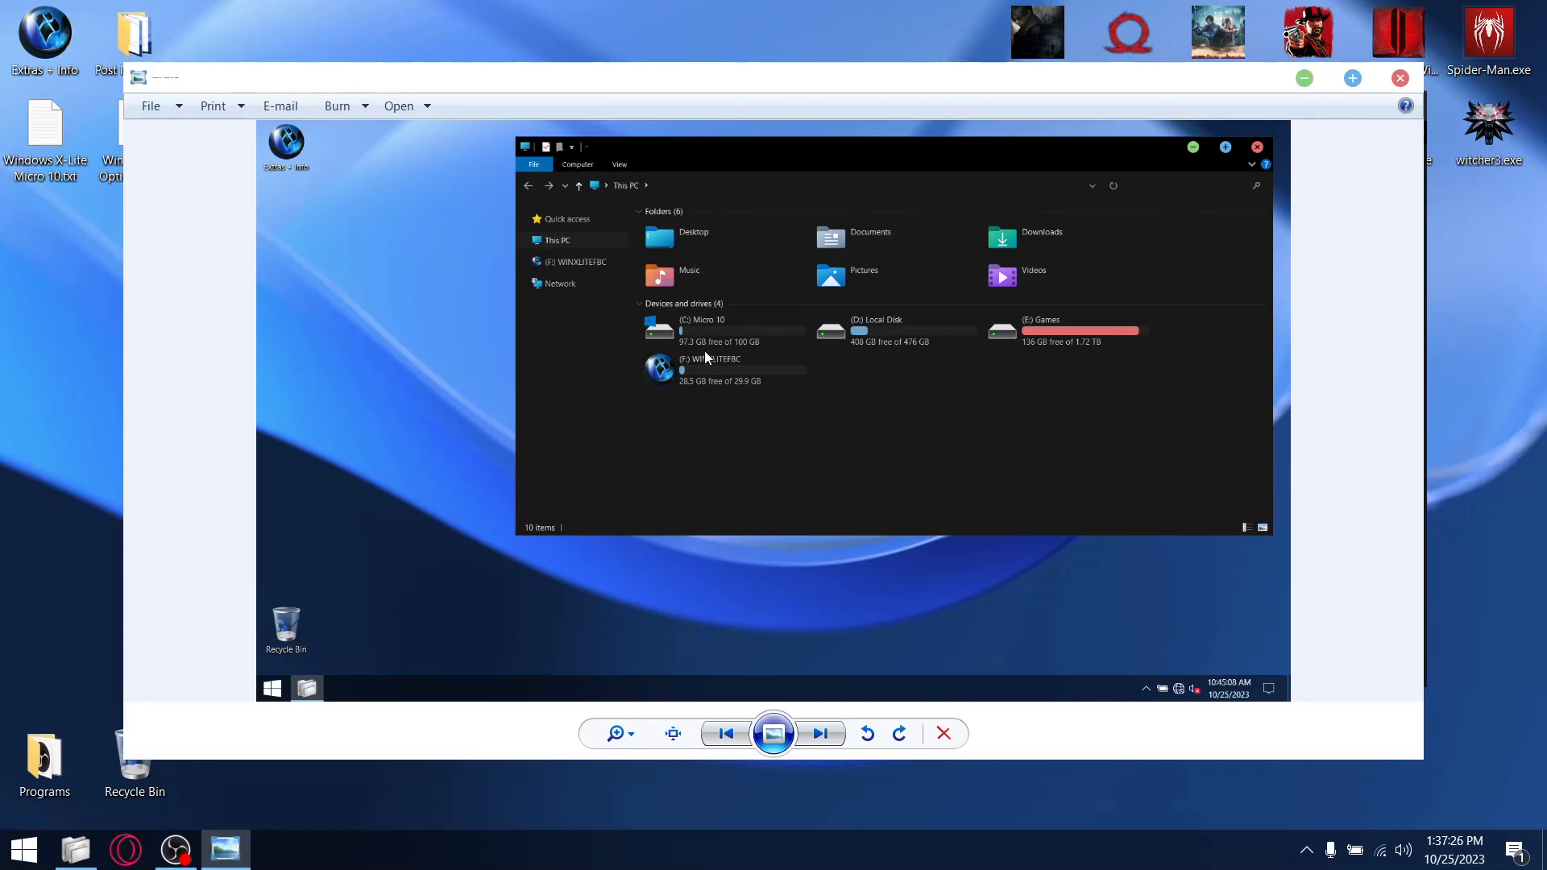
mouse_move(712, 364)
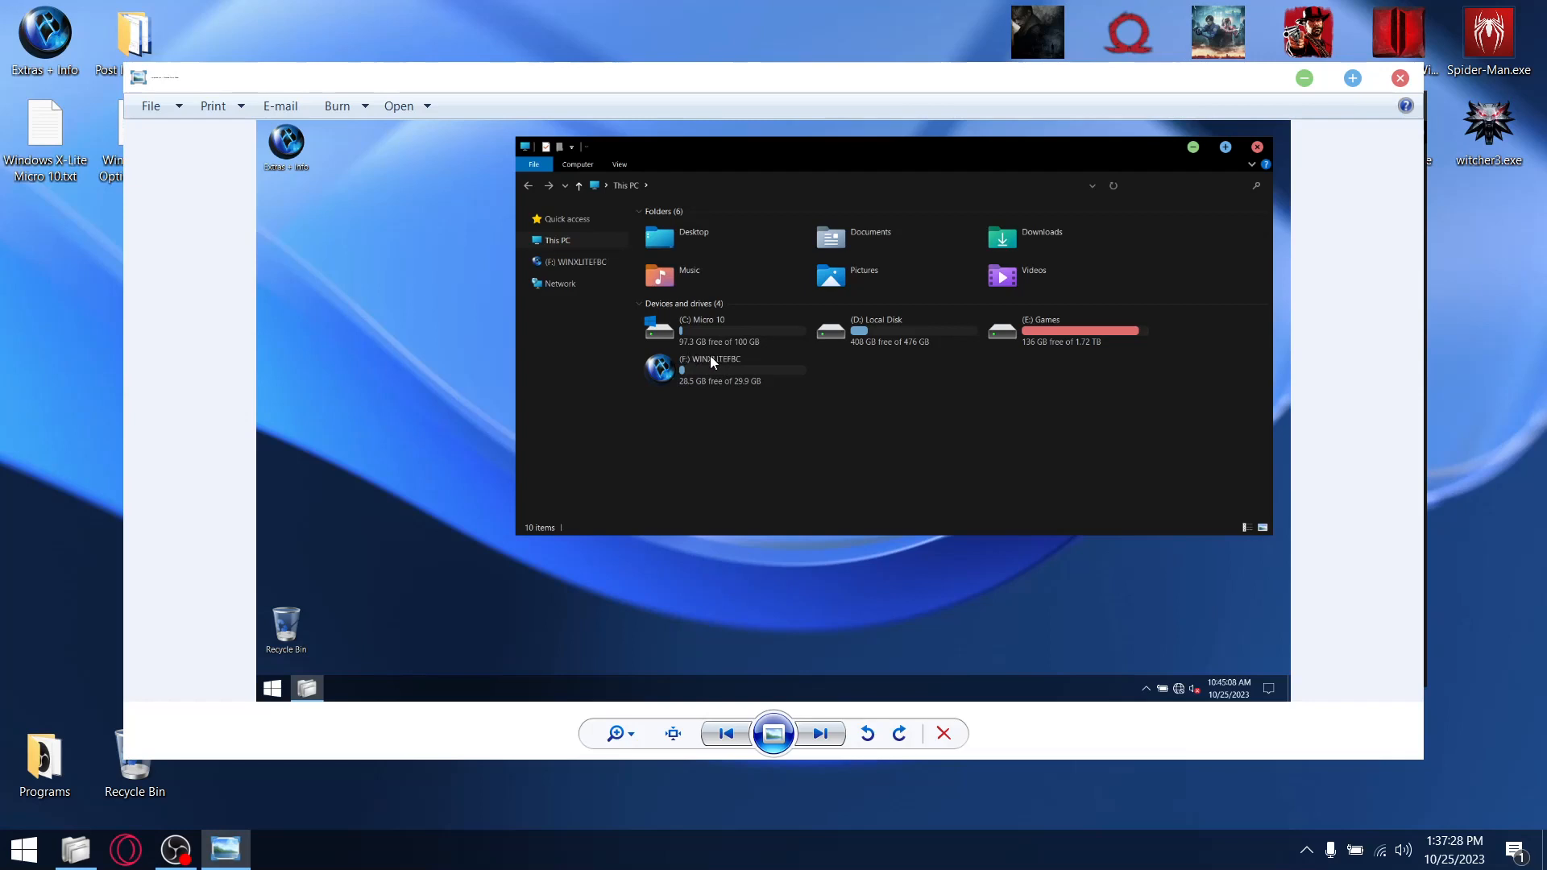
mouse_move(735, 363)
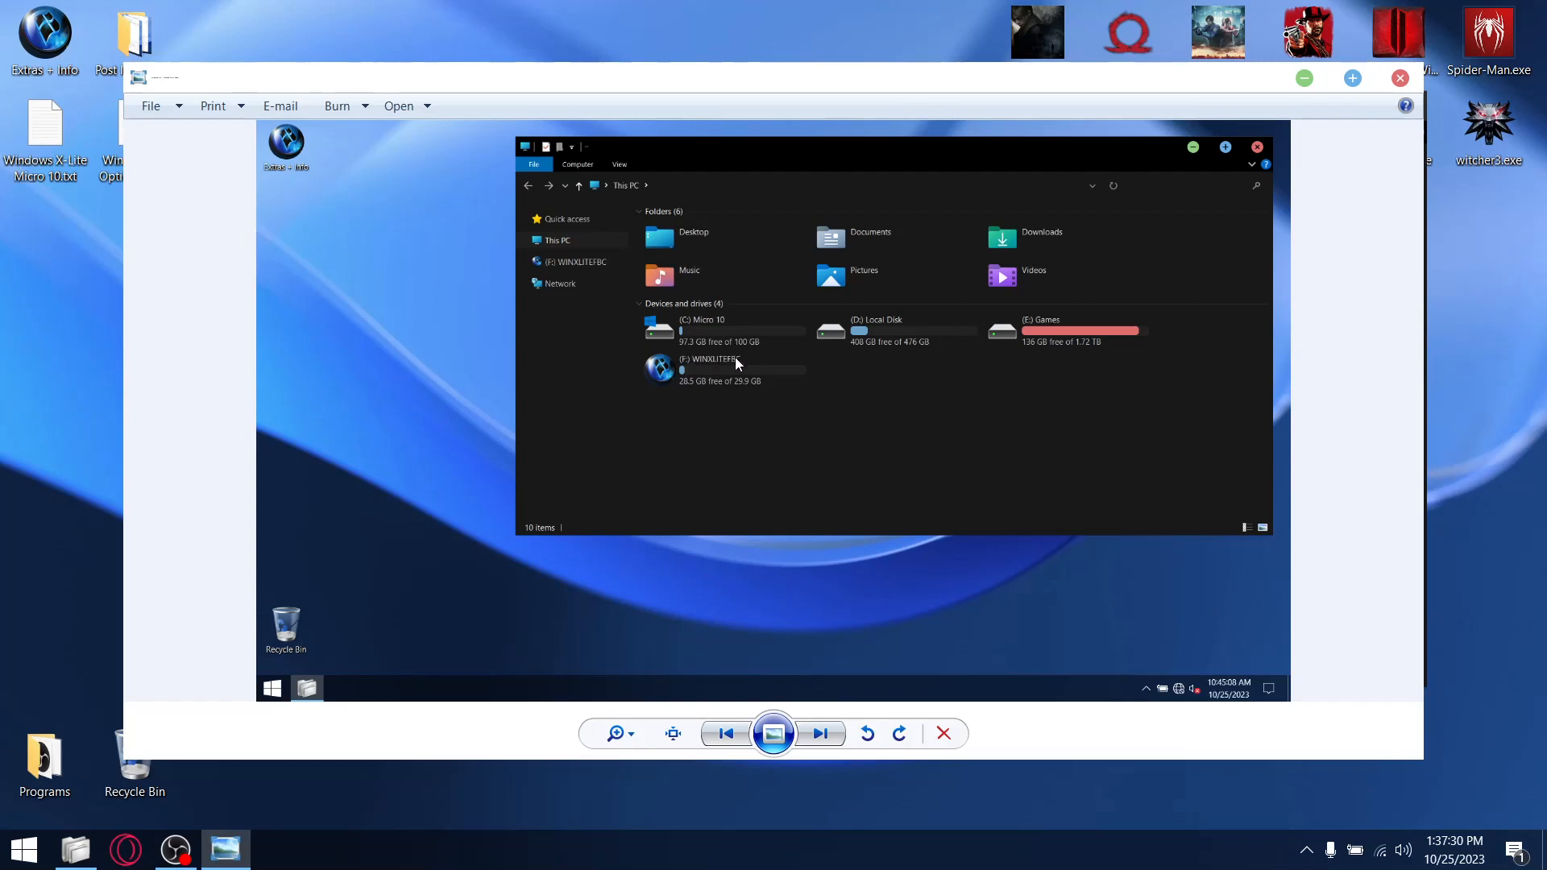
mouse_move(689, 353)
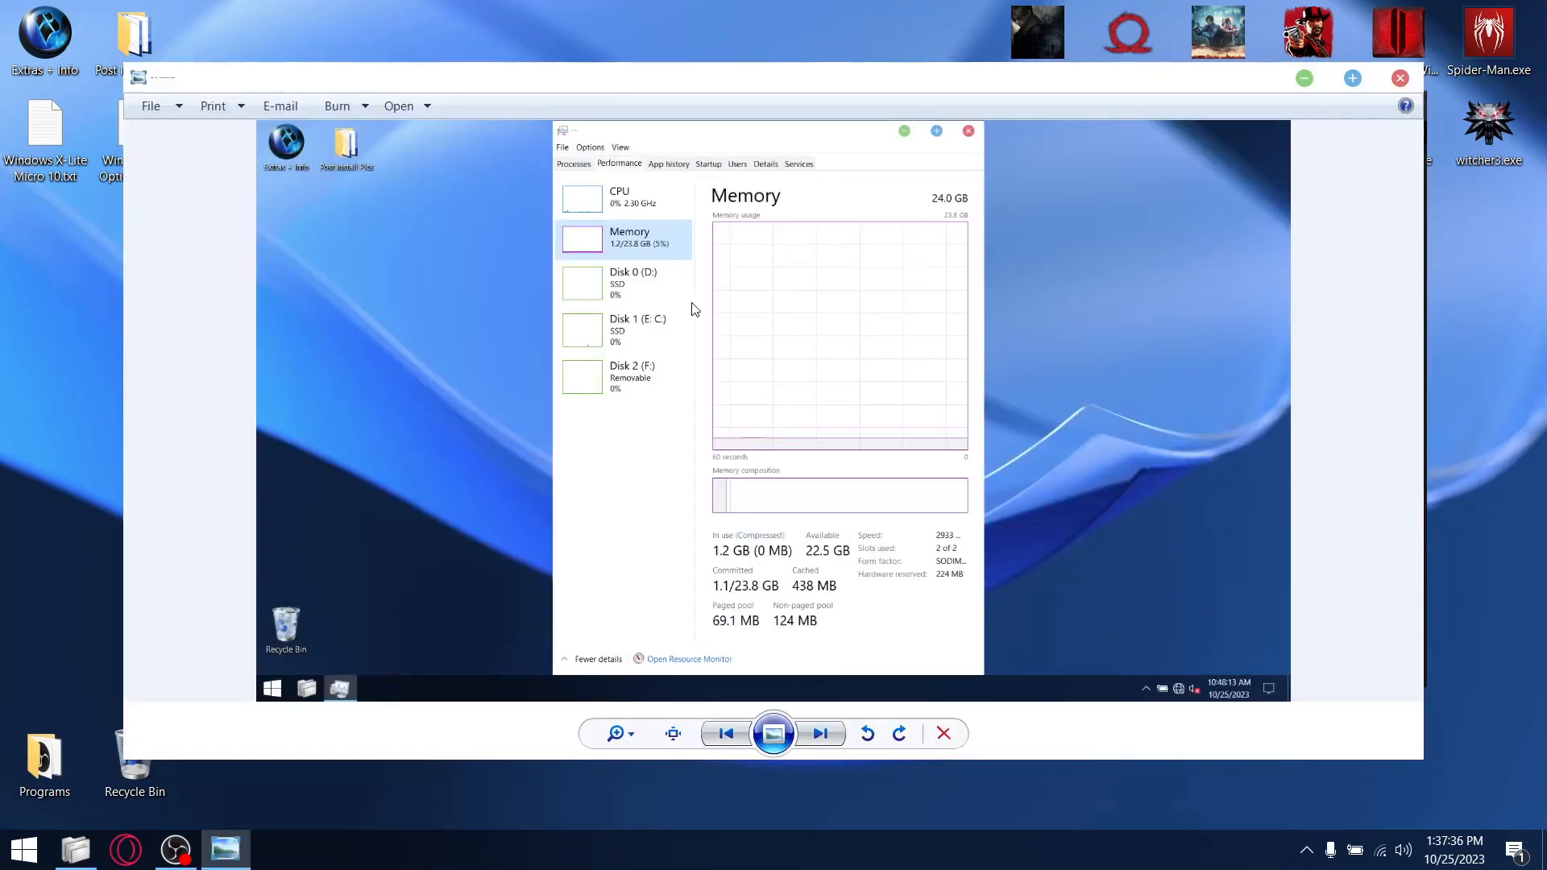
mouse_move(619, 268)
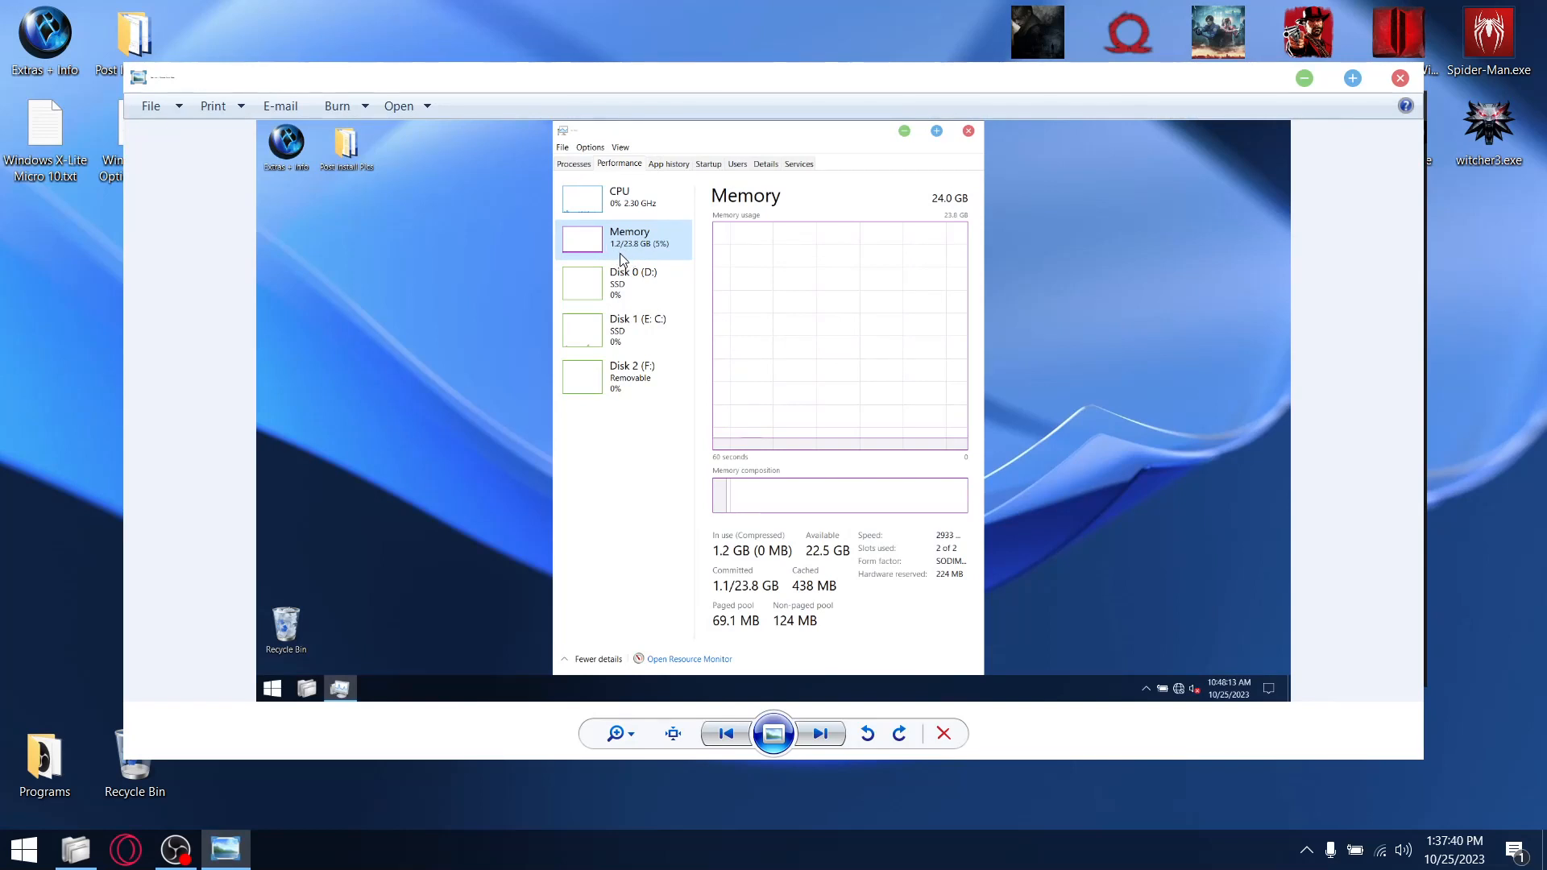
mouse_move(668, 250)
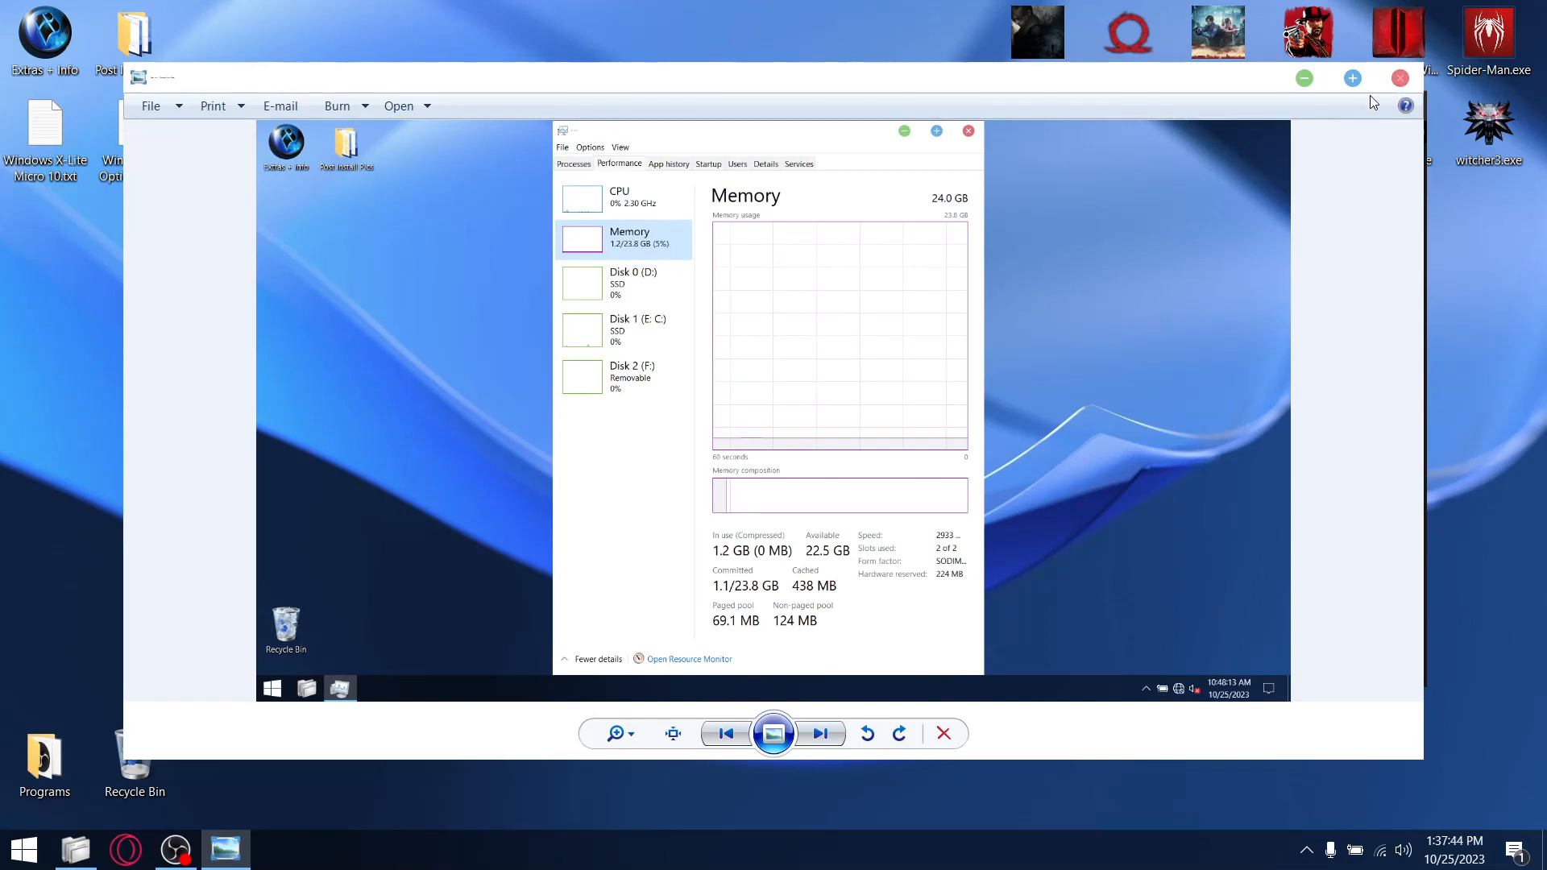
mouse_move(1181, 258)
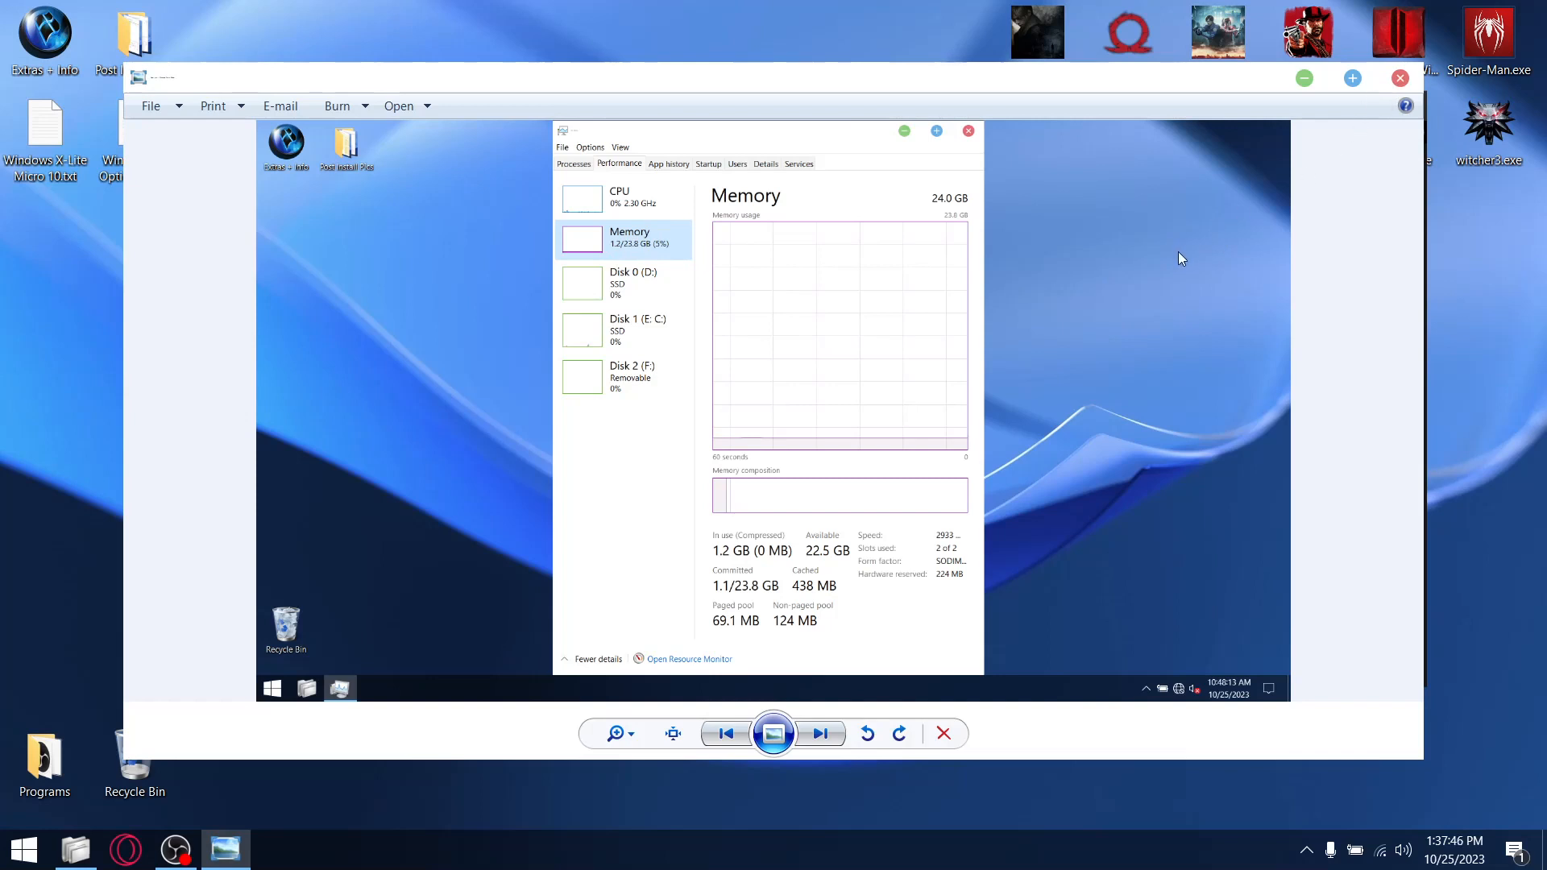
mouse_move(1329, 133)
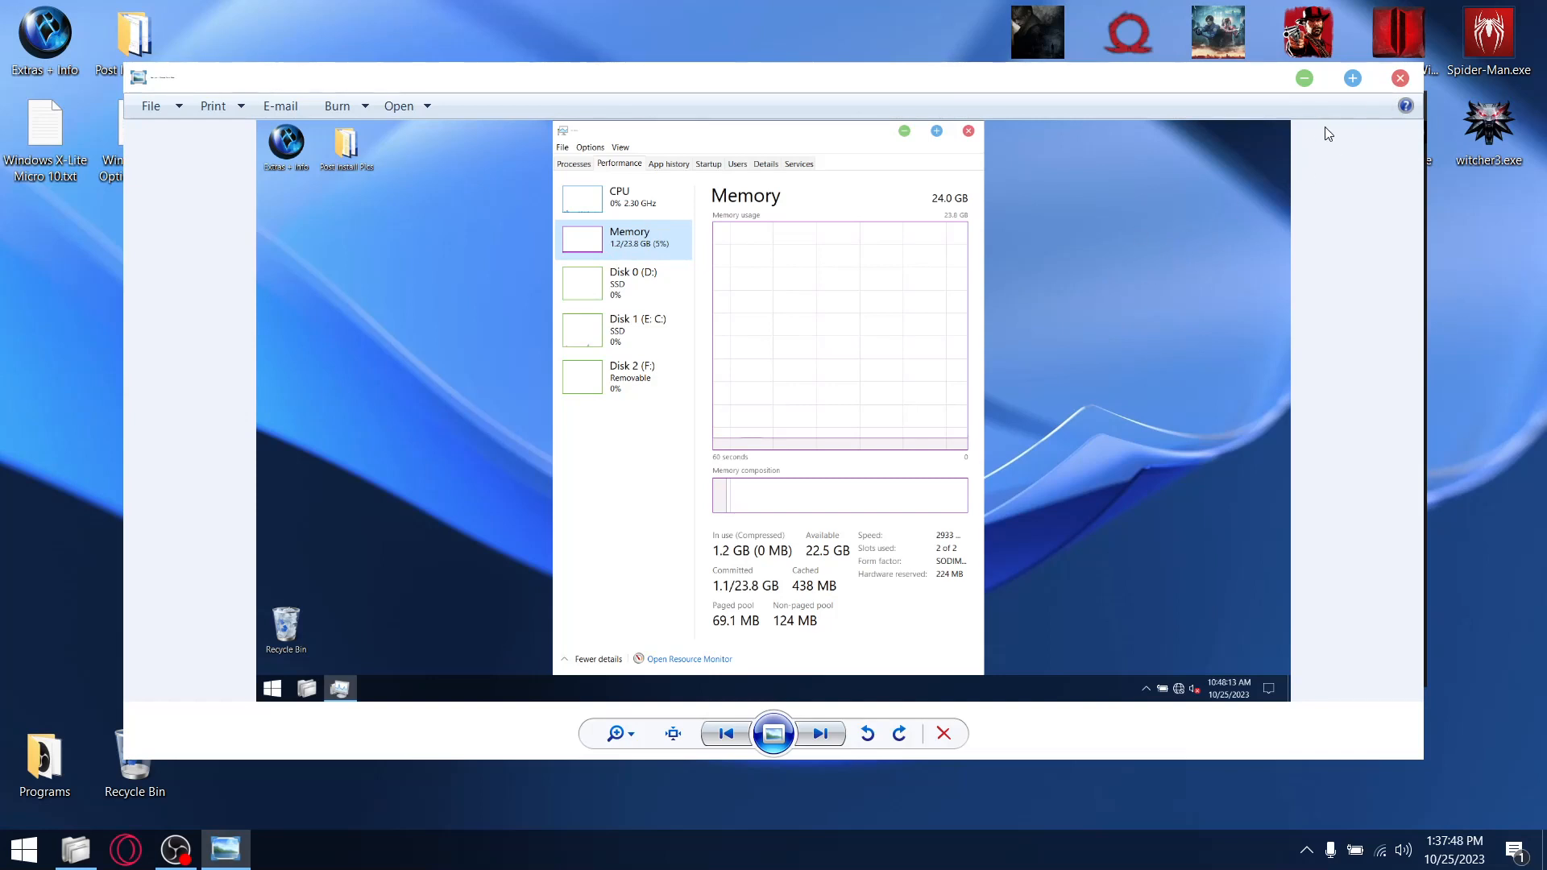
mouse_move(1169, 188)
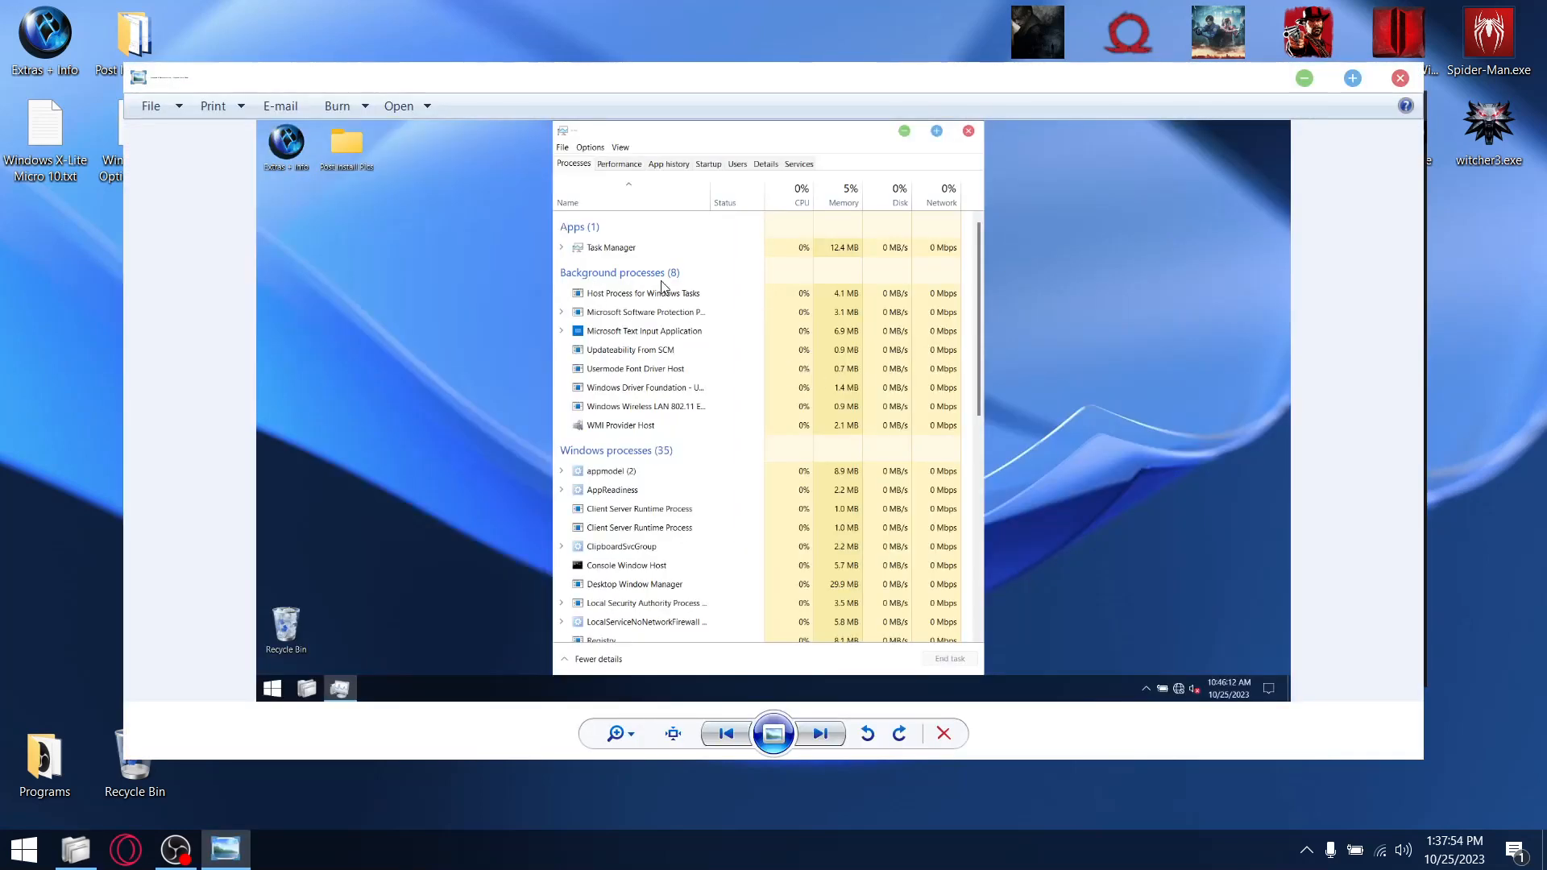
mouse_move(689, 492)
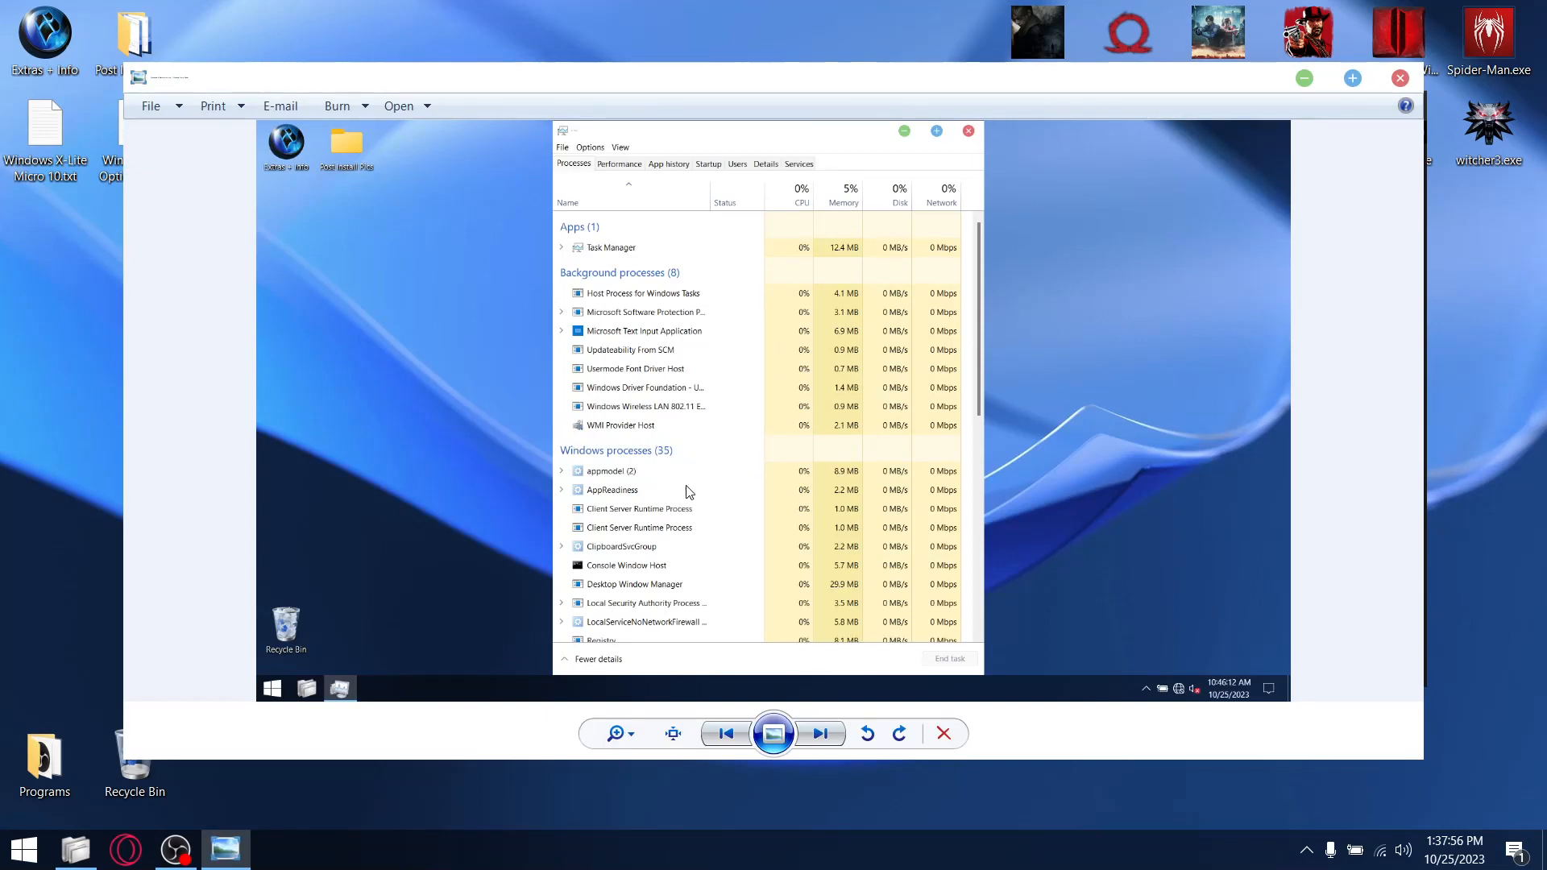
mouse_move(650, 493)
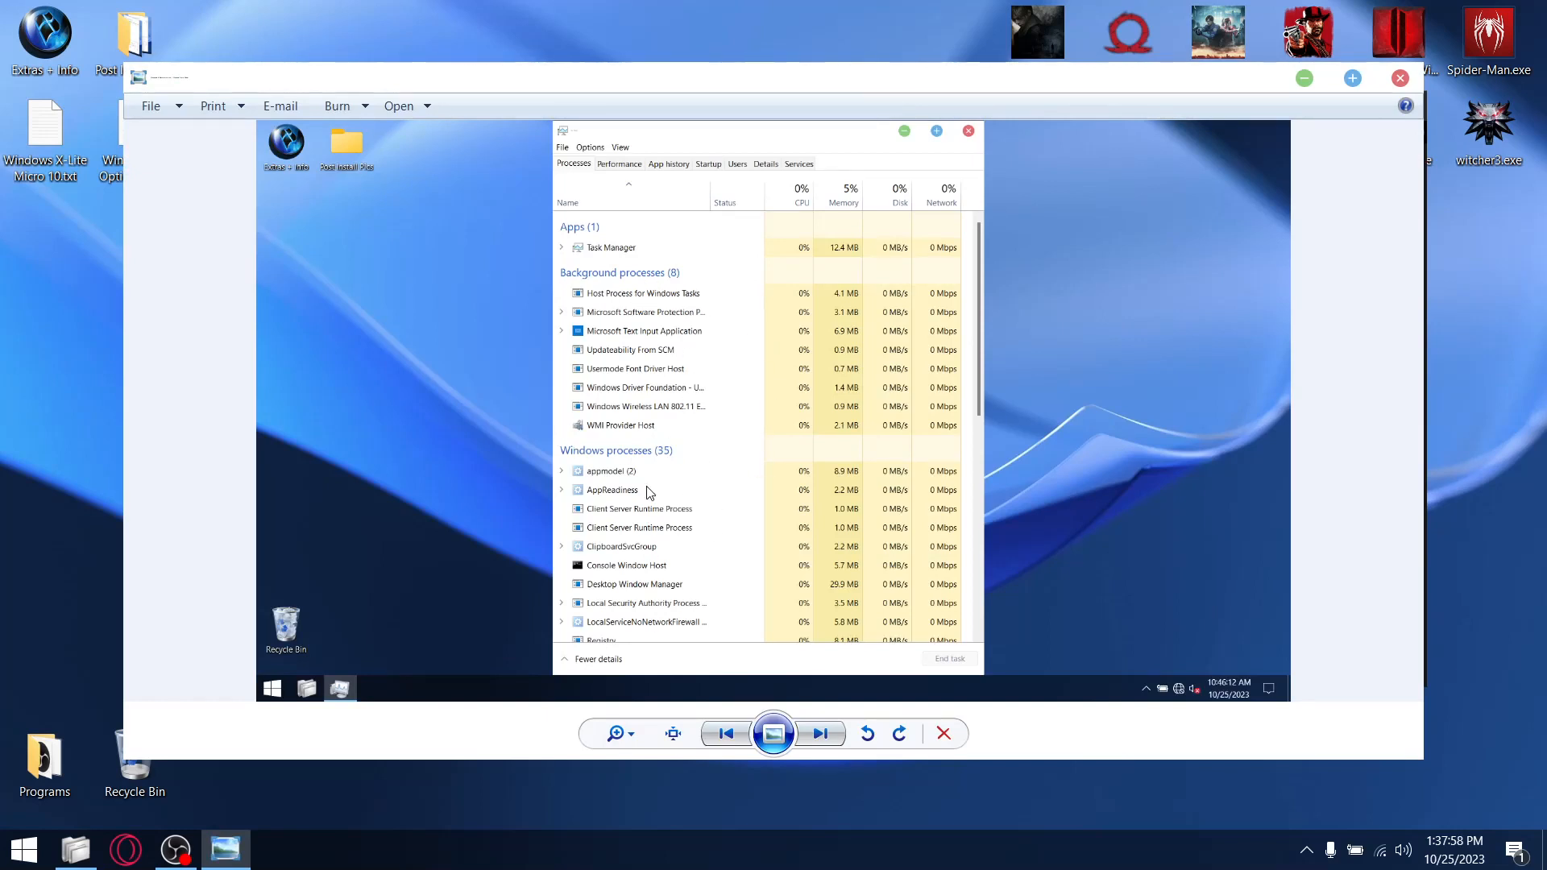
left_click(966, 131)
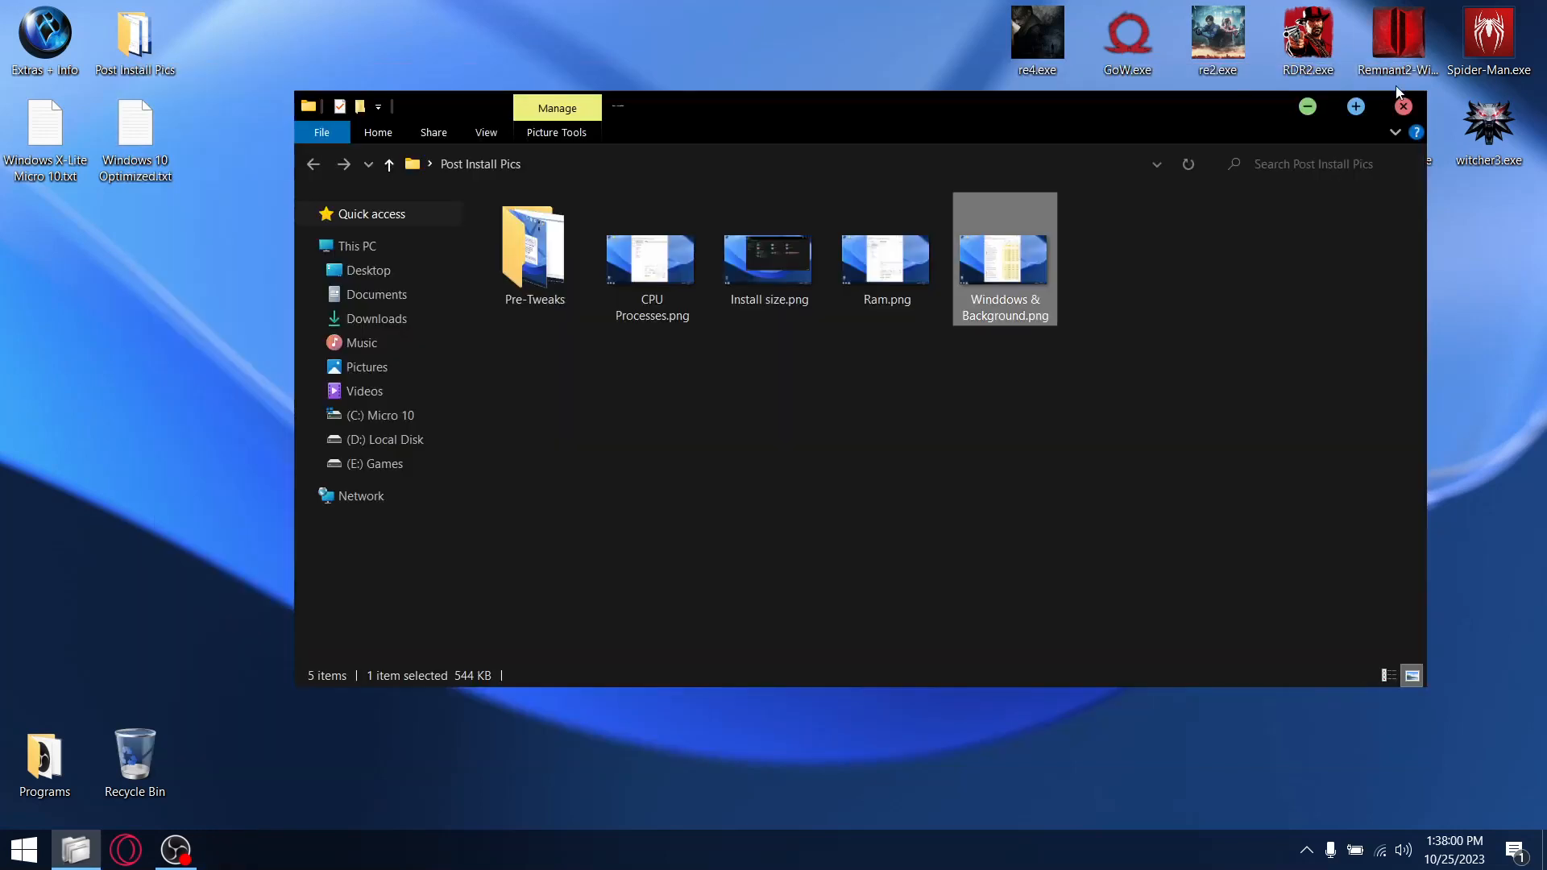
double_click(533, 255)
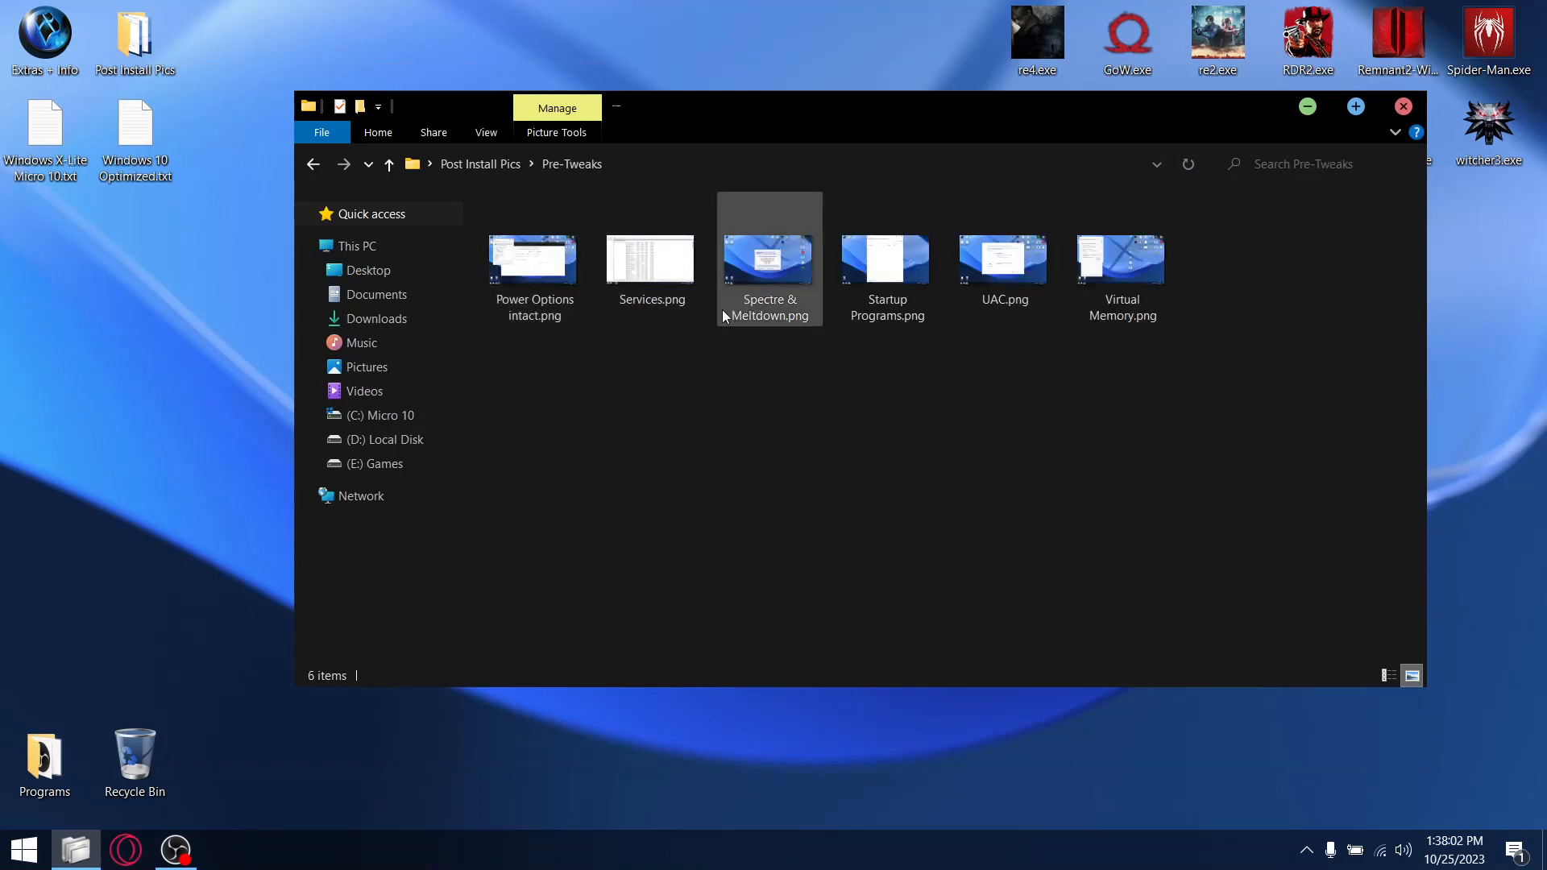
mouse_move(532, 261)
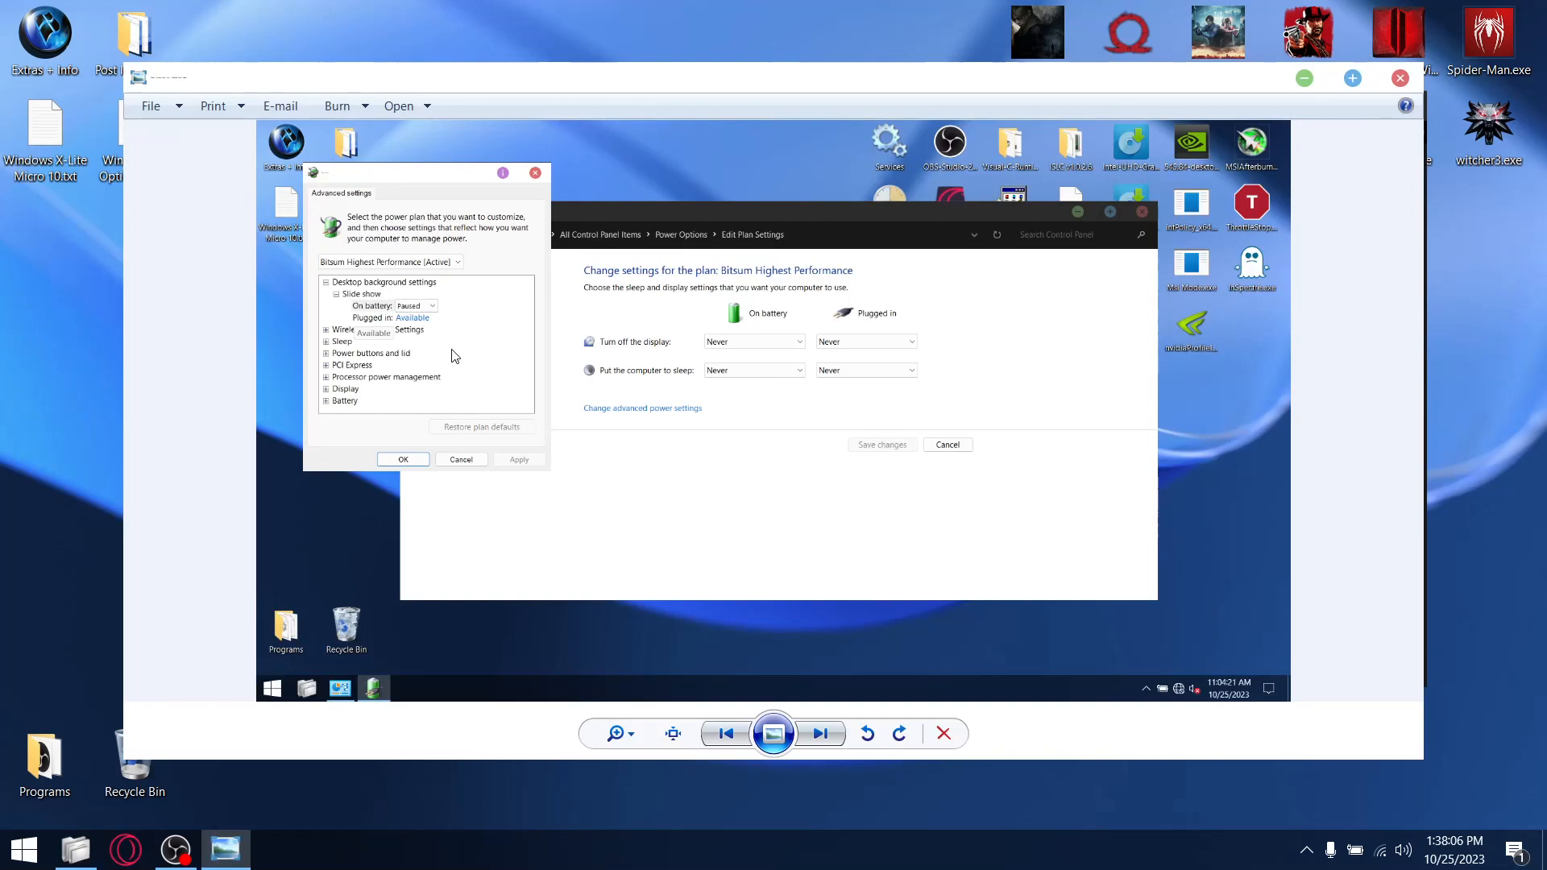
mouse_move(760, 281)
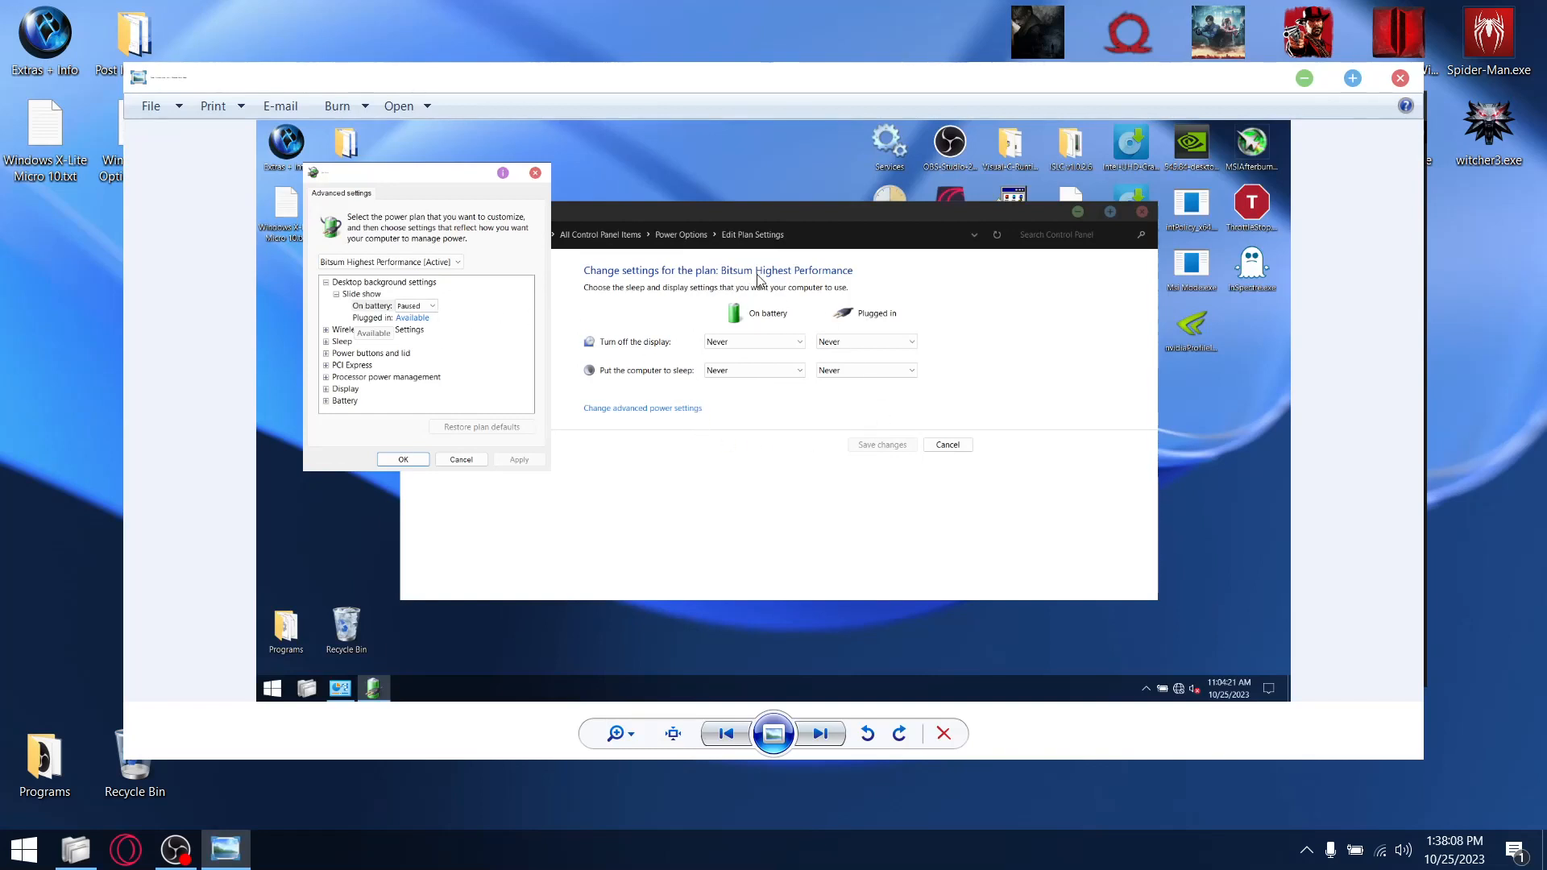
mouse_move(847, 290)
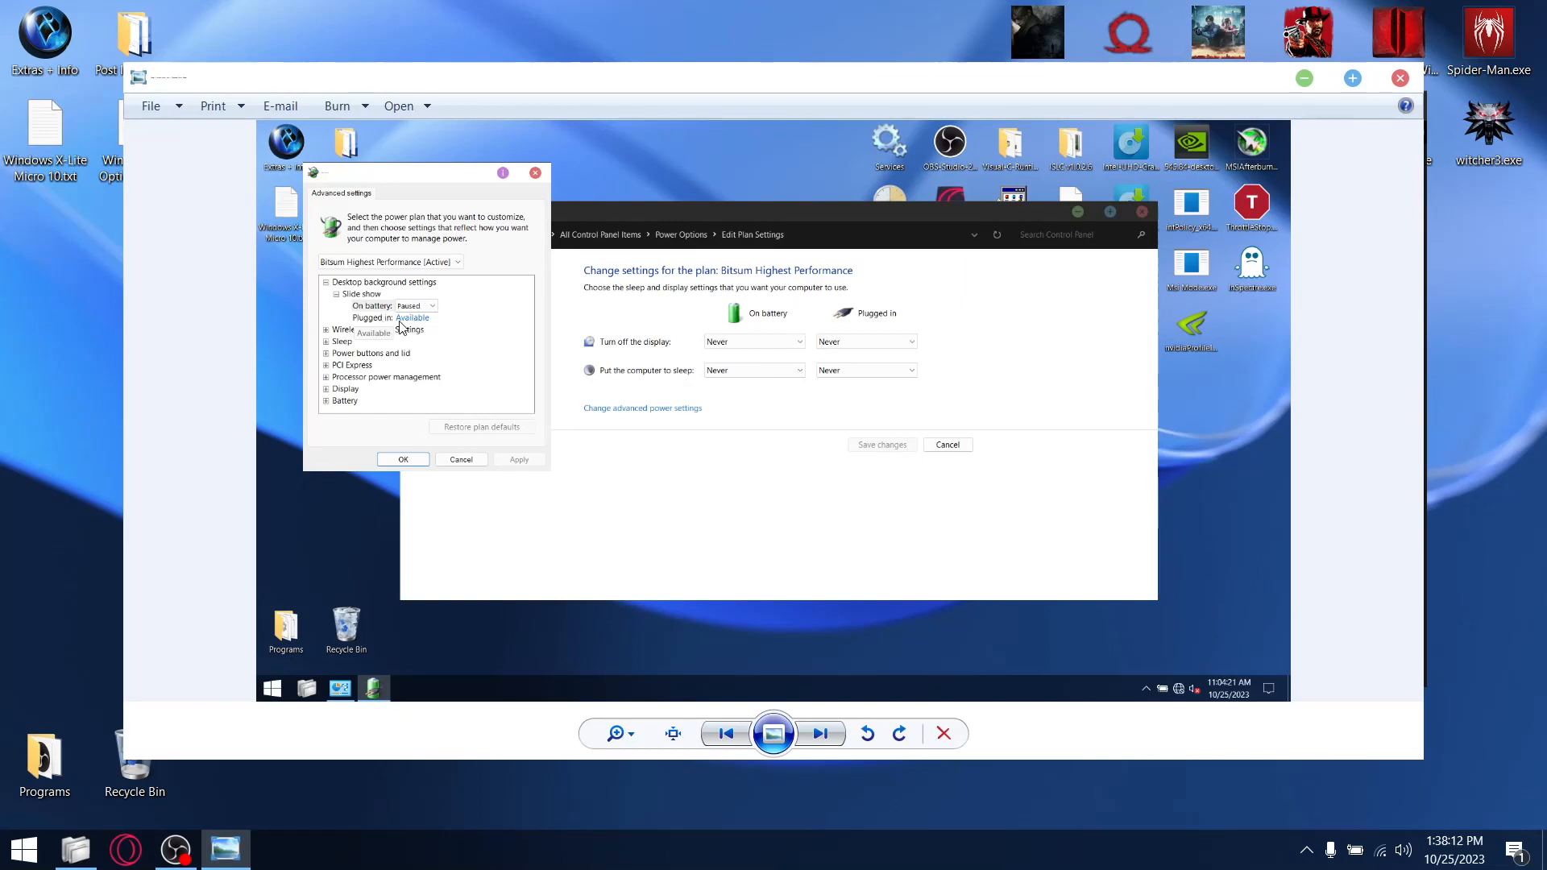
mouse_move(682, 421)
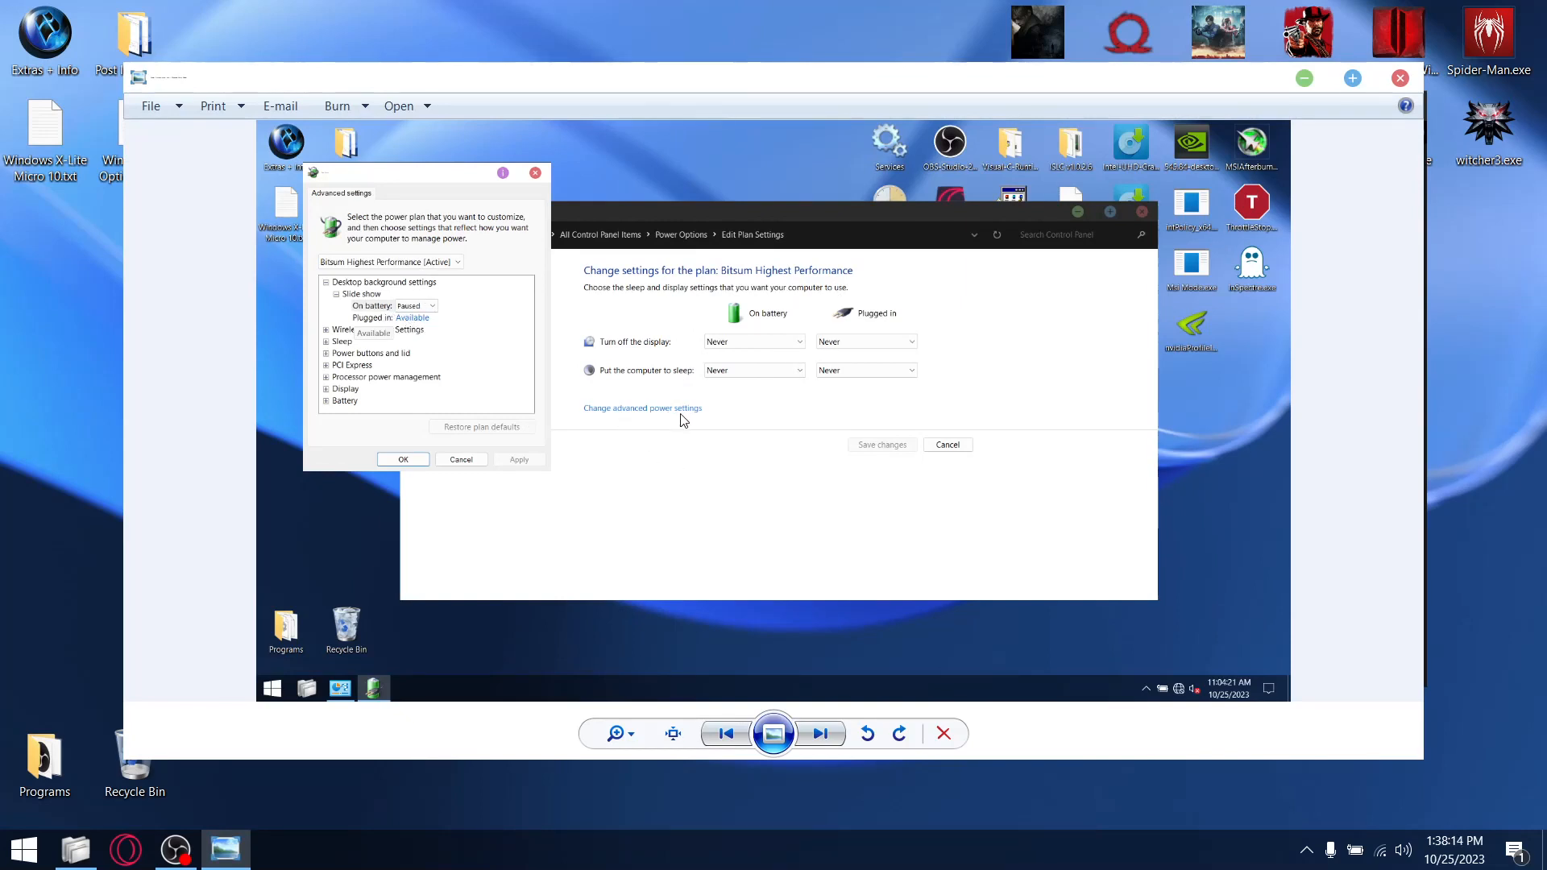
mouse_move(379, 299)
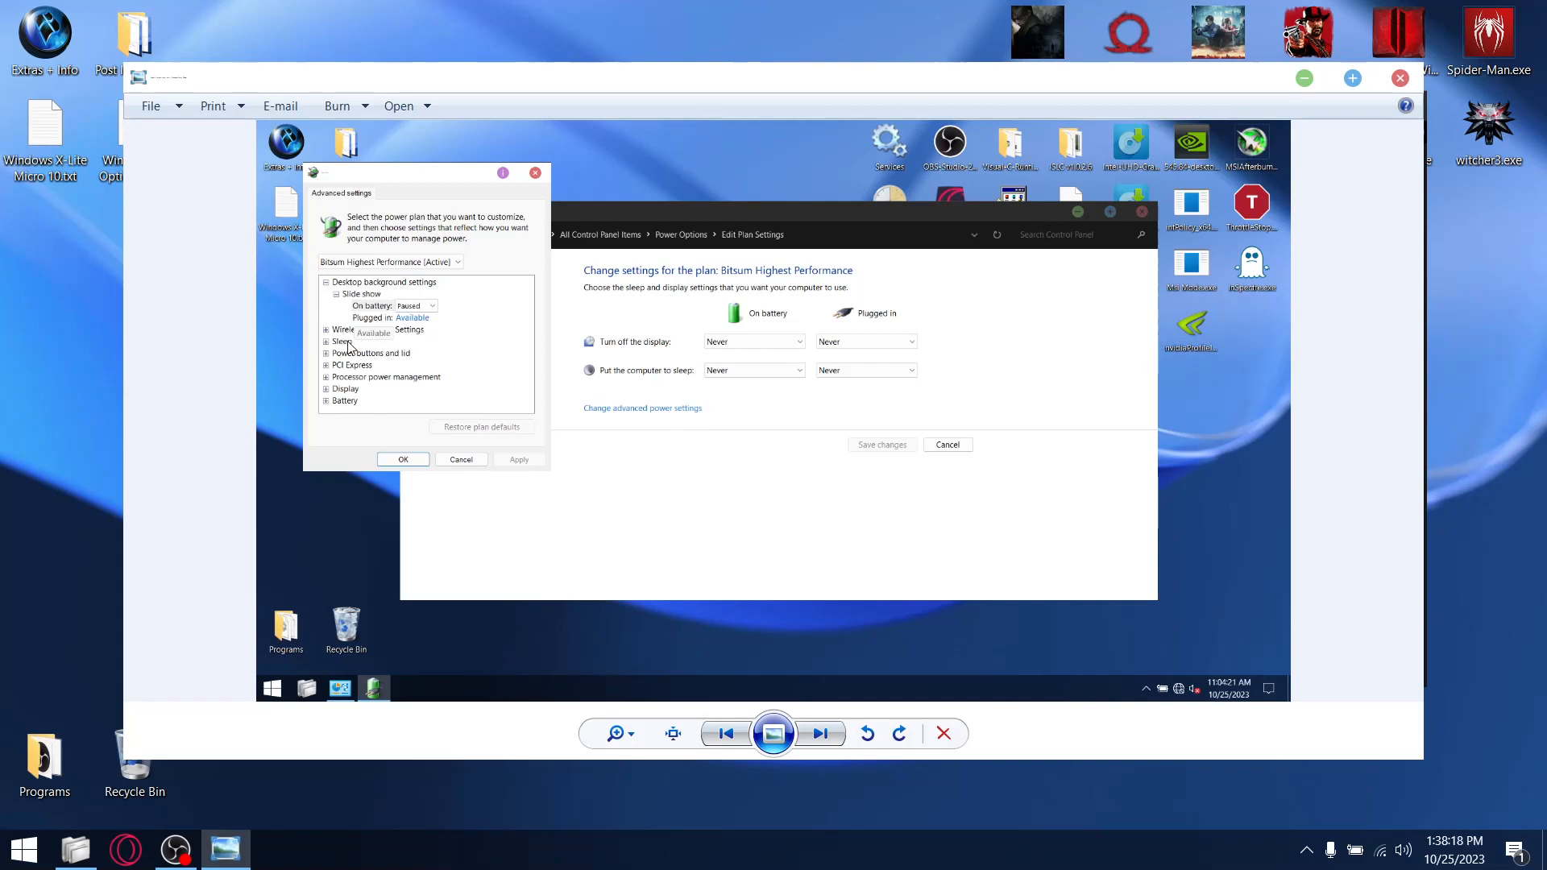
mouse_move(352, 296)
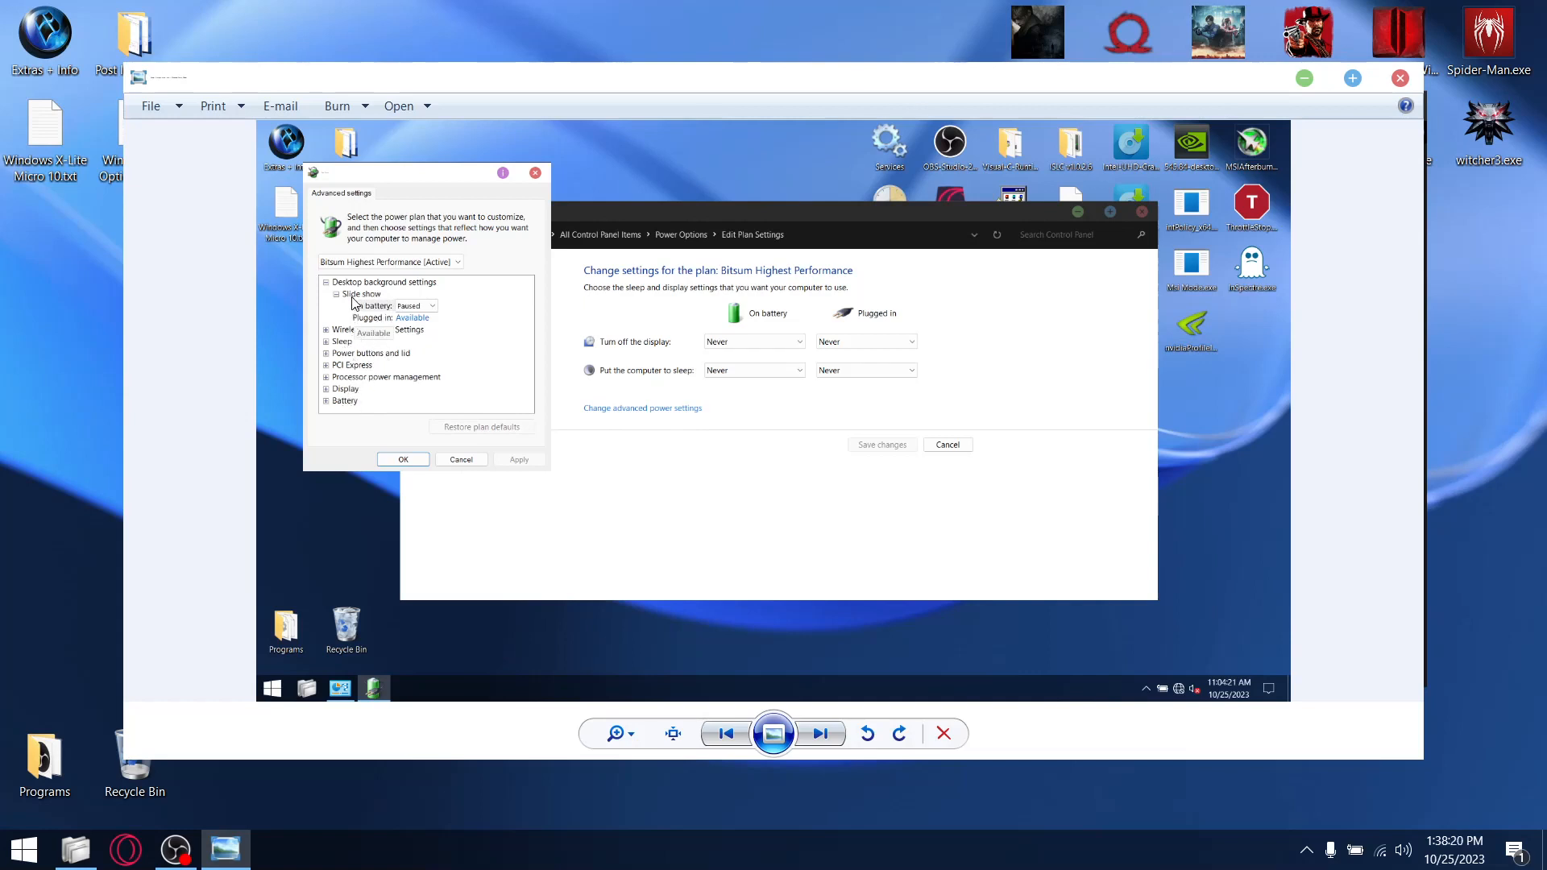
mouse_move(393, 403)
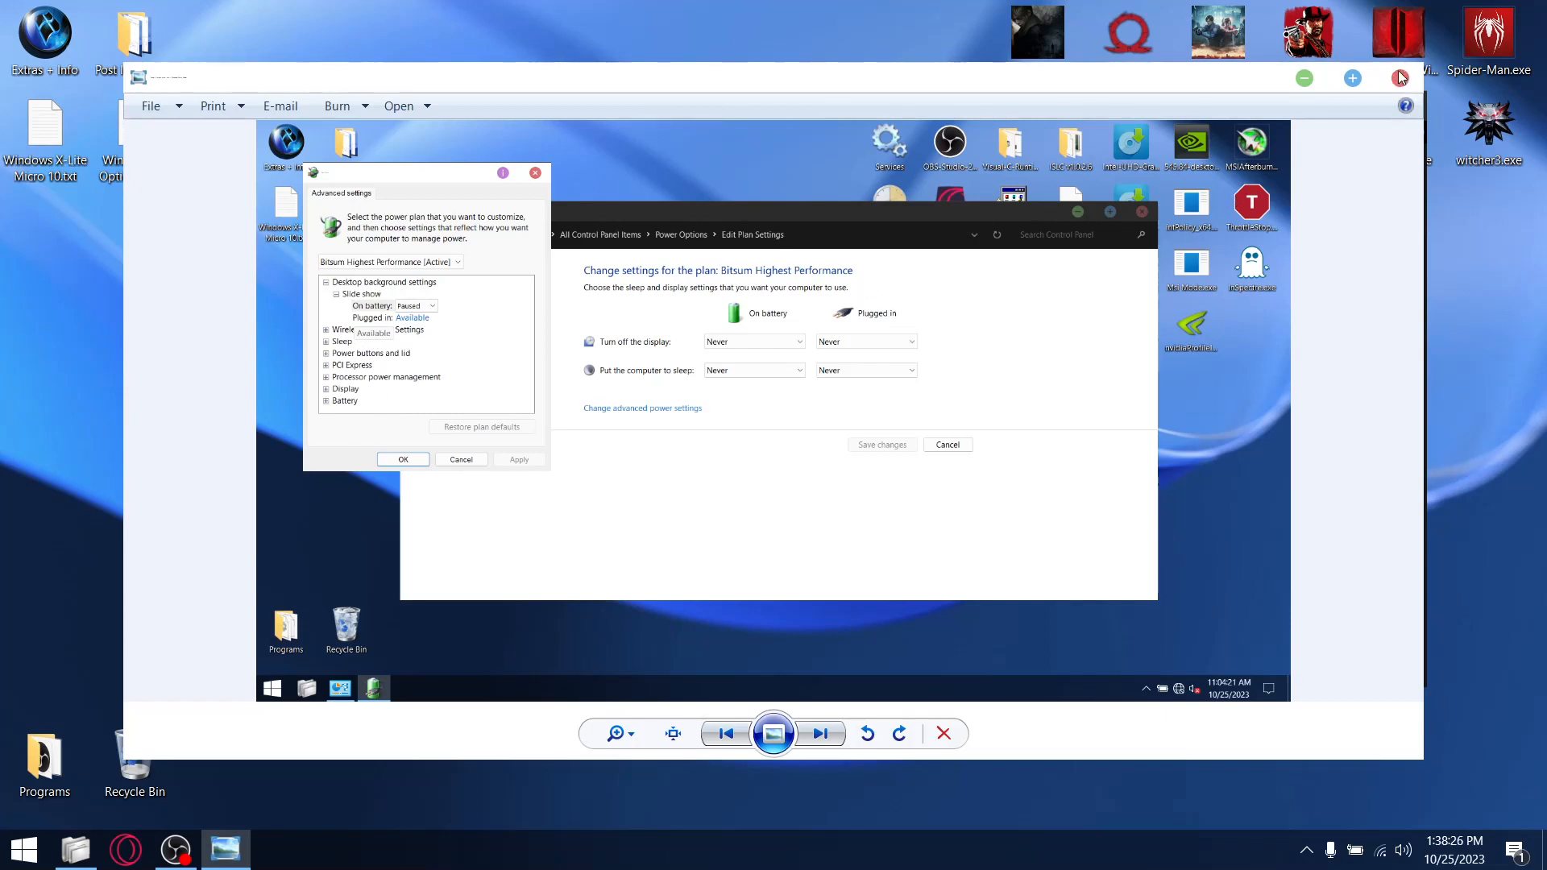
mouse_move(1399, 79)
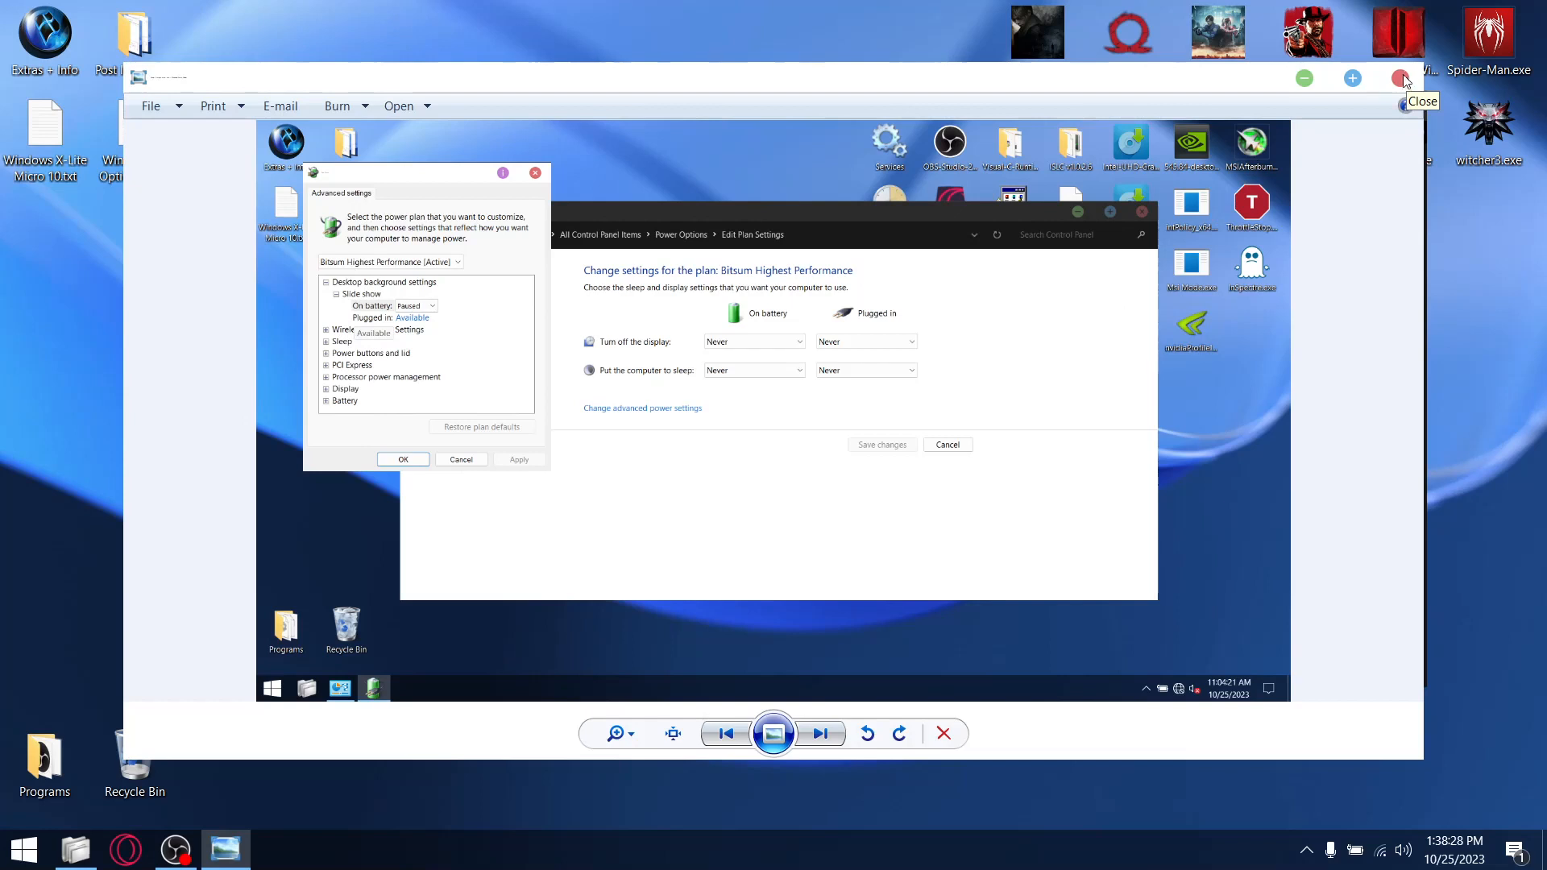
Close the Power Options screenshot and view the Services screenshot instead
left_click(1402, 78)
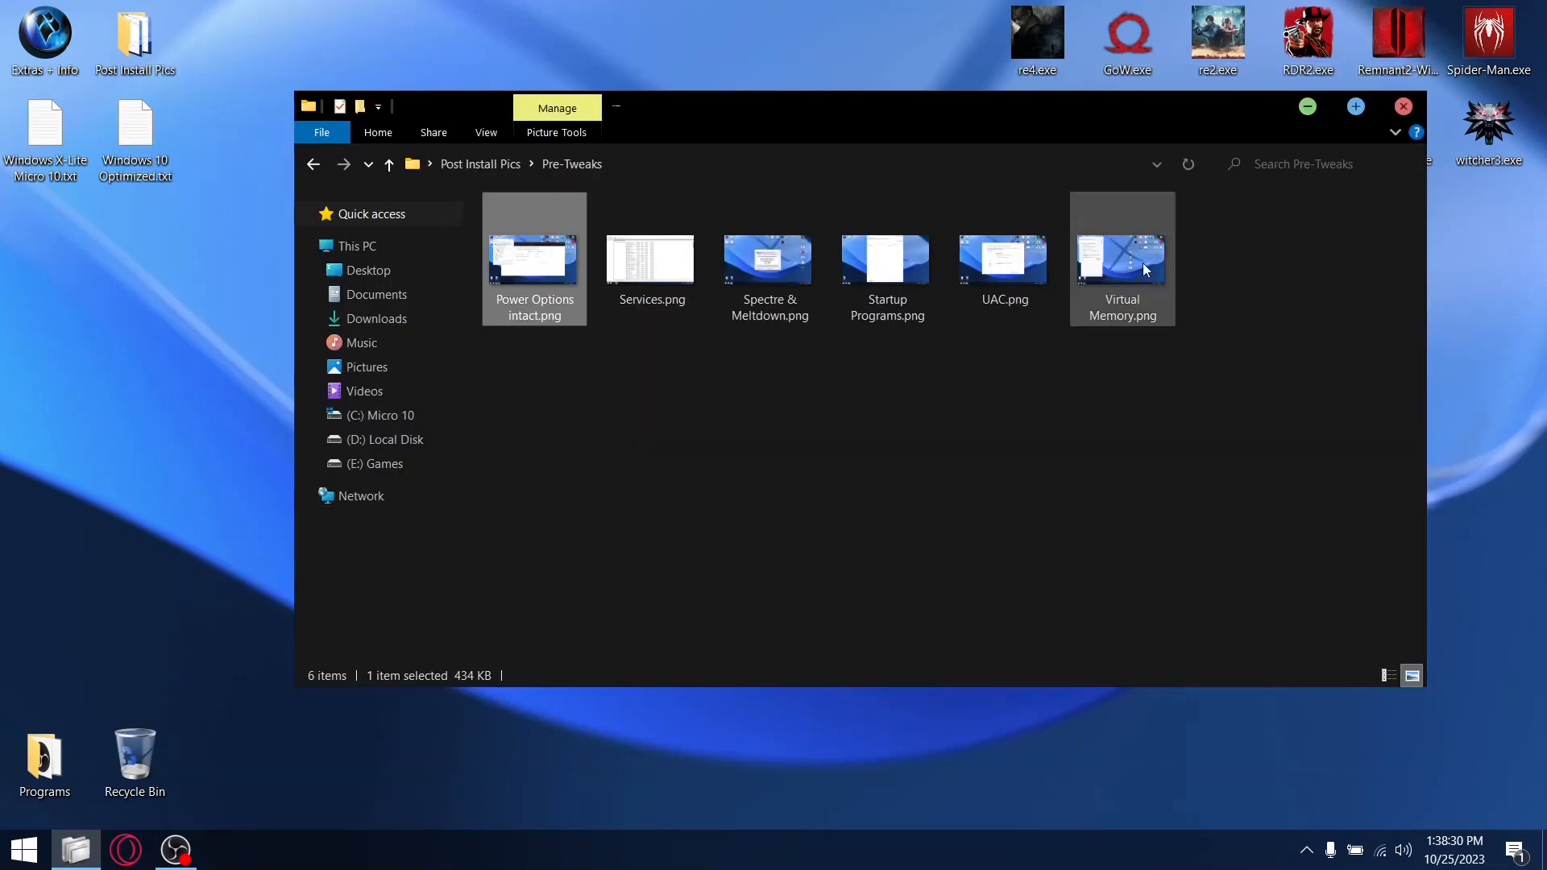
double_click(649, 259)
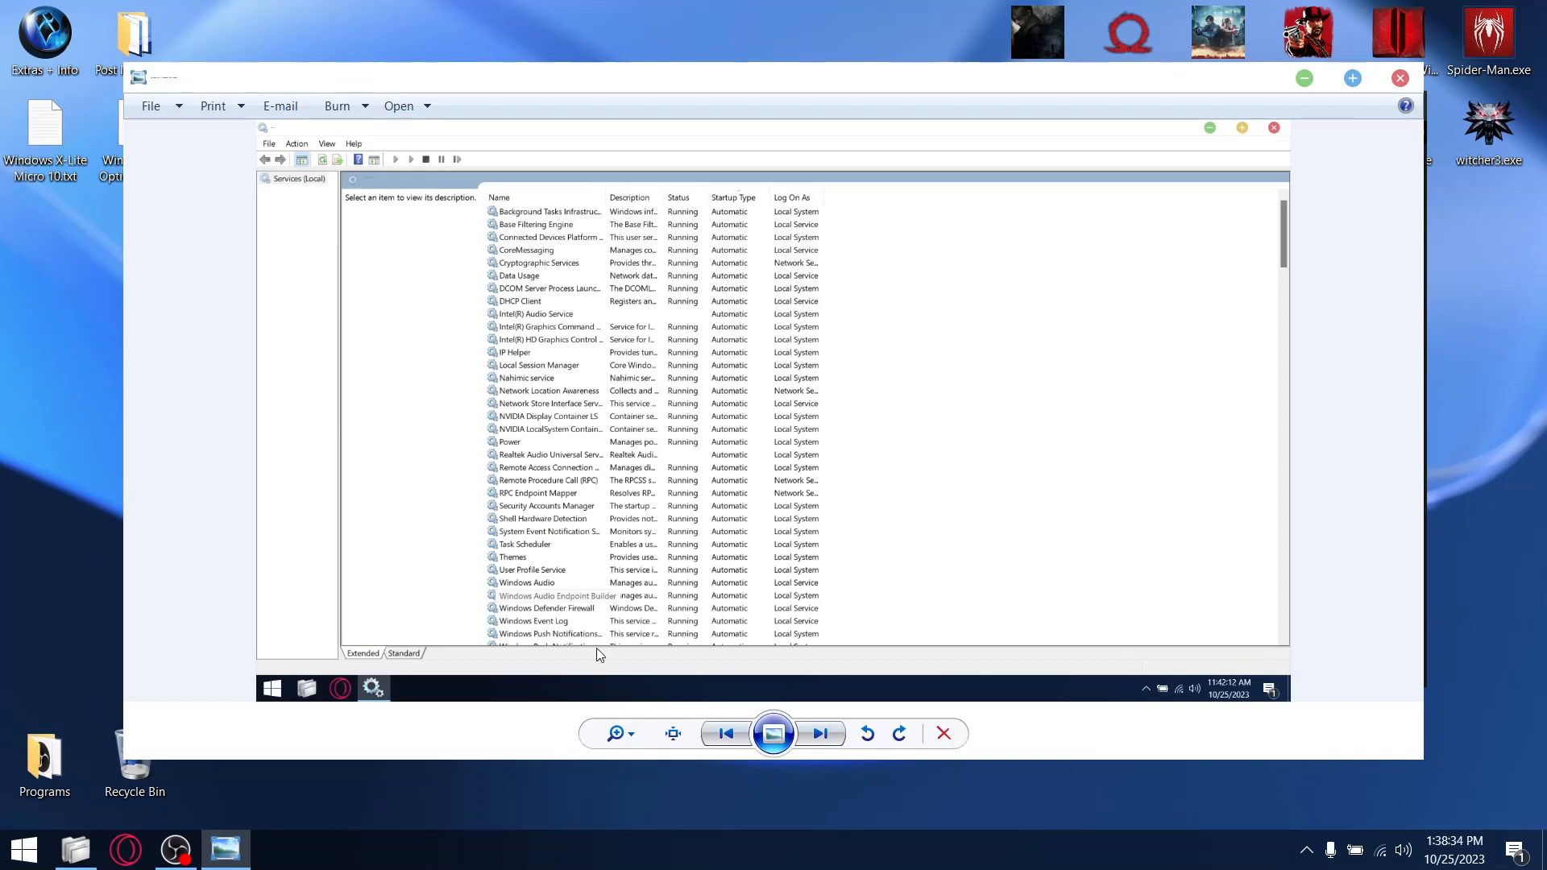
mouse_move(531, 456)
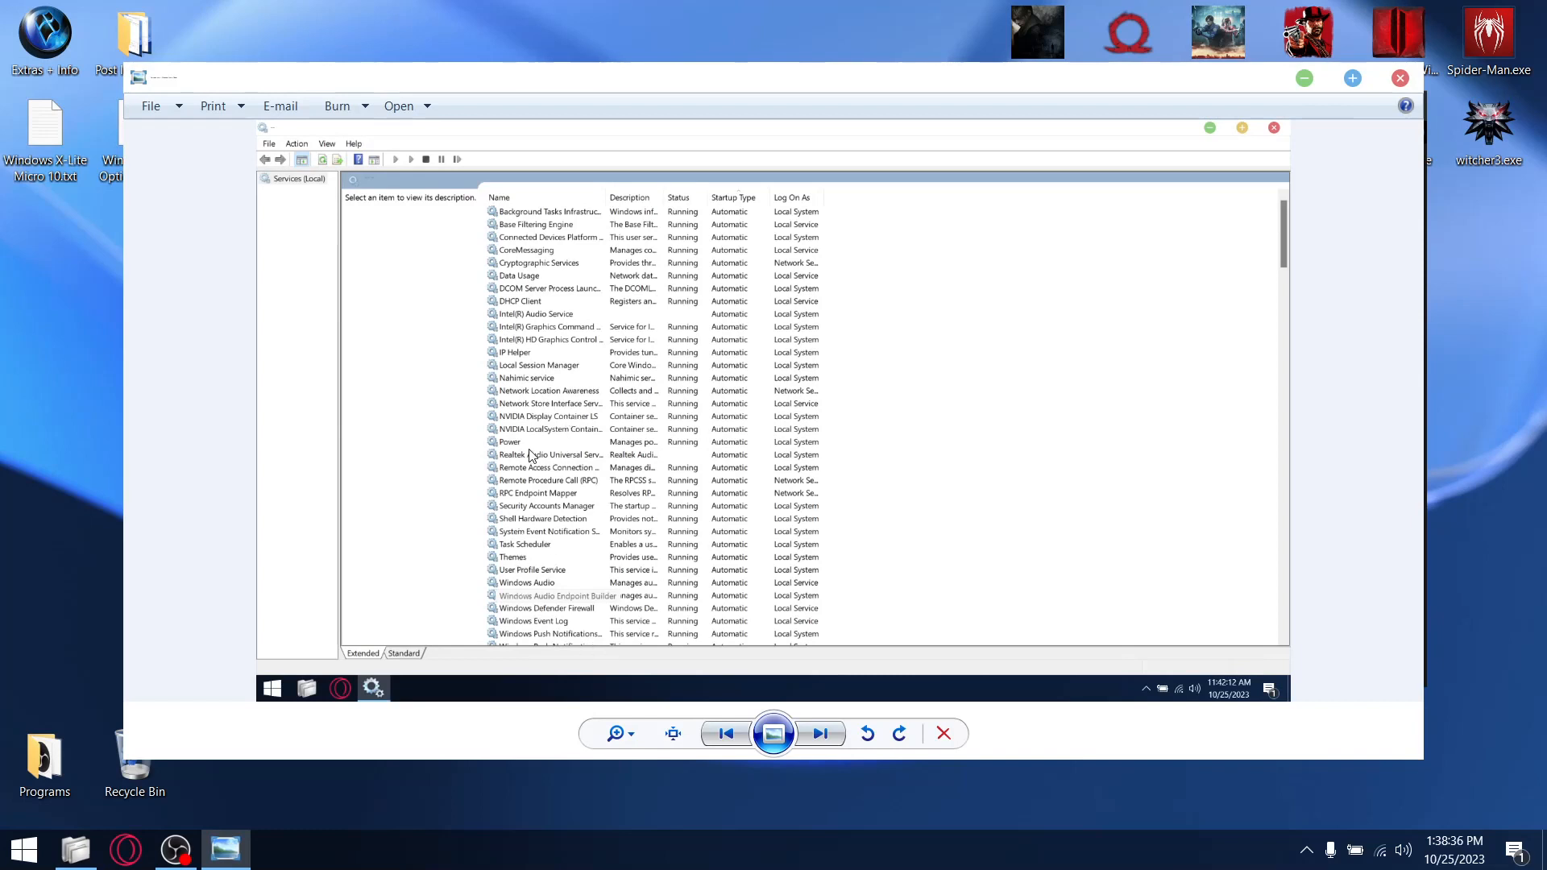
mouse_move(588, 592)
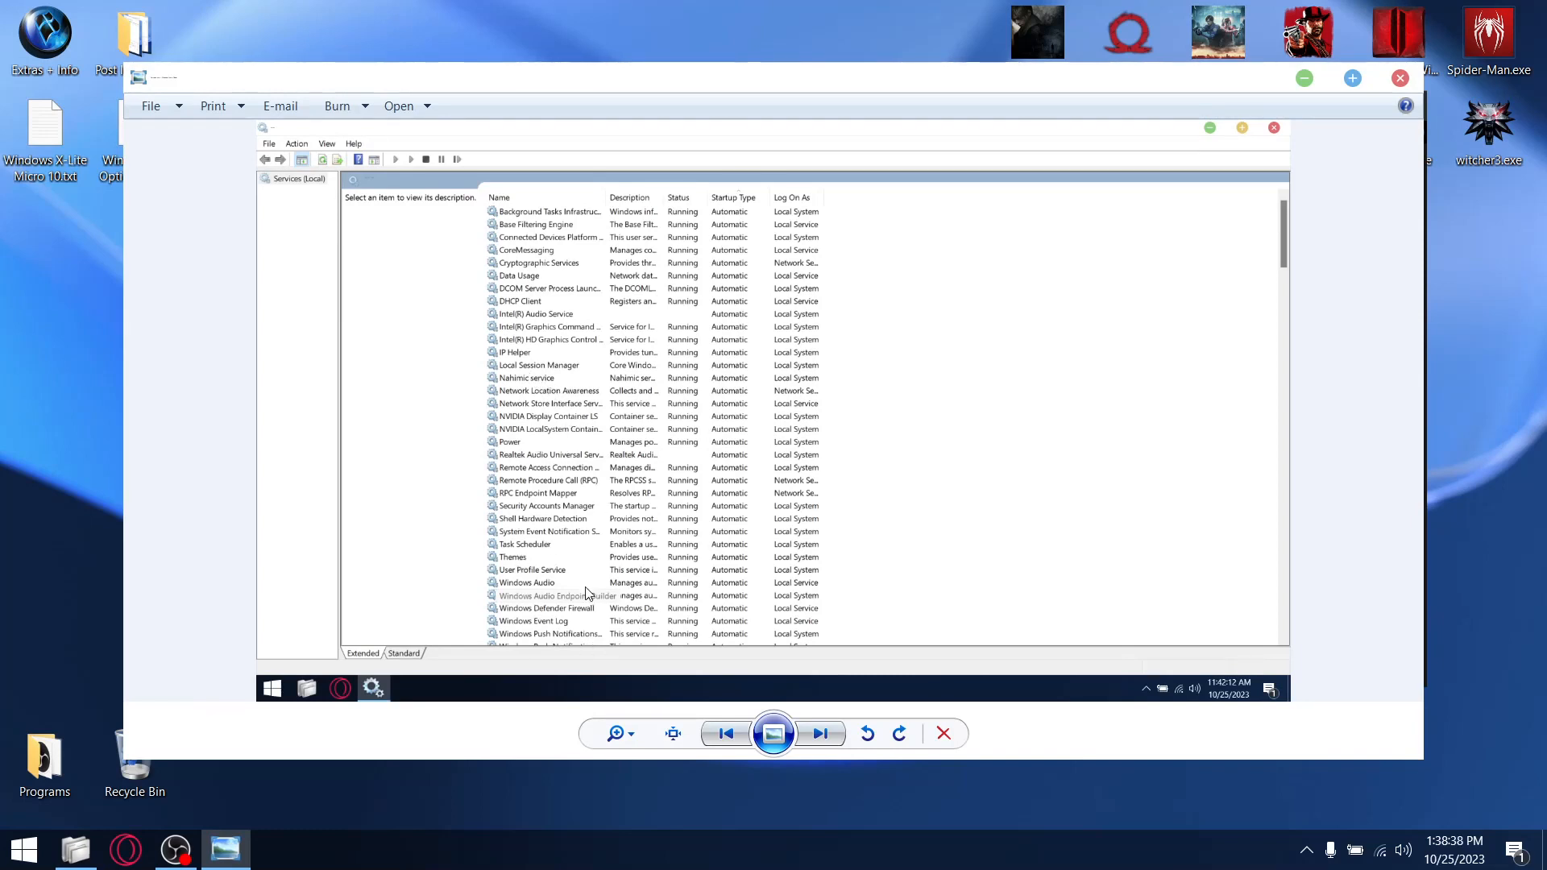
mouse_move(542, 426)
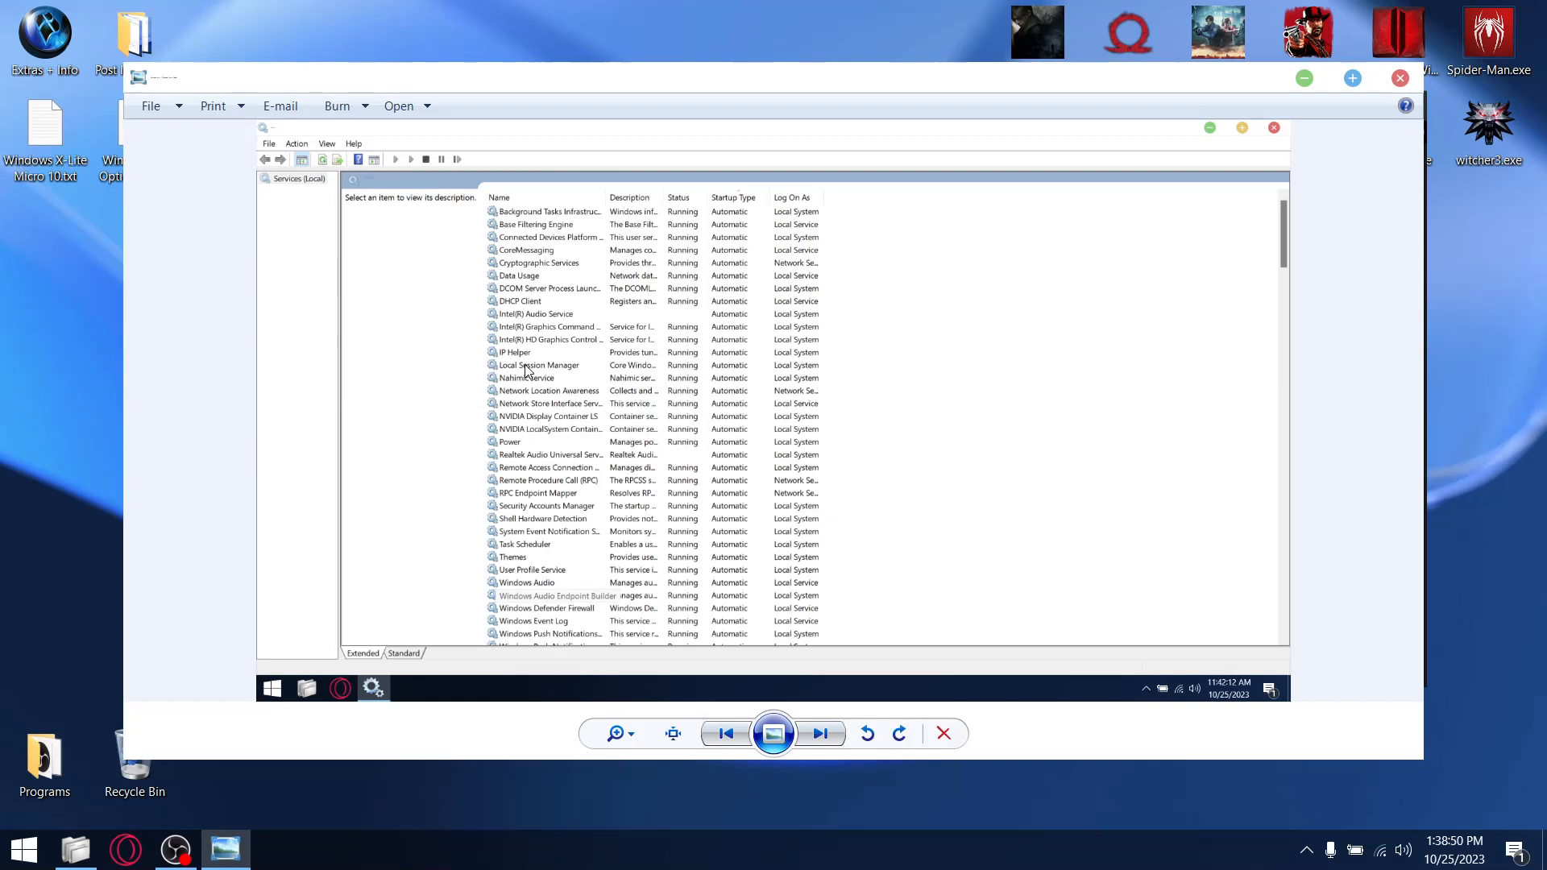
mouse_move(559, 320)
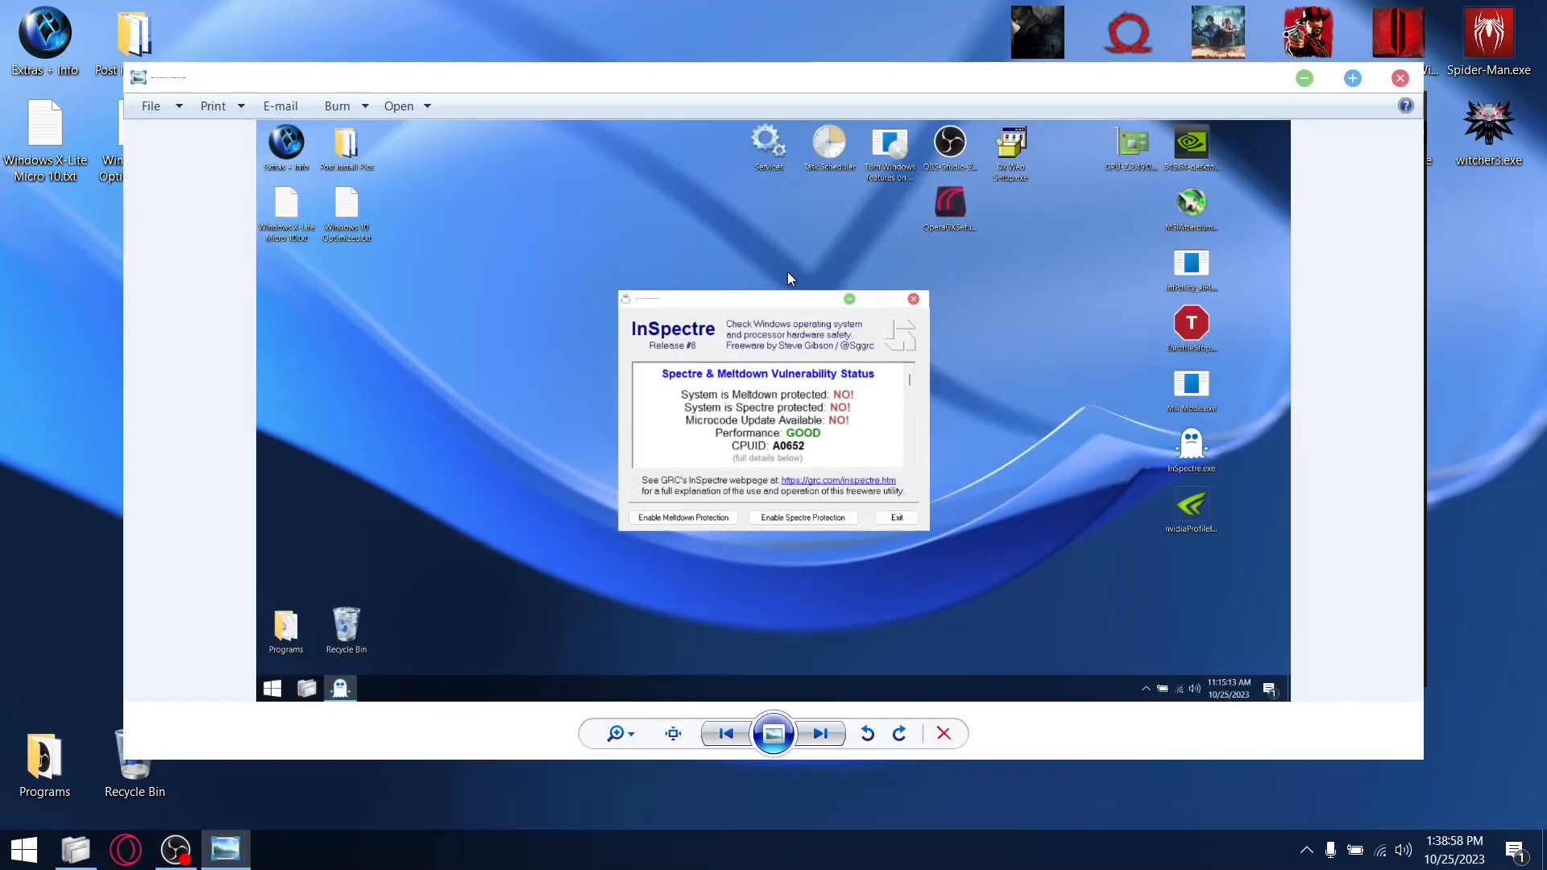
mouse_move(602, 322)
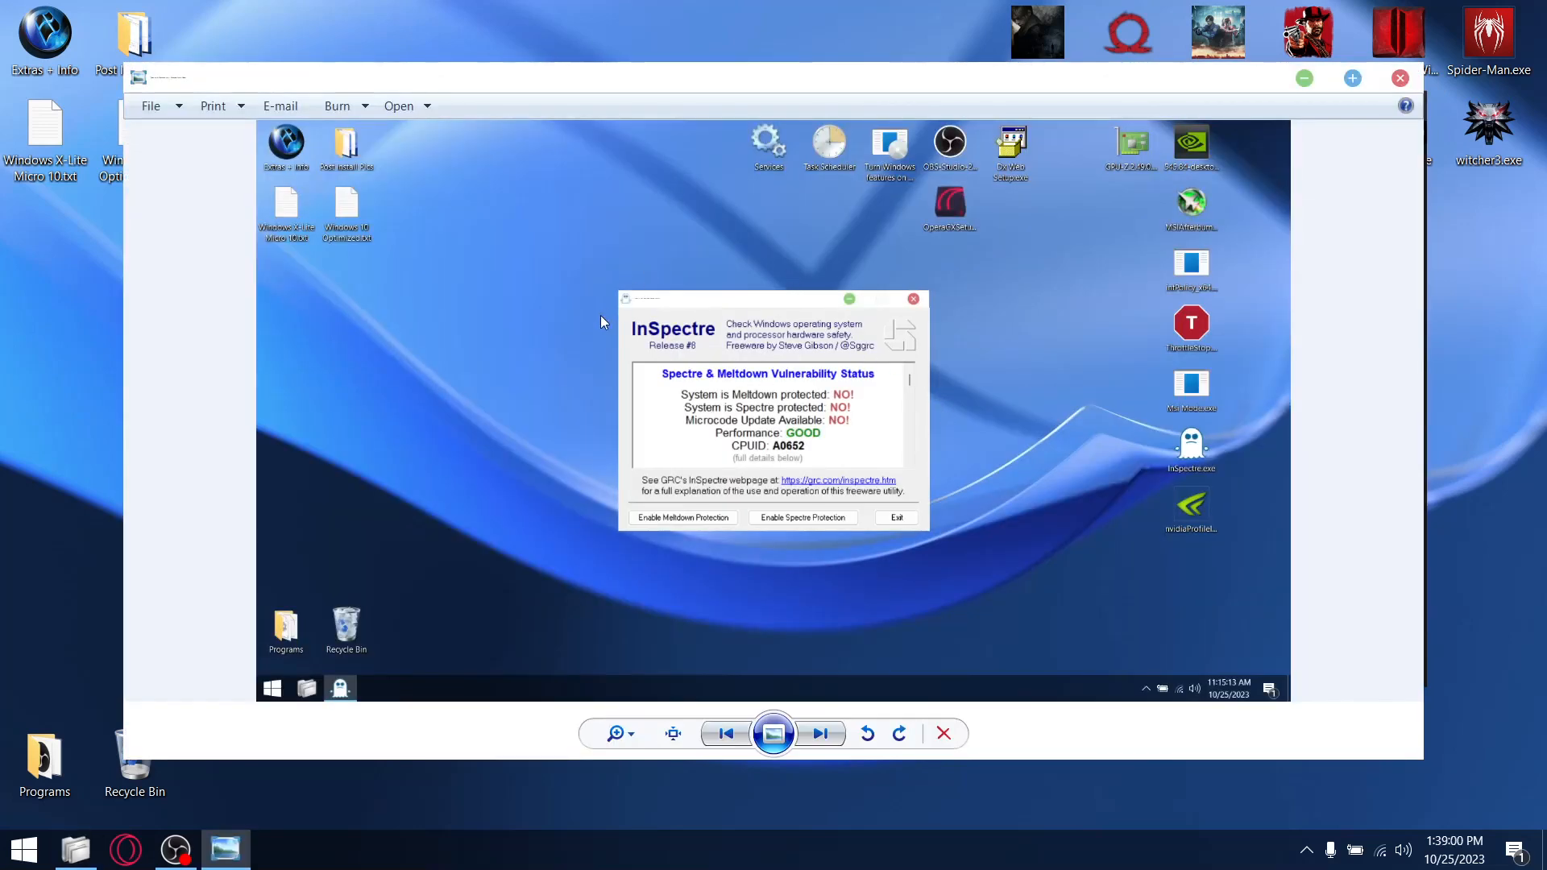
mouse_move(863, 396)
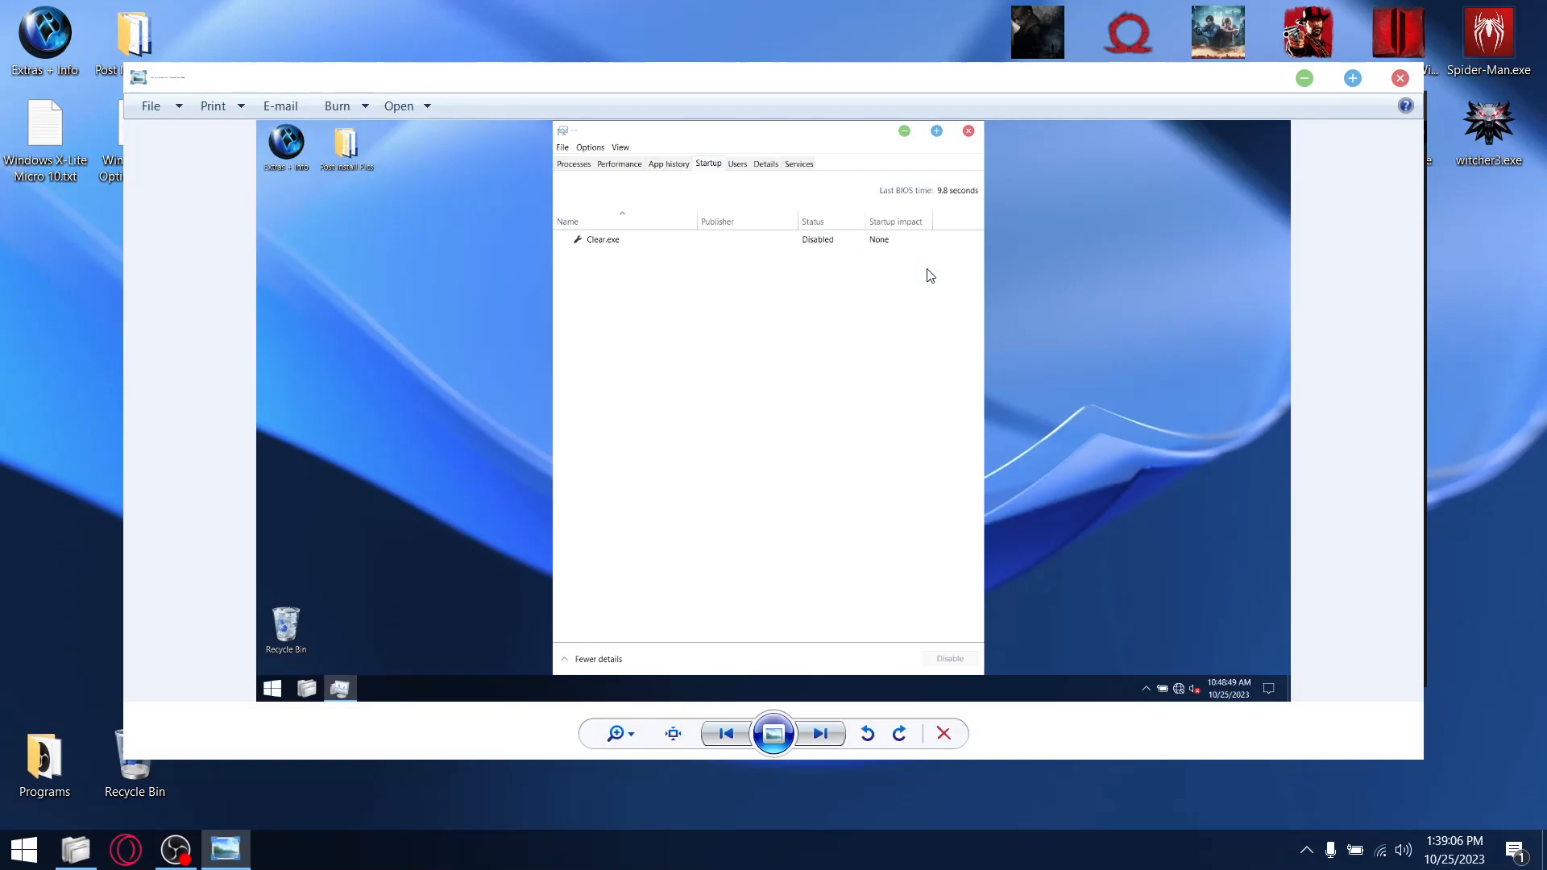
mouse_move(740, 227)
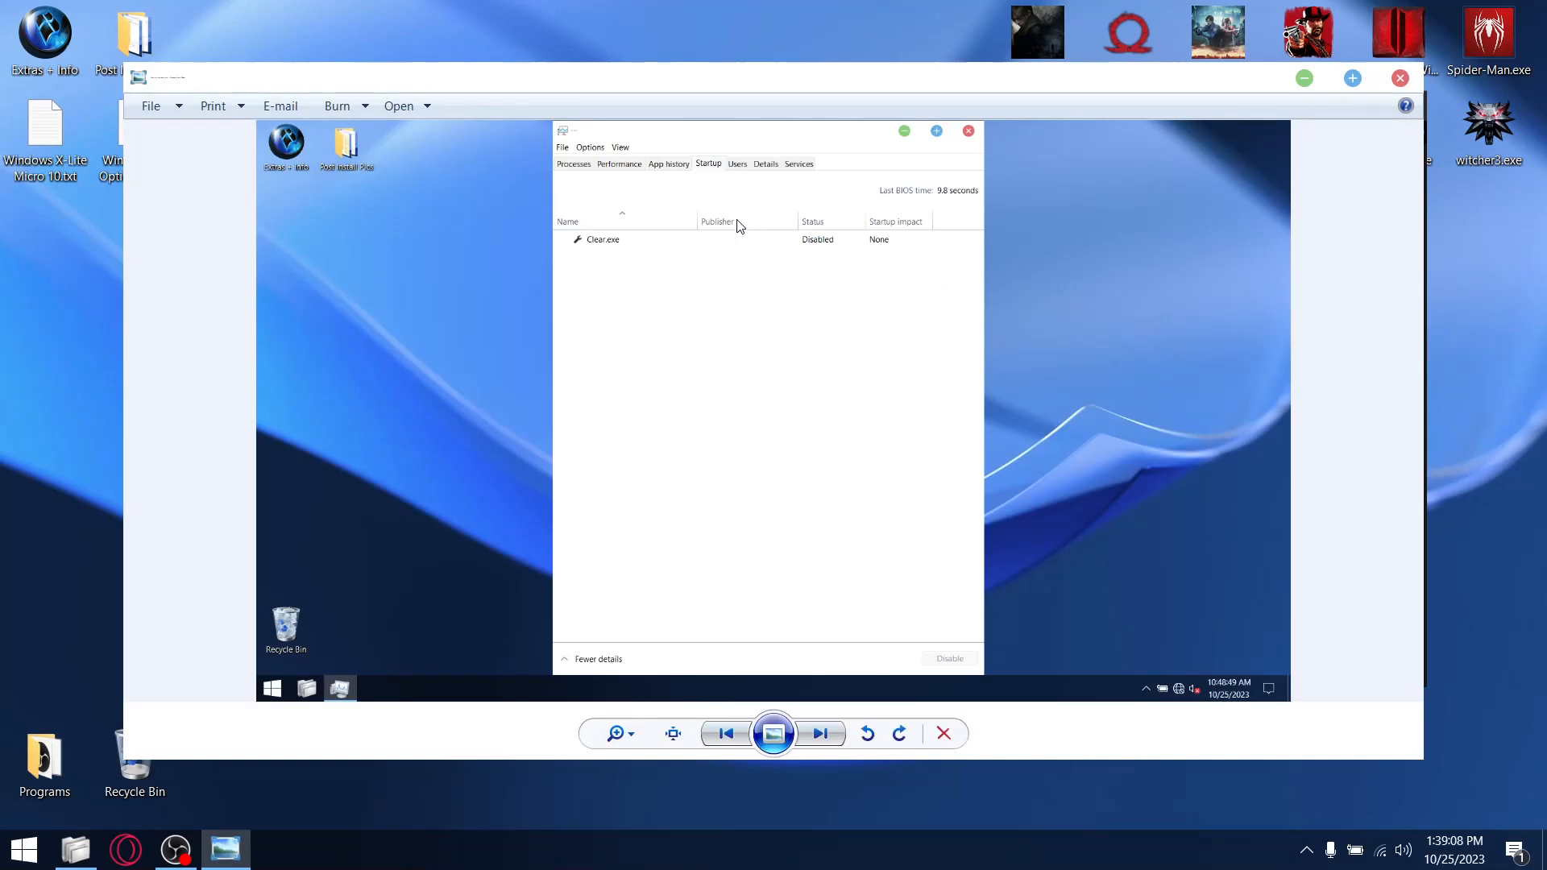
mouse_move(558, 215)
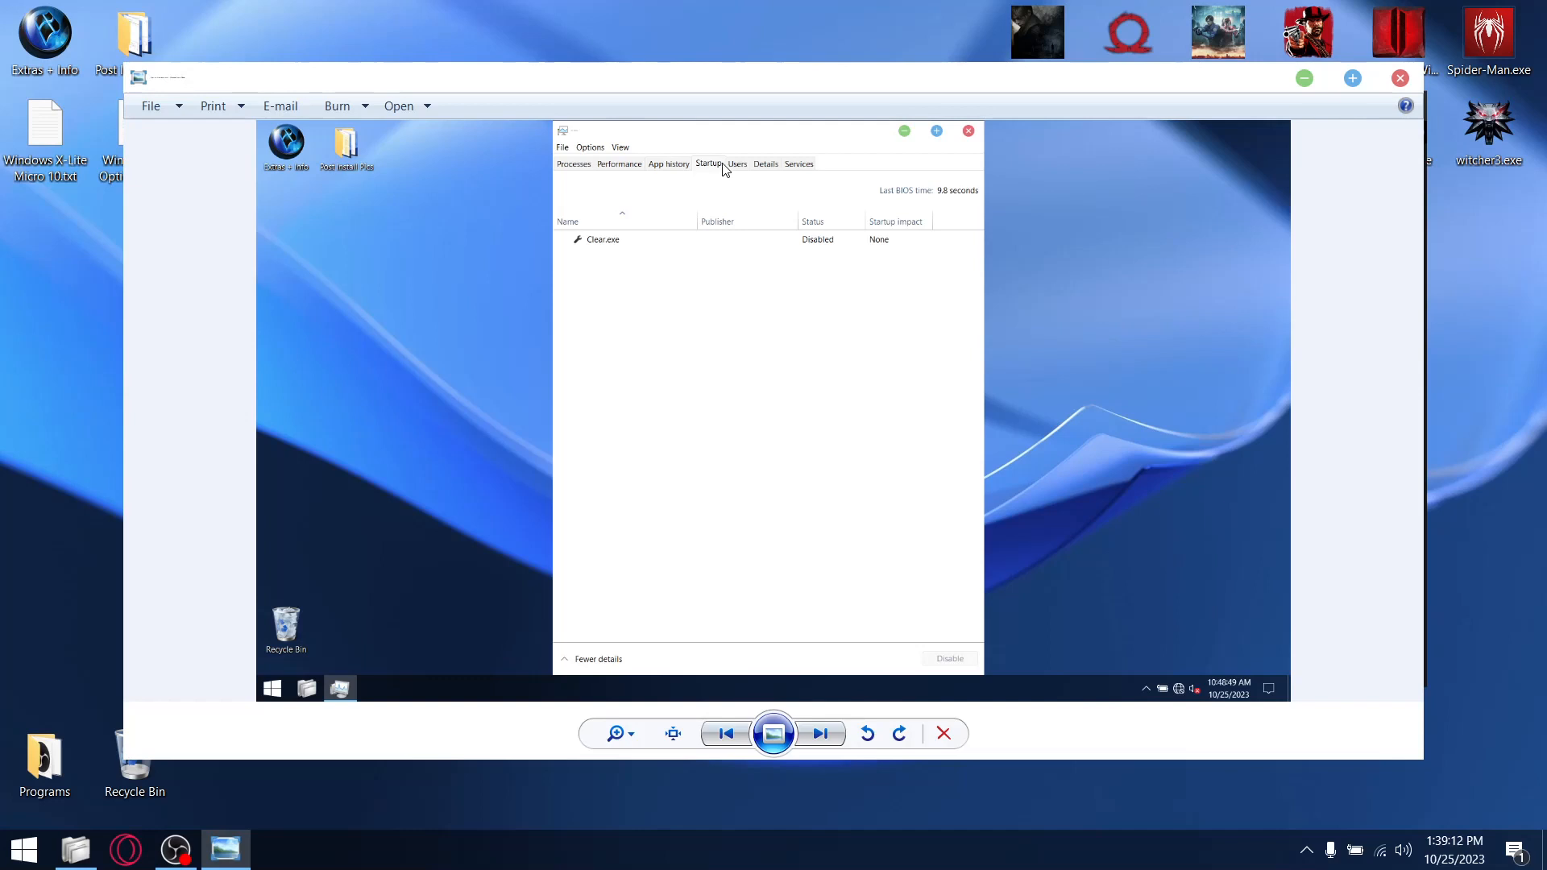
mouse_move(752, 231)
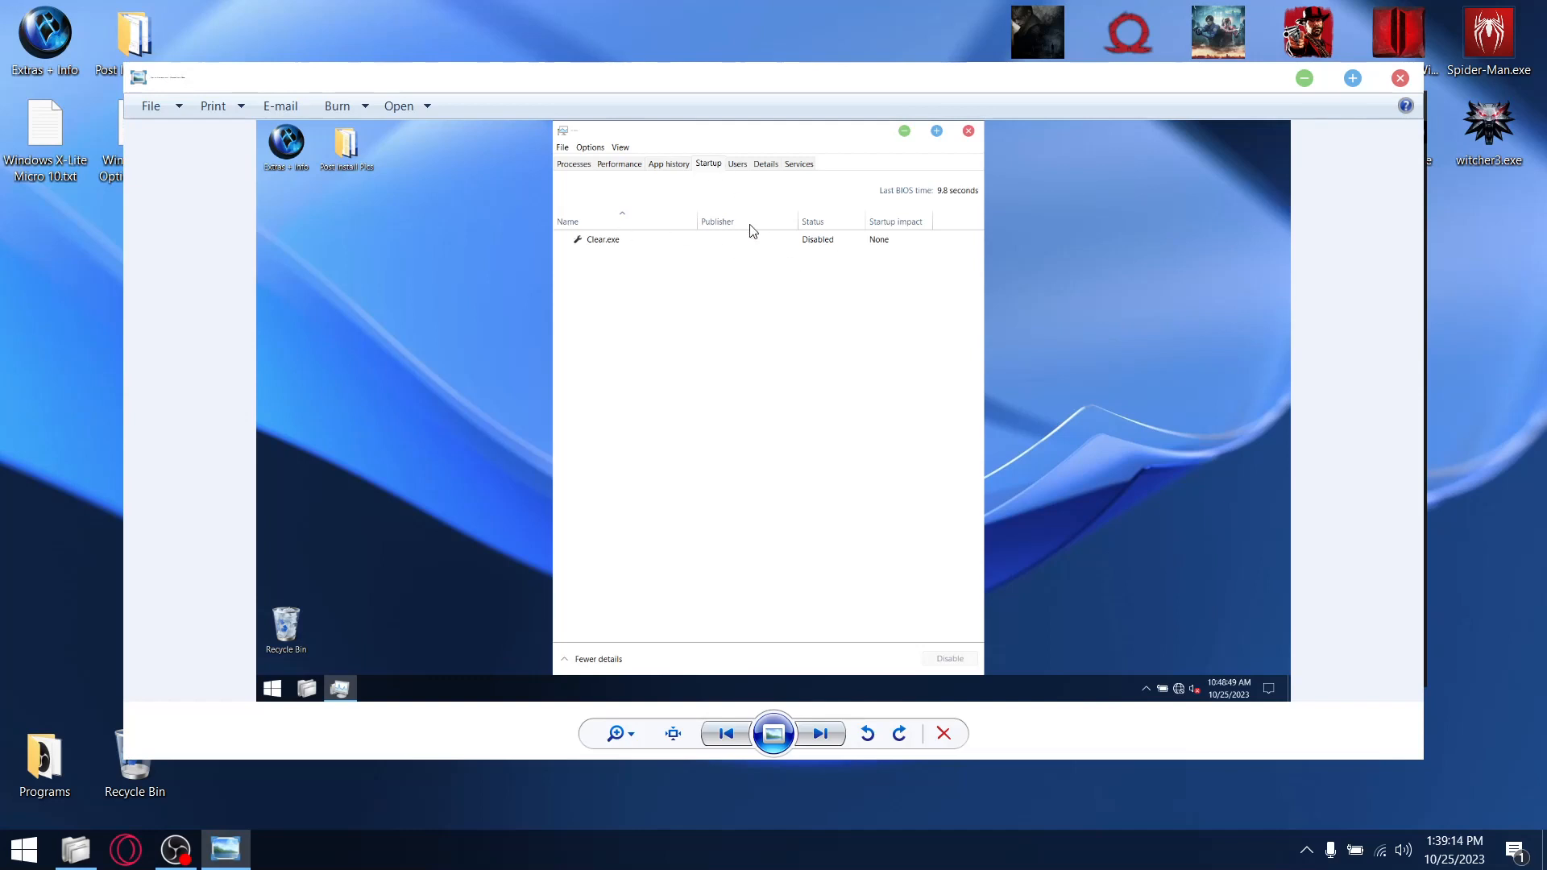
mouse_move(797, 283)
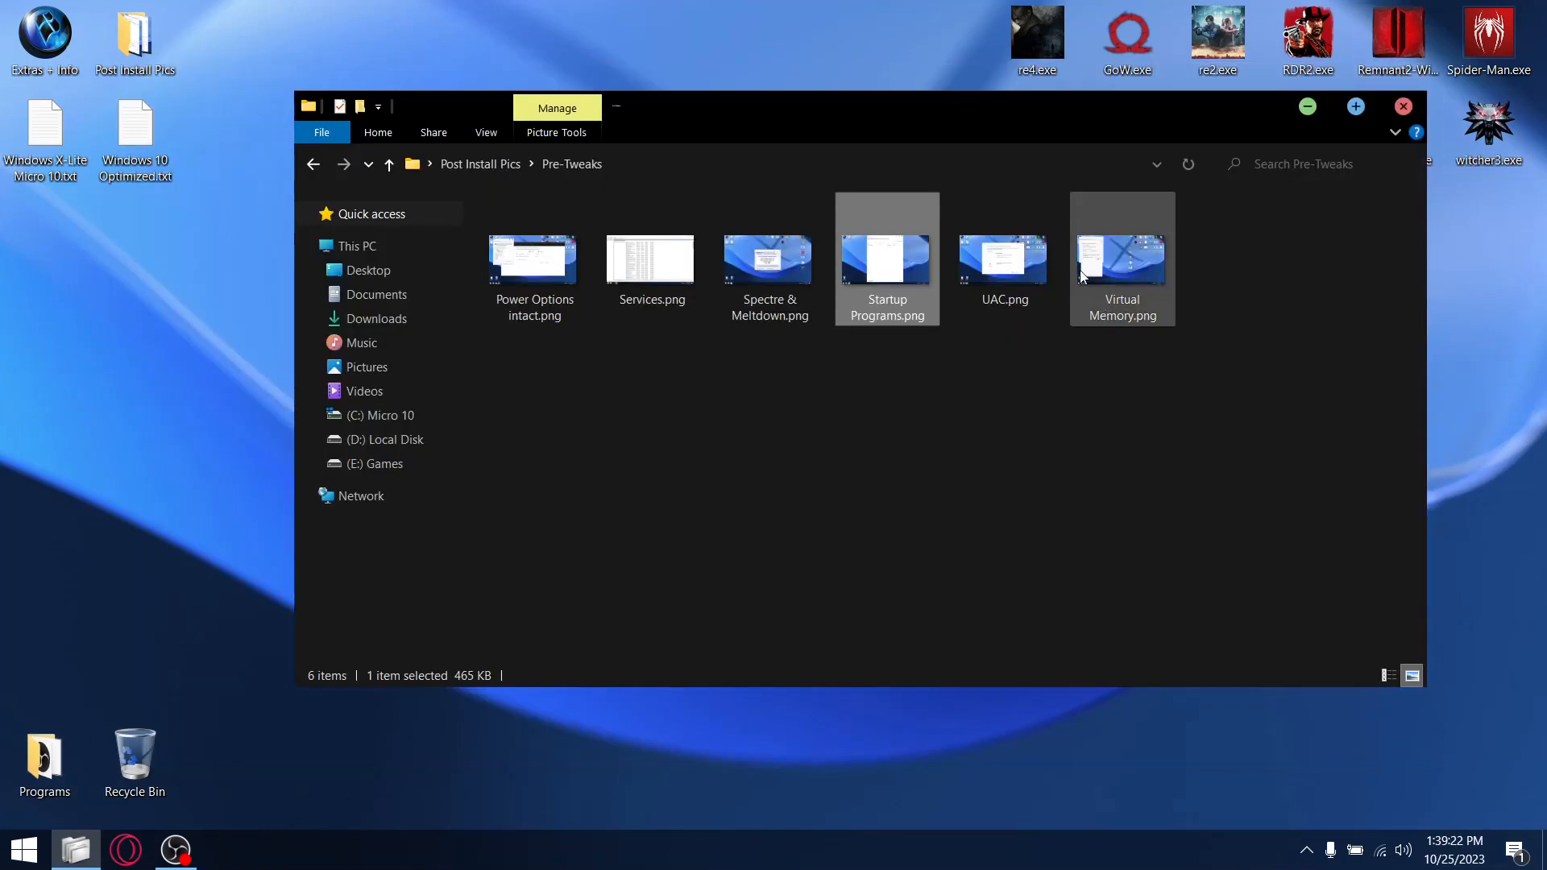
View the UAC screenshot, then close the Pre-Tweaks folder window
double_click(1005, 259)
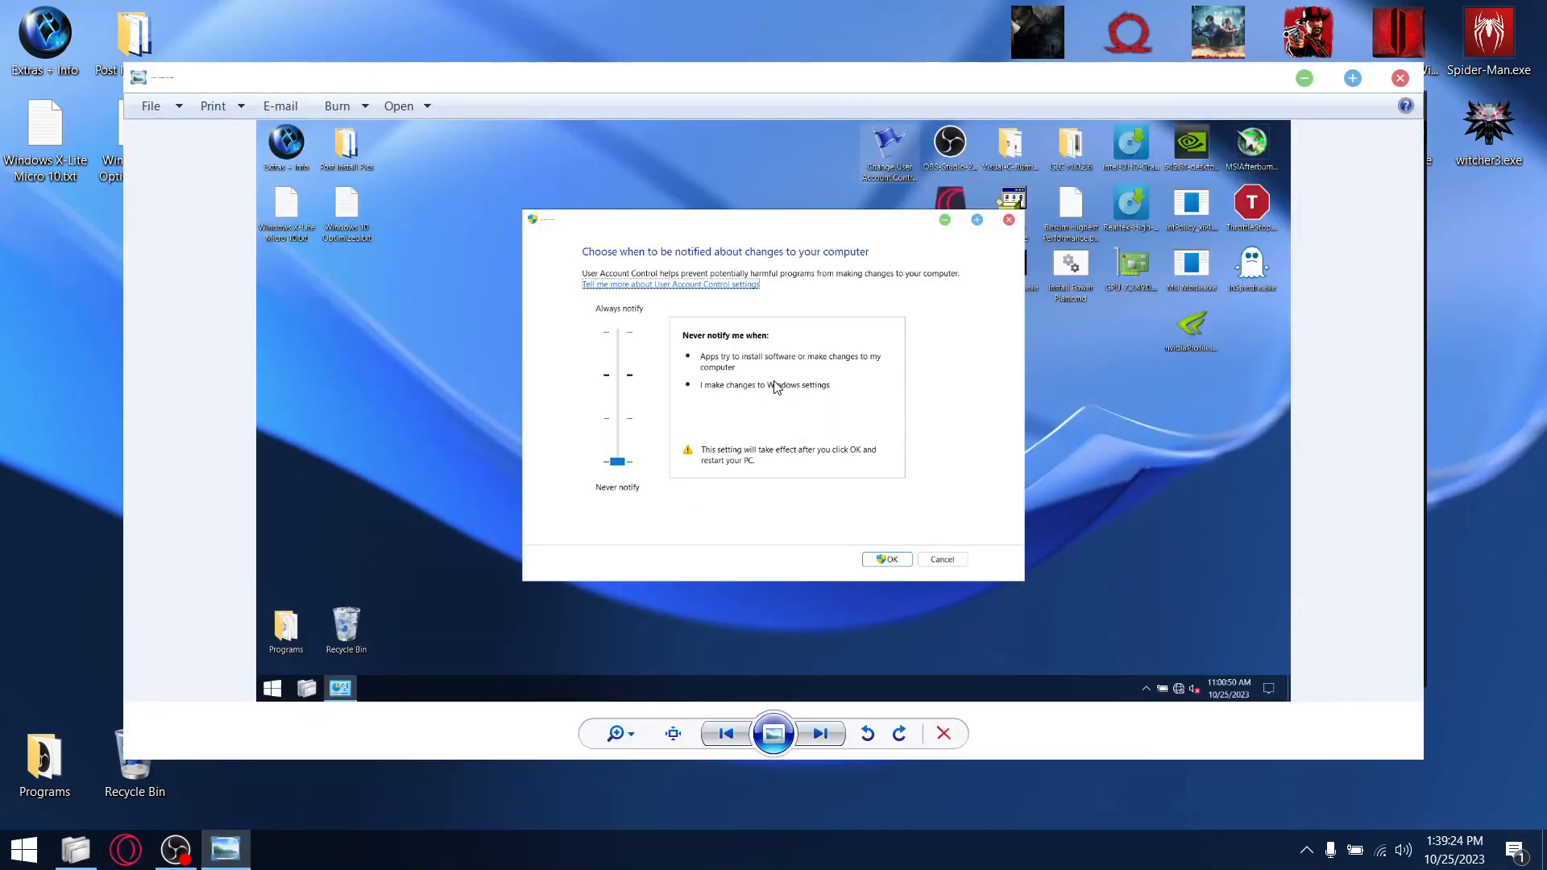
mouse_move(777, 434)
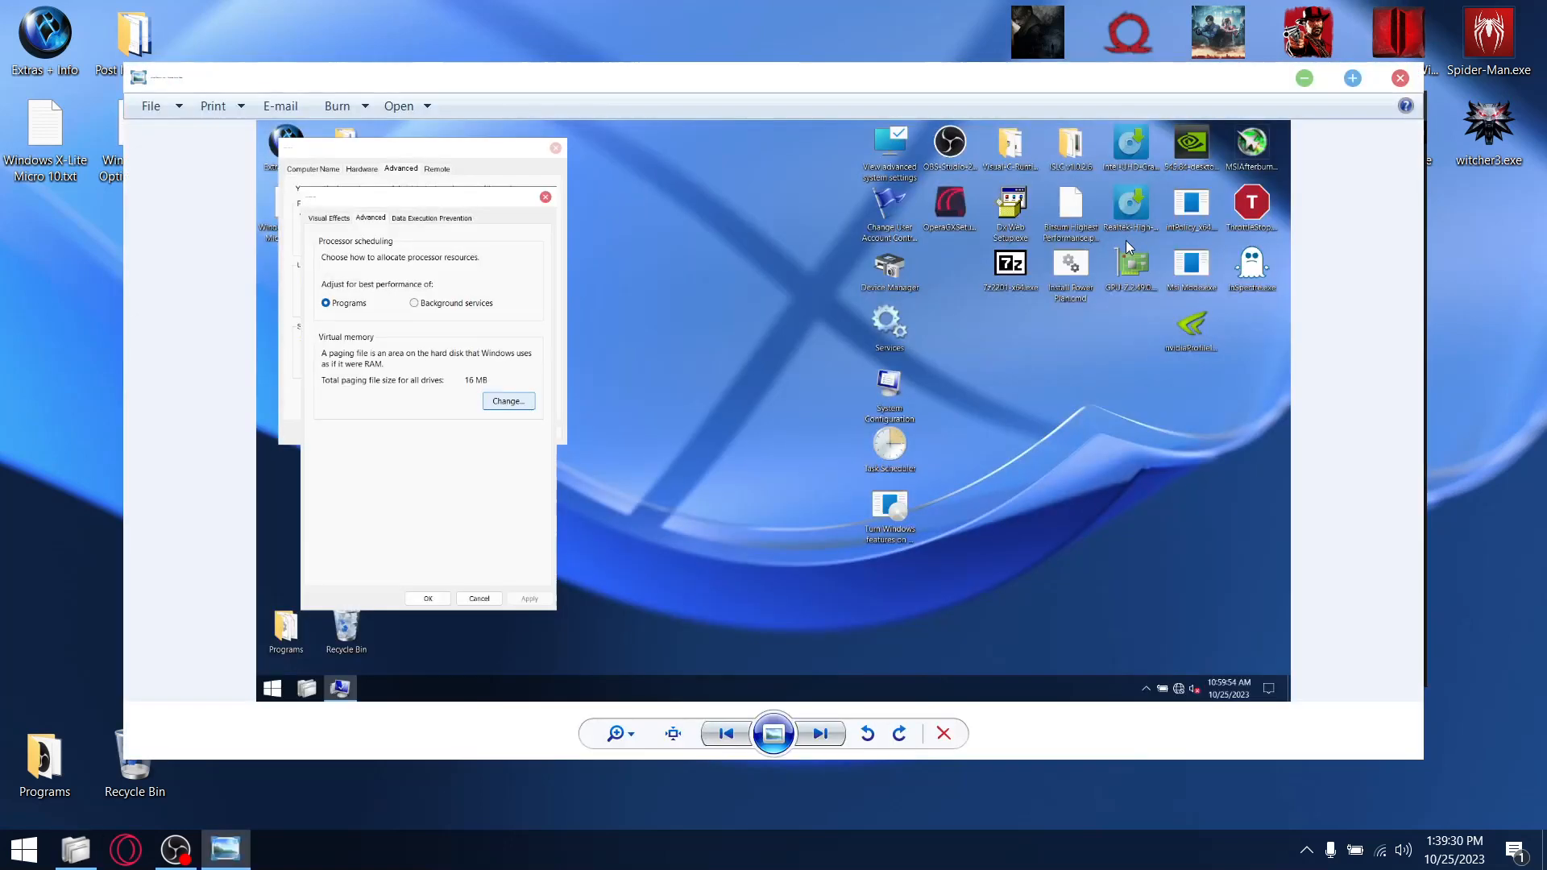
mouse_move(442, 437)
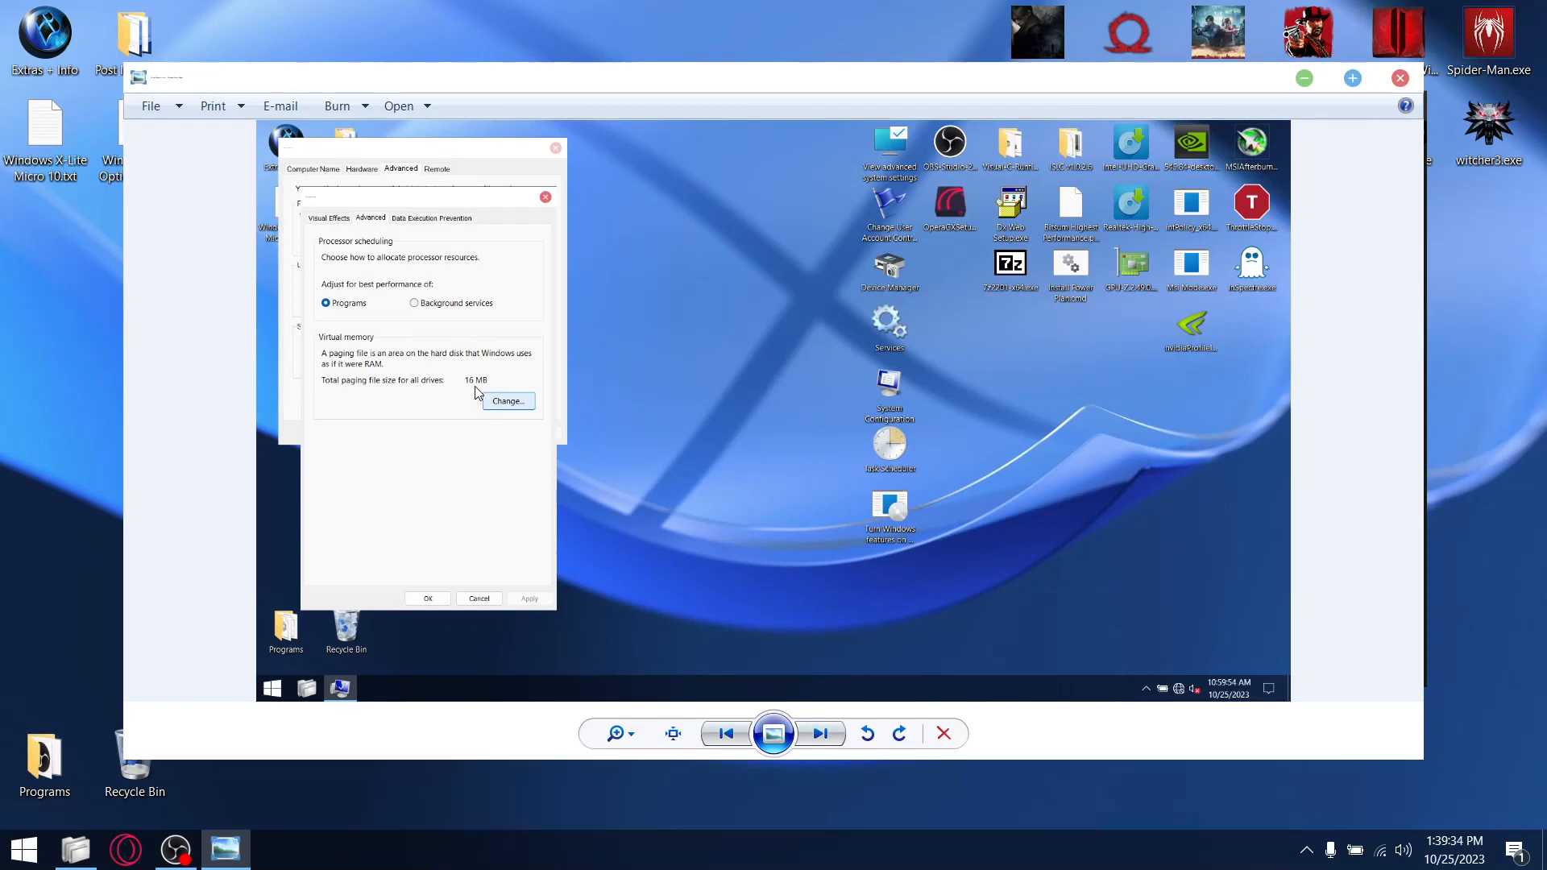
mouse_move(480, 386)
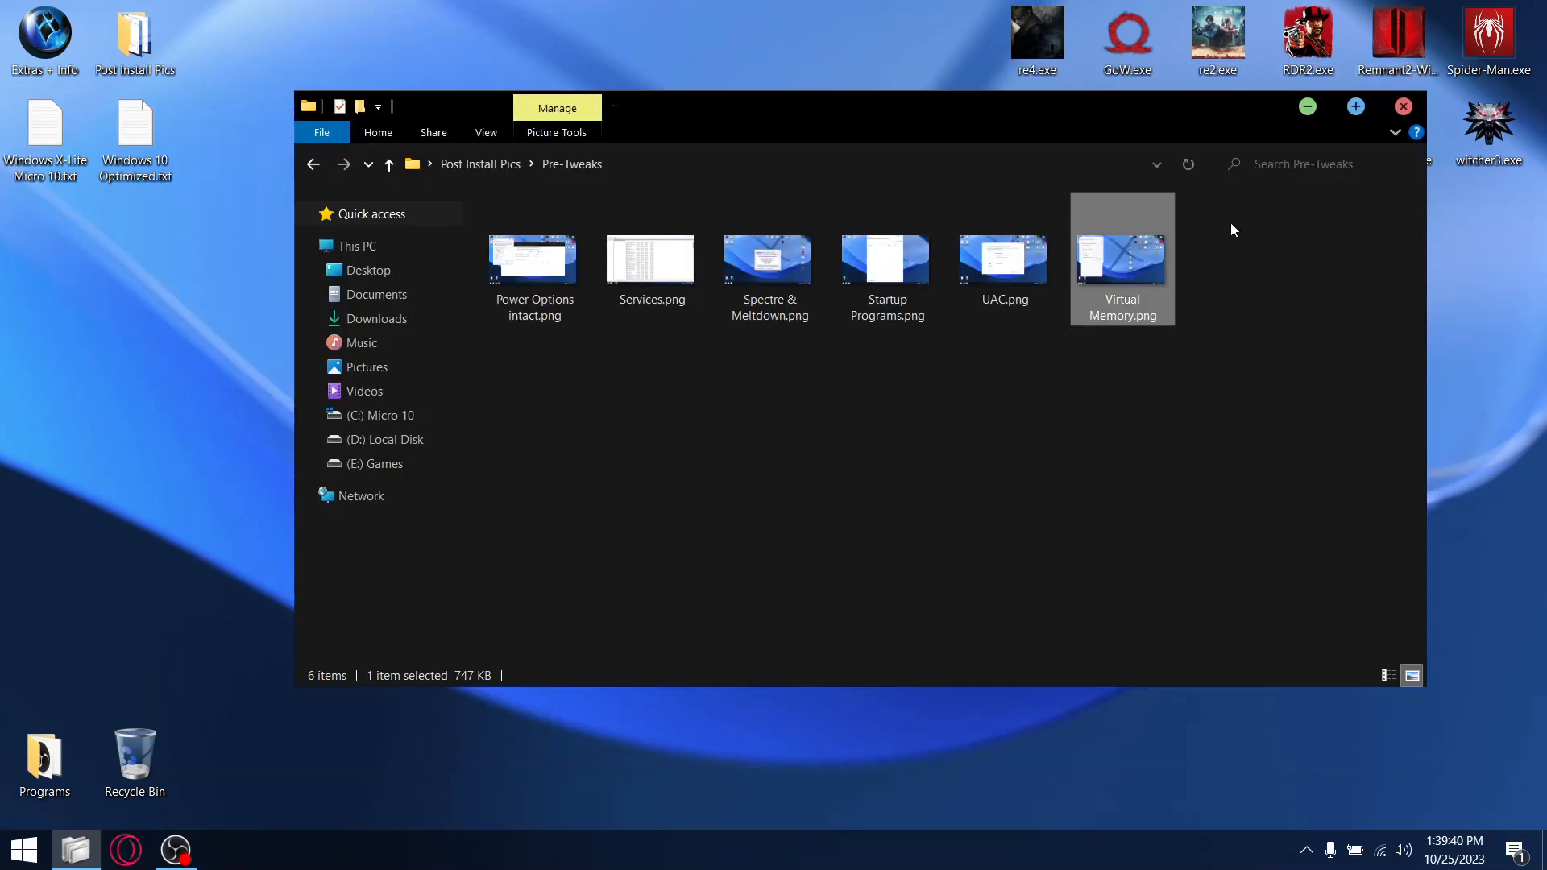
left_click(1402, 105)
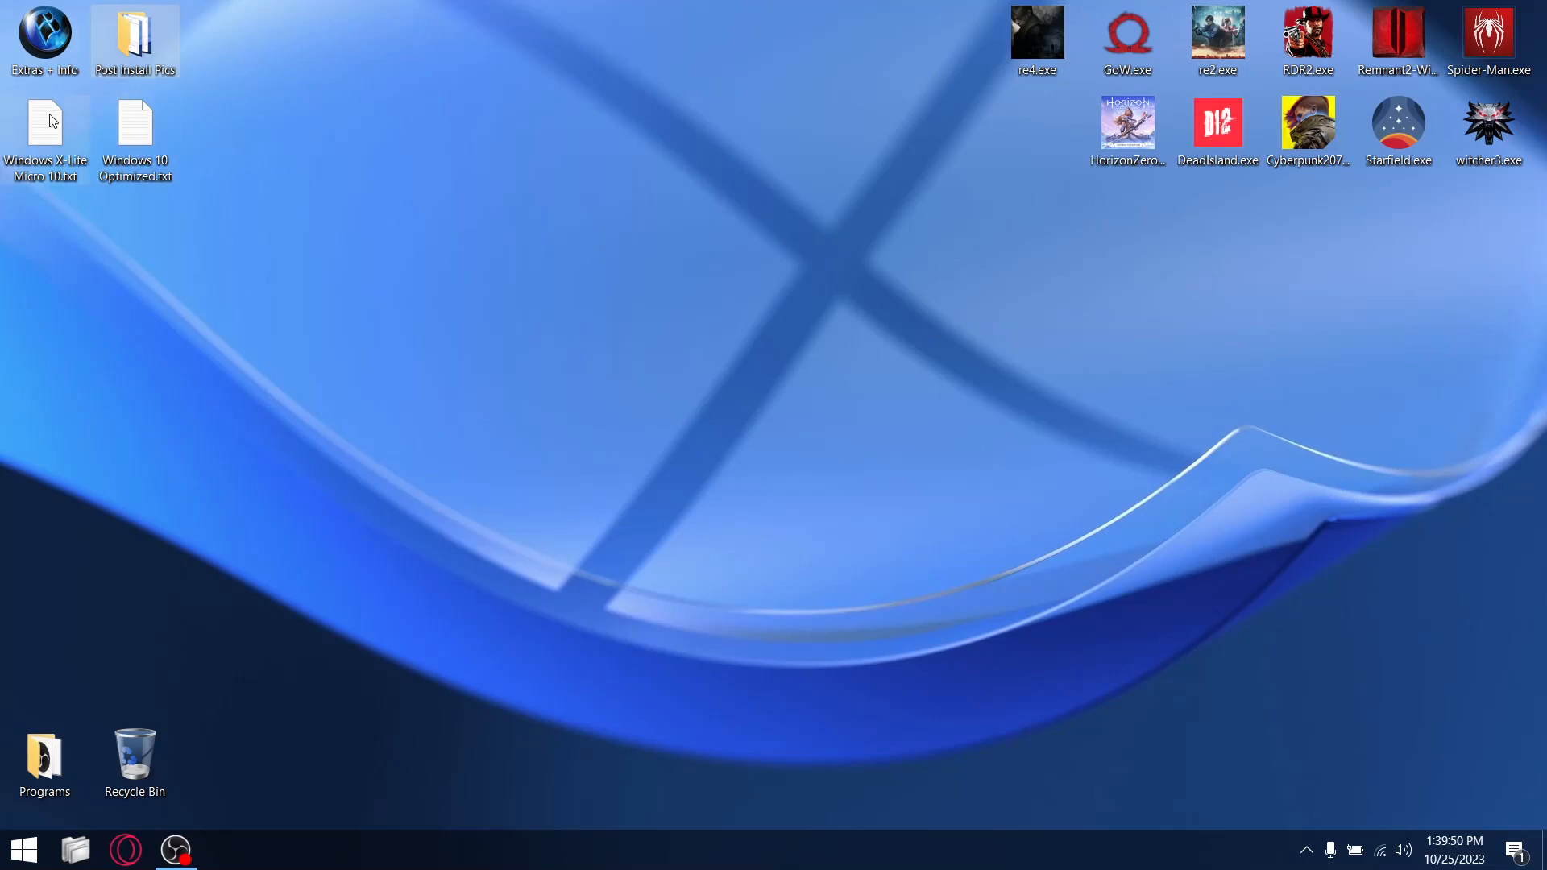
mouse_move(136, 133)
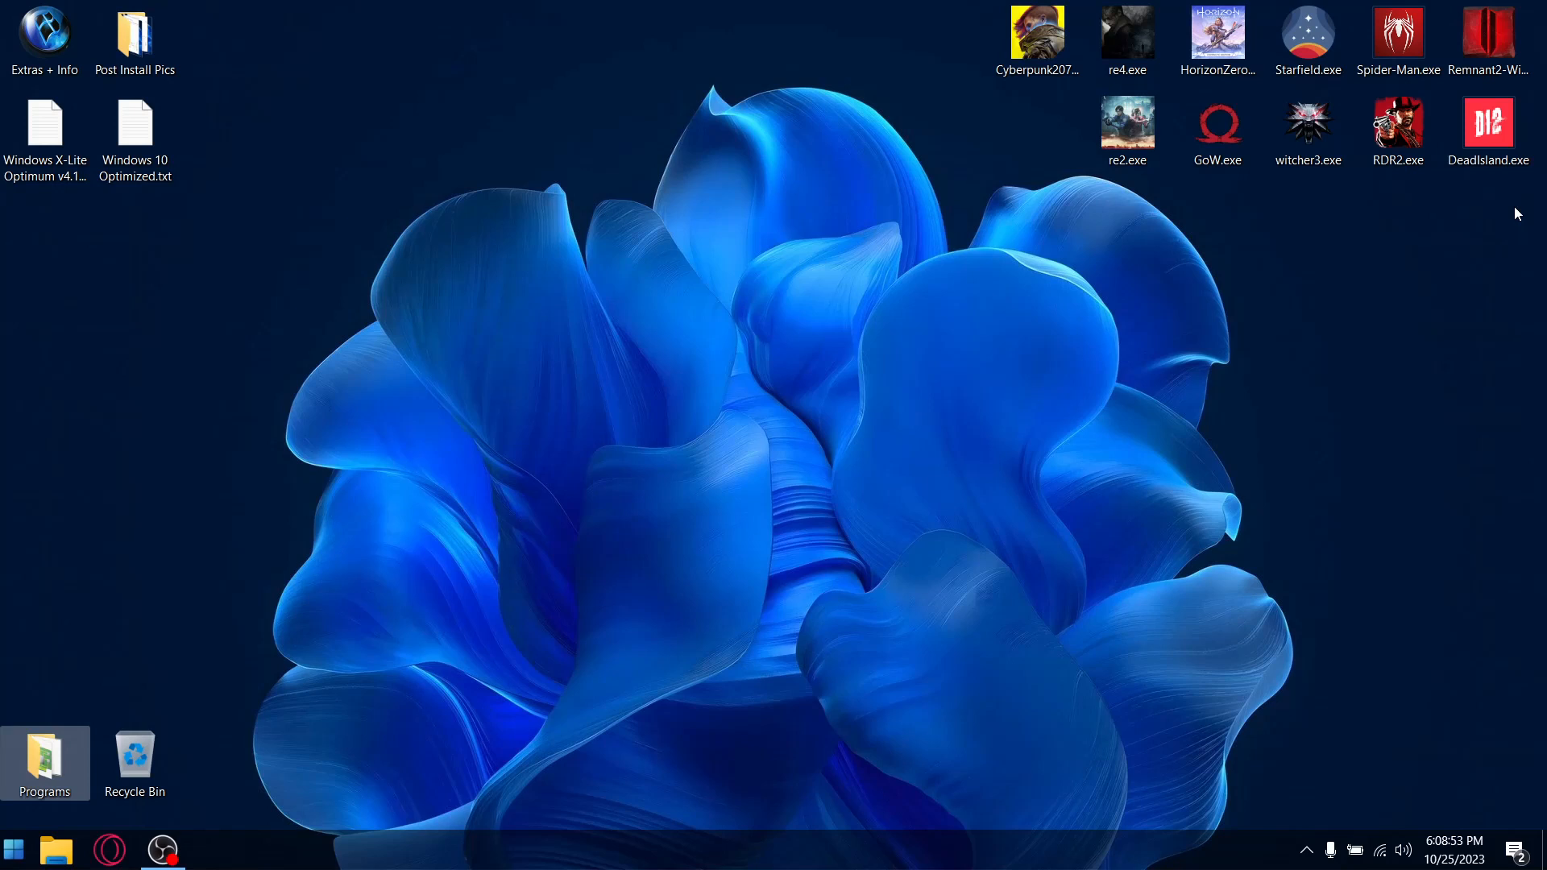
mouse_move(504, 513)
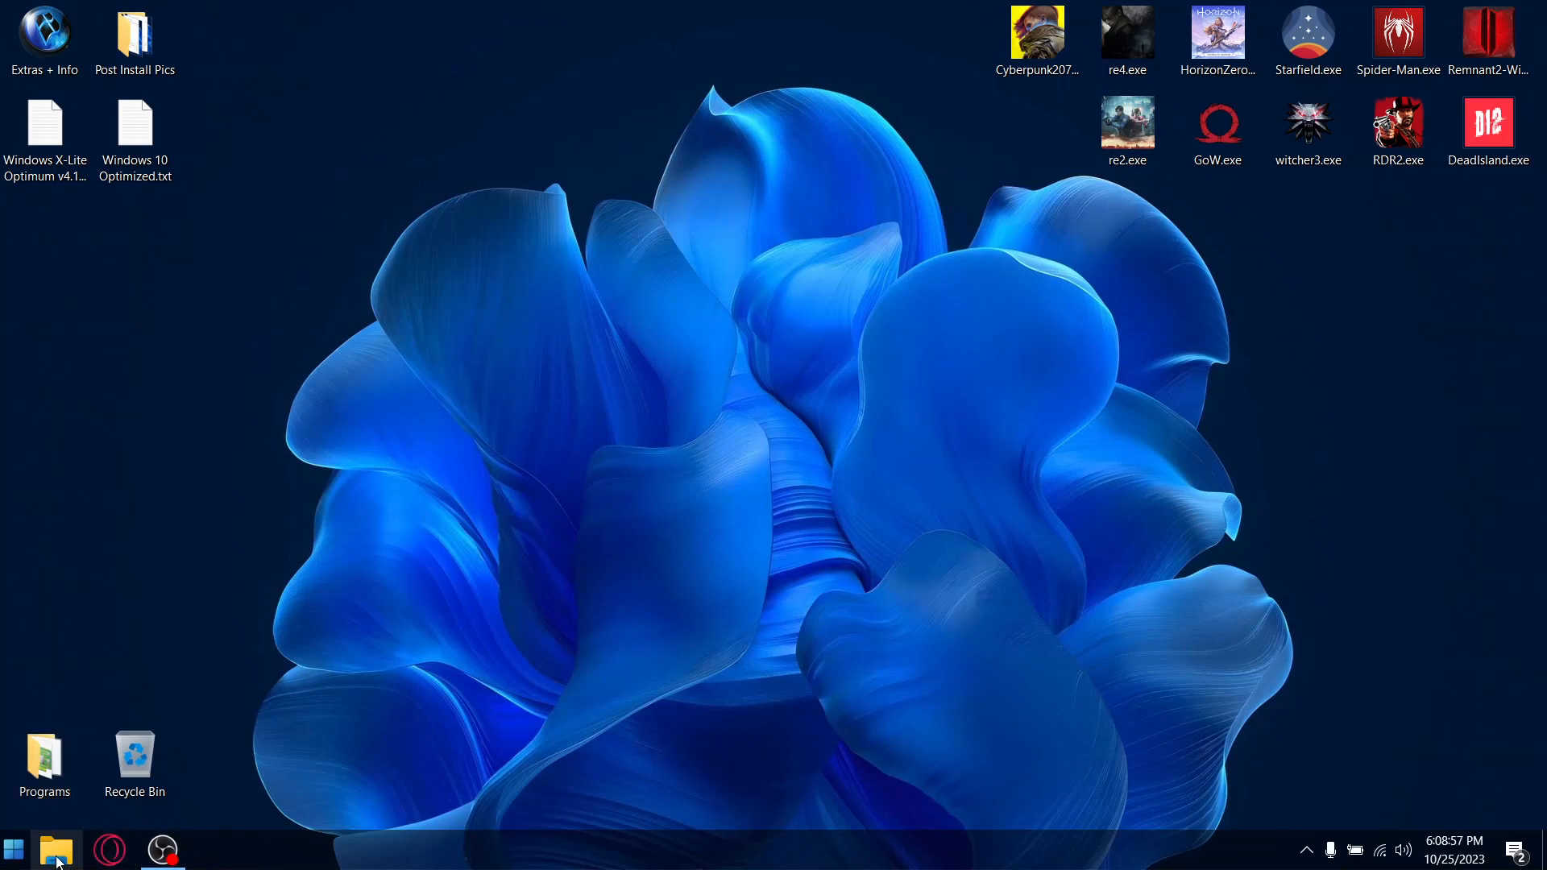
left_click(56, 848)
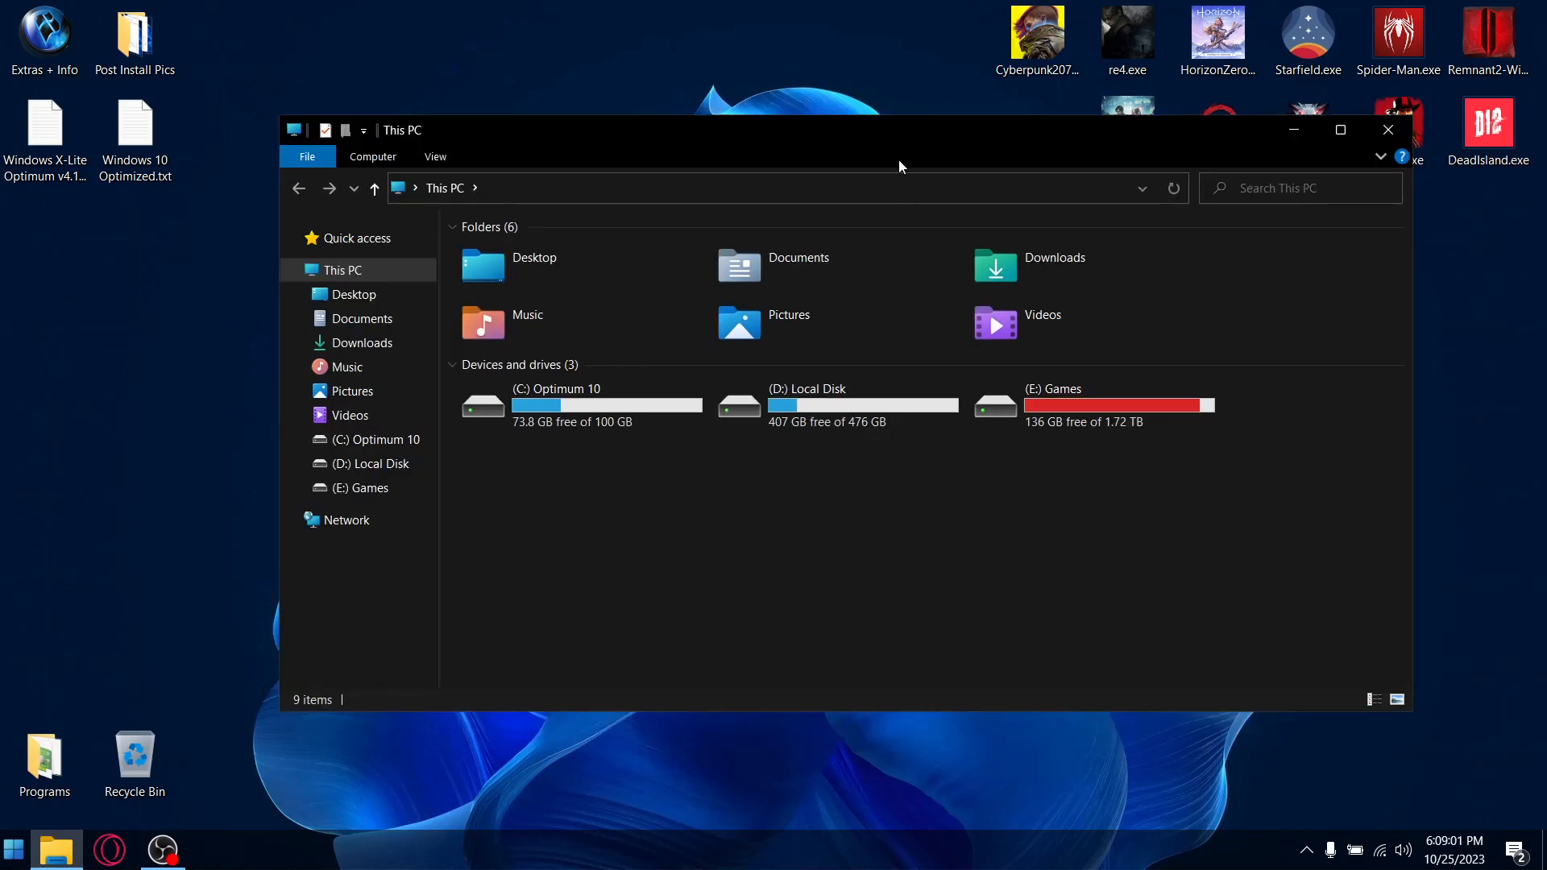
left_click(1385, 129)
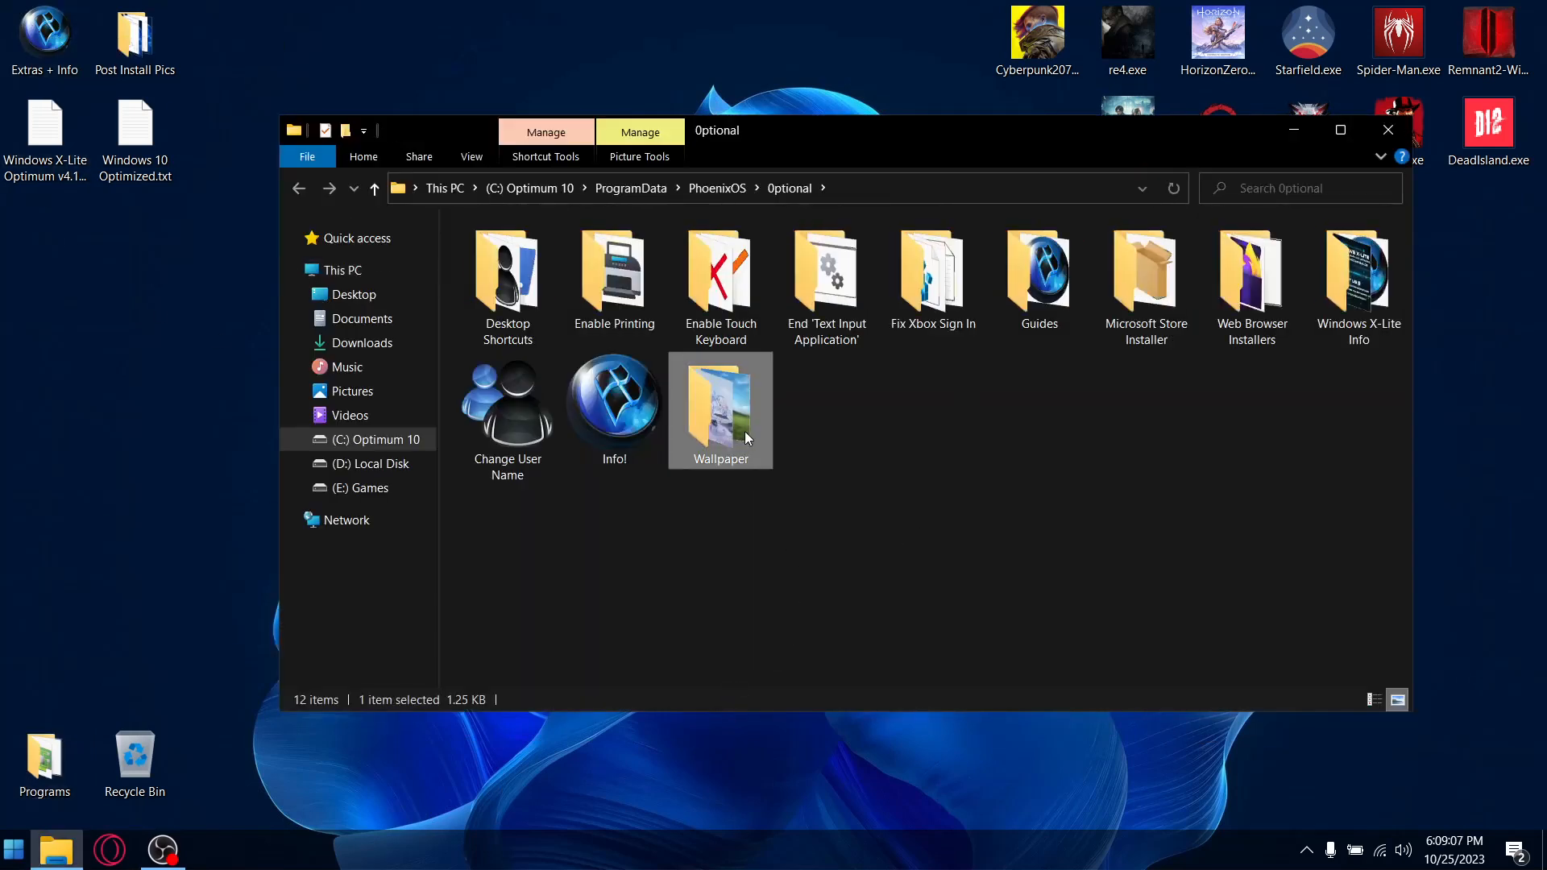
double_click(720, 400)
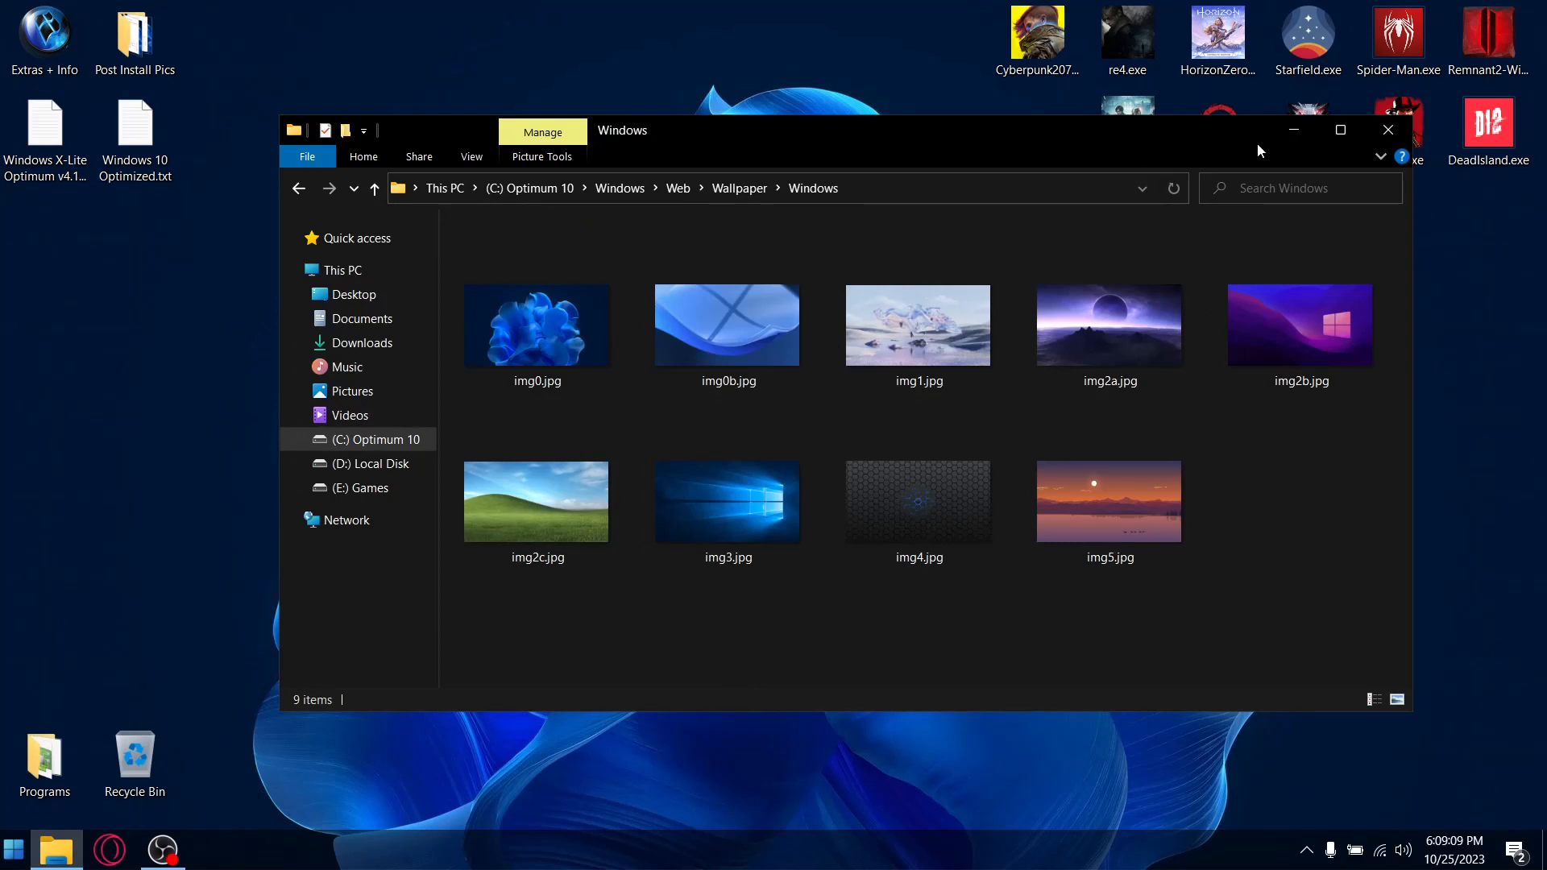
left_click(1386, 129)
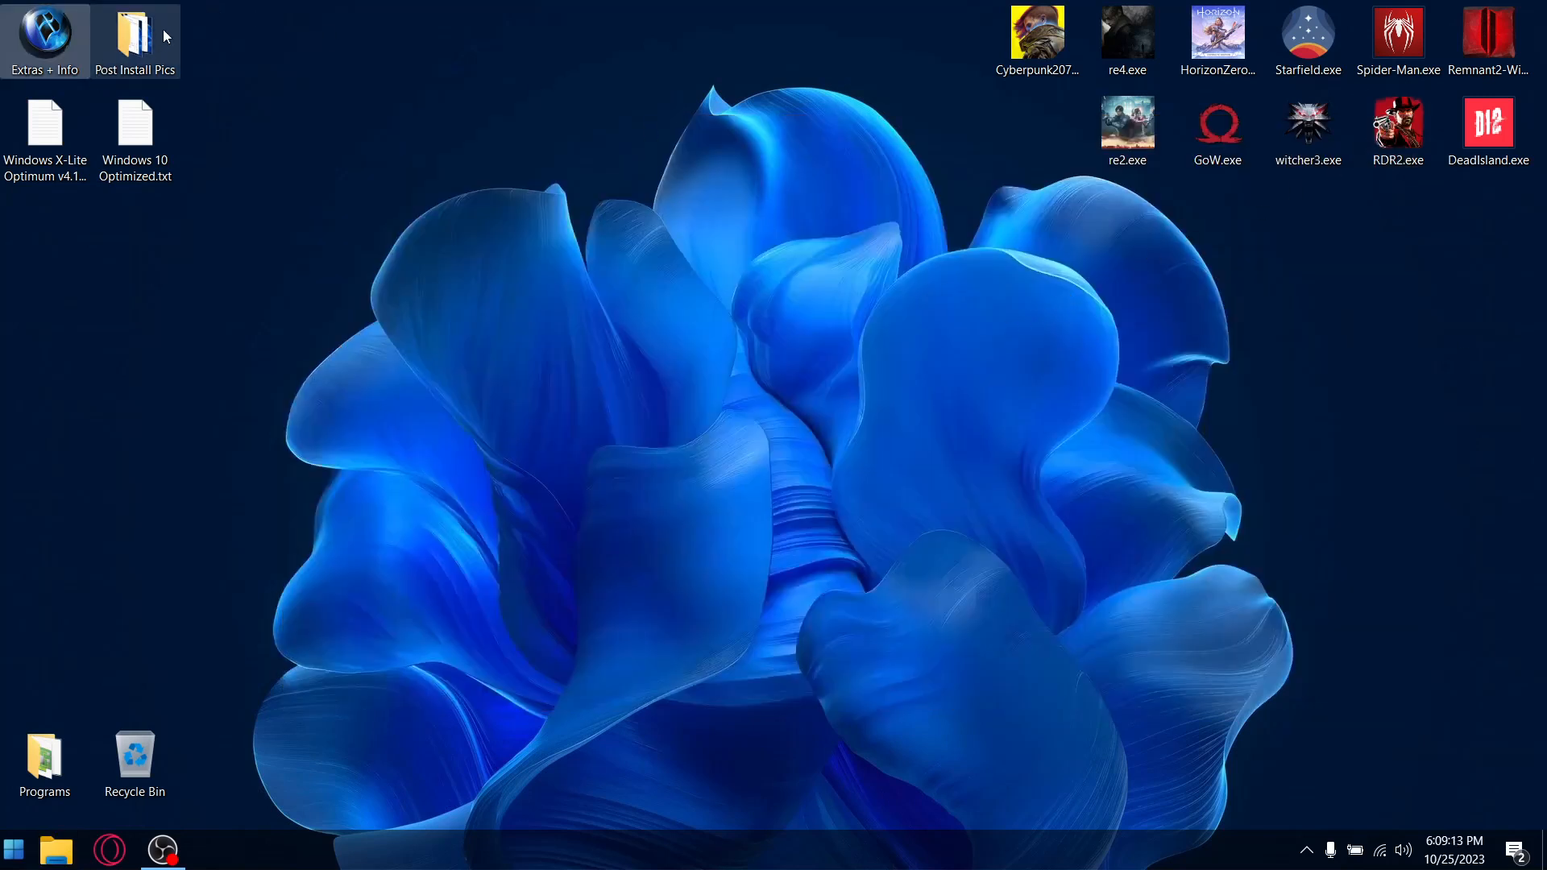
View the CPU processes, install size, RAM, and Windows and background screenshots from Post Install Pics
double_click(135, 35)
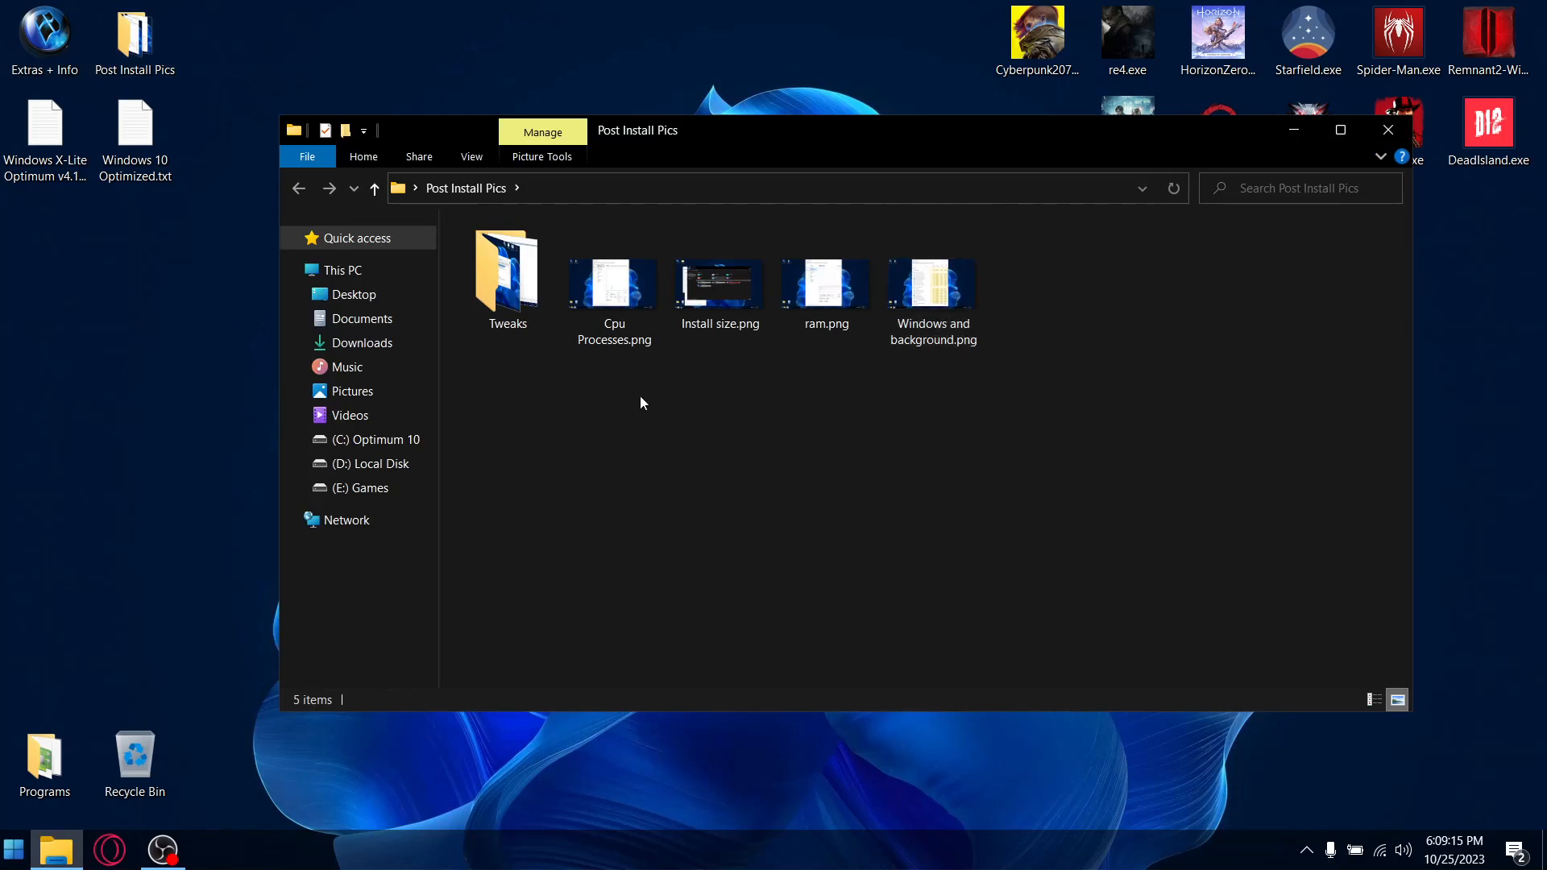
double_click(614, 284)
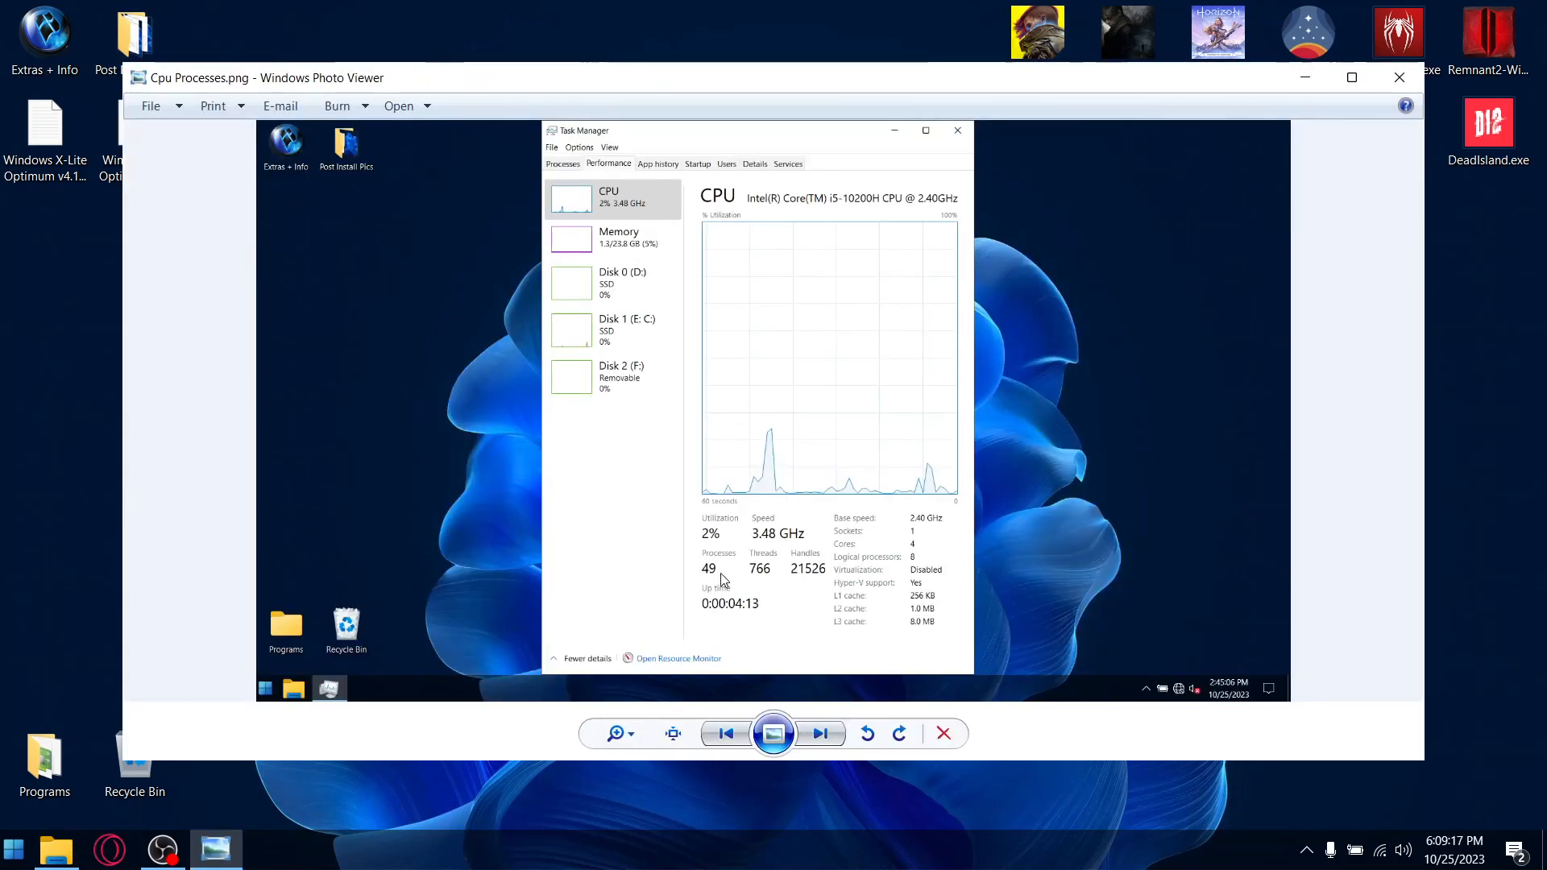
mouse_move(1283, 241)
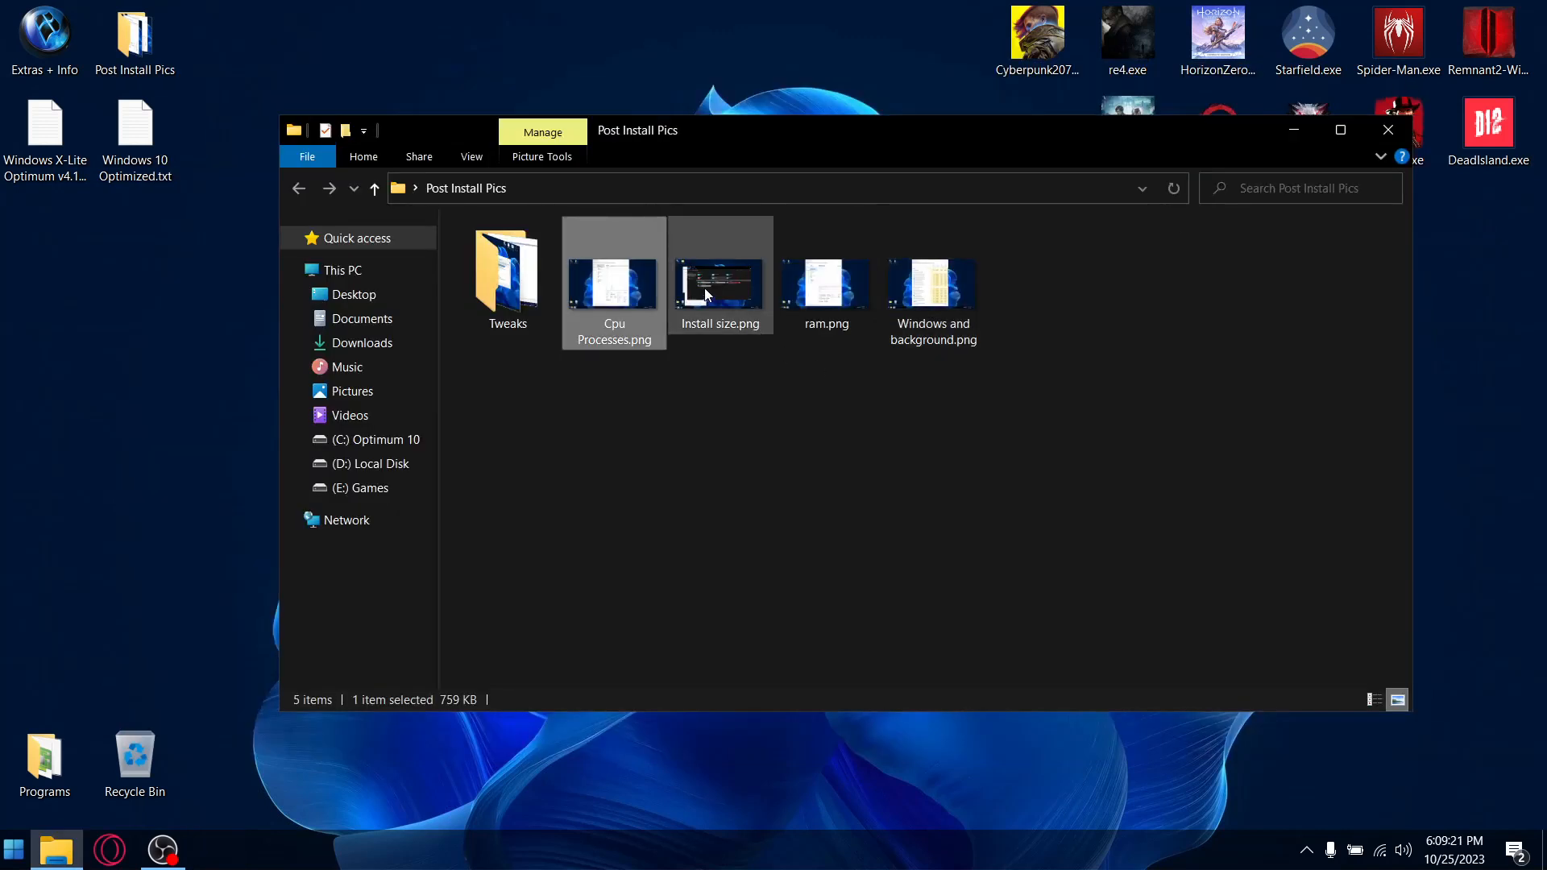
double_click(721, 281)
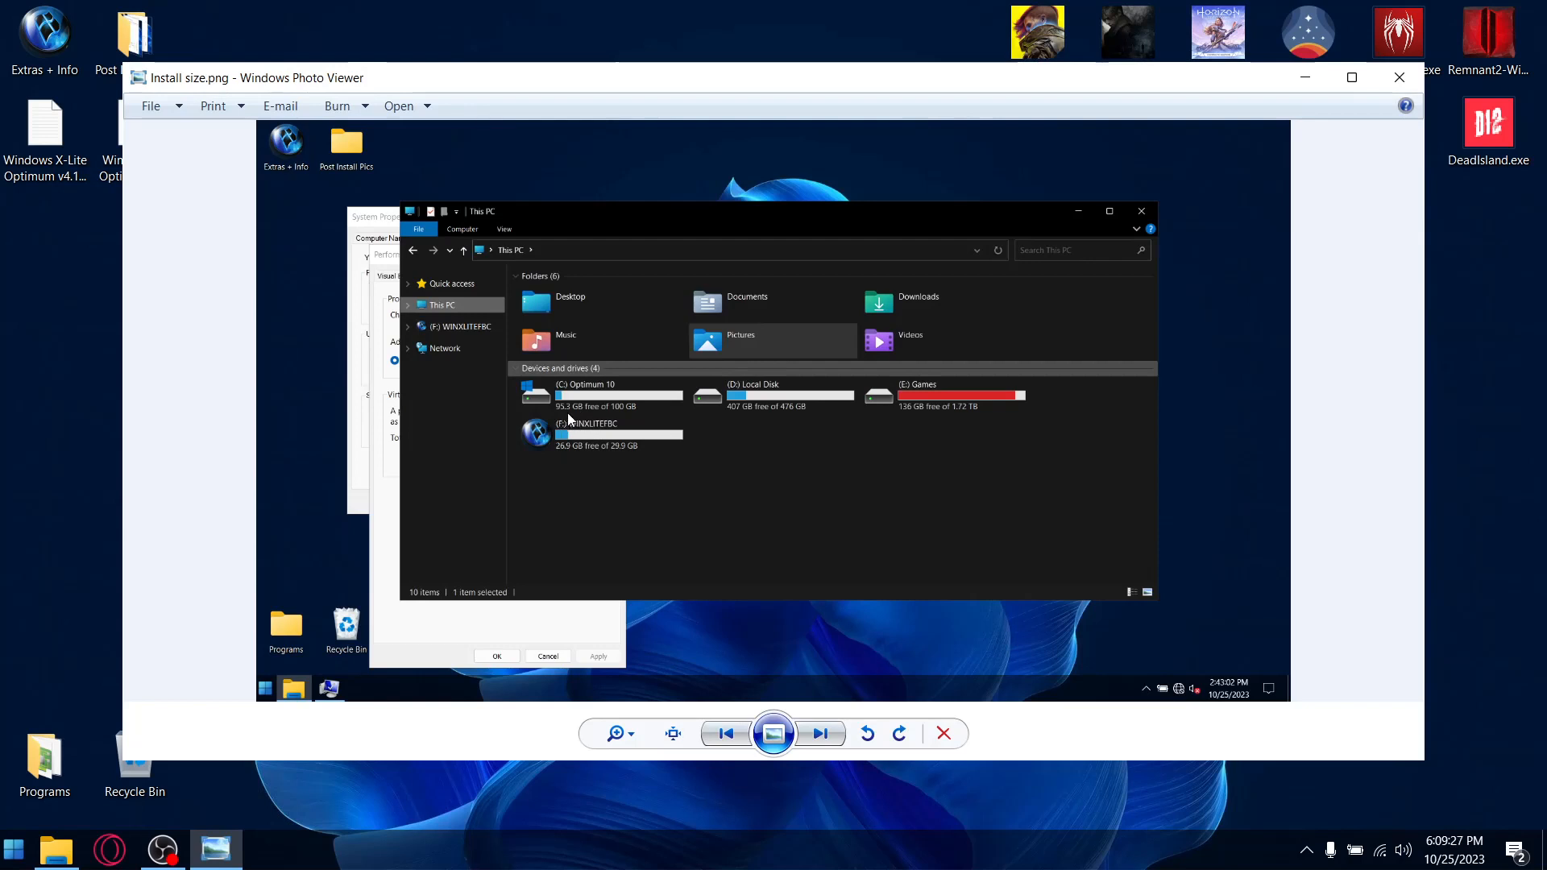
mouse_move(1420, 87)
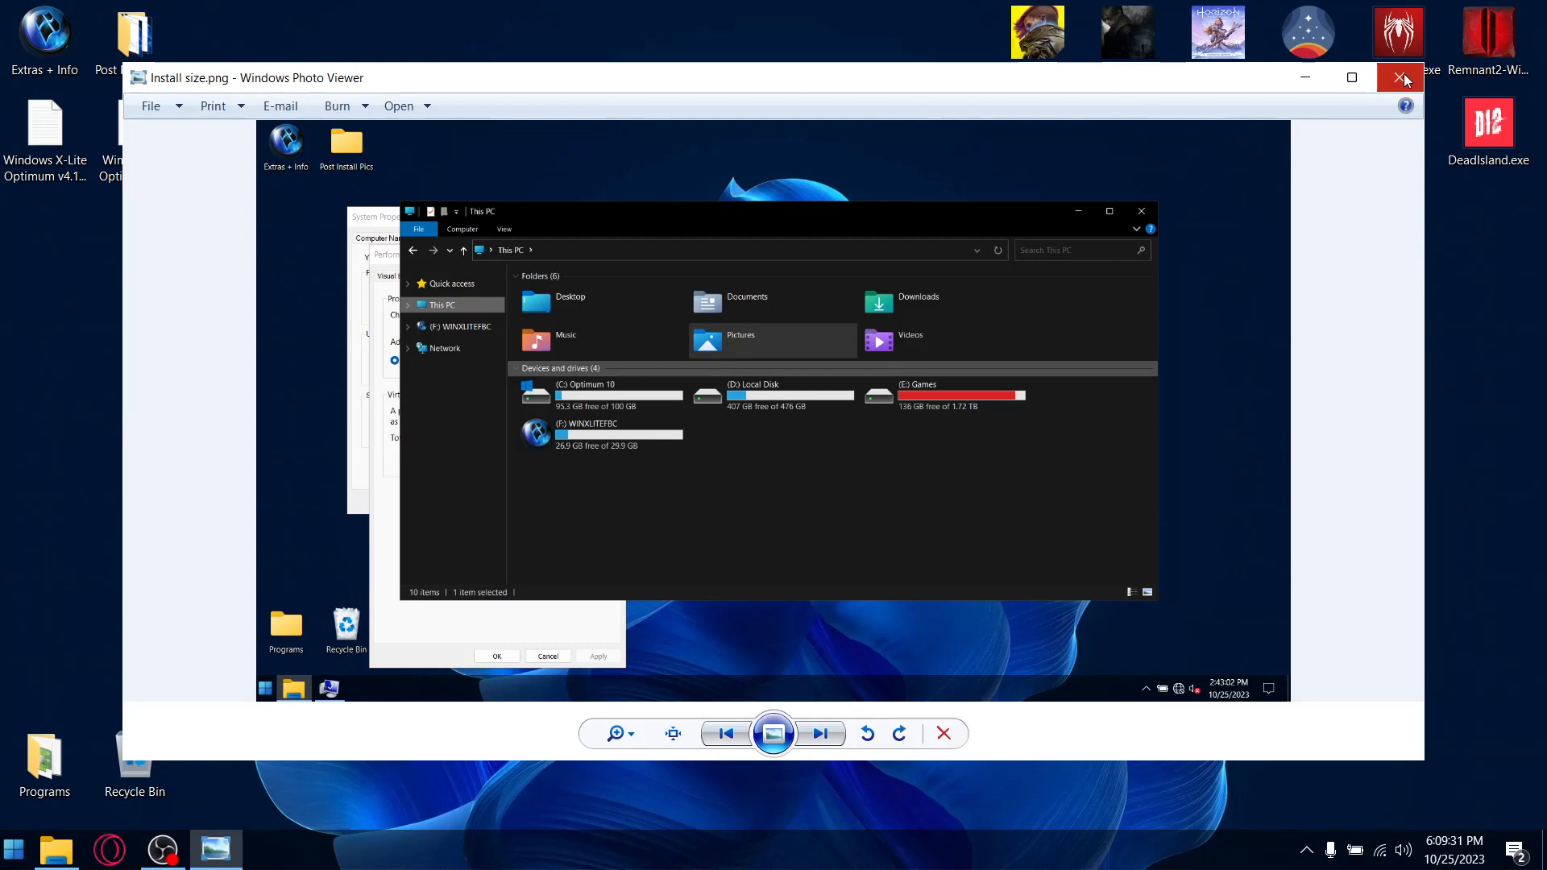
mouse_move(1401, 78)
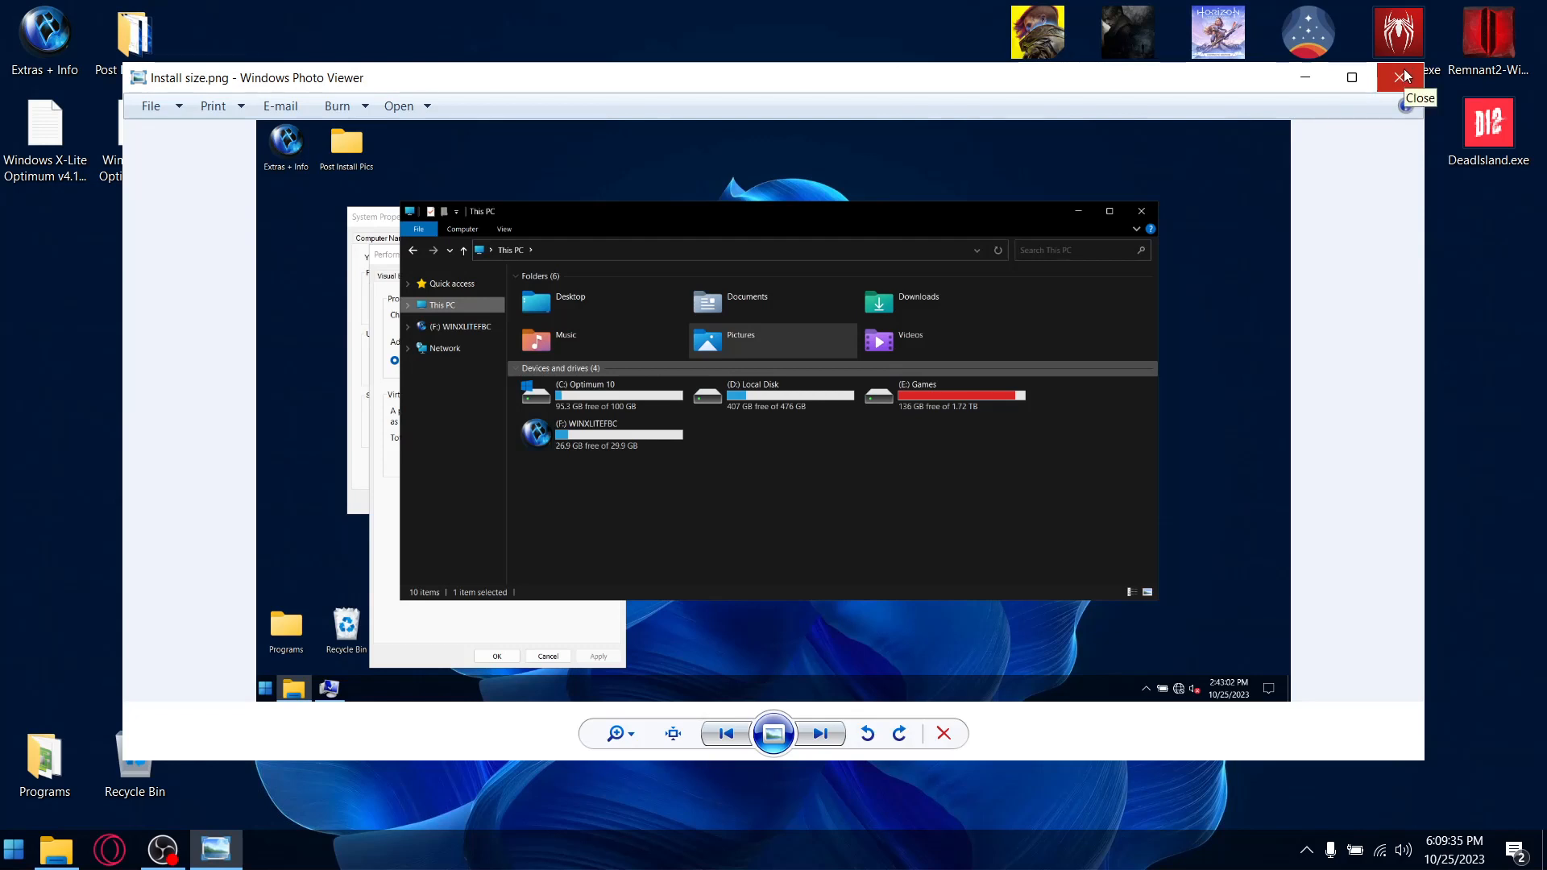
left_click(1402, 78)
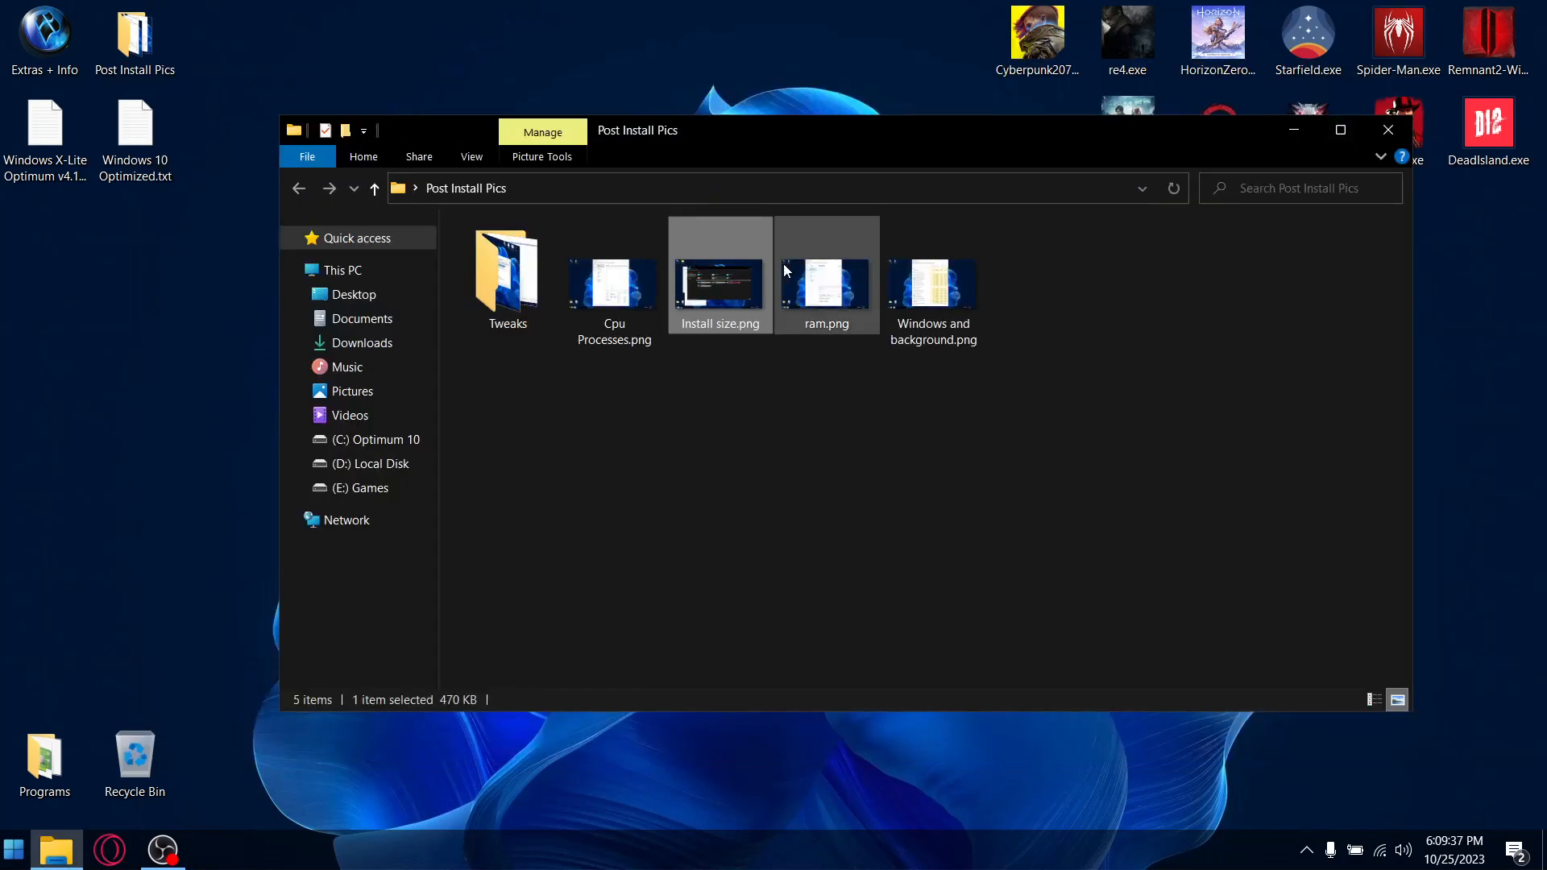
double_click(826, 283)
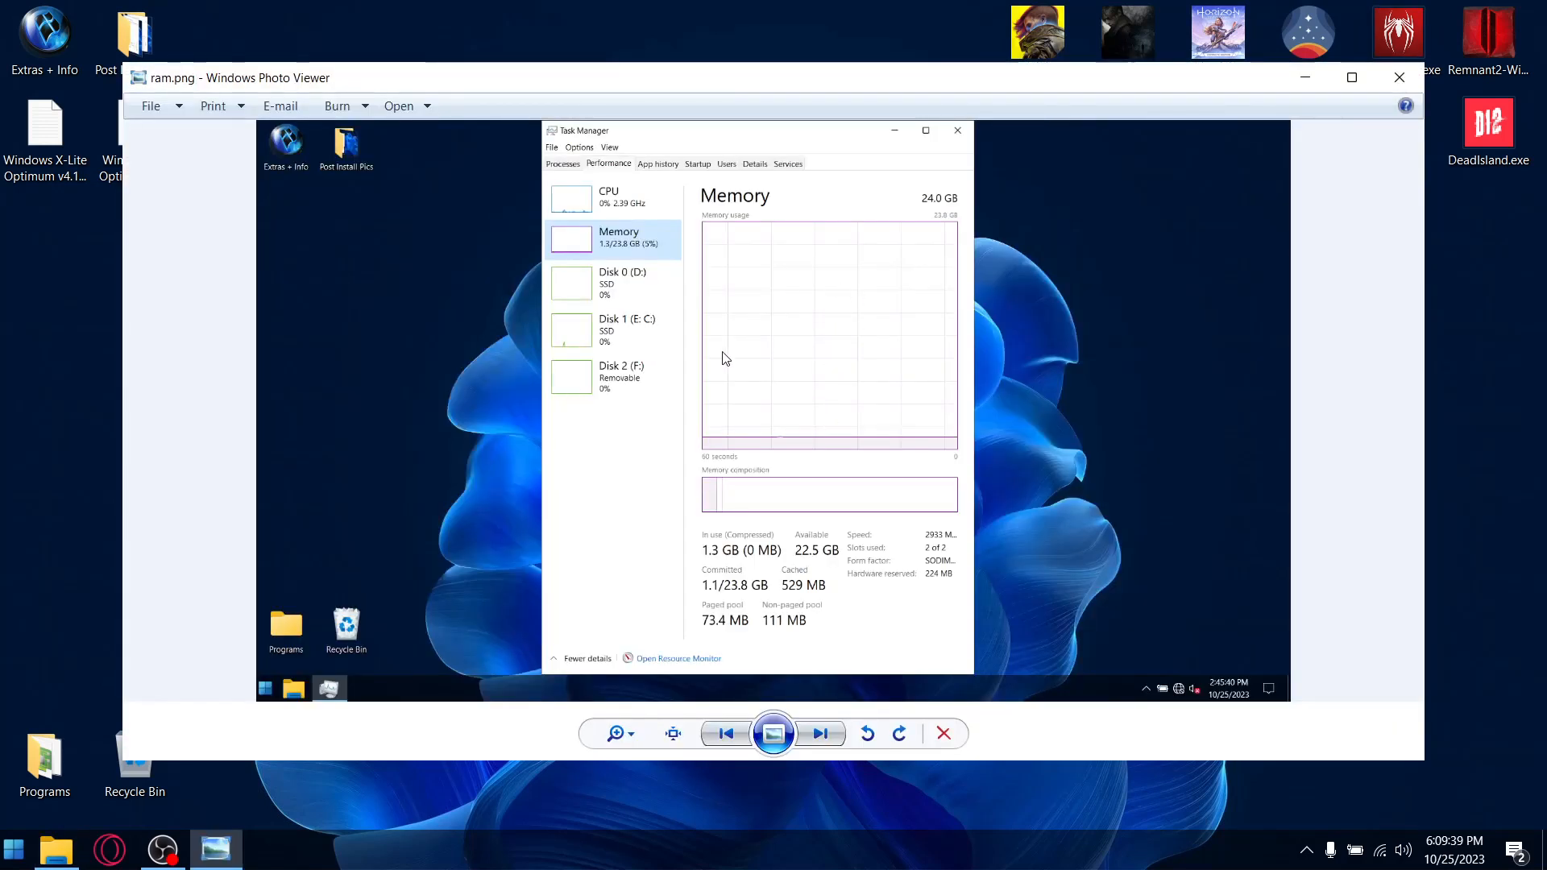
left_click(1398, 77)
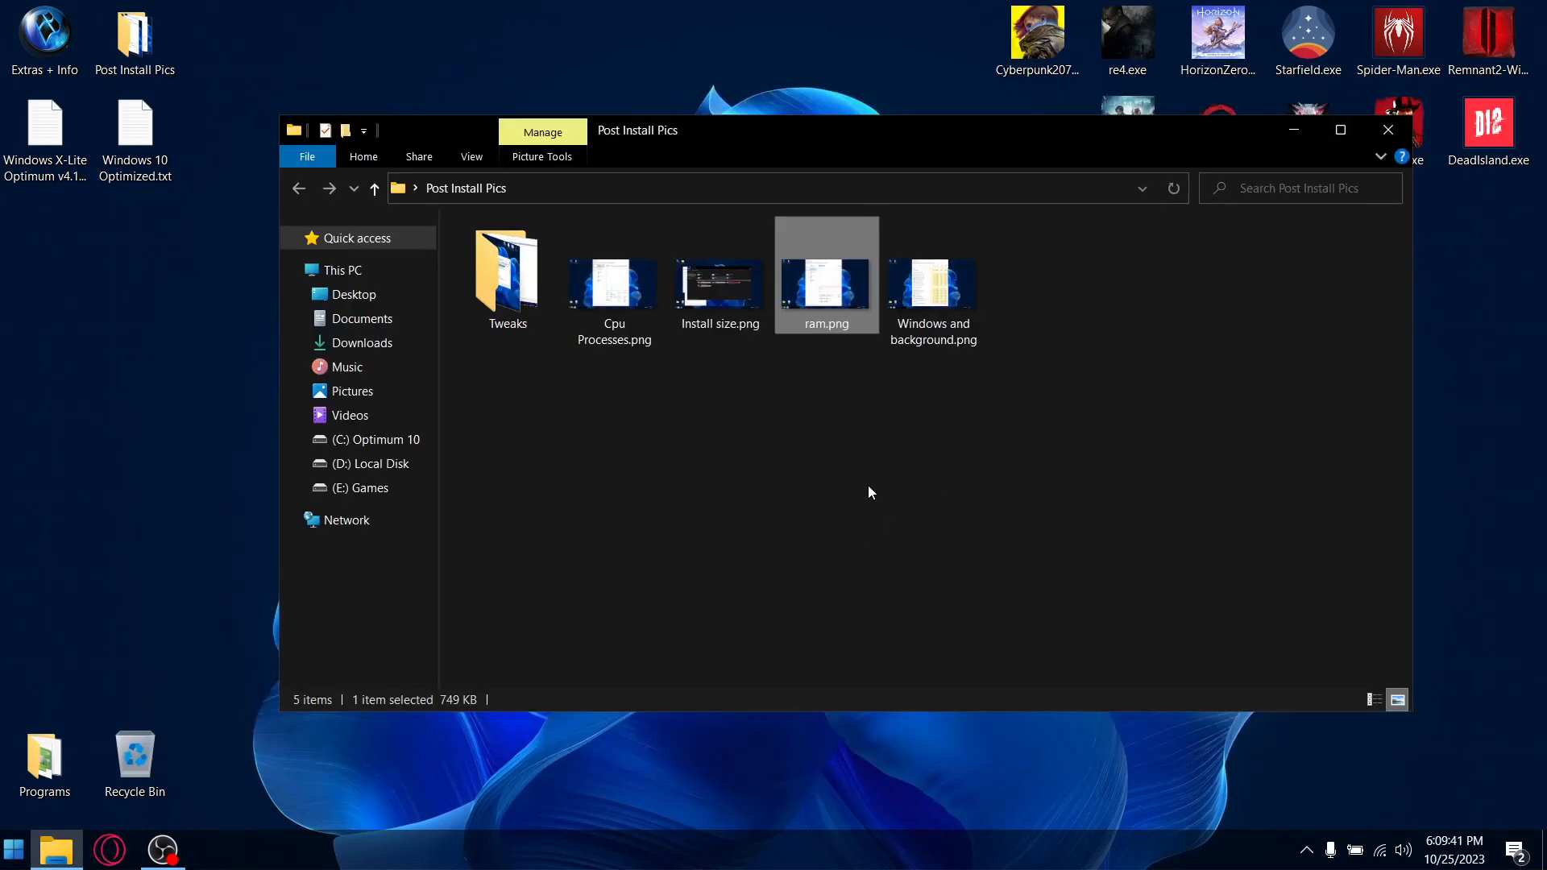
double_click(932, 286)
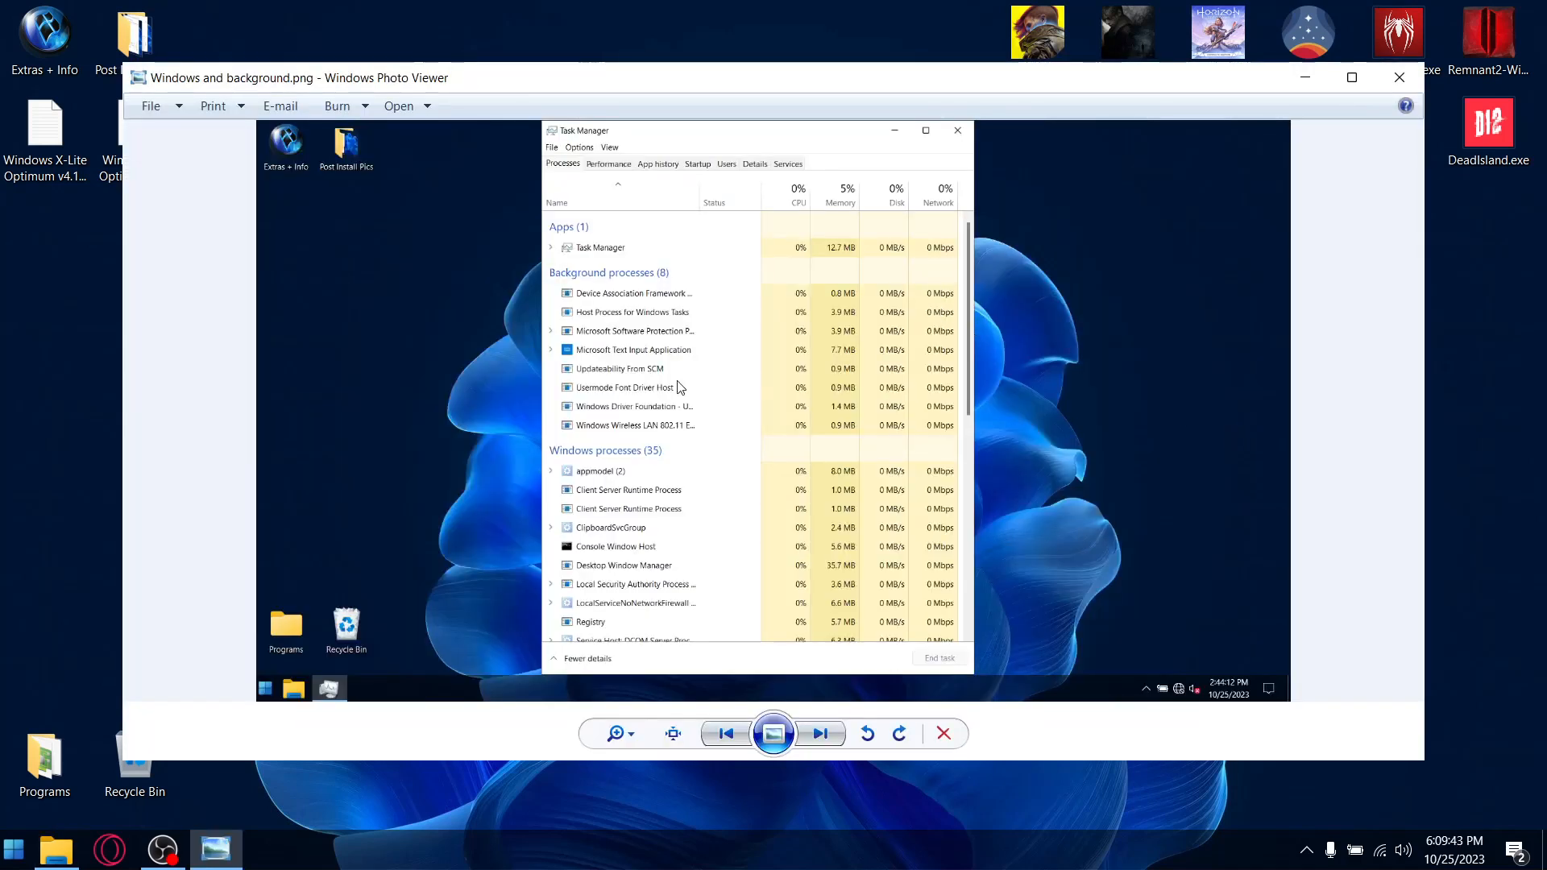
mouse_move(689, 409)
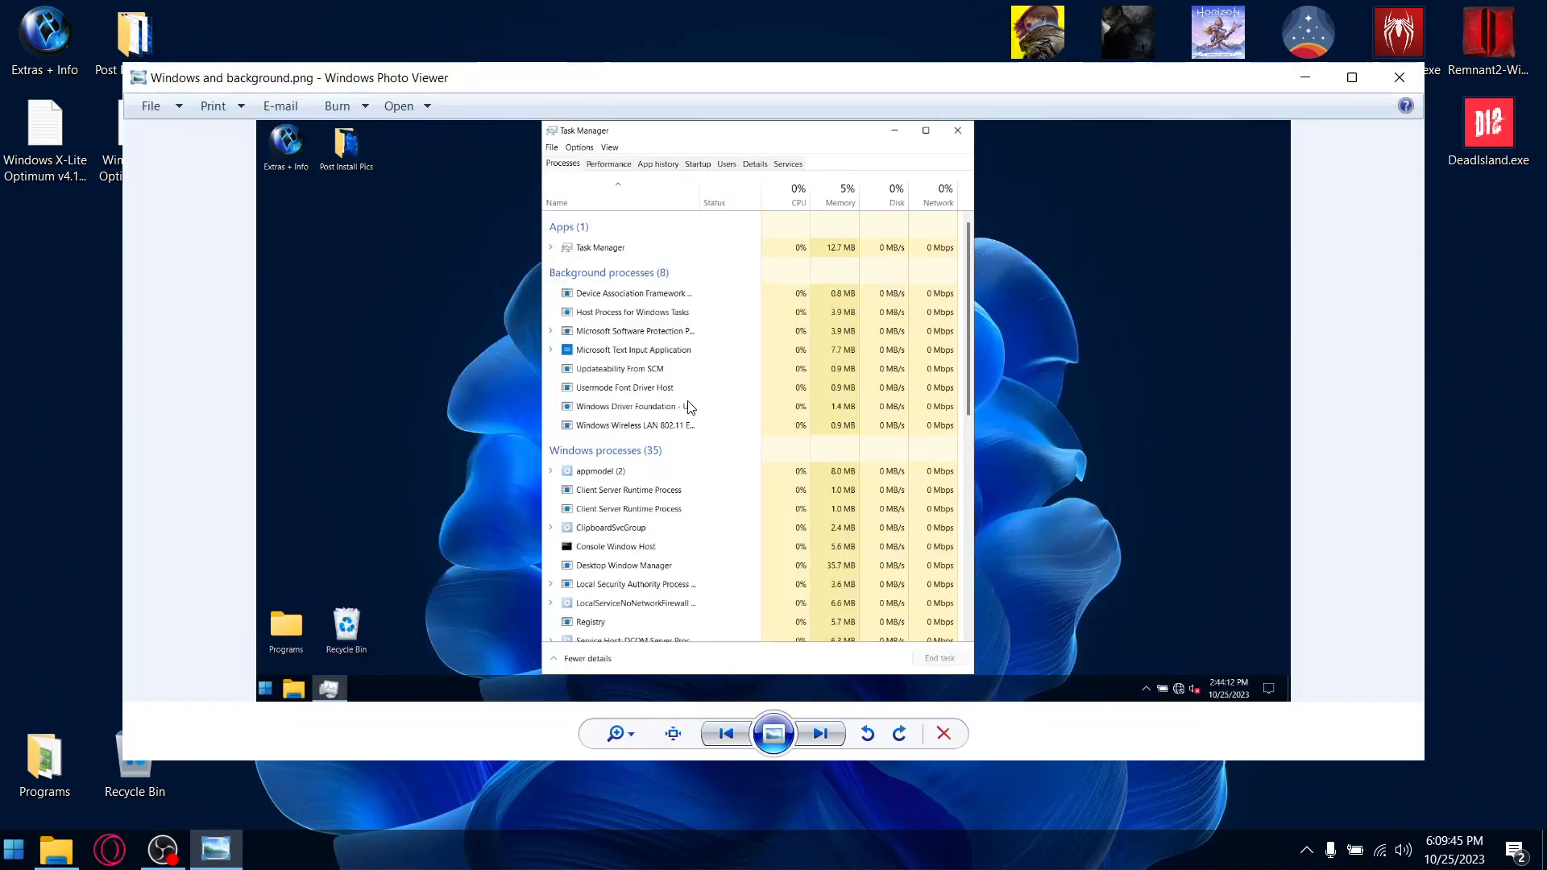
mouse_move(589, 280)
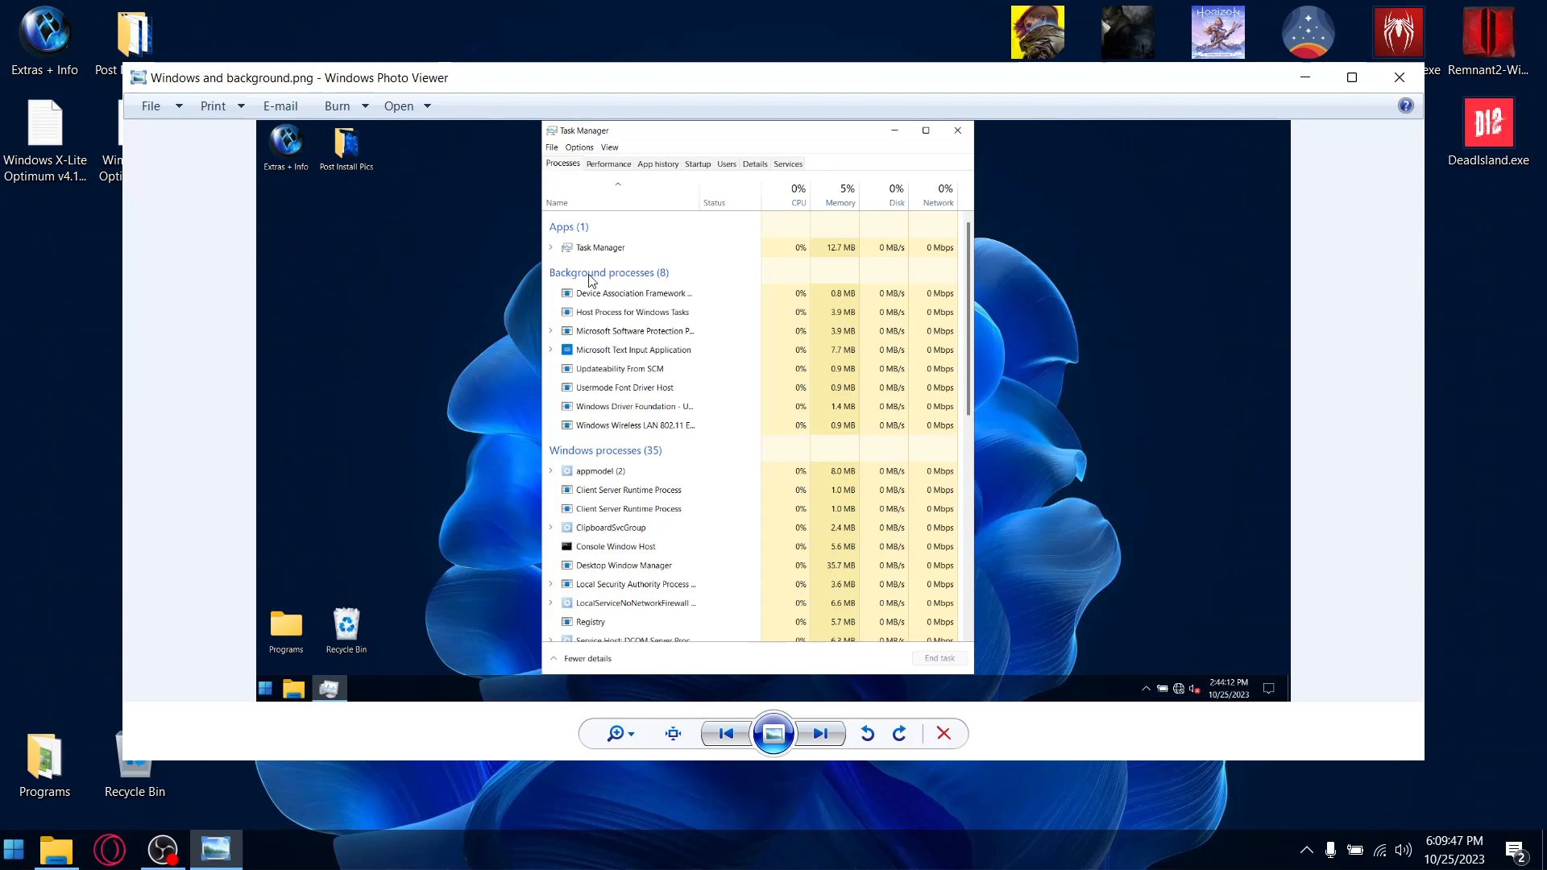
mouse_move(1447, 122)
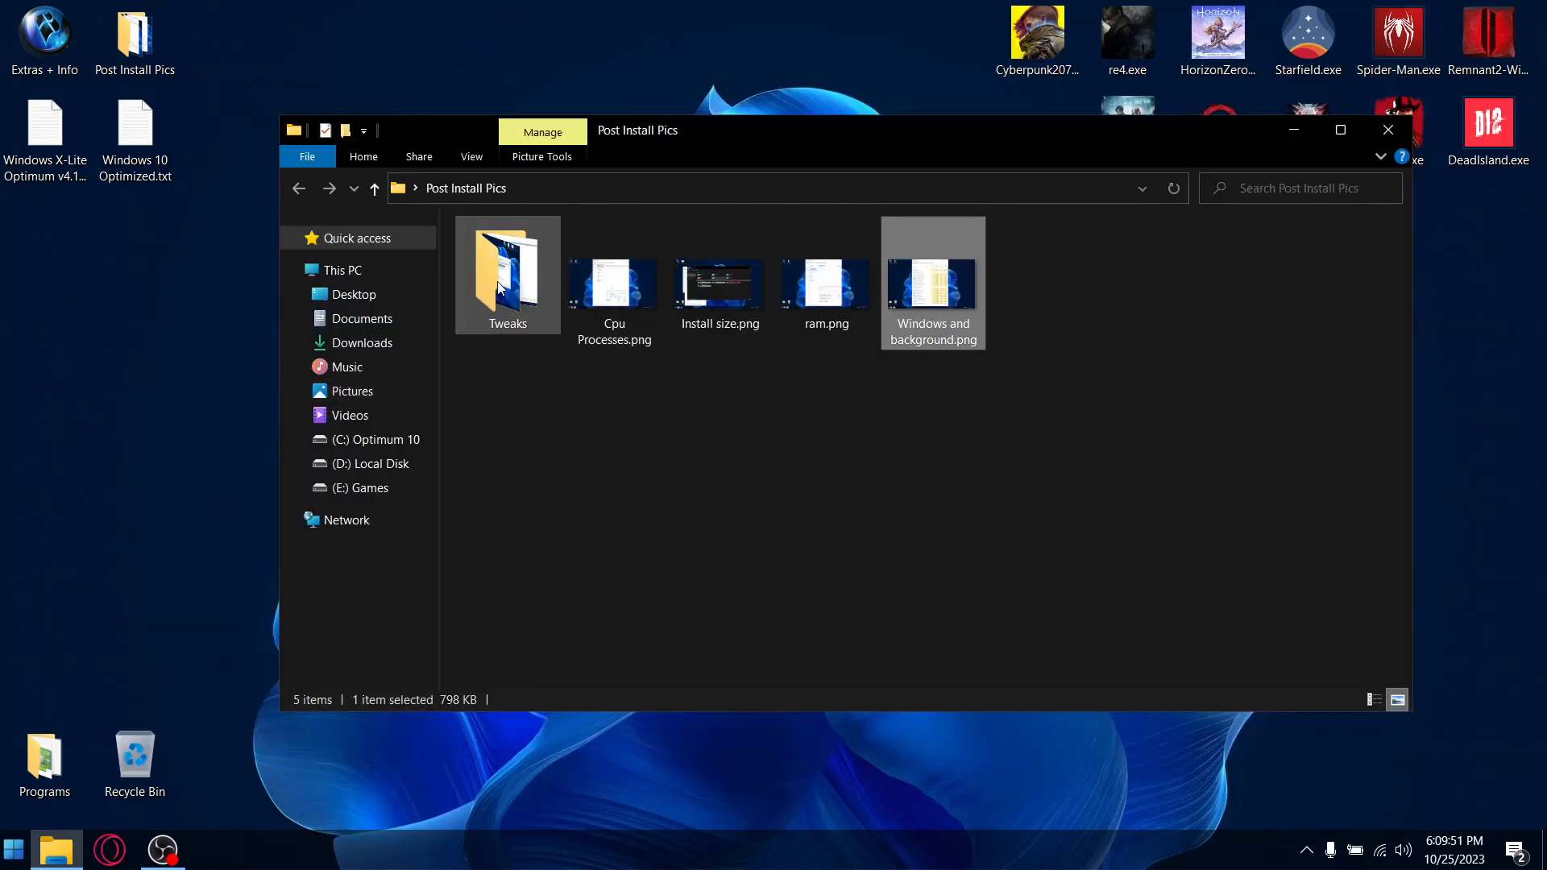
In the Tweaks folder, view and close Power Options, then view Services
double_click(506, 266)
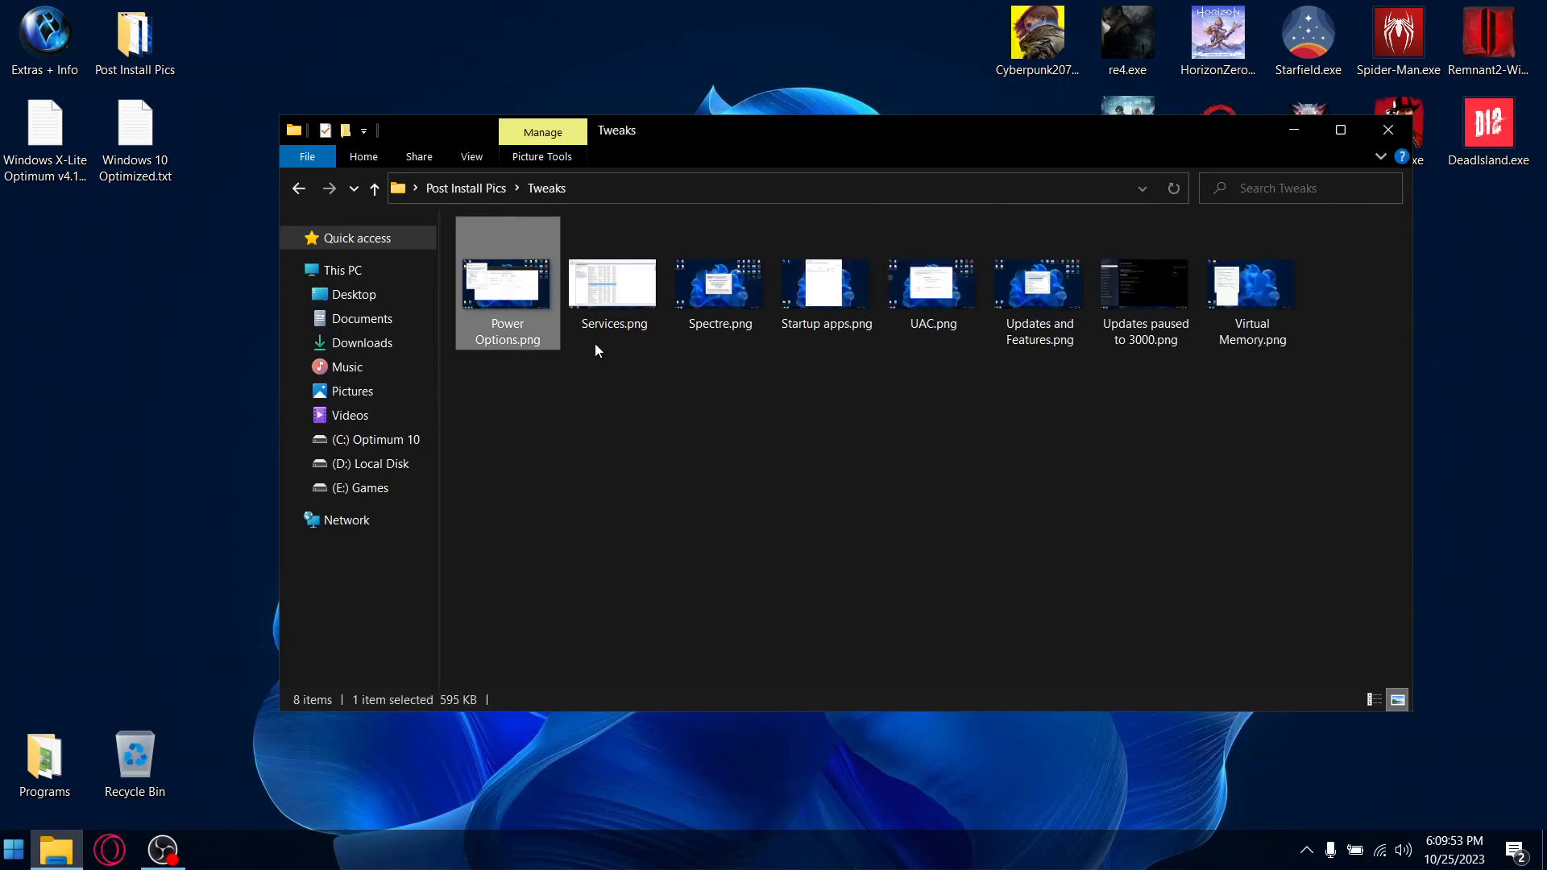
mouse_move(809, 348)
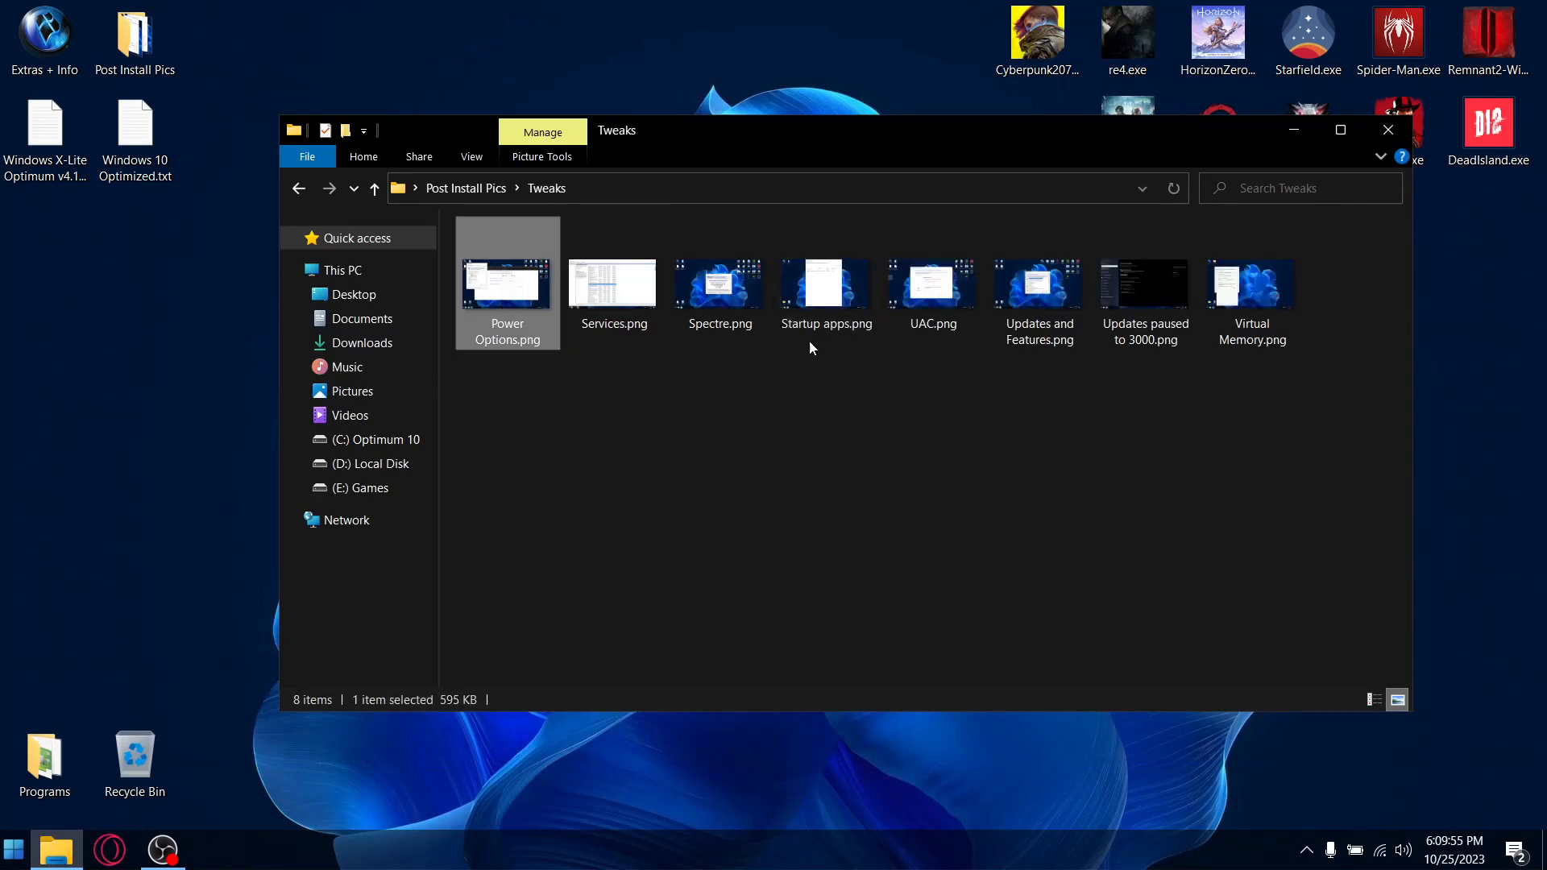
double_click(506, 281)
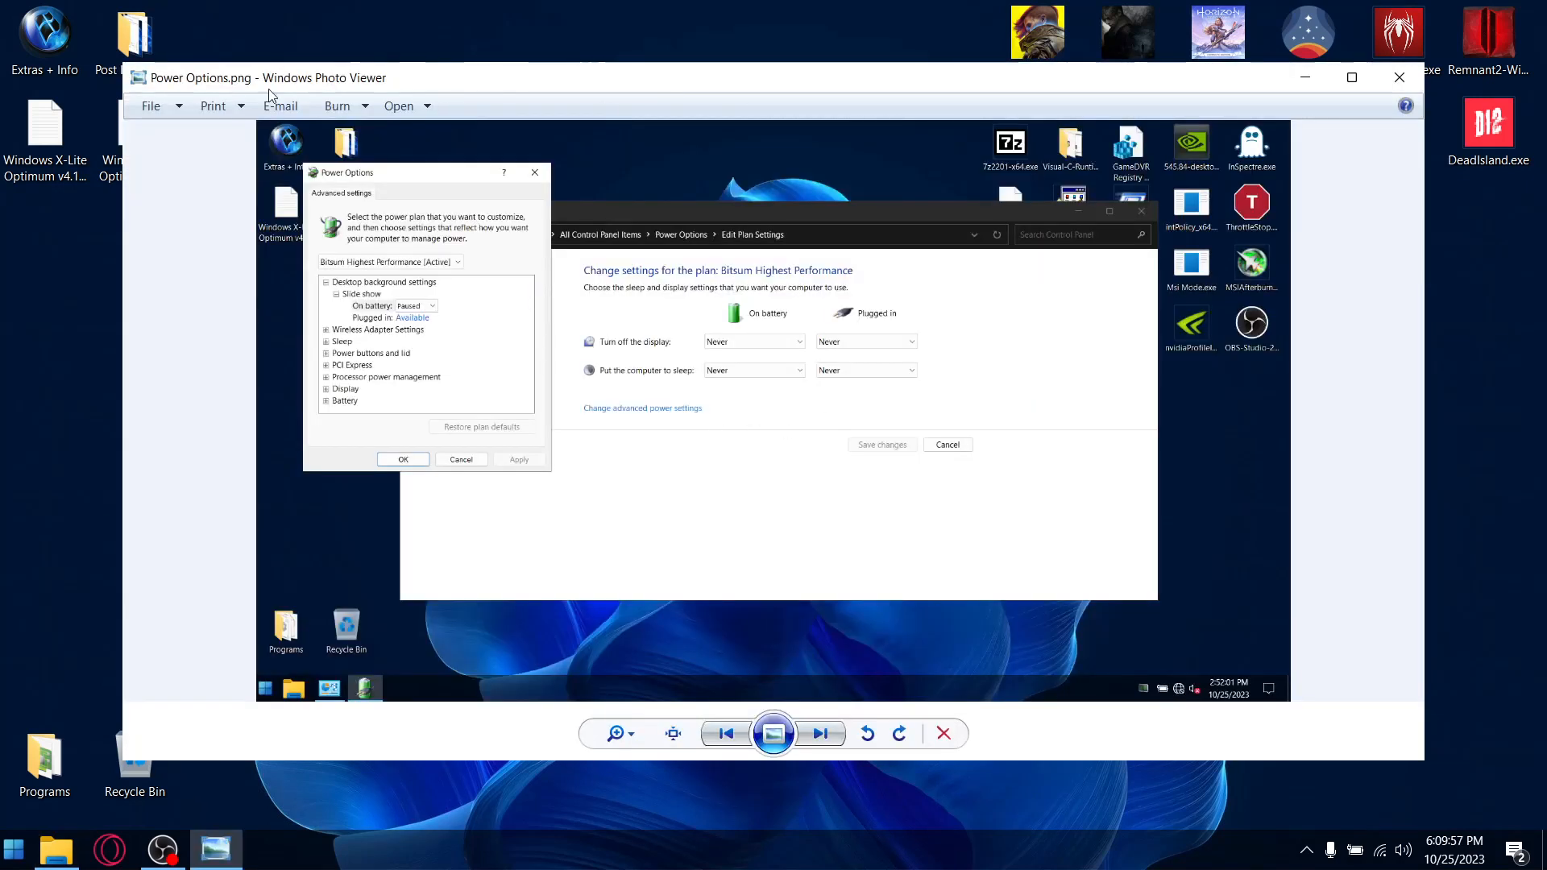
mouse_move(379, 380)
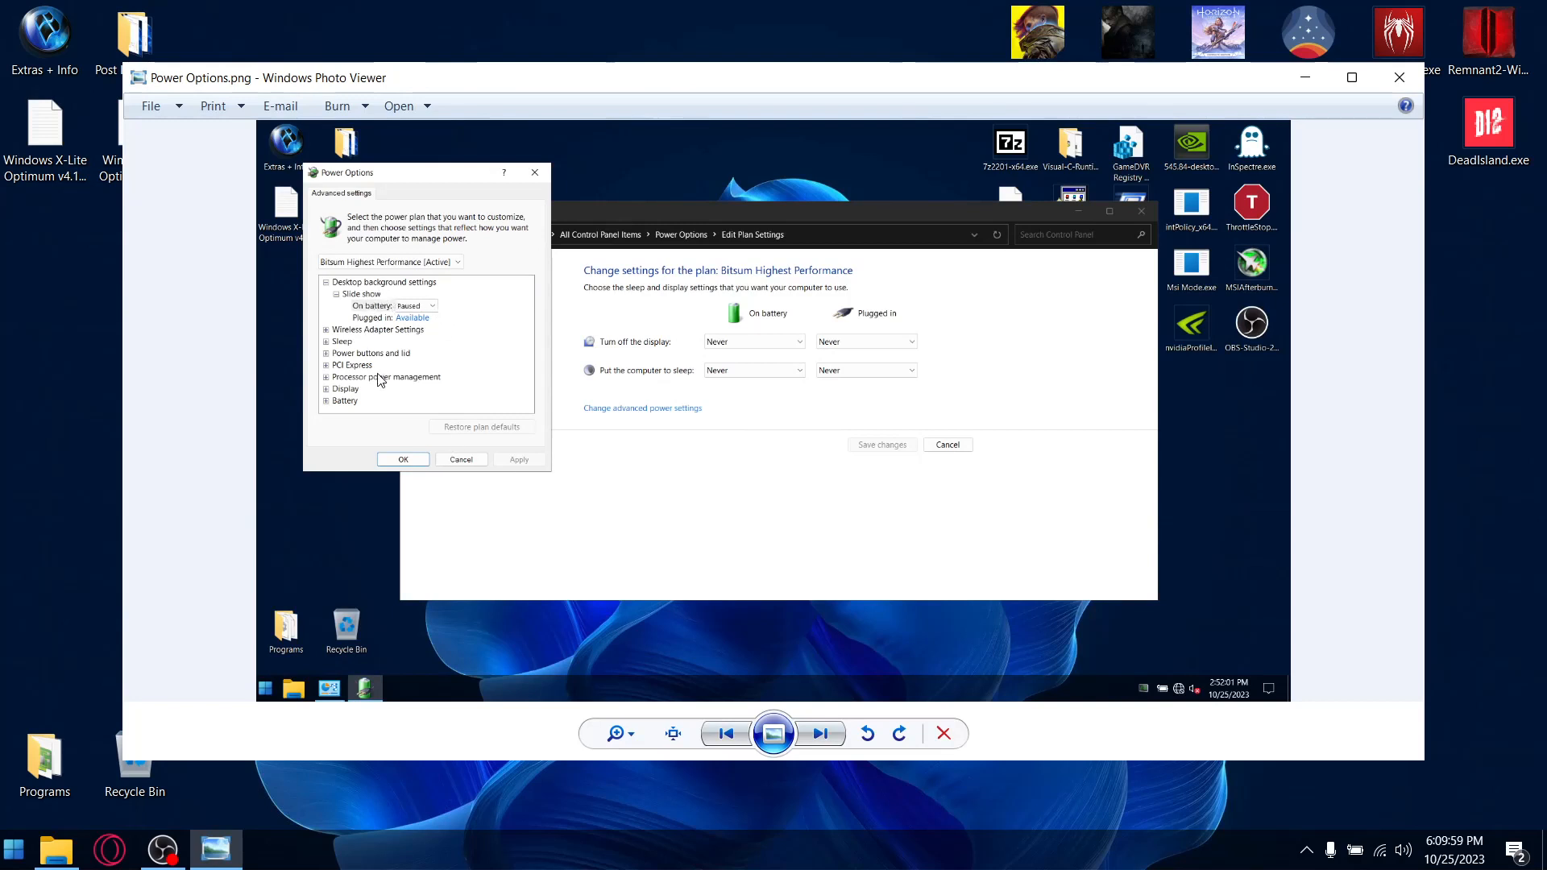
mouse_move(1392, 119)
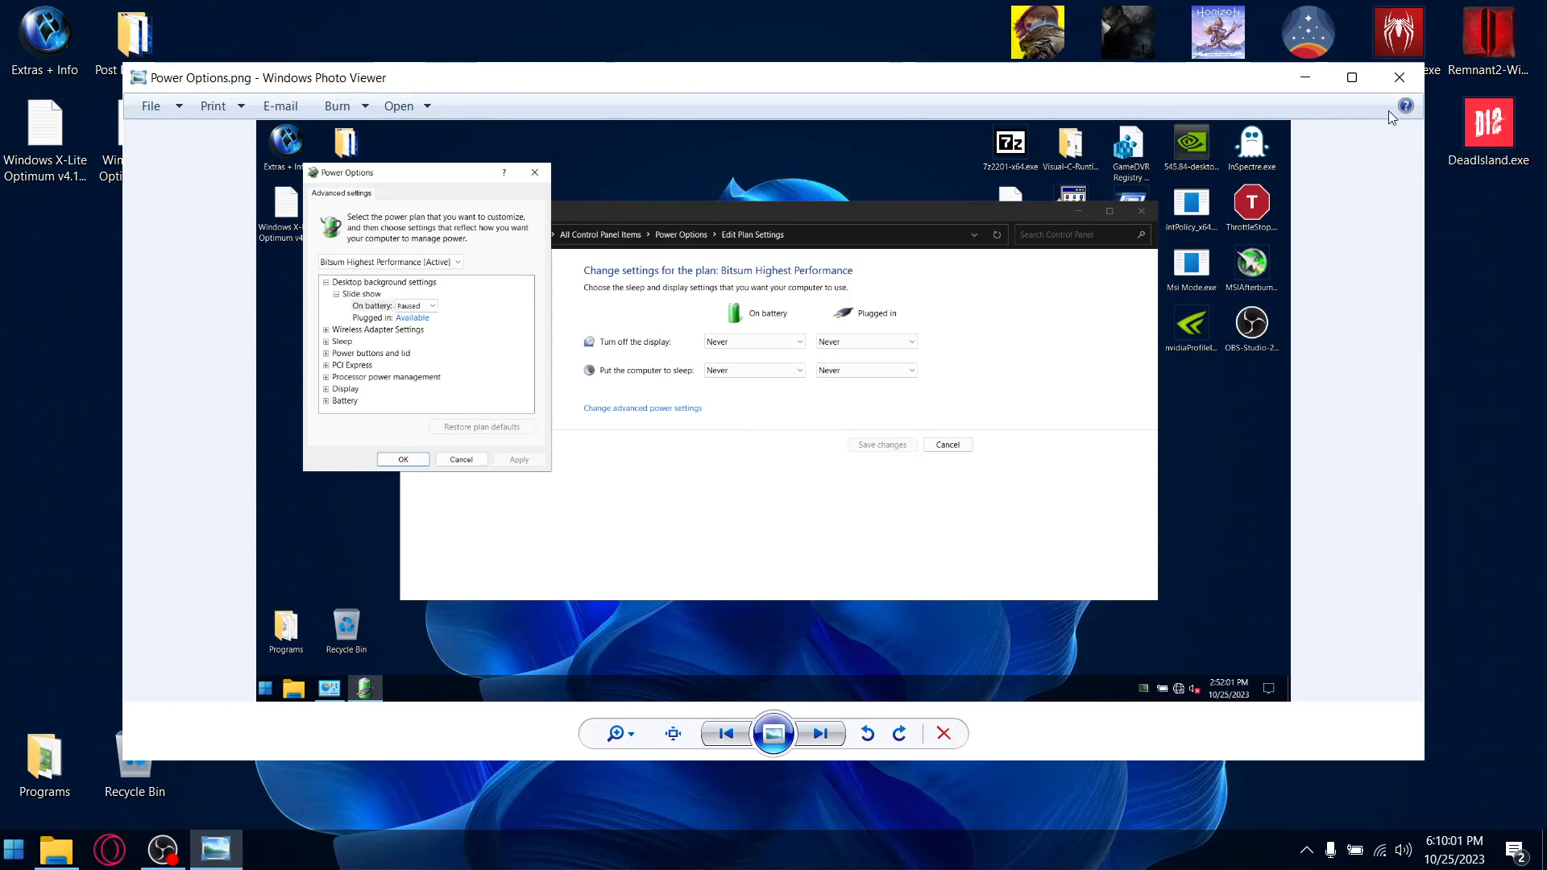
mouse_move(1398, 77)
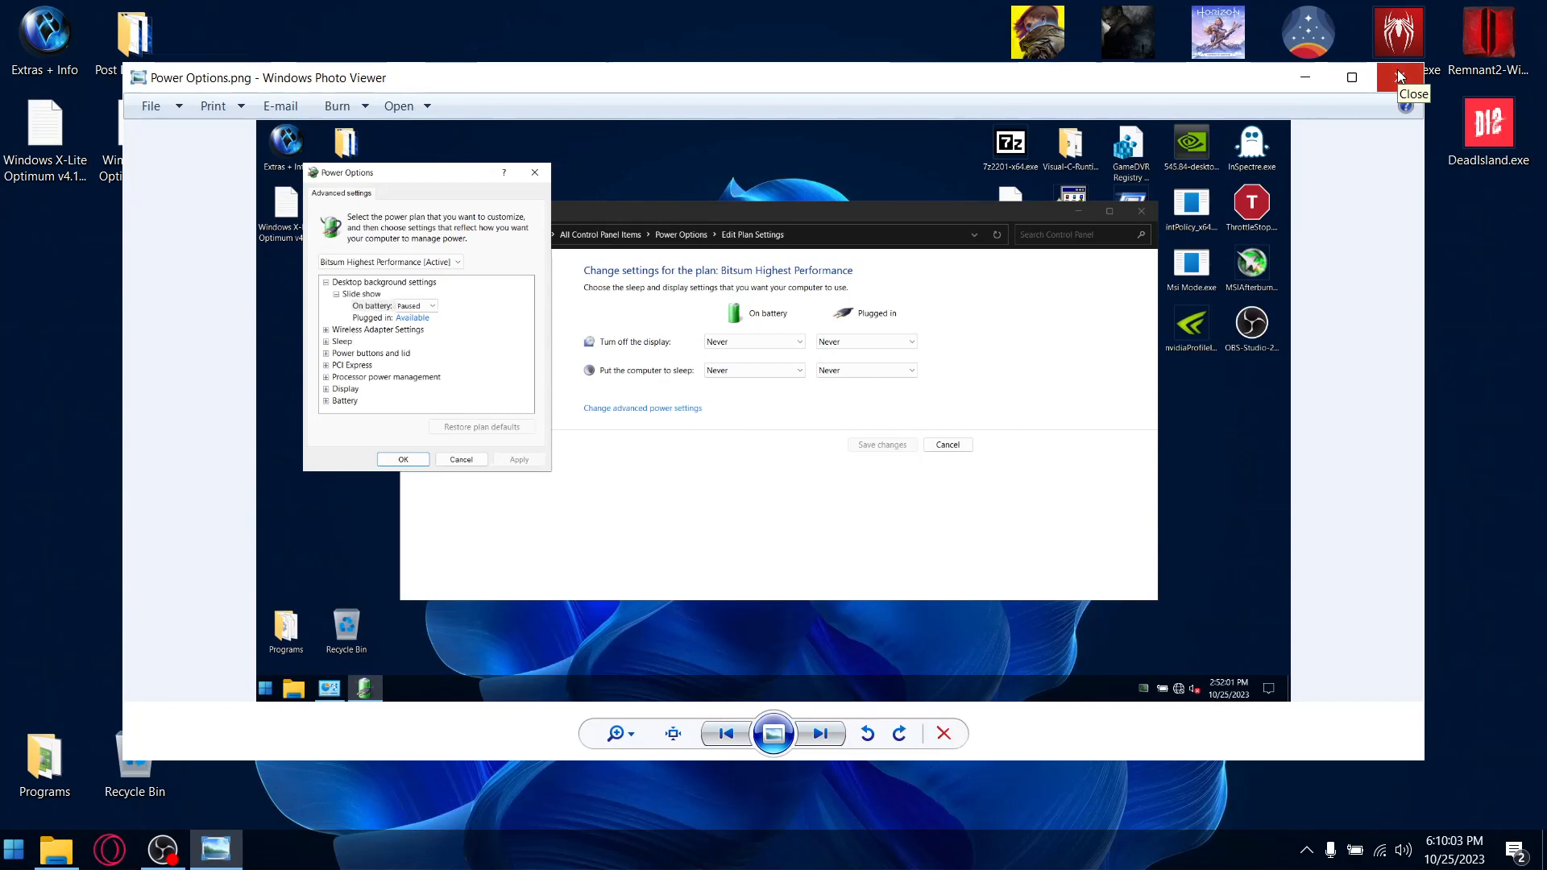
left_click(1398, 77)
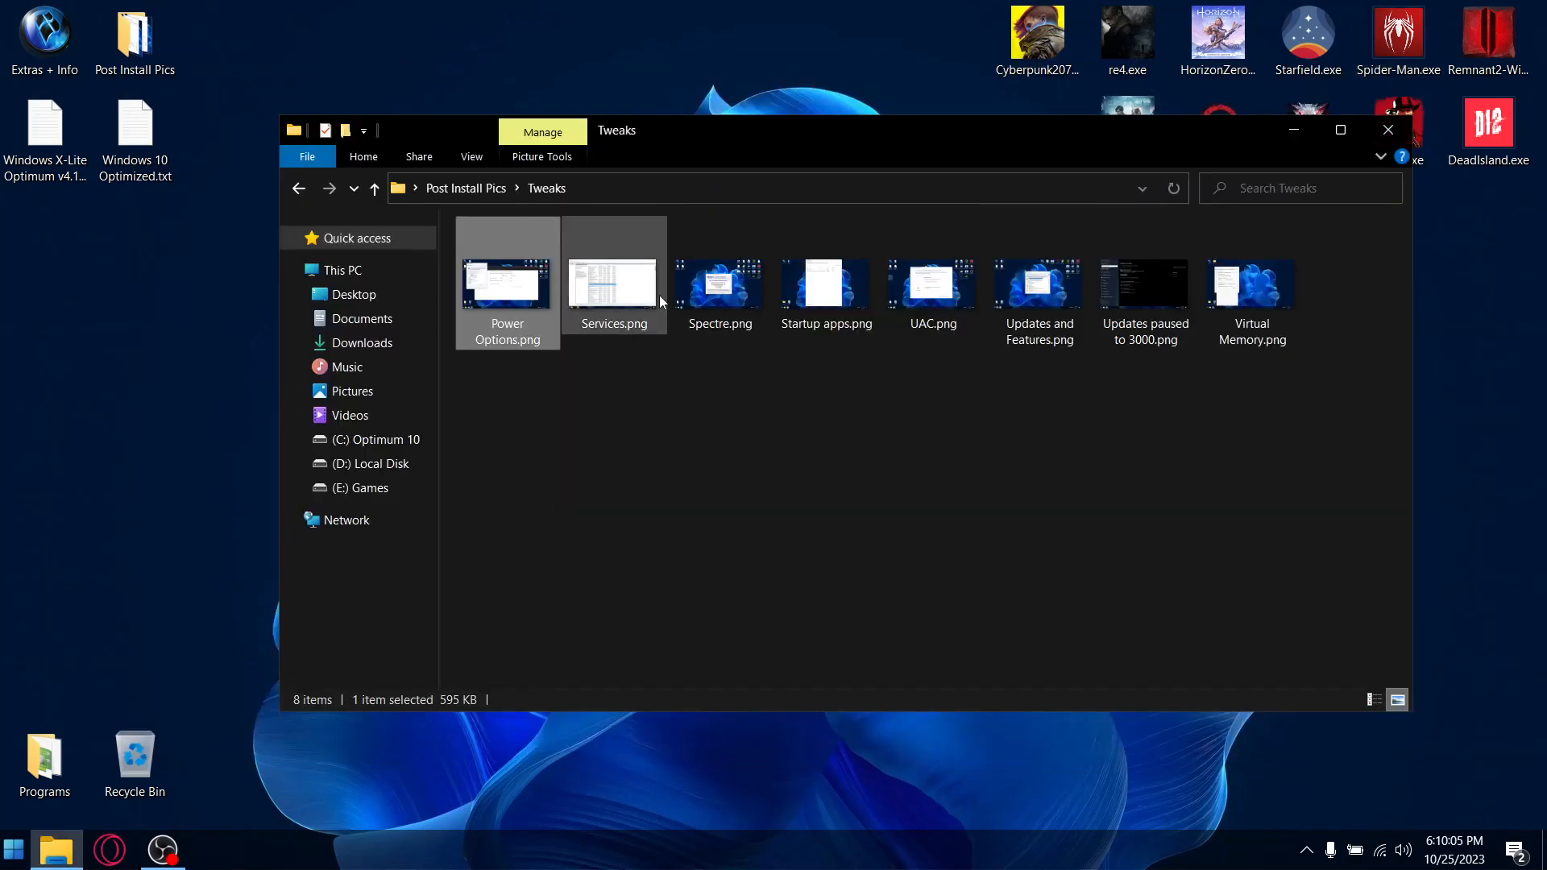
double_click(612, 281)
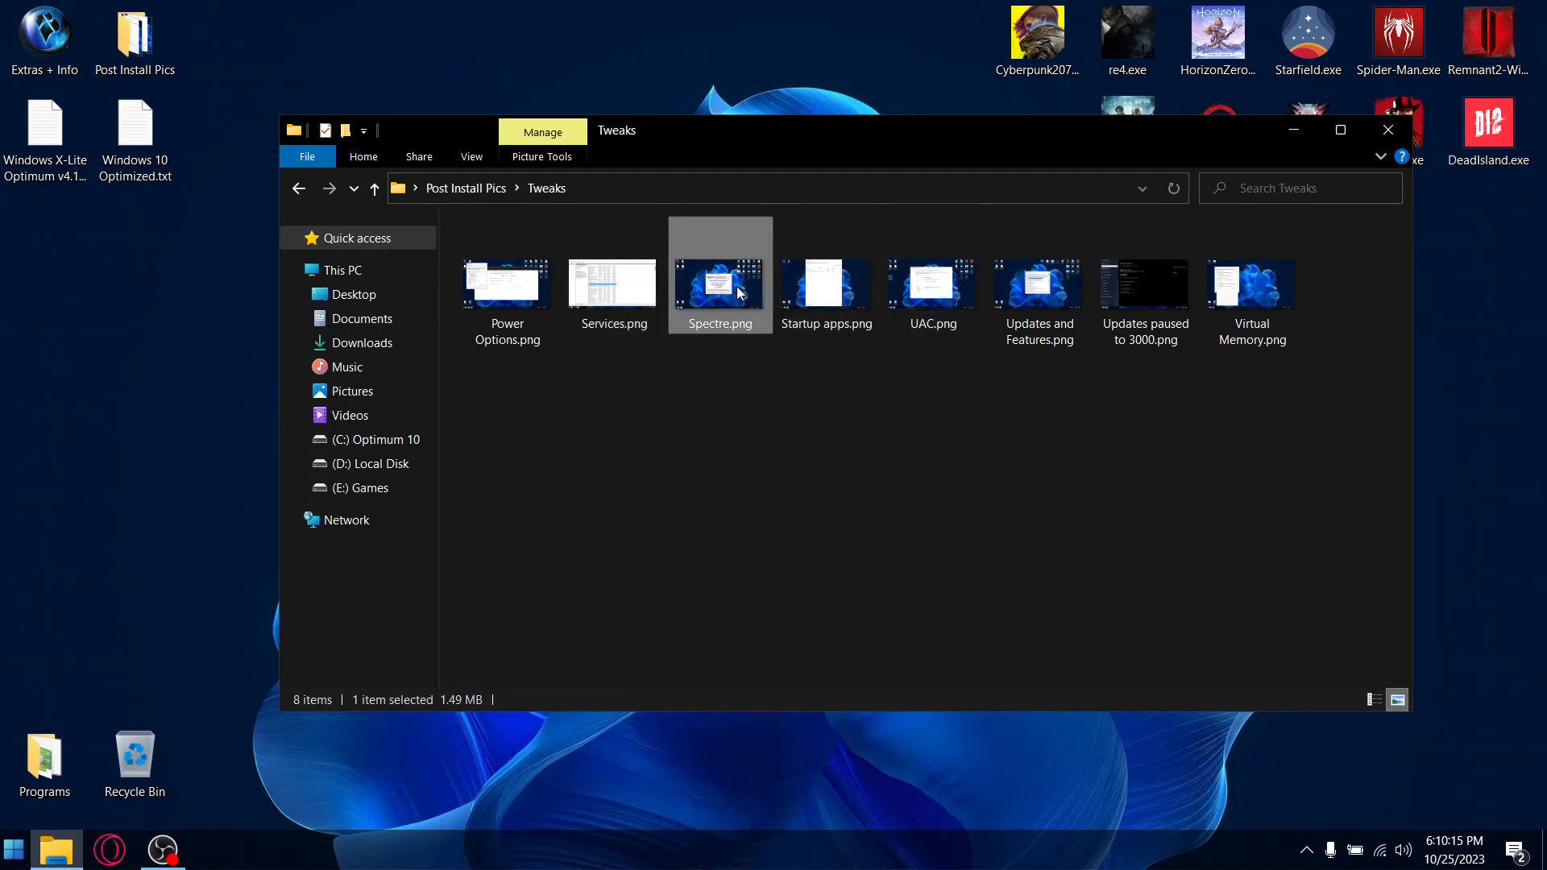
View and close the Spectre and Startup apps screenshots, then open Updates and Features
double_click(720, 281)
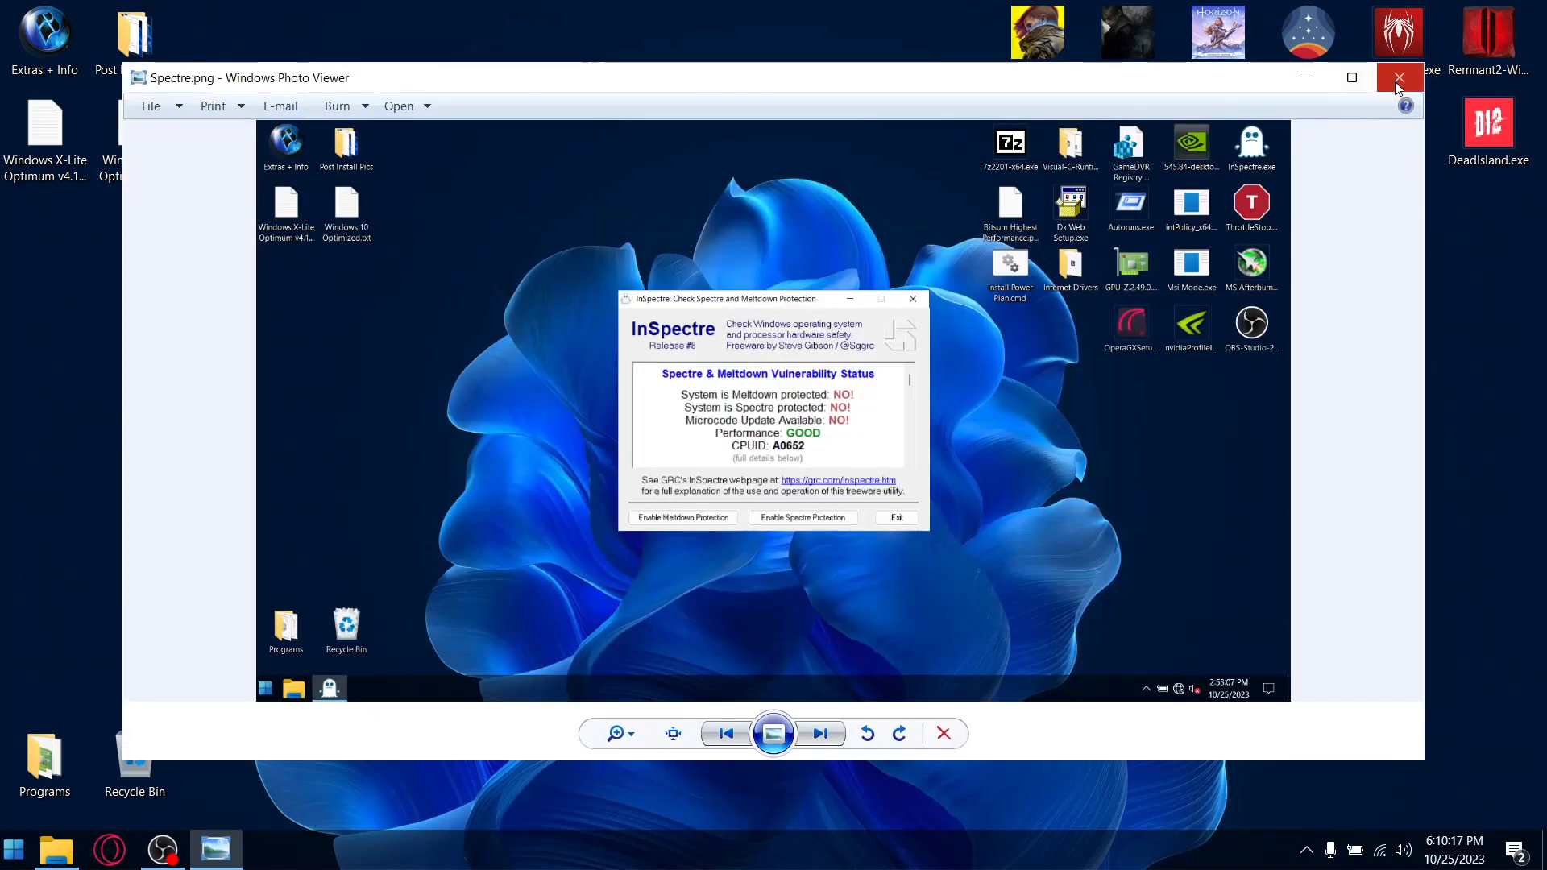
mouse_move(1398, 78)
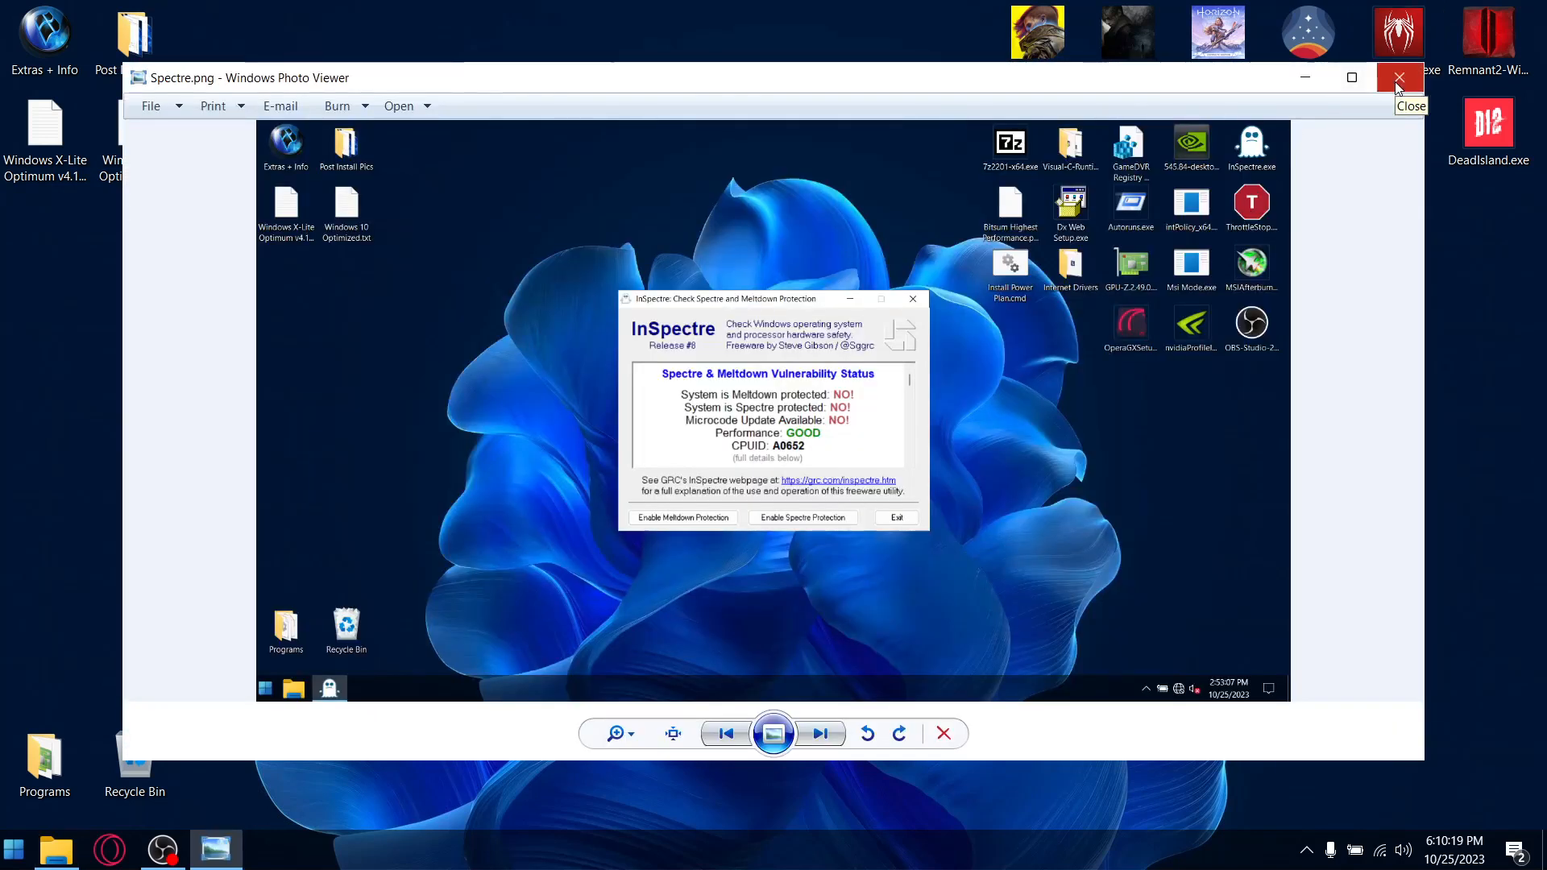
left_click(1398, 78)
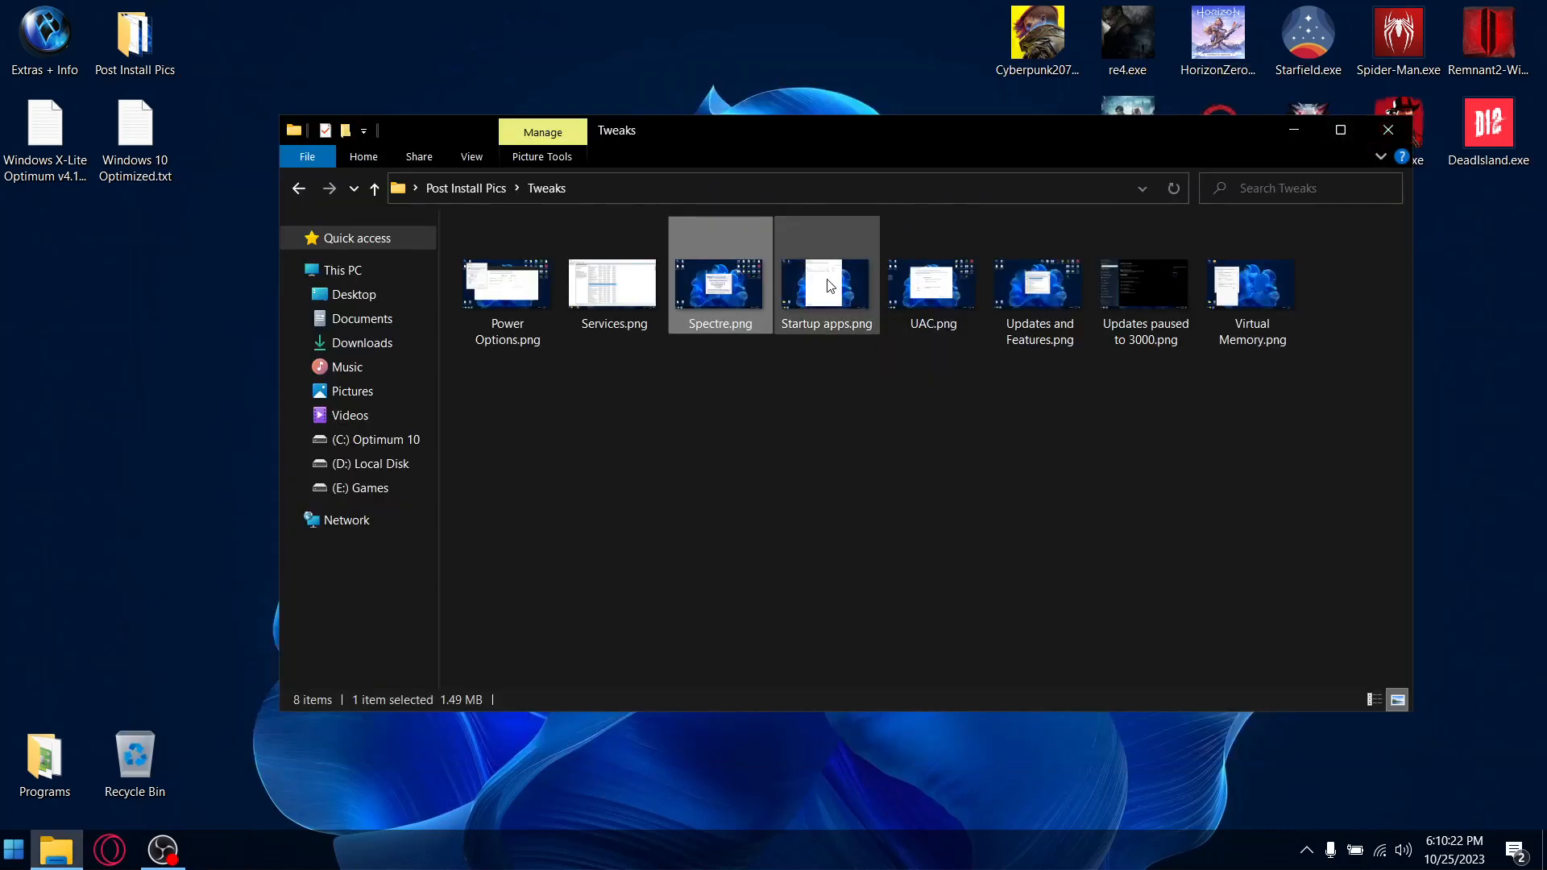
double_click(825, 282)
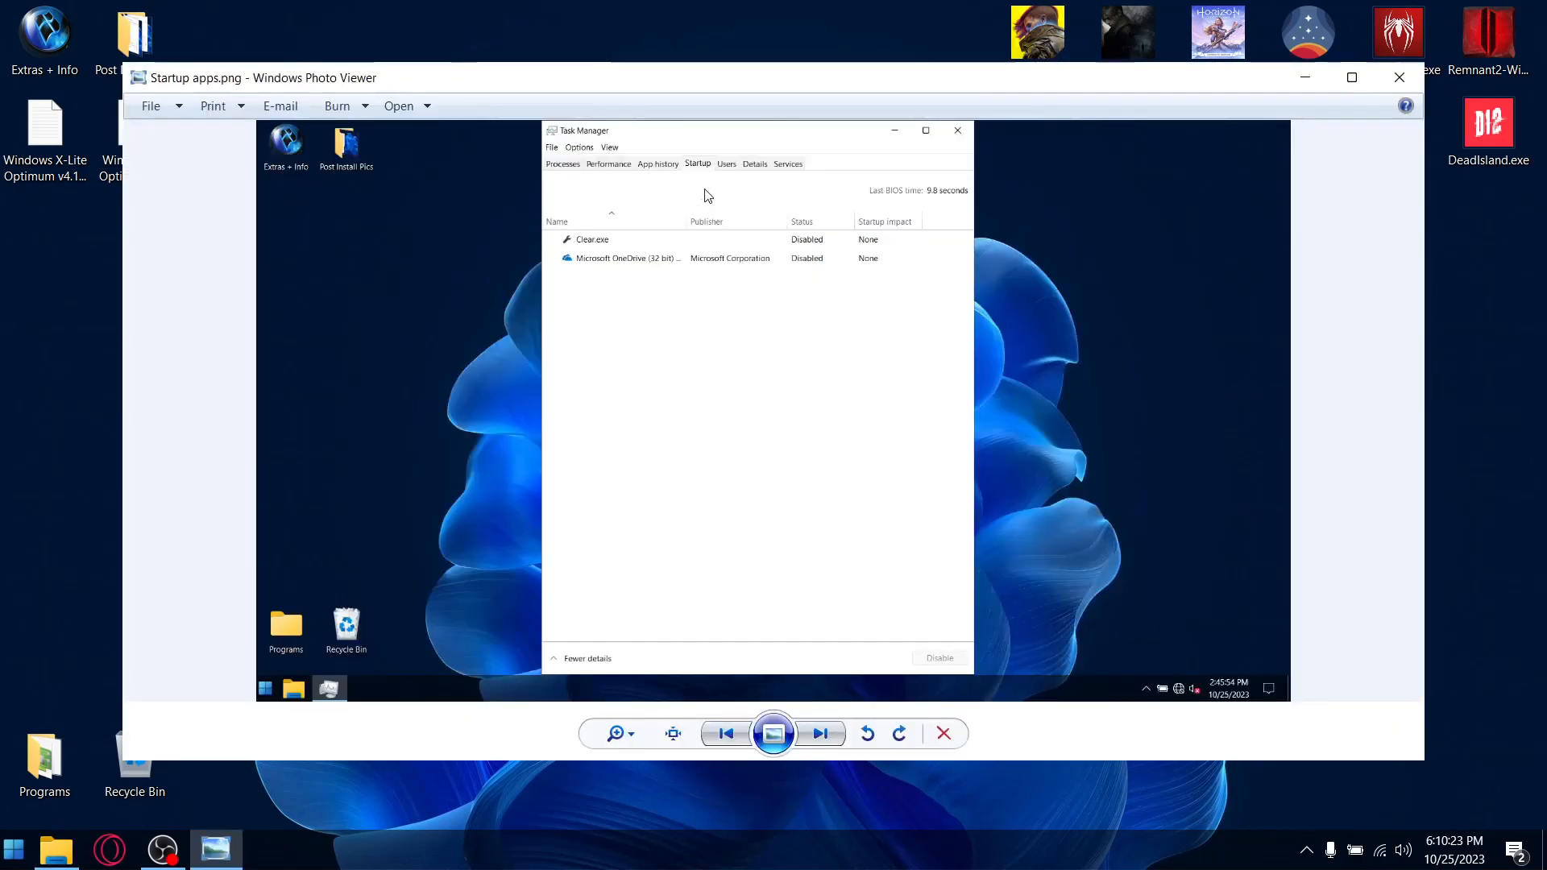
mouse_move(616, 271)
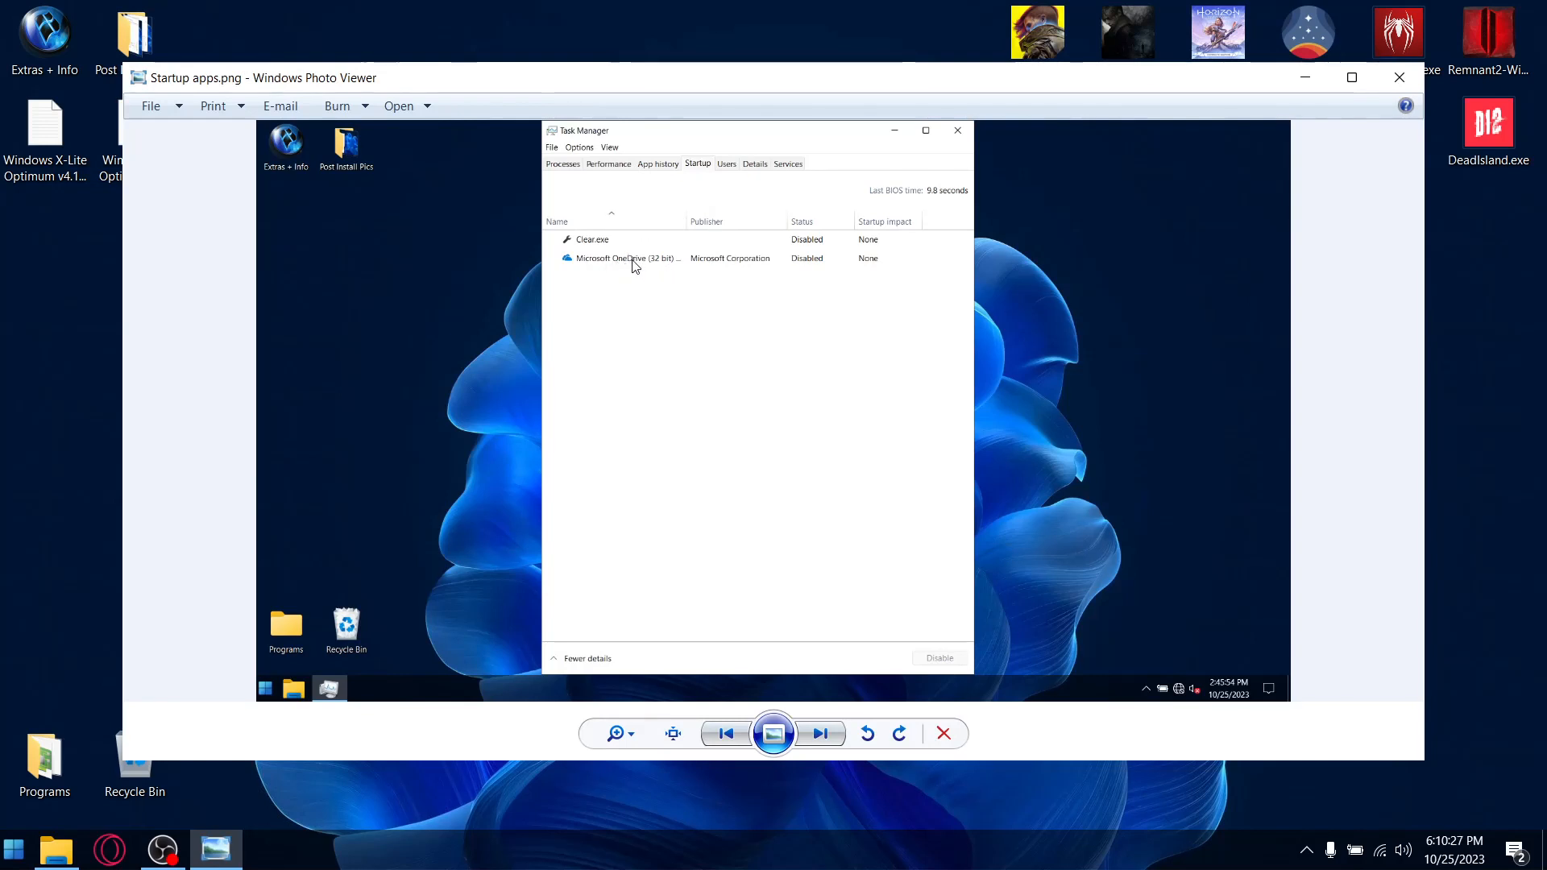
mouse_move(634, 268)
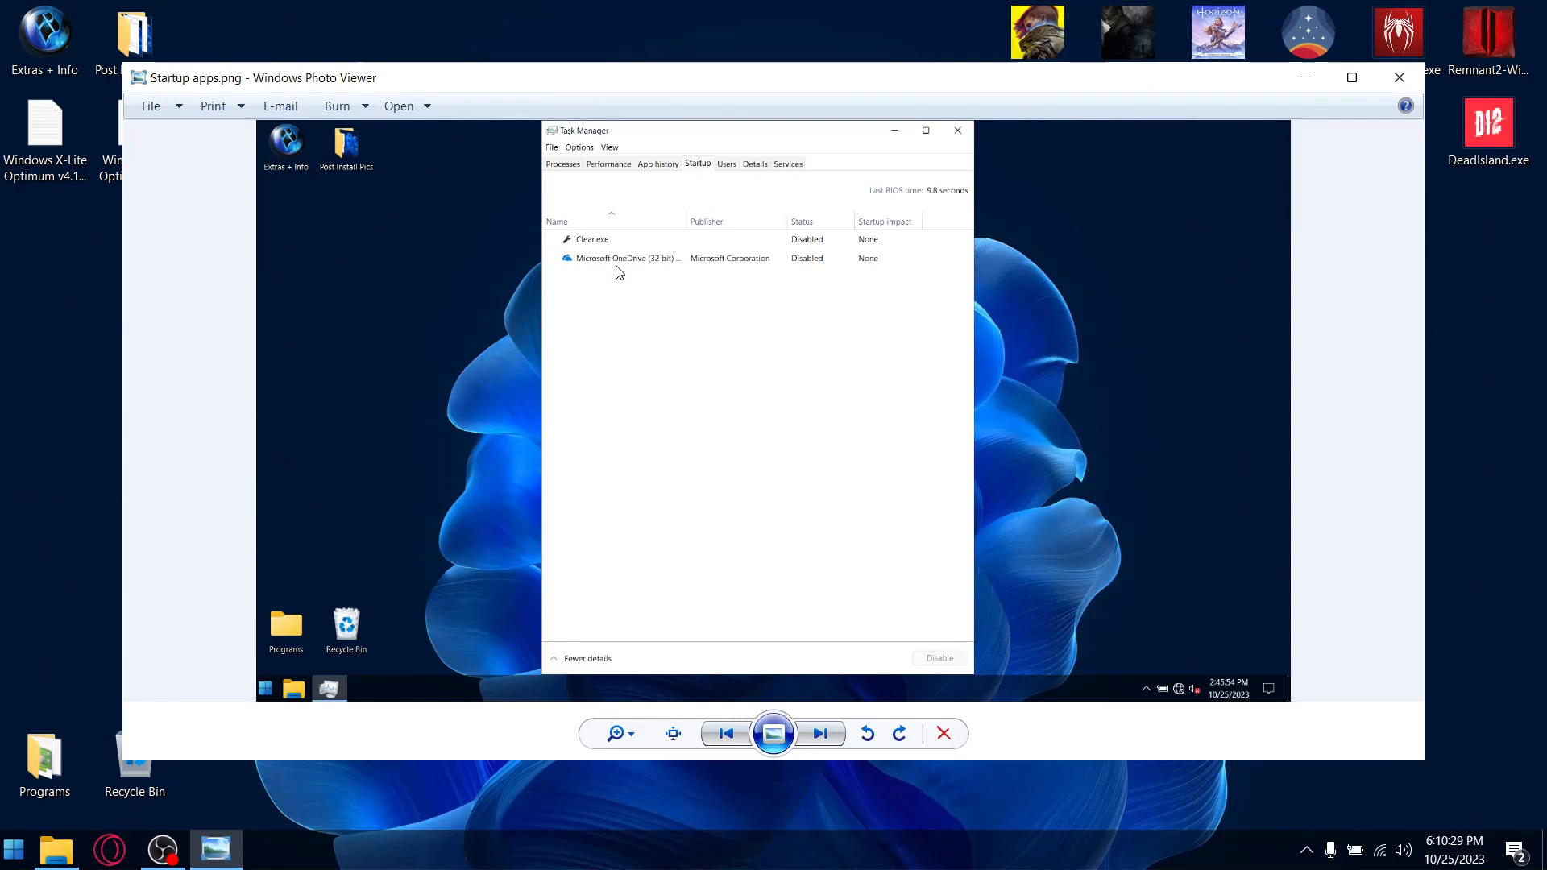
mouse_move(687, 228)
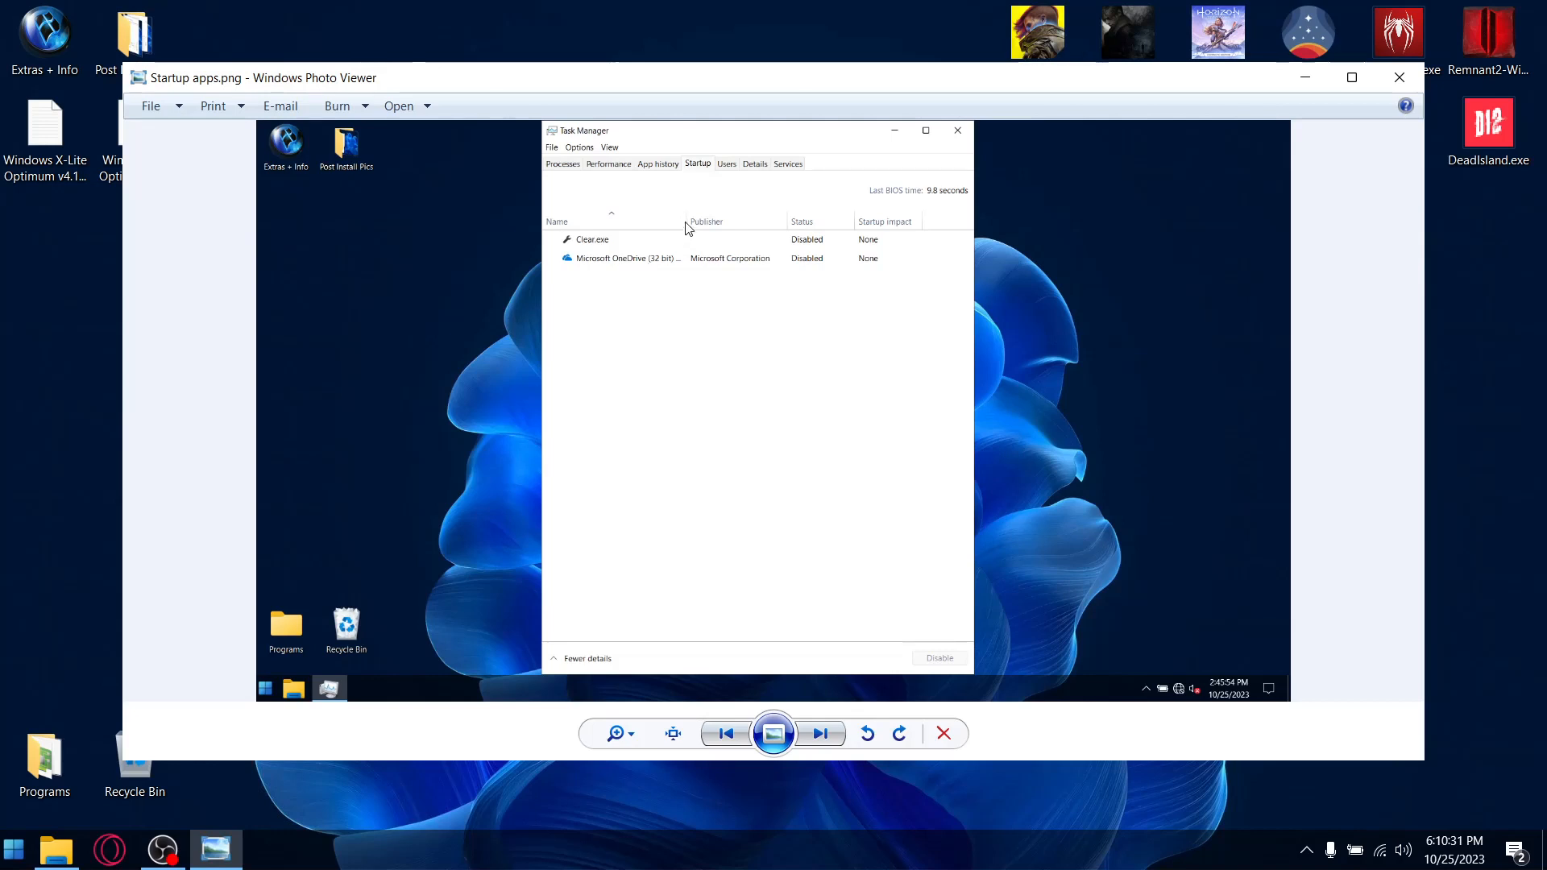
mouse_move(1031, 252)
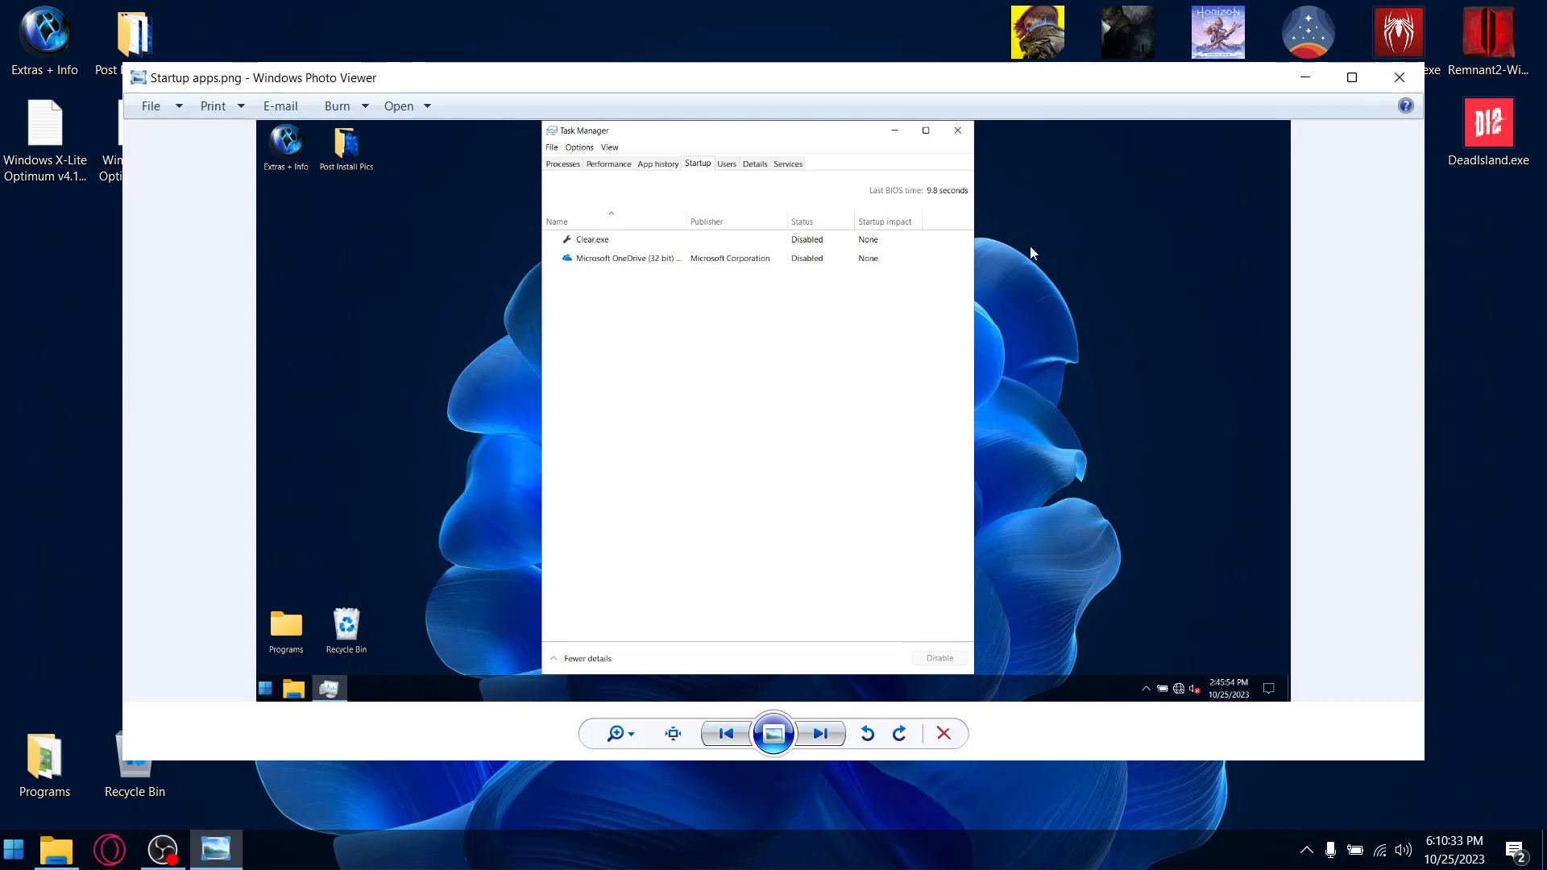
mouse_move(588, 280)
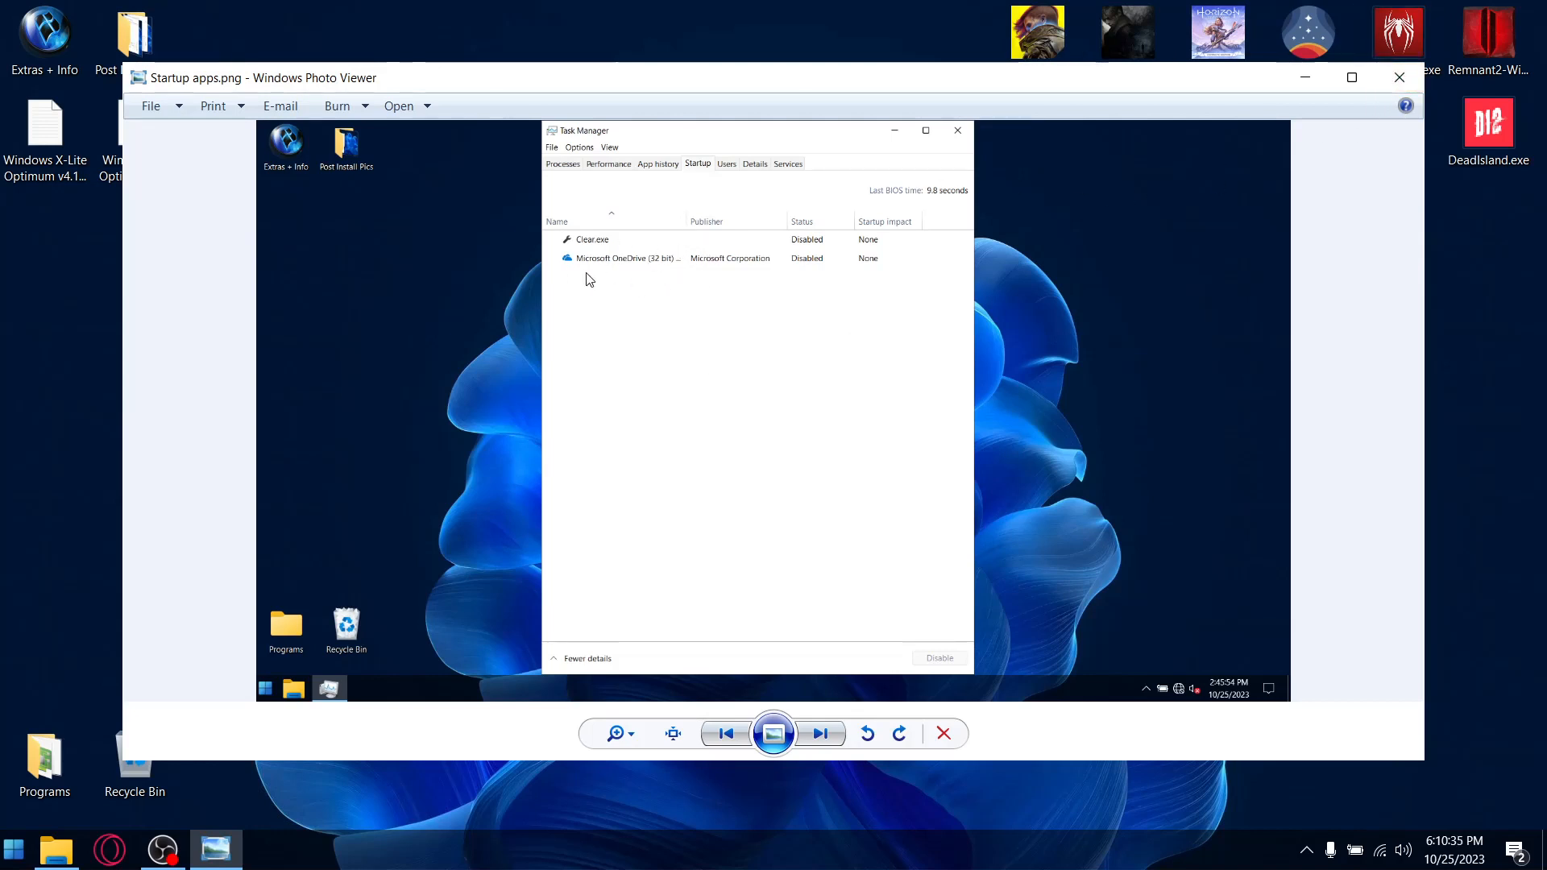
mouse_move(690, 224)
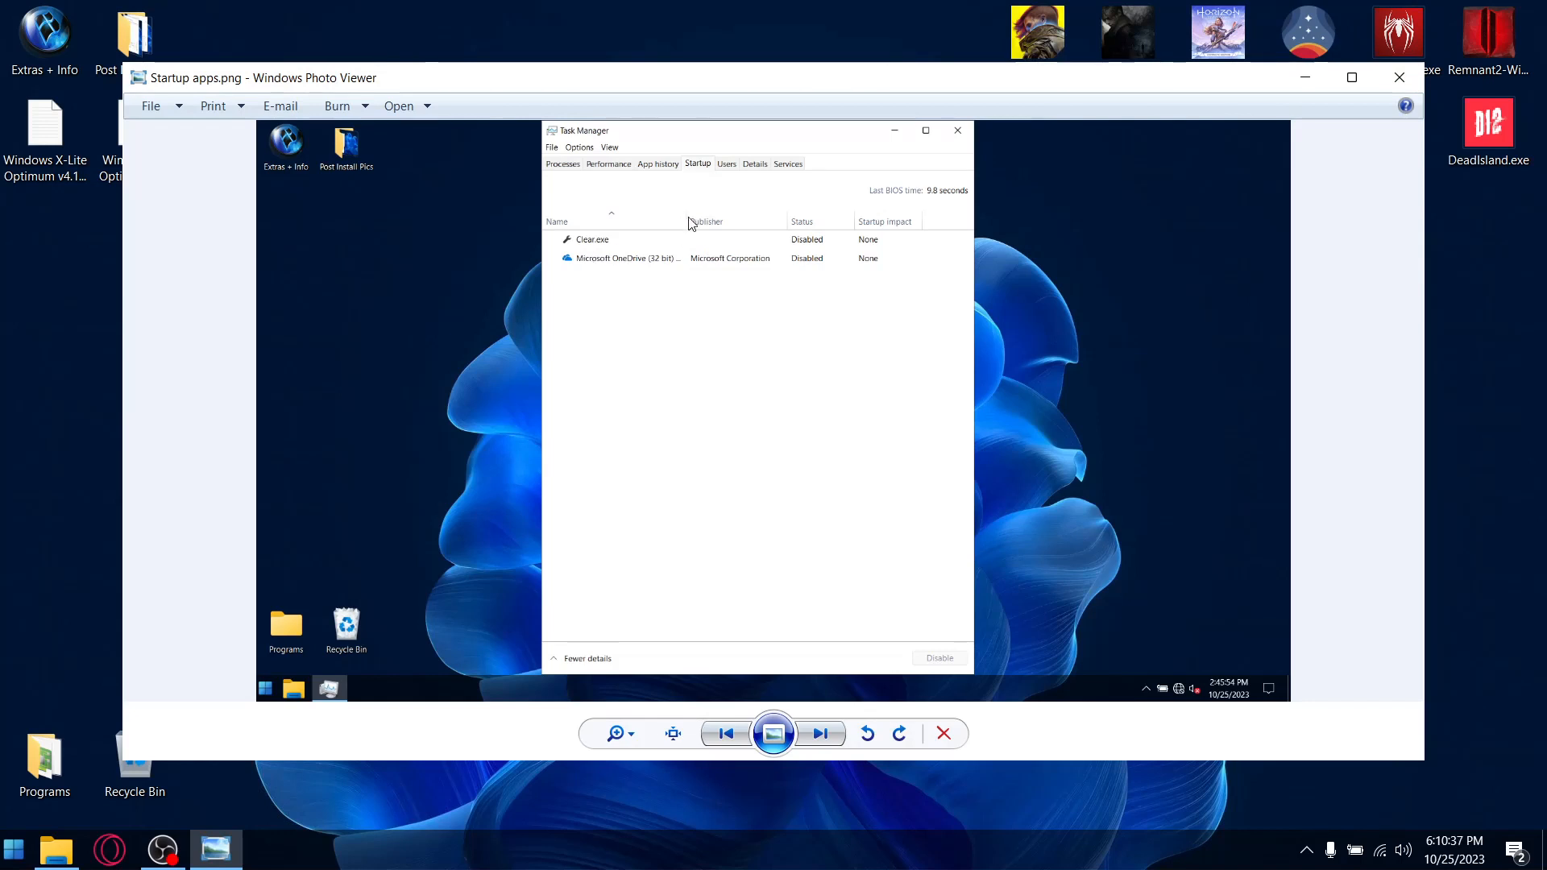
left_click(1398, 78)
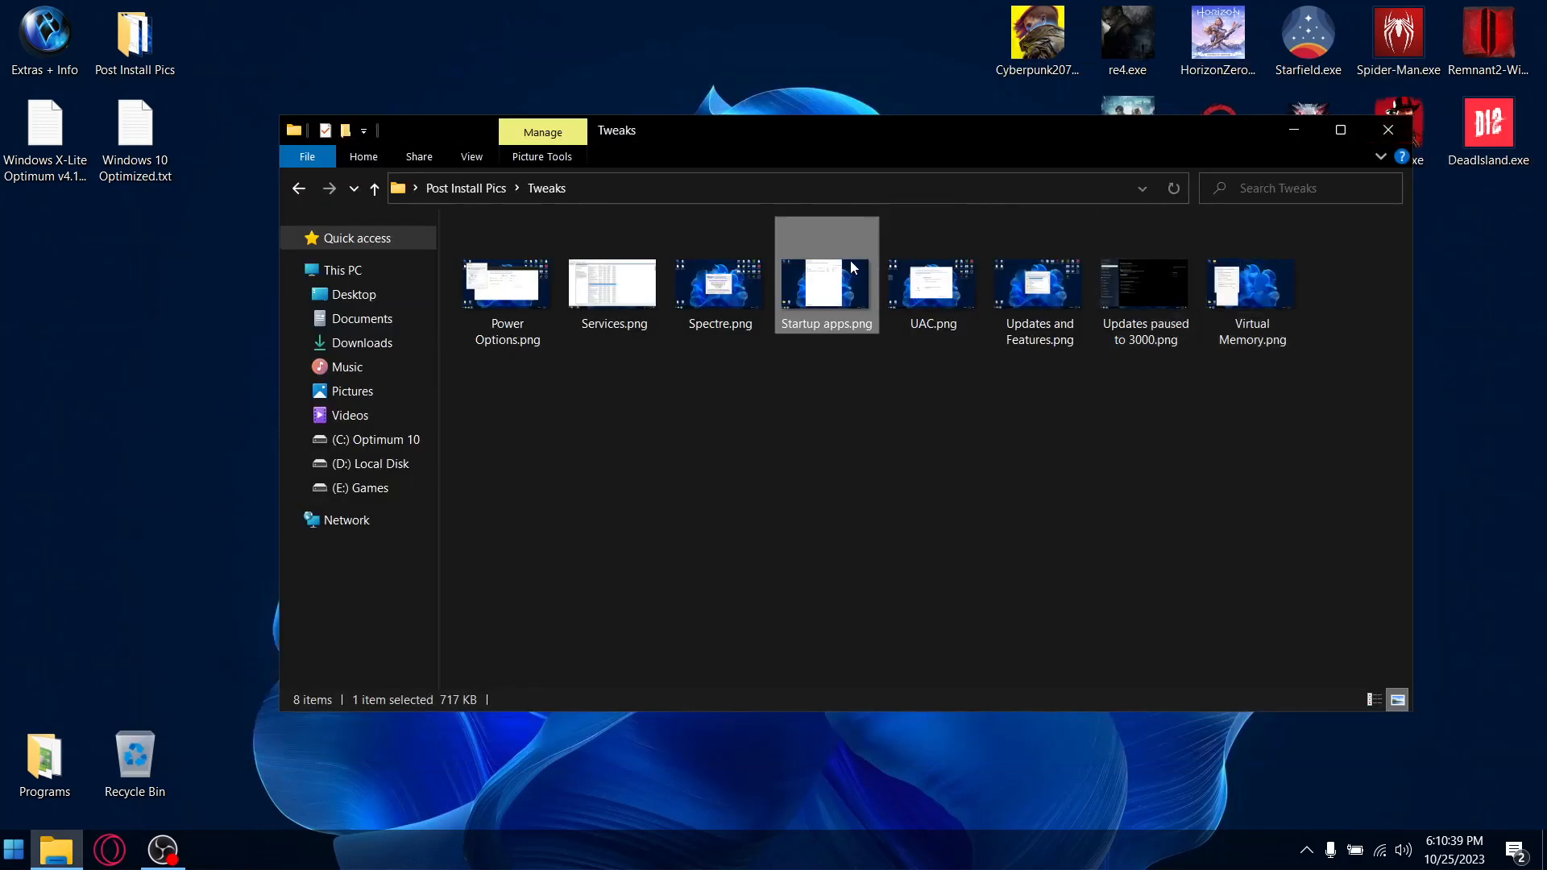
left_click(931, 282)
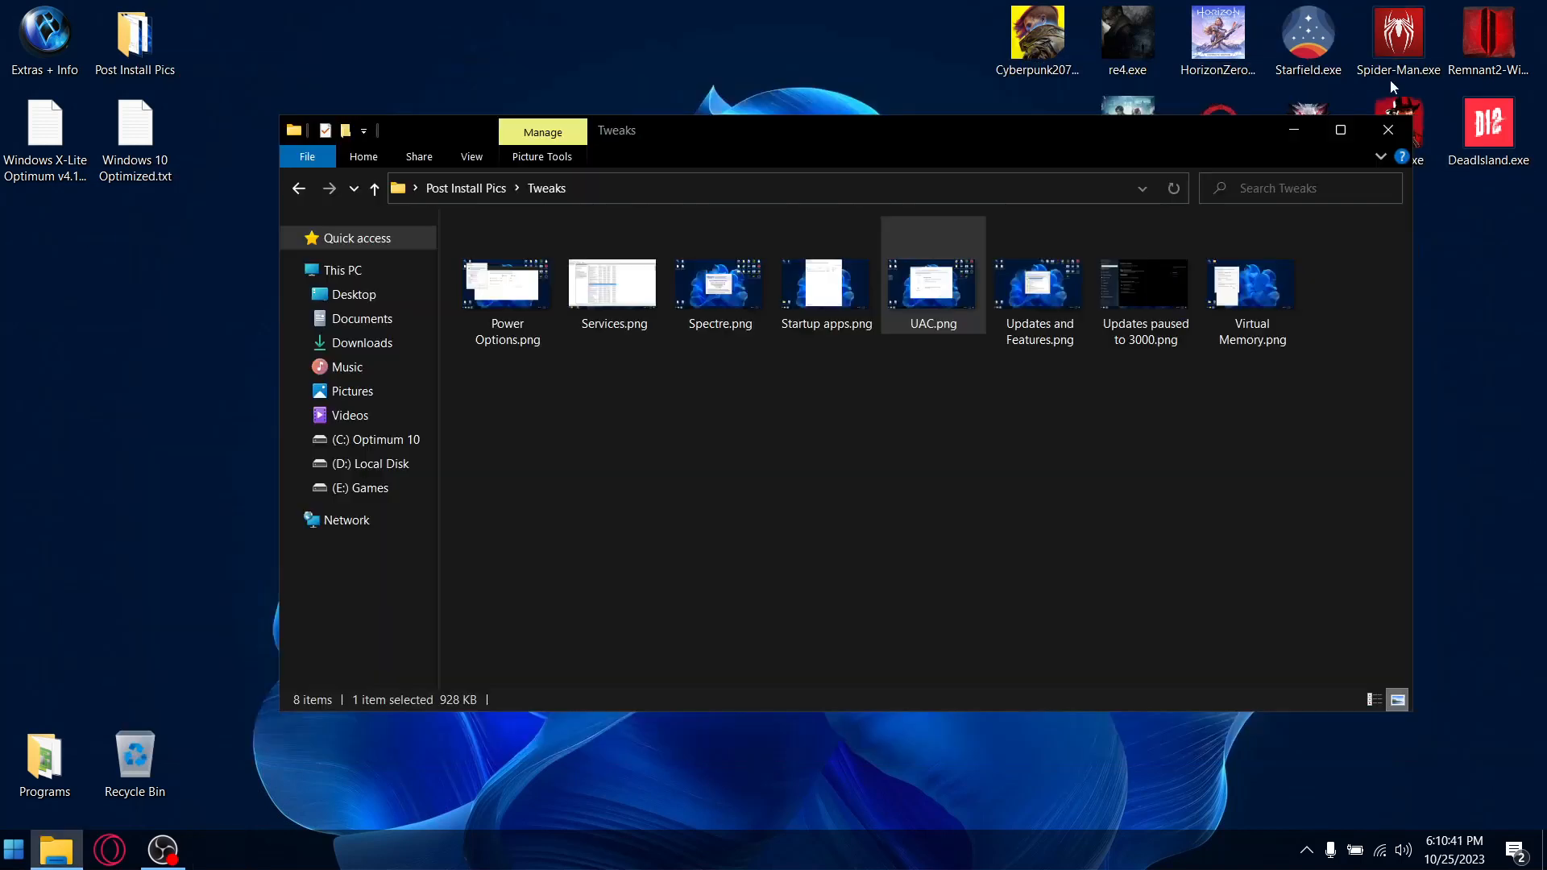
double_click(1037, 283)
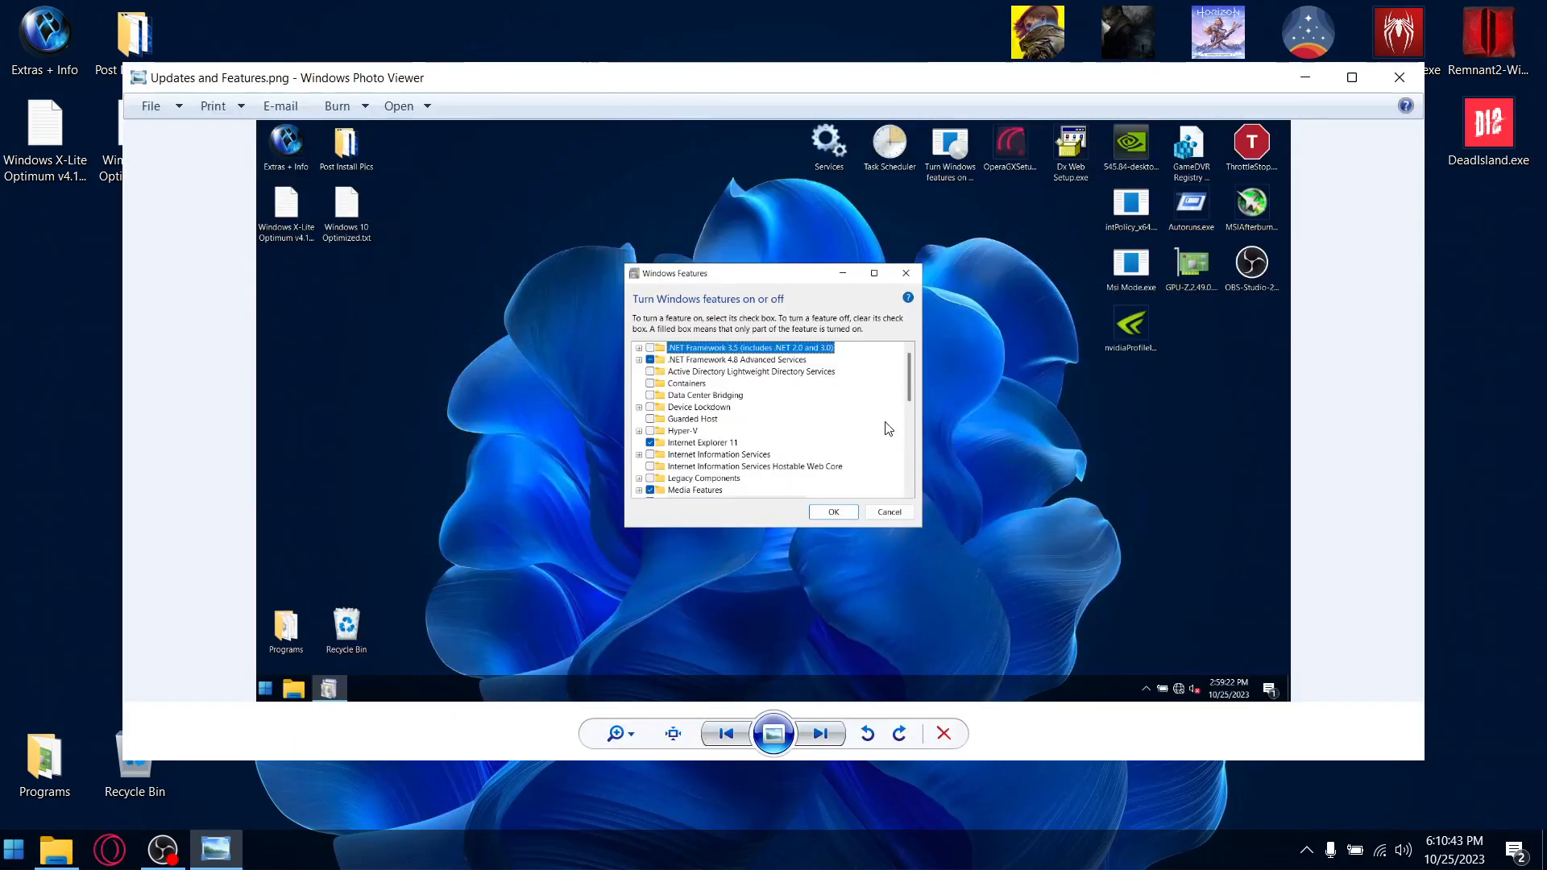
mouse_move(986, 374)
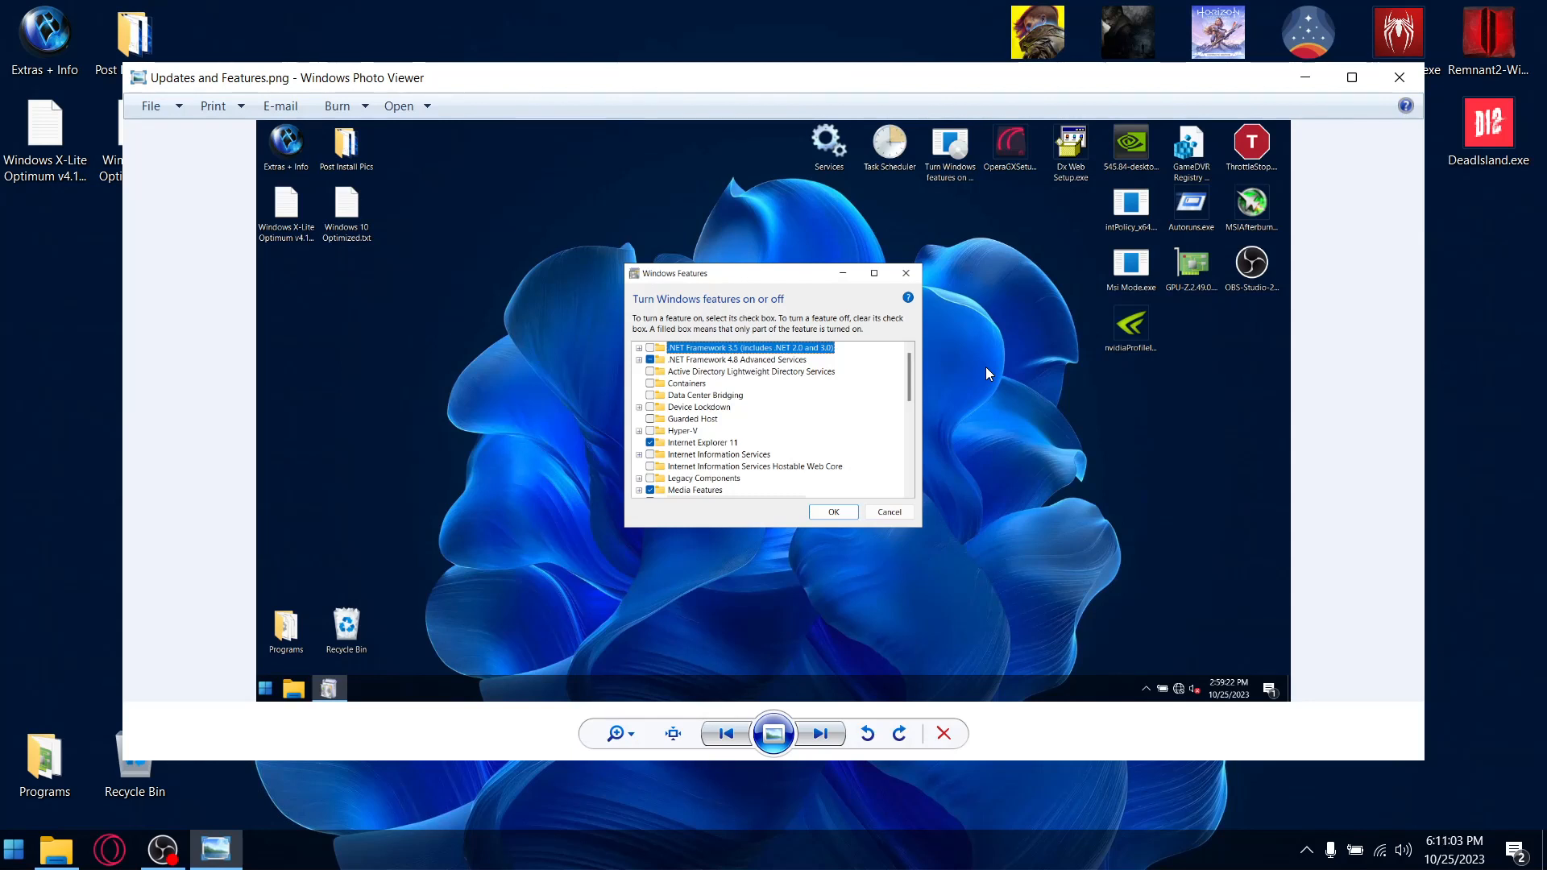
mouse_move(1028, 335)
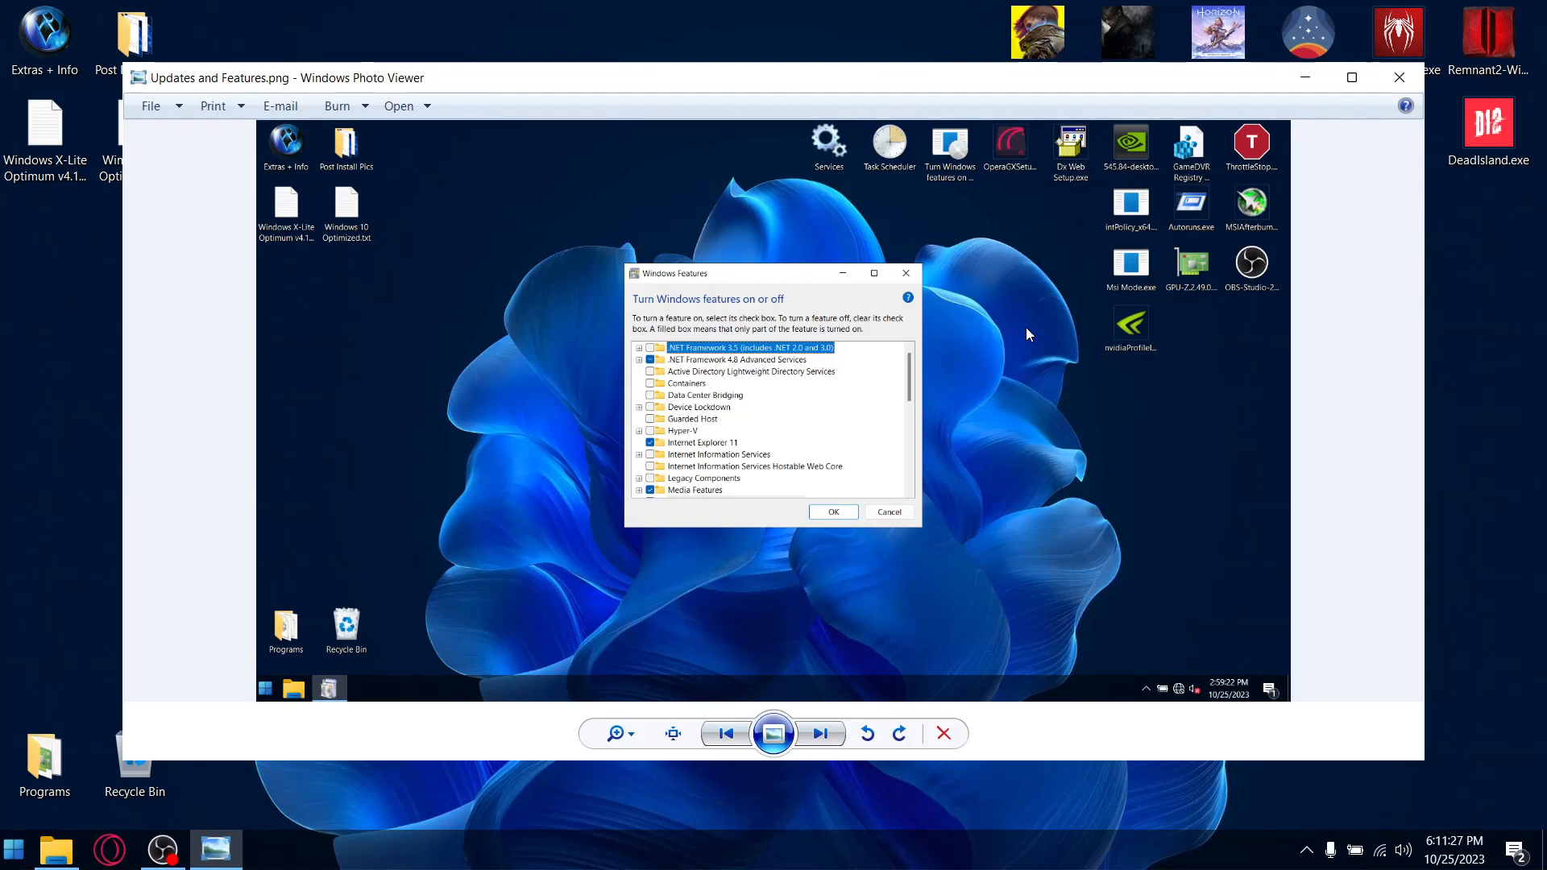
mouse_move(1059, 383)
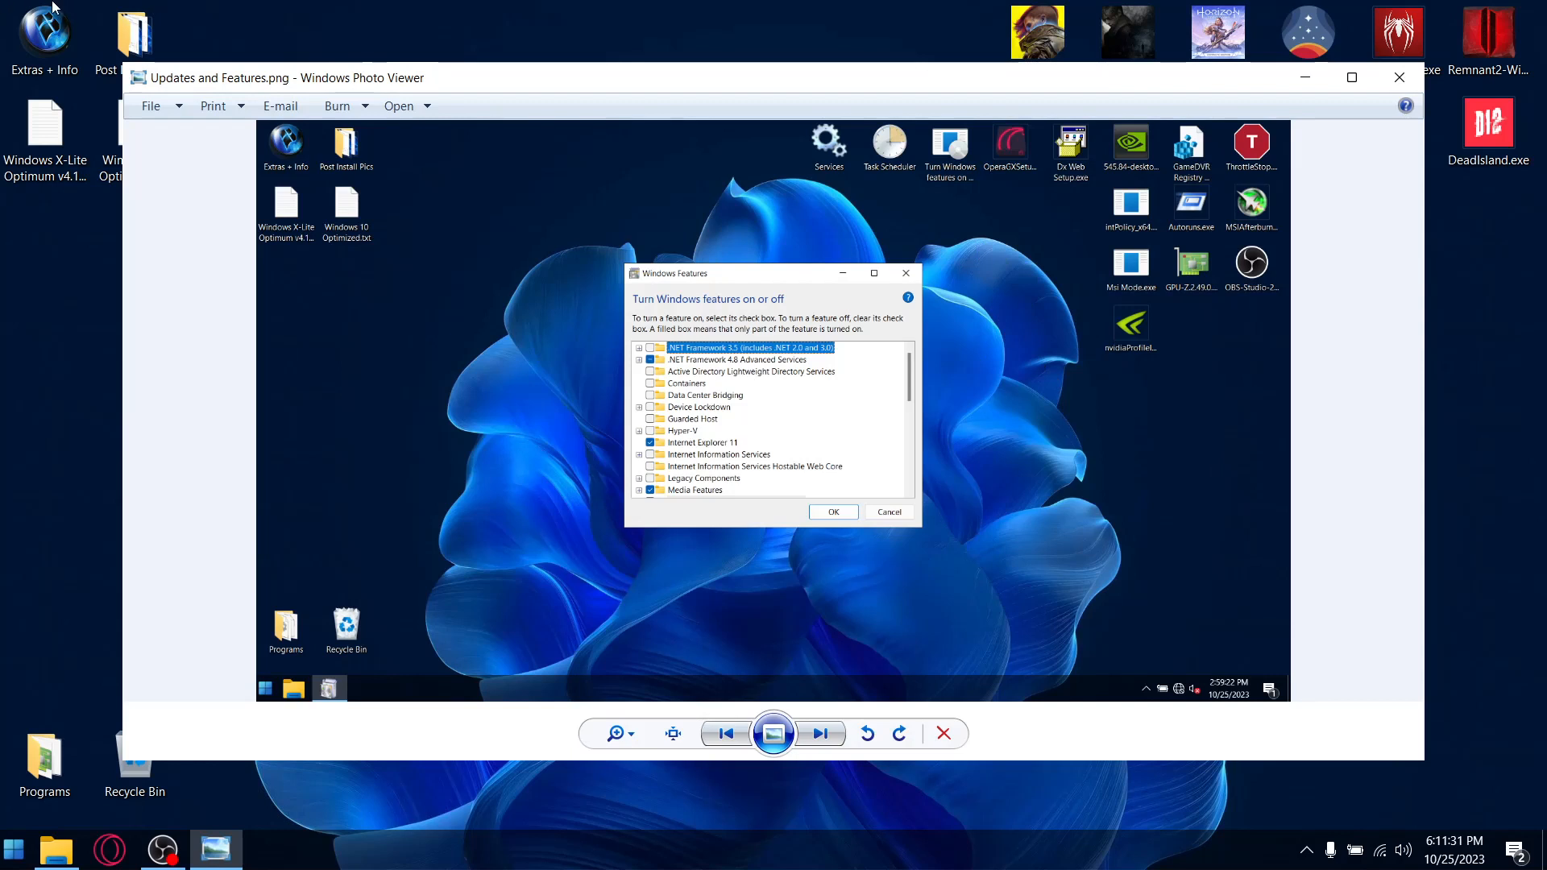
mouse_move(667, 319)
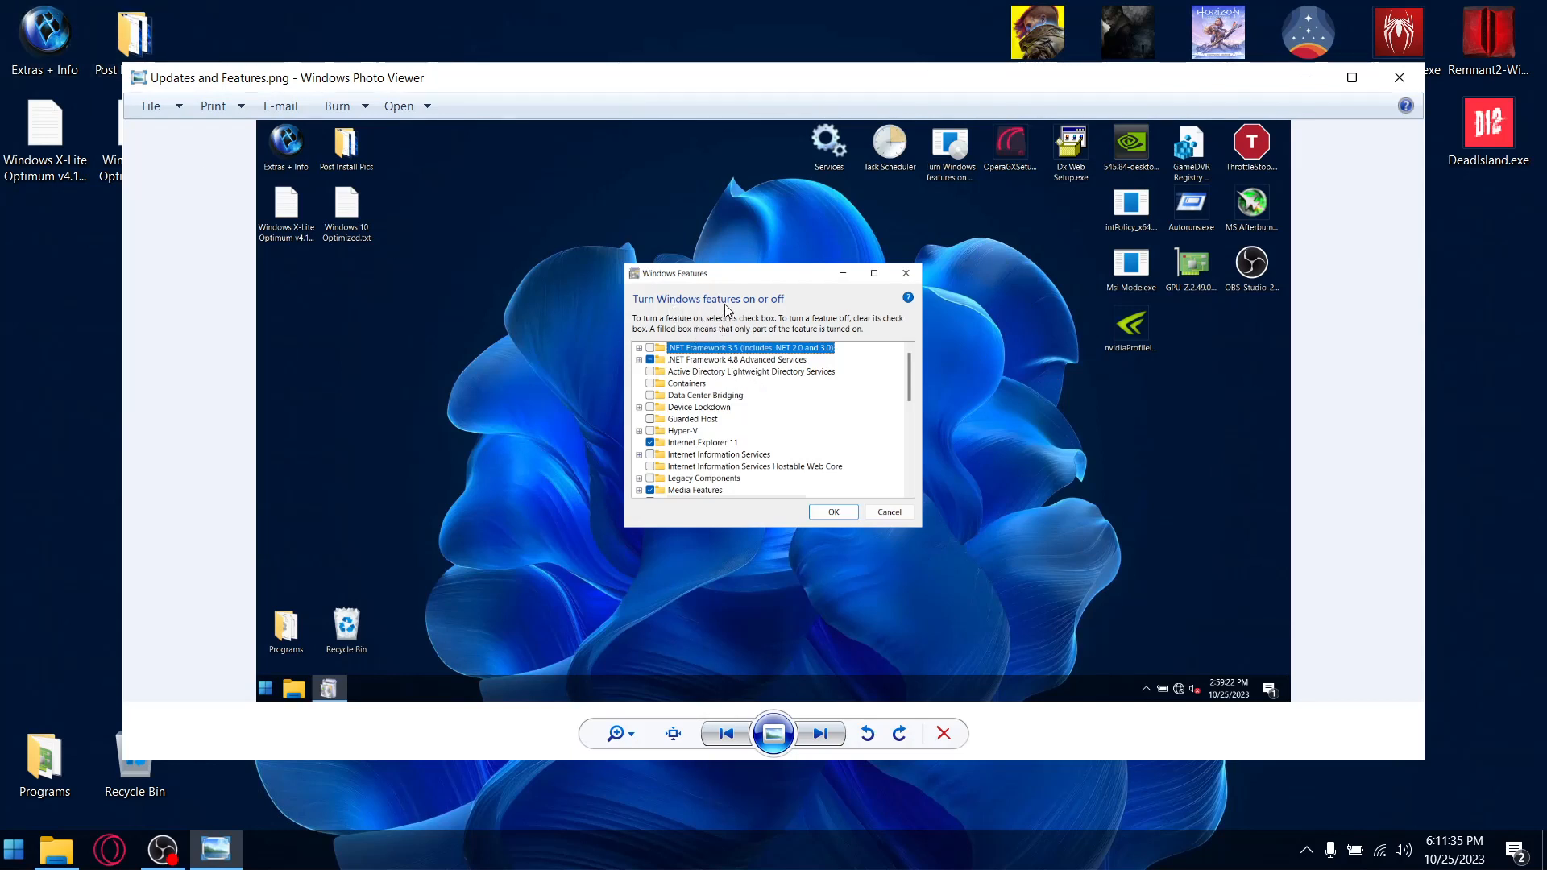
mouse_move(1134, 136)
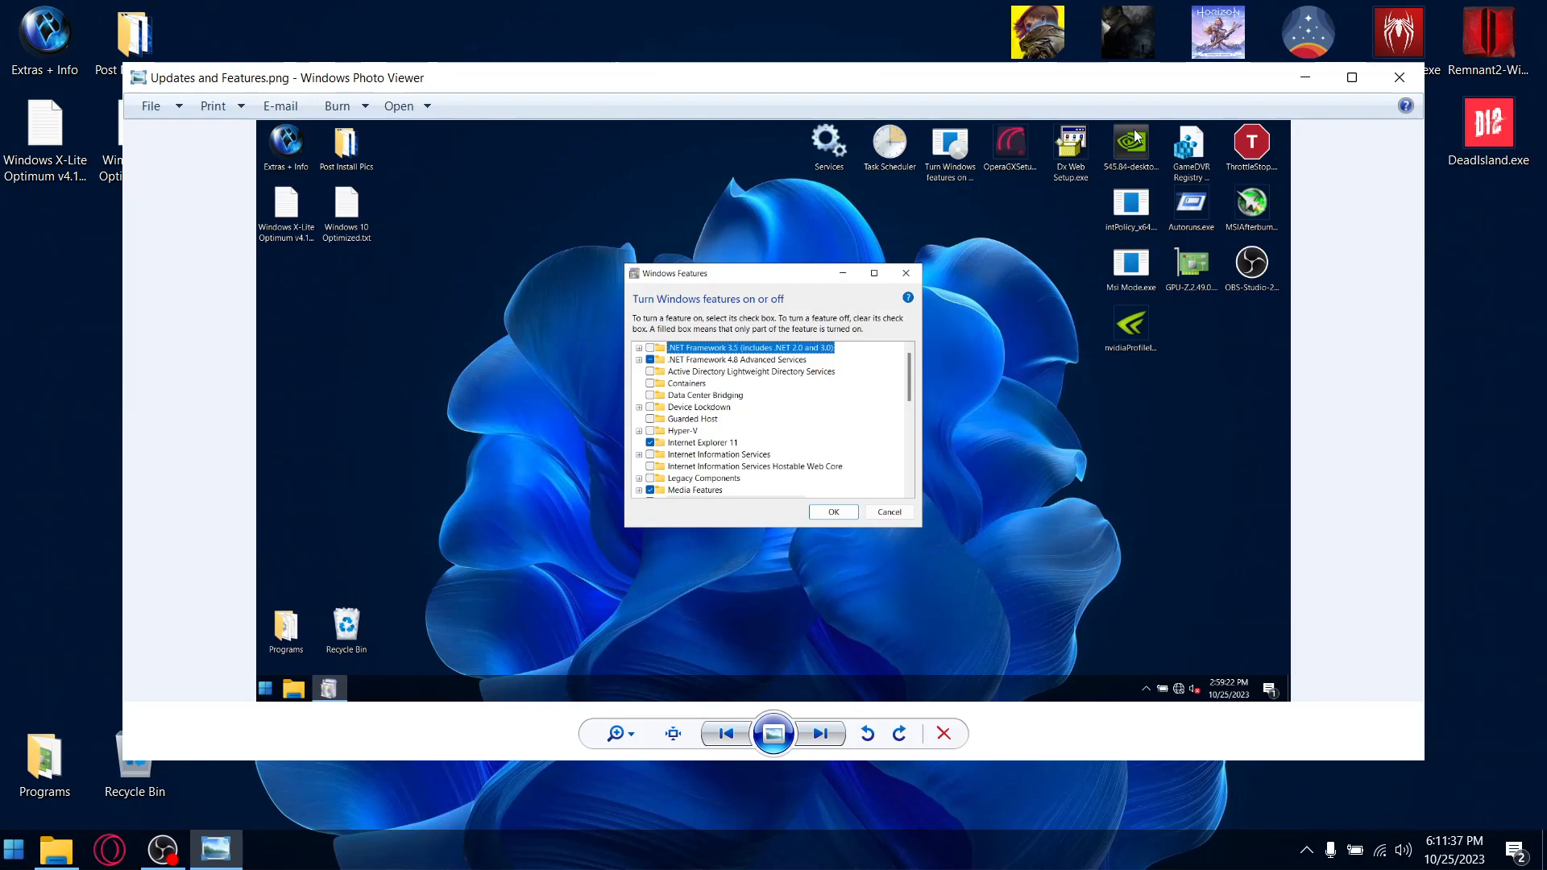
mouse_move(1398, 77)
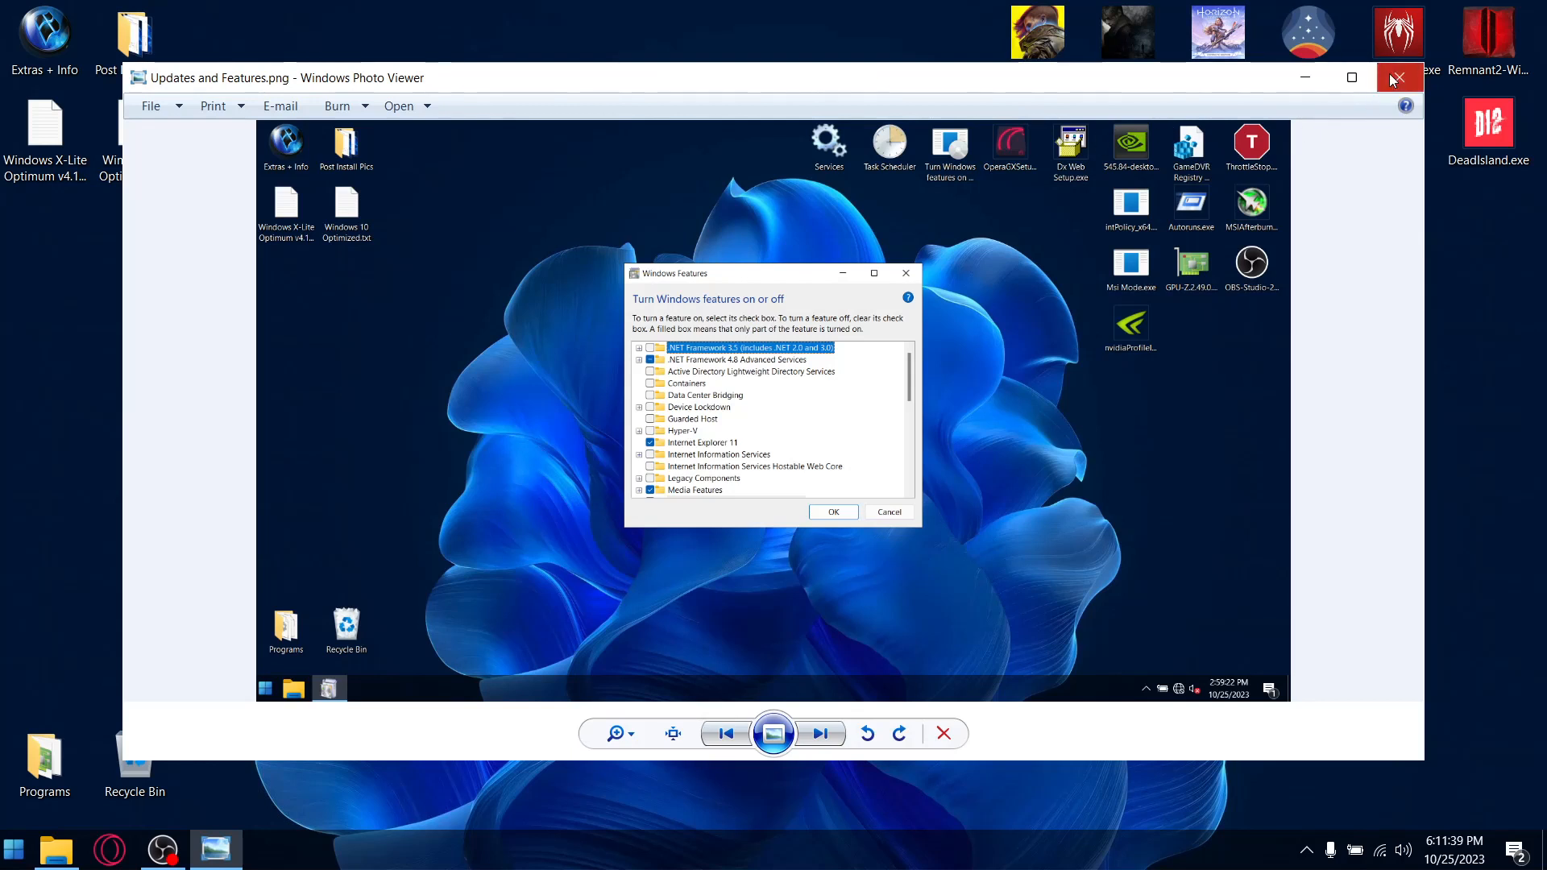
Swap the Updates and Features picture for the Updates paused to 3000 one
left_click(1398, 78)
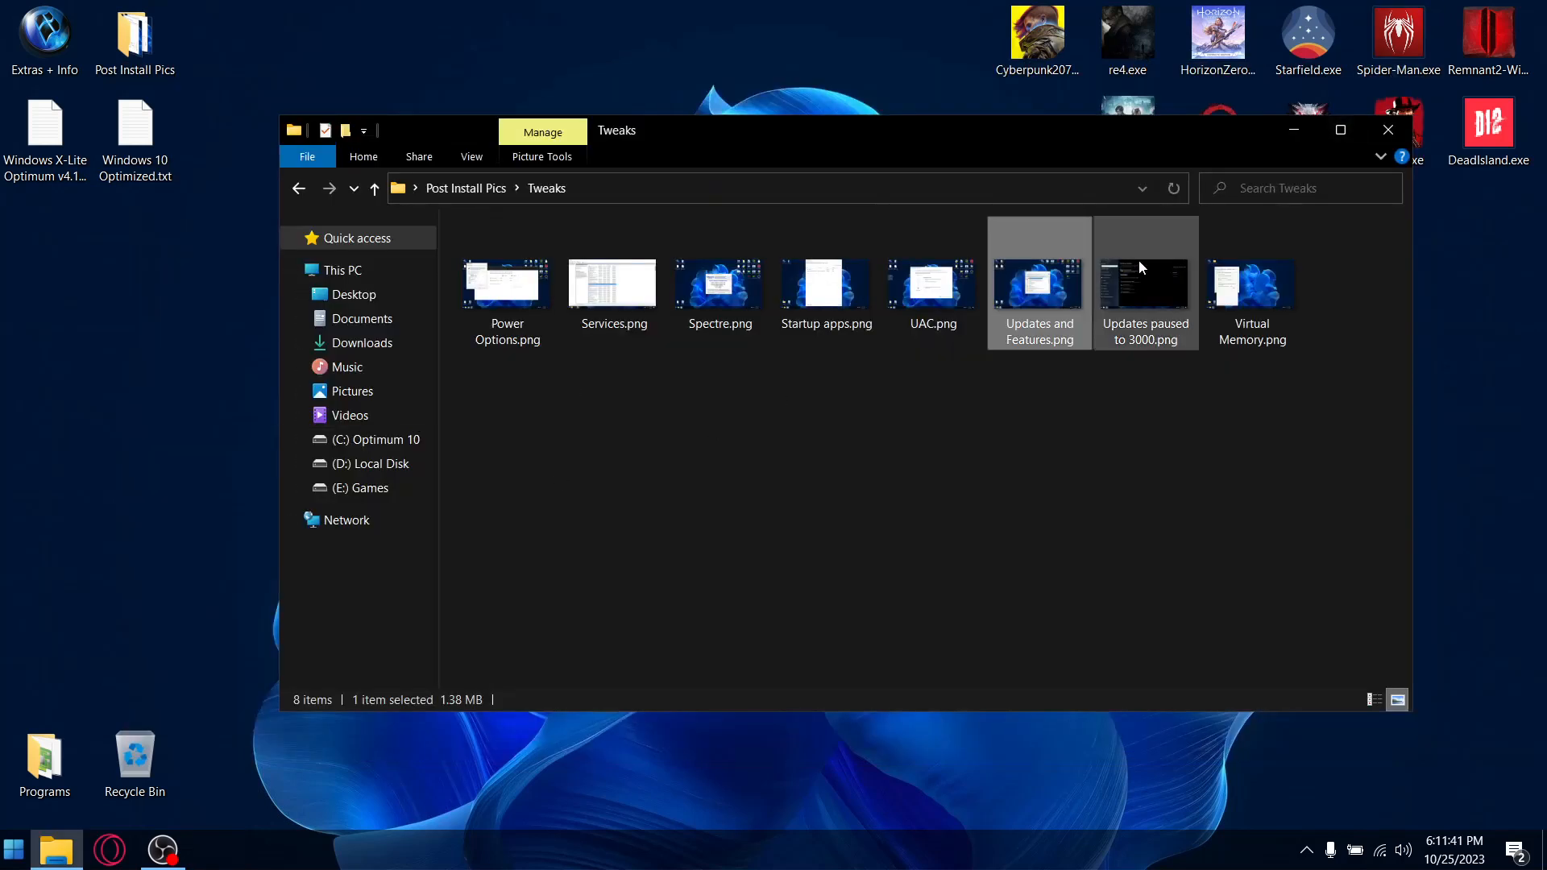
double_click(1144, 282)
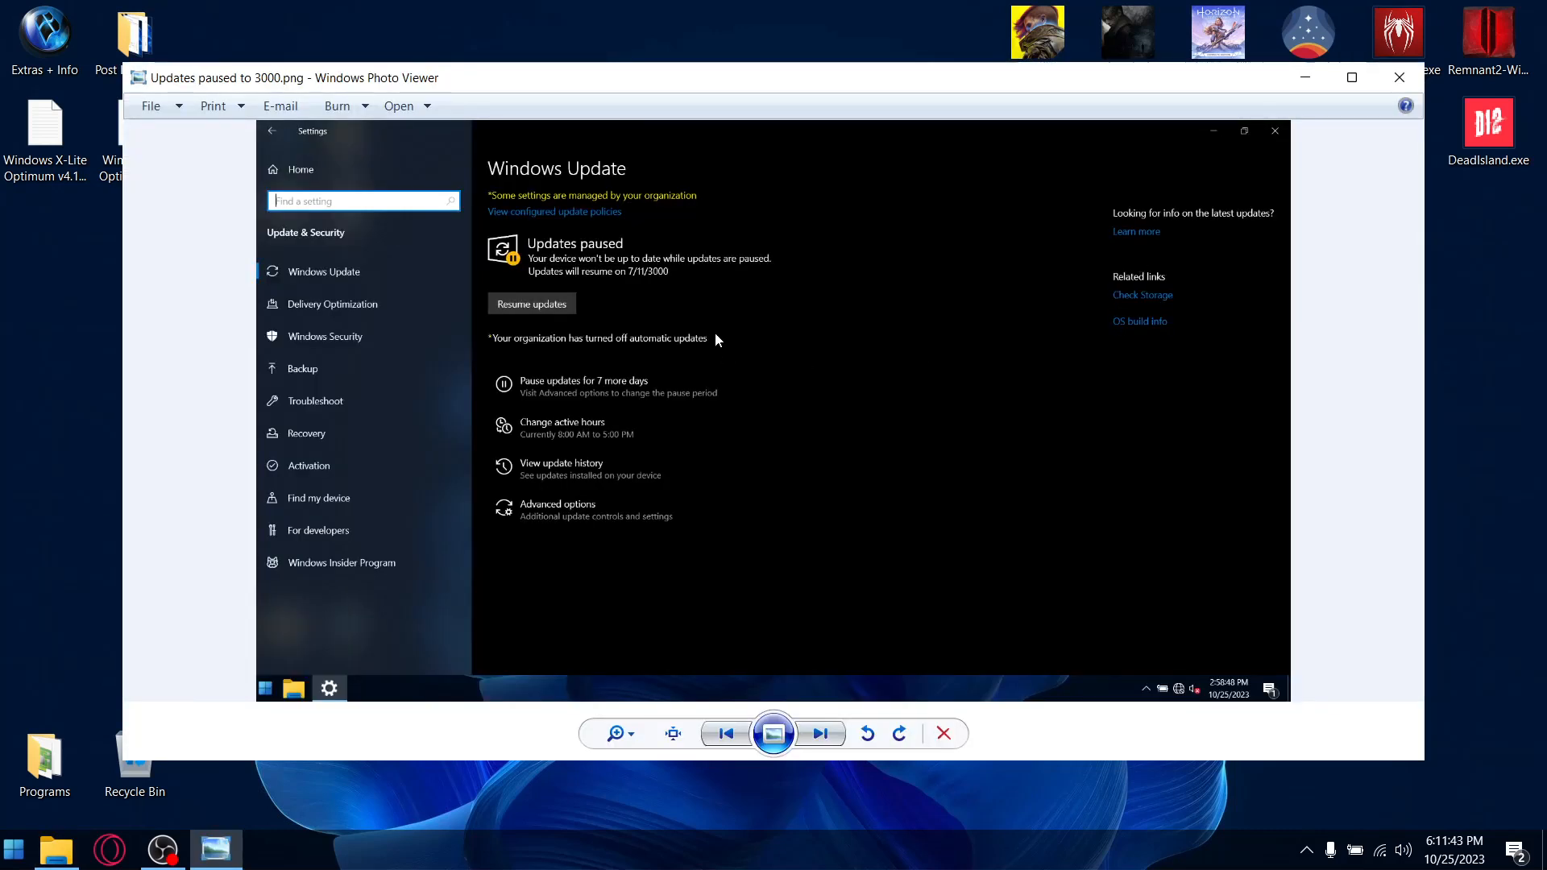
mouse_move(587, 205)
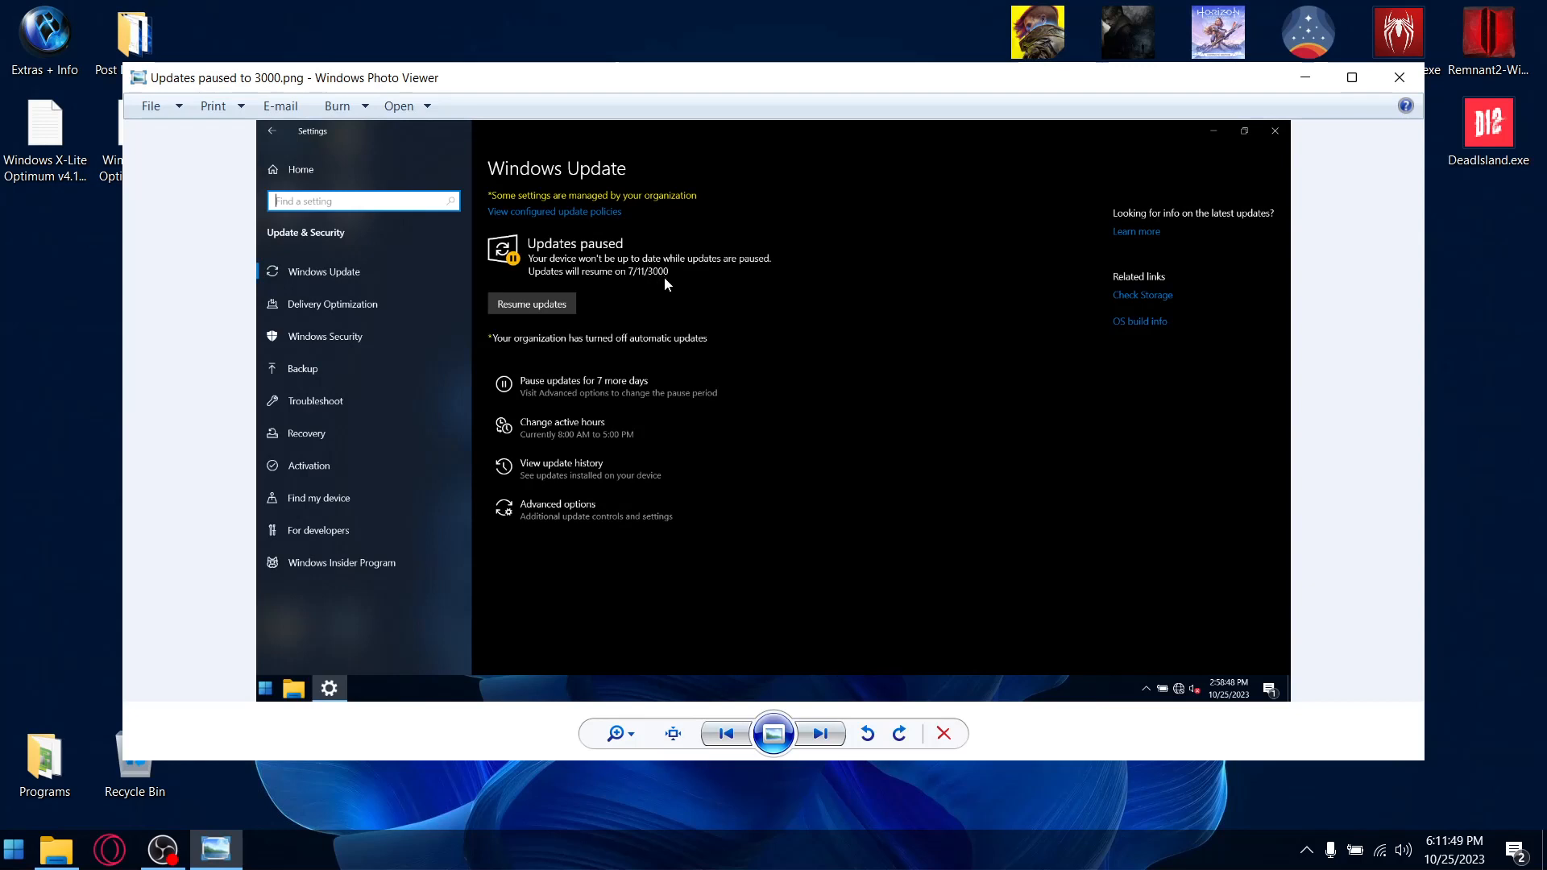
mouse_move(642, 278)
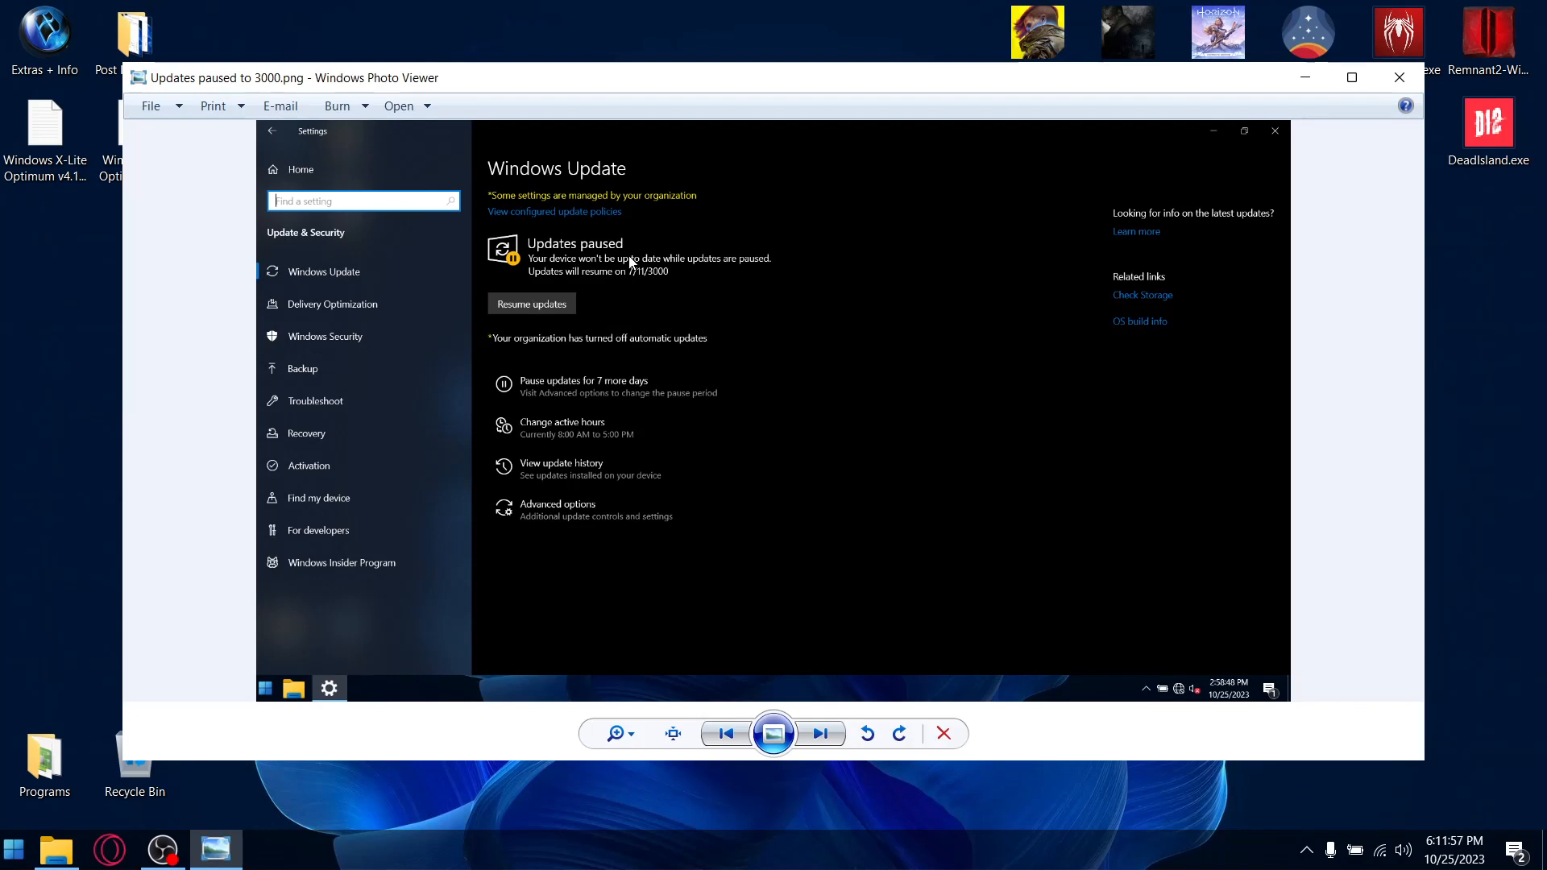
mouse_move(587, 192)
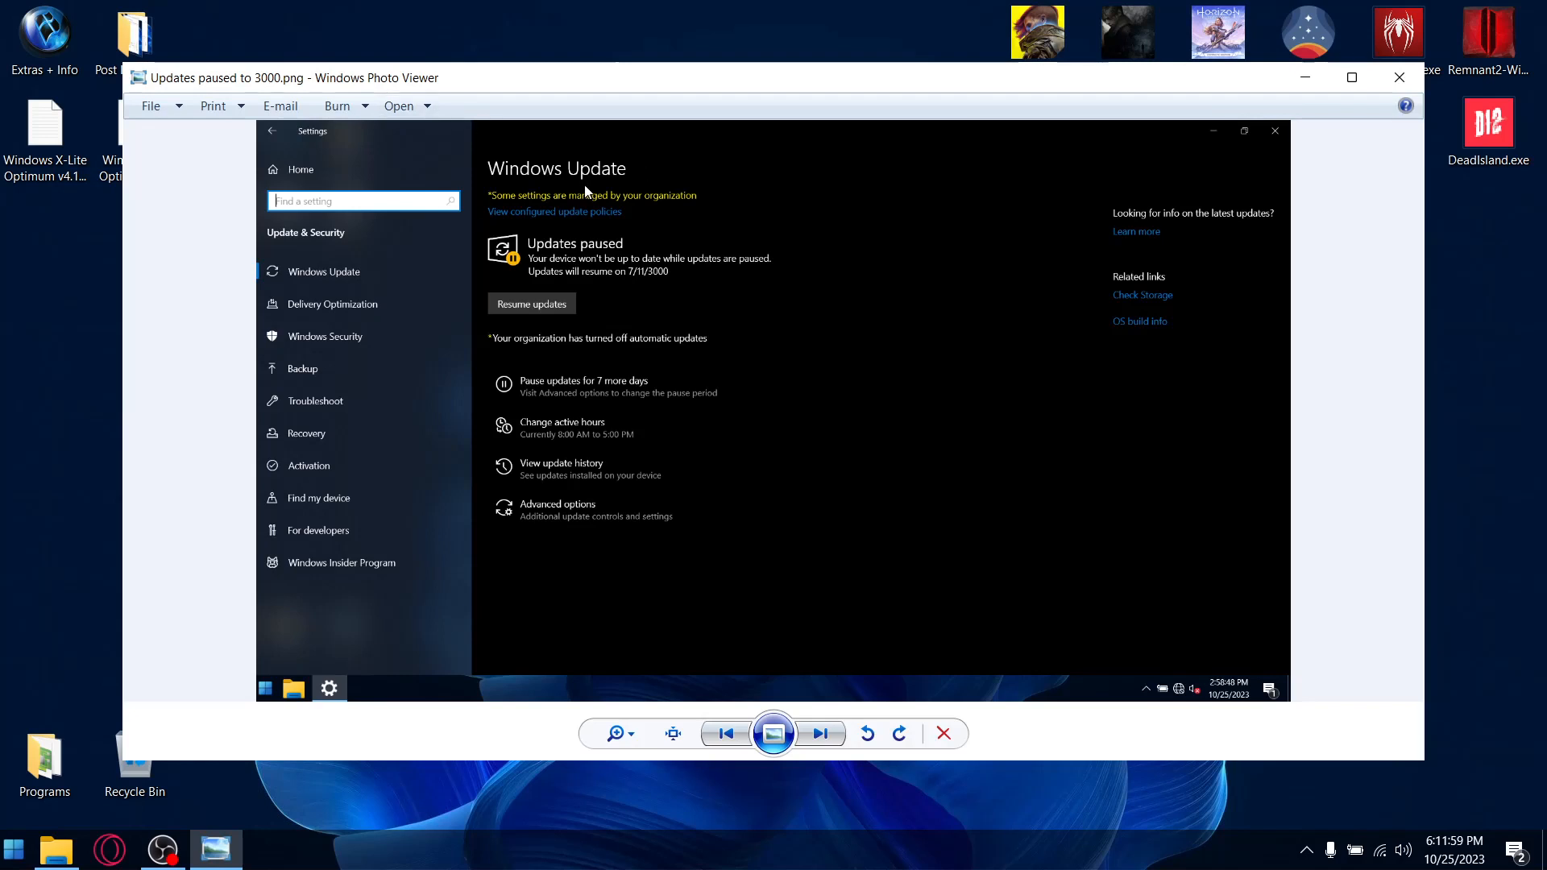
Close the Updates paused picture and open the Virtual Memory screenshot
left_click(1398, 77)
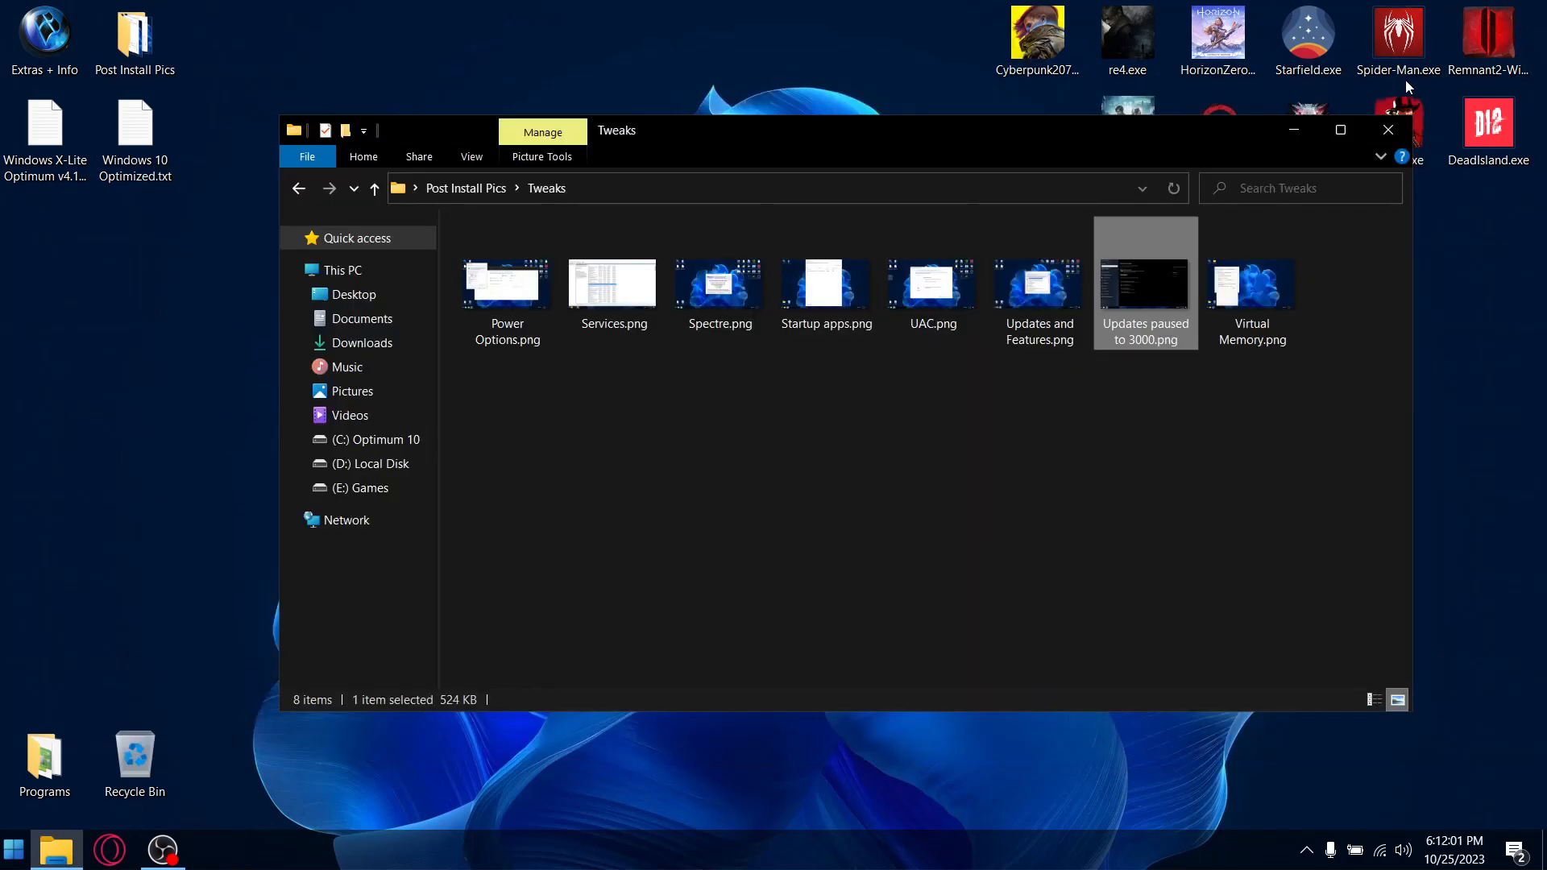
double_click(1251, 284)
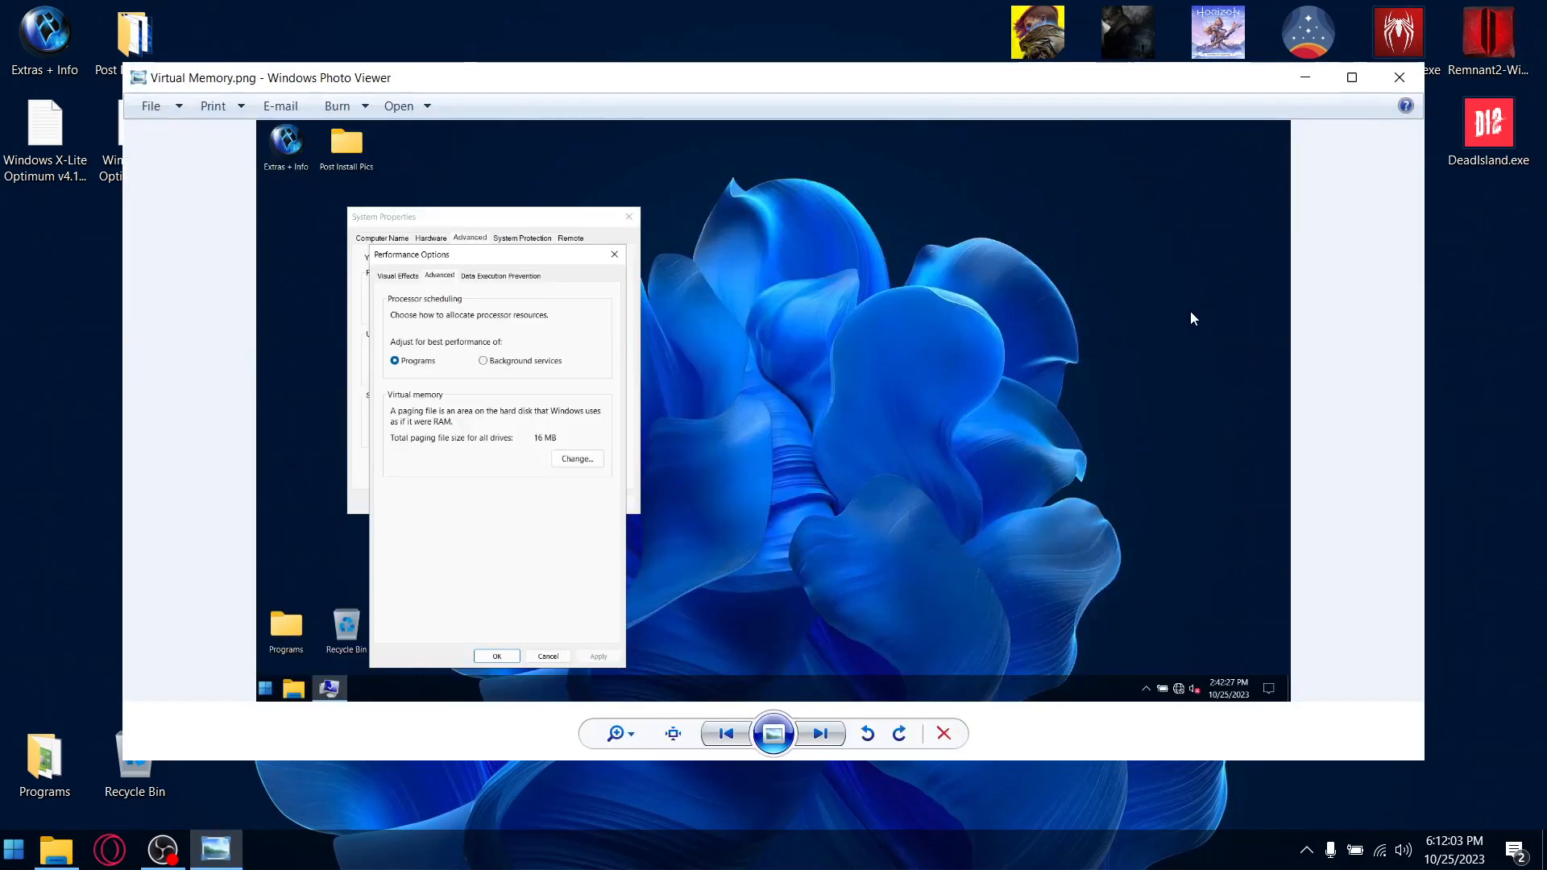
mouse_move(669, 420)
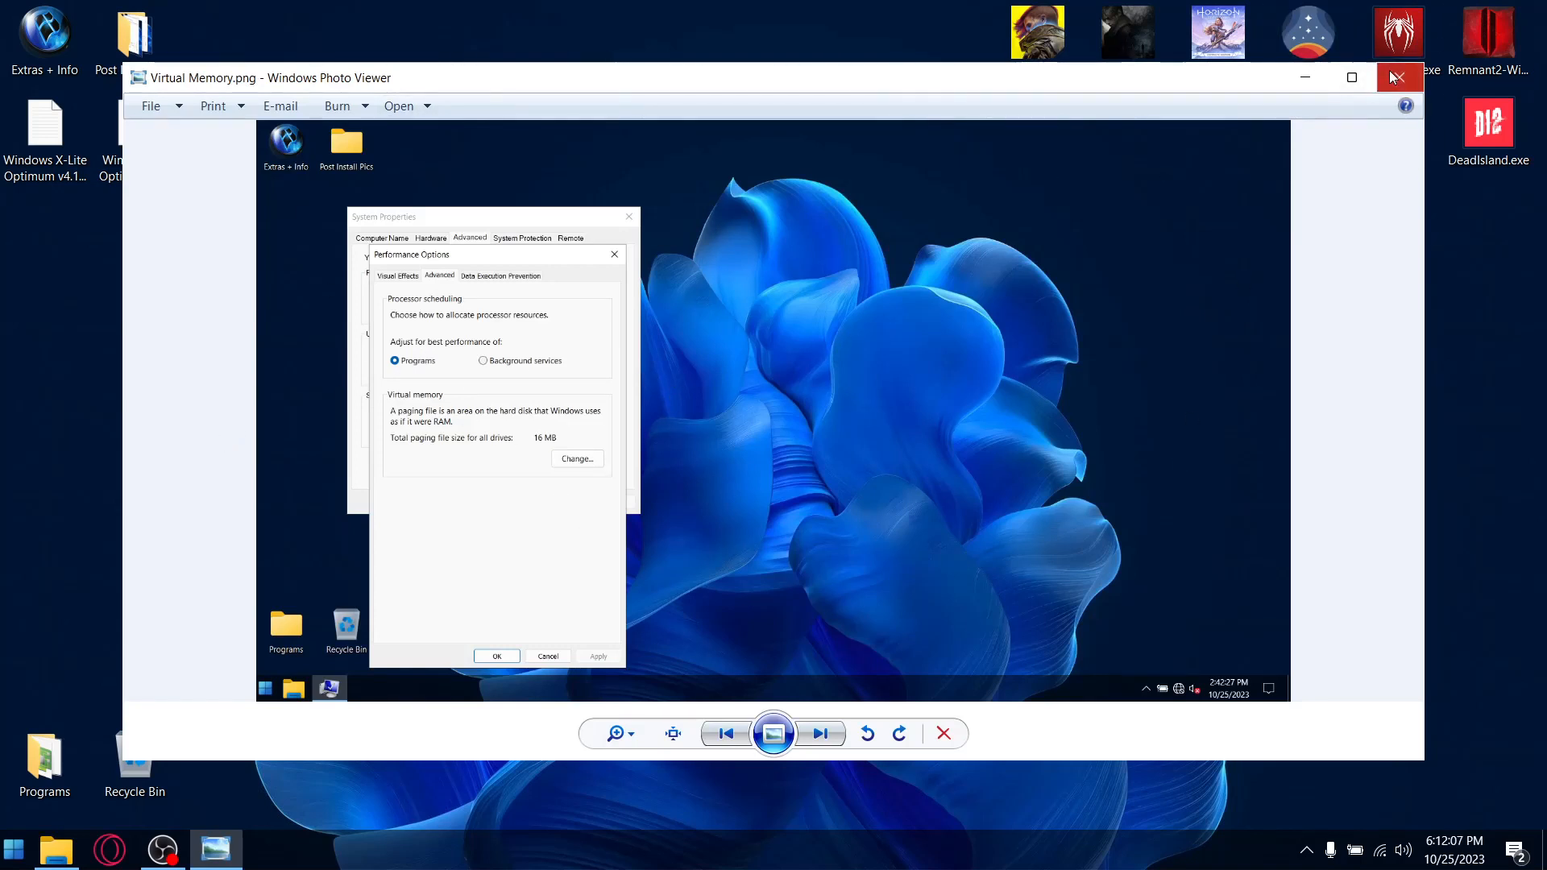
Close the Virtual Memory picture and the Tweaks File Explorer window
left_click(1398, 77)
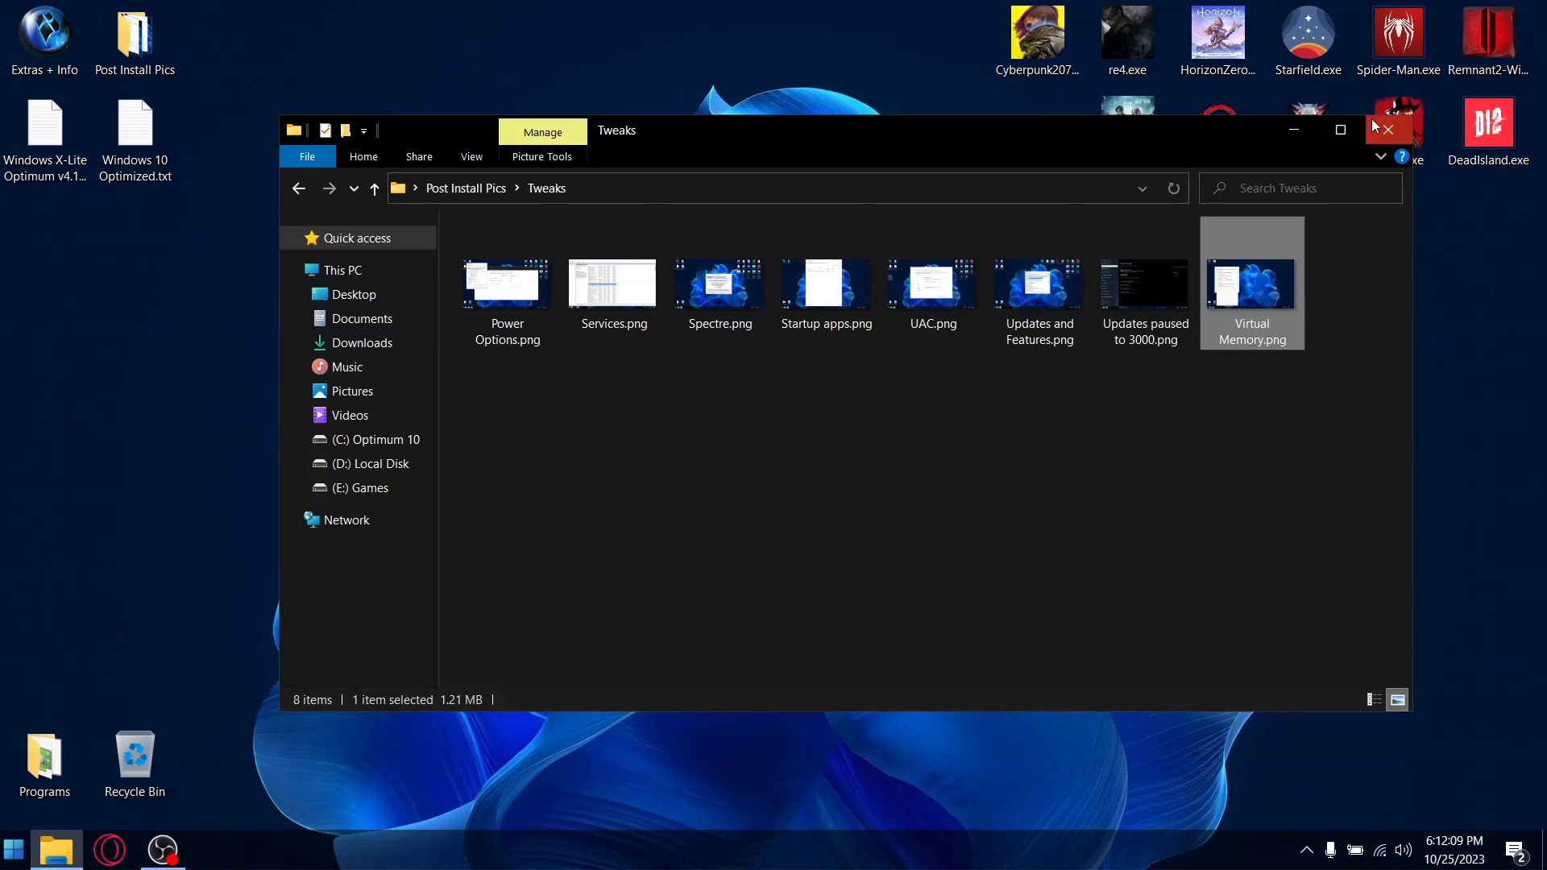
left_click(1385, 129)
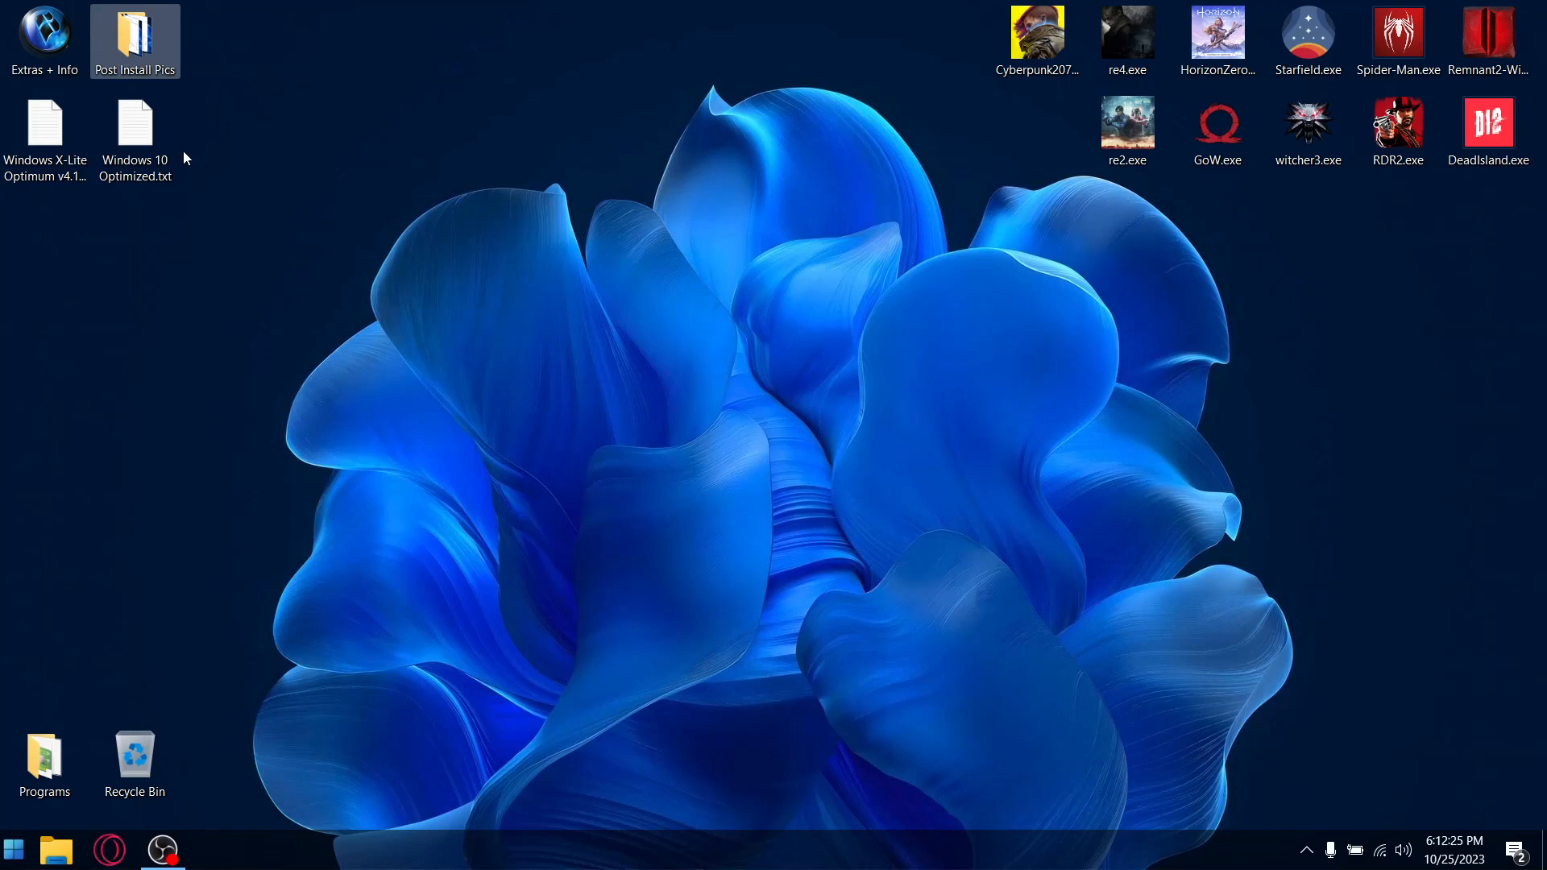
mouse_move(738, 259)
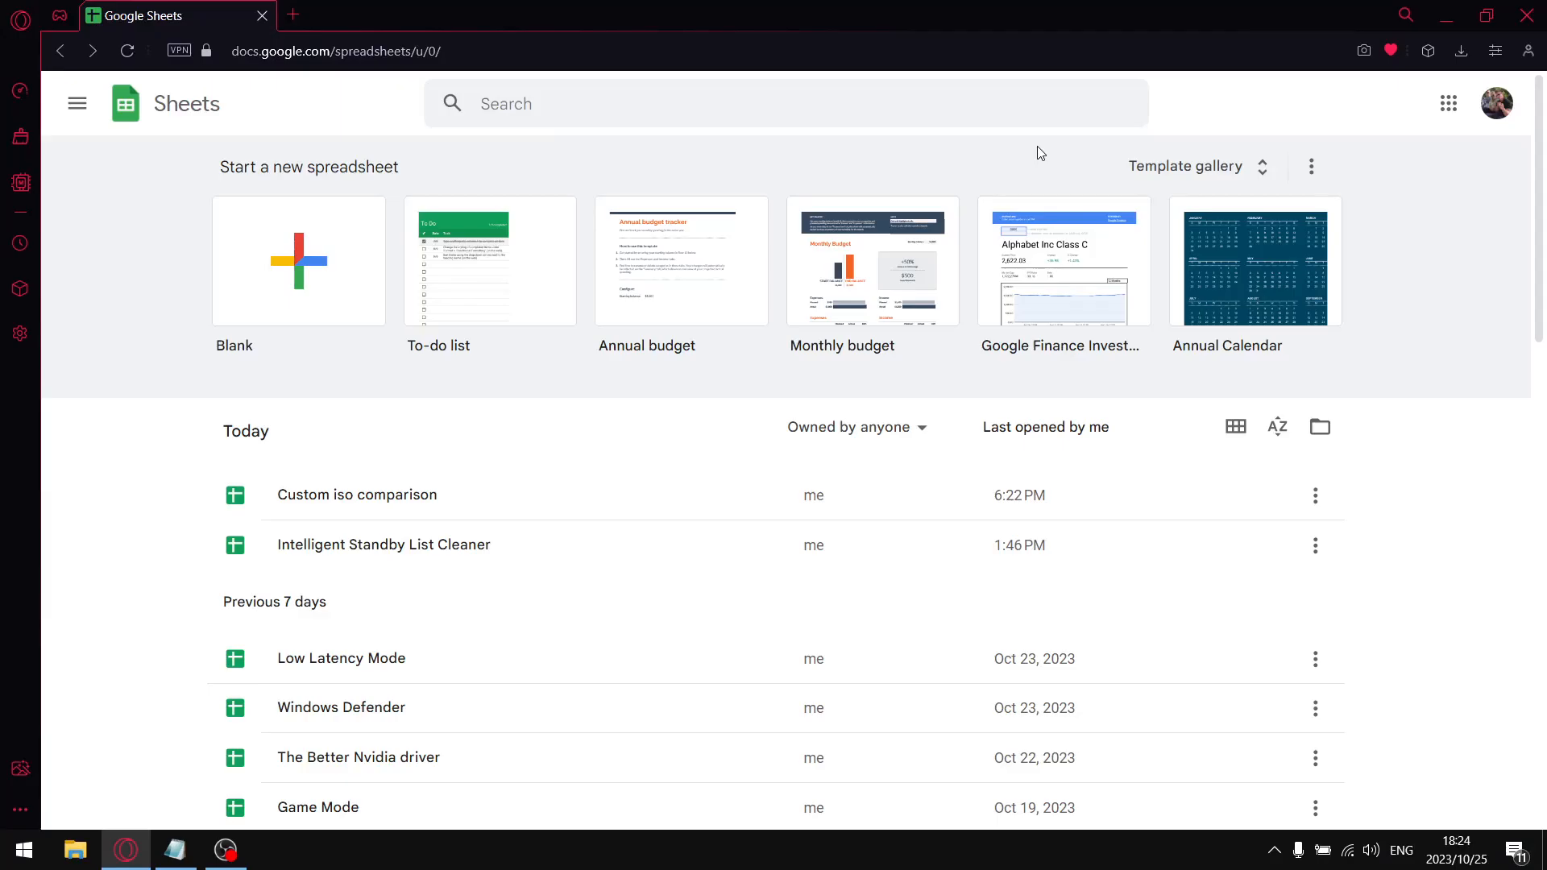
mouse_move(383, 494)
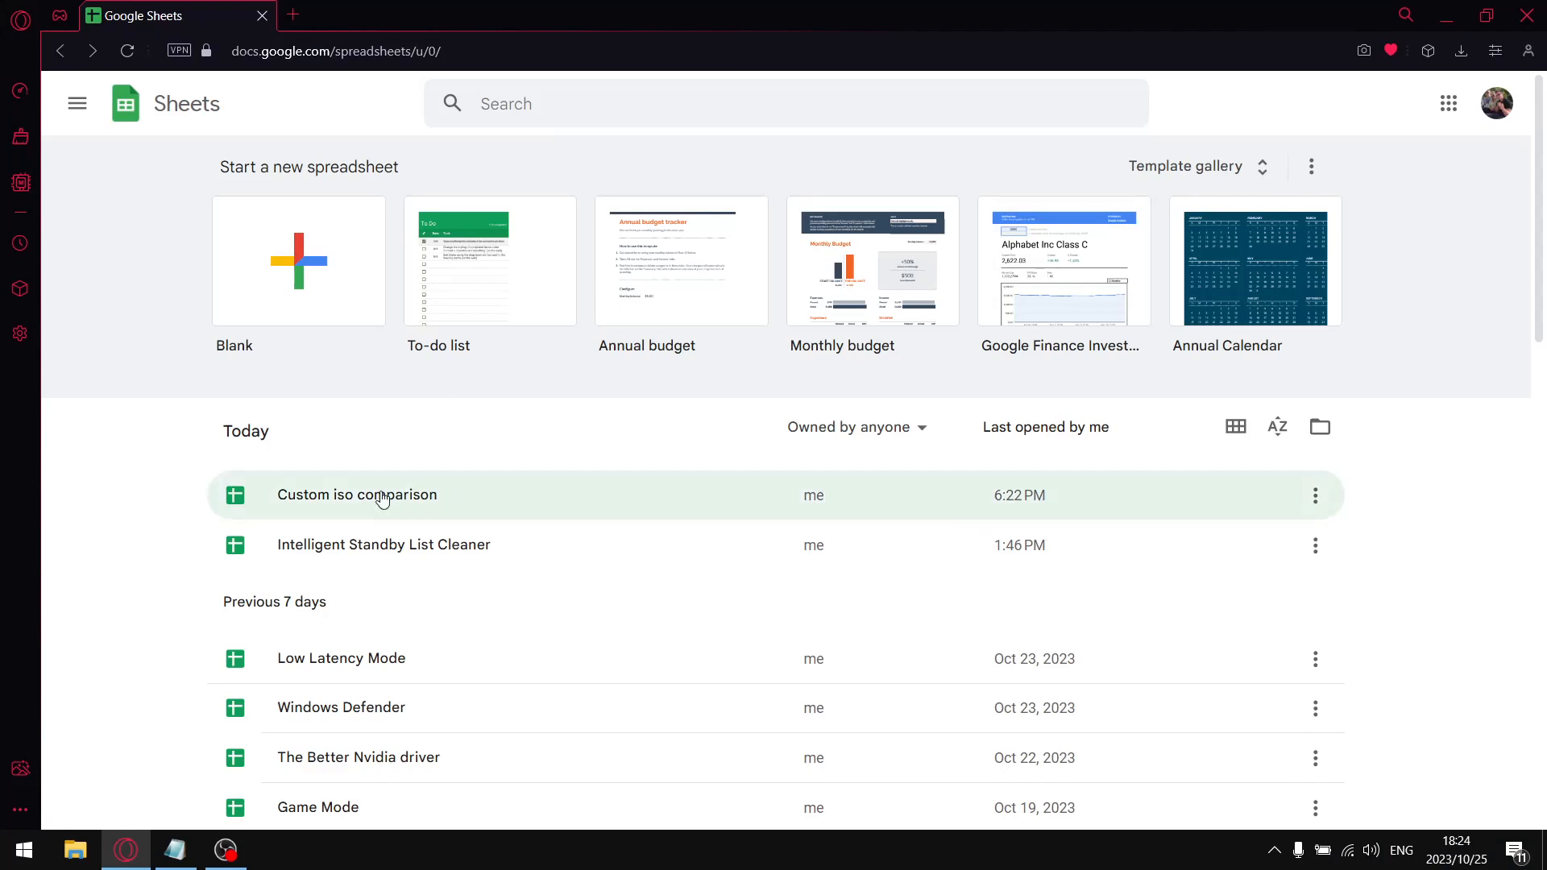
Open the Custom iso comparison spreadsheet and select the medium settings note in A18
left_click(356, 494)
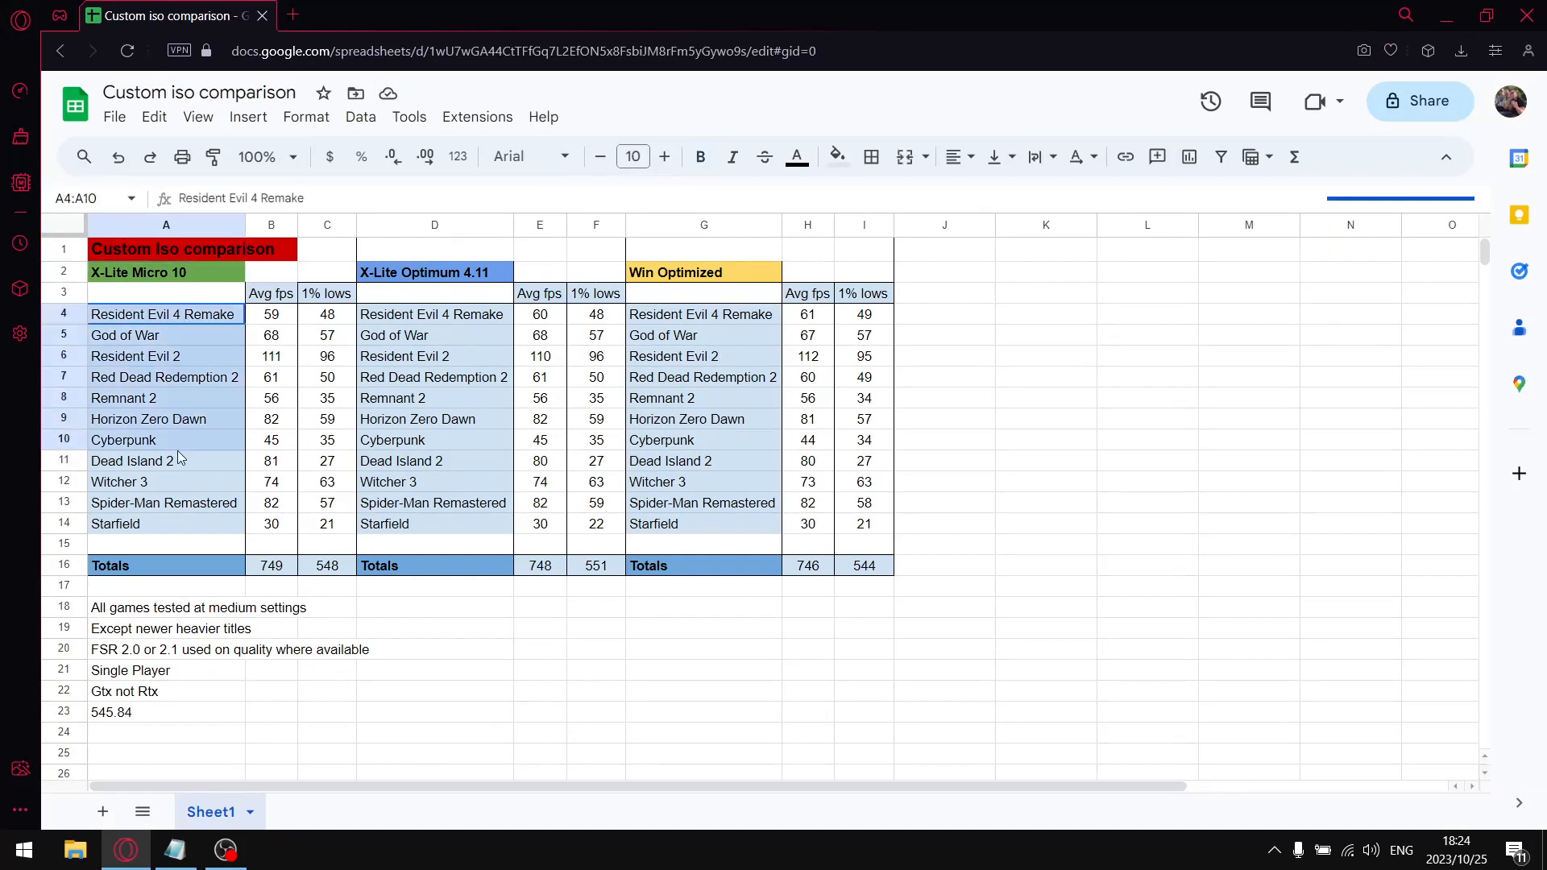
left_click(197, 606)
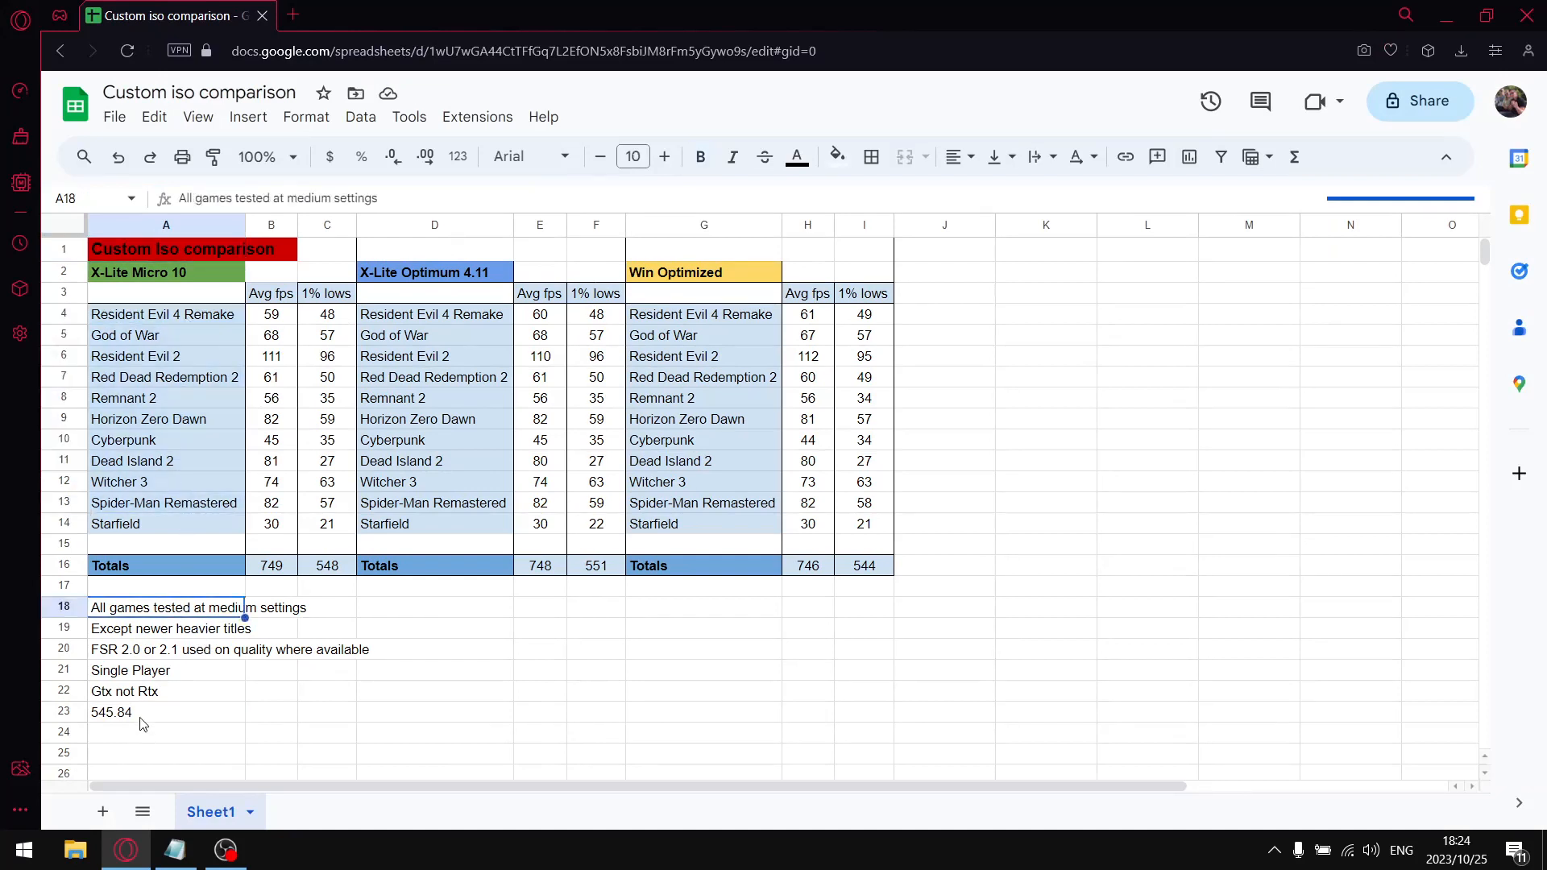
mouse_move(192, 409)
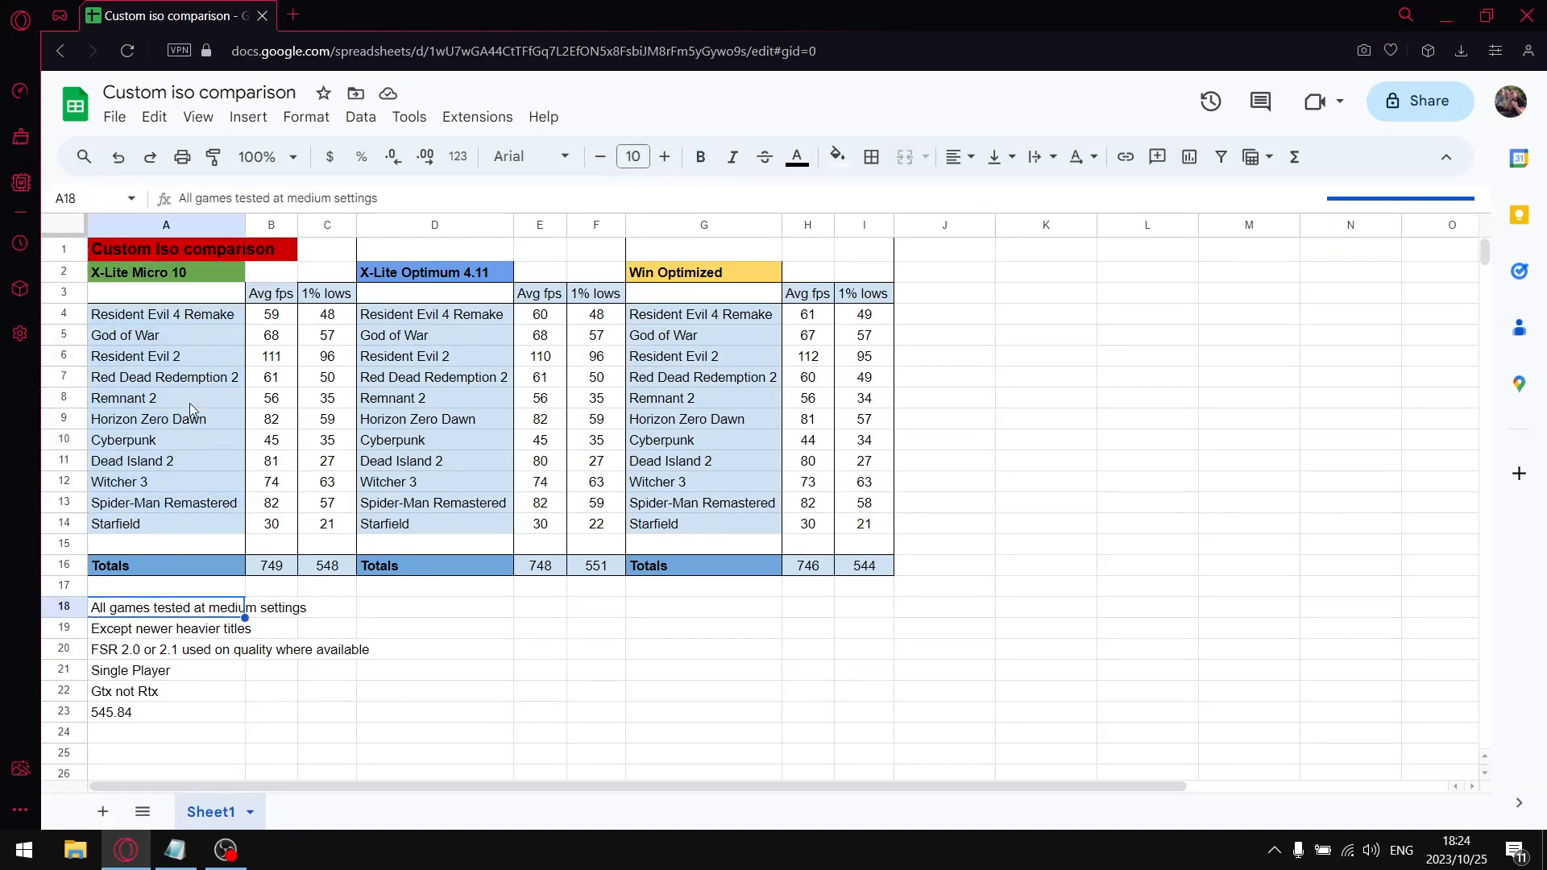
mouse_move(245, 501)
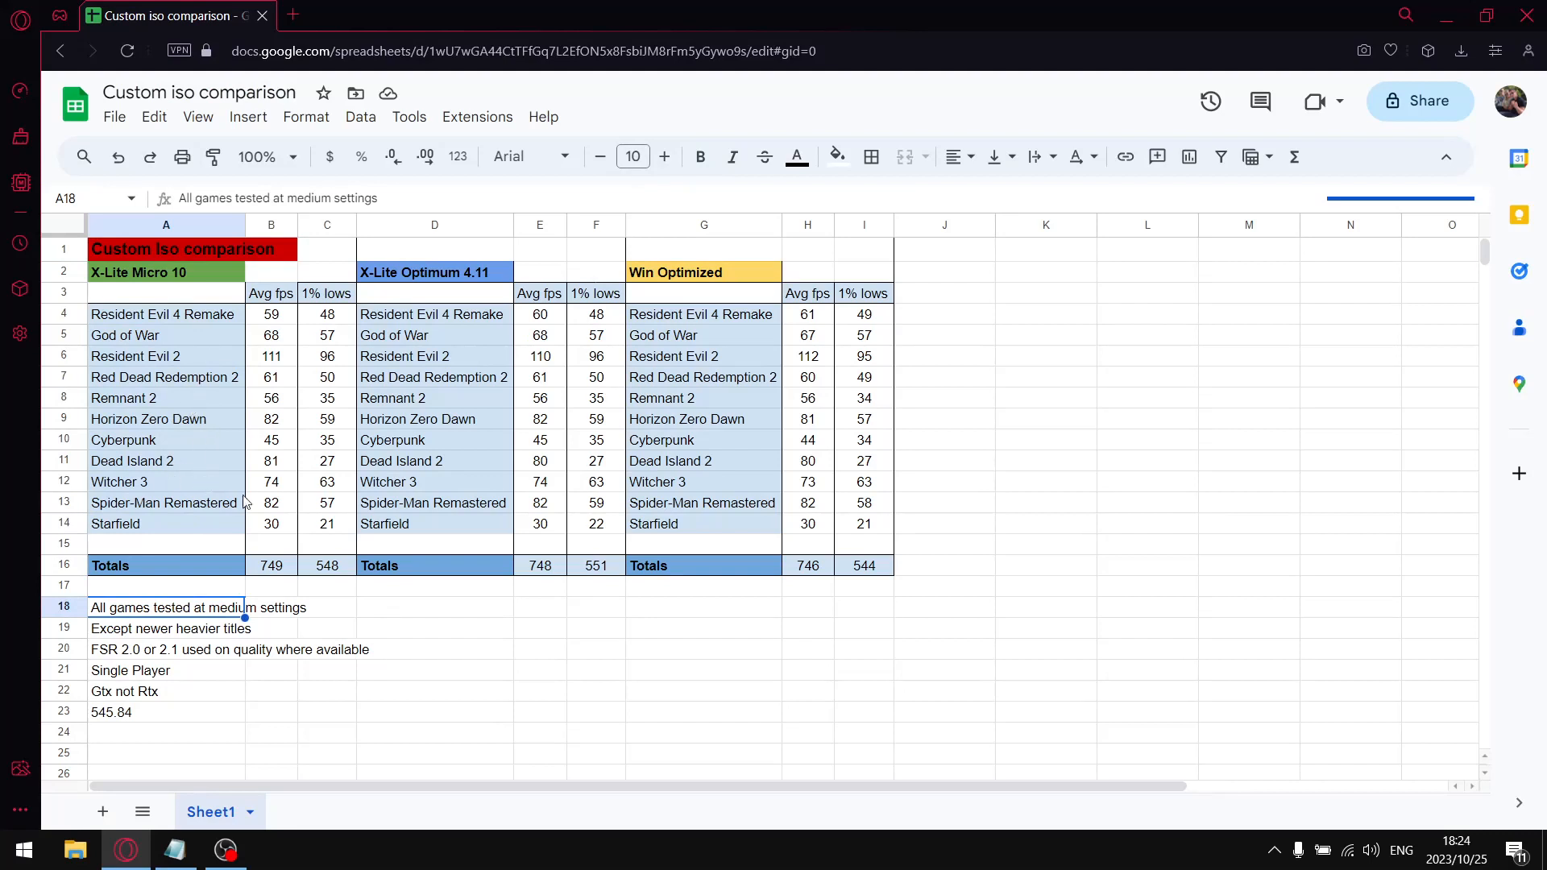
mouse_move(229, 639)
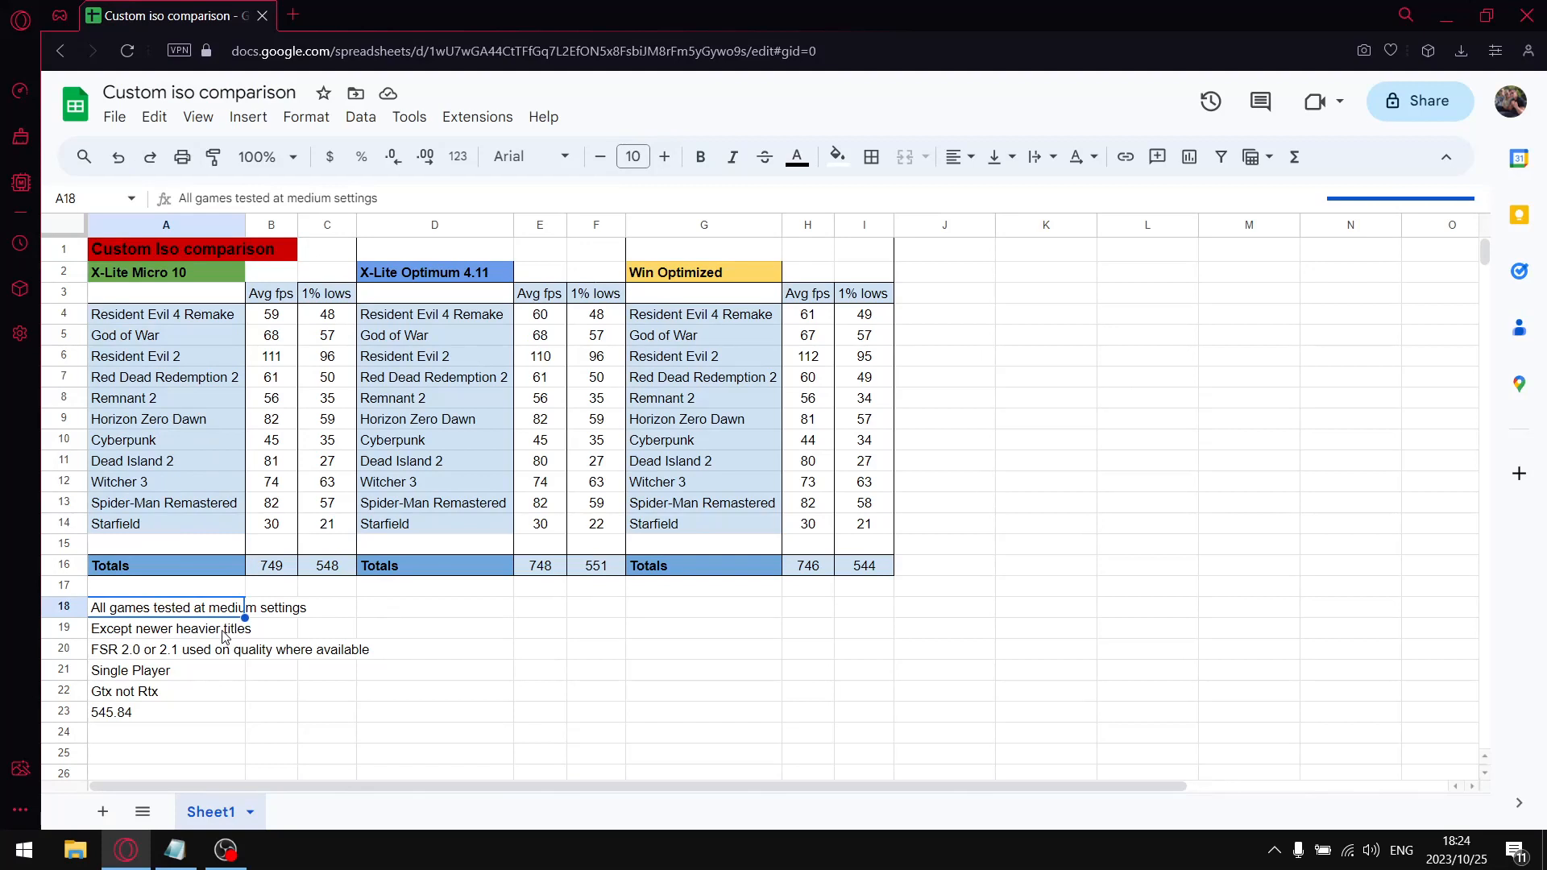
mouse_move(177, 674)
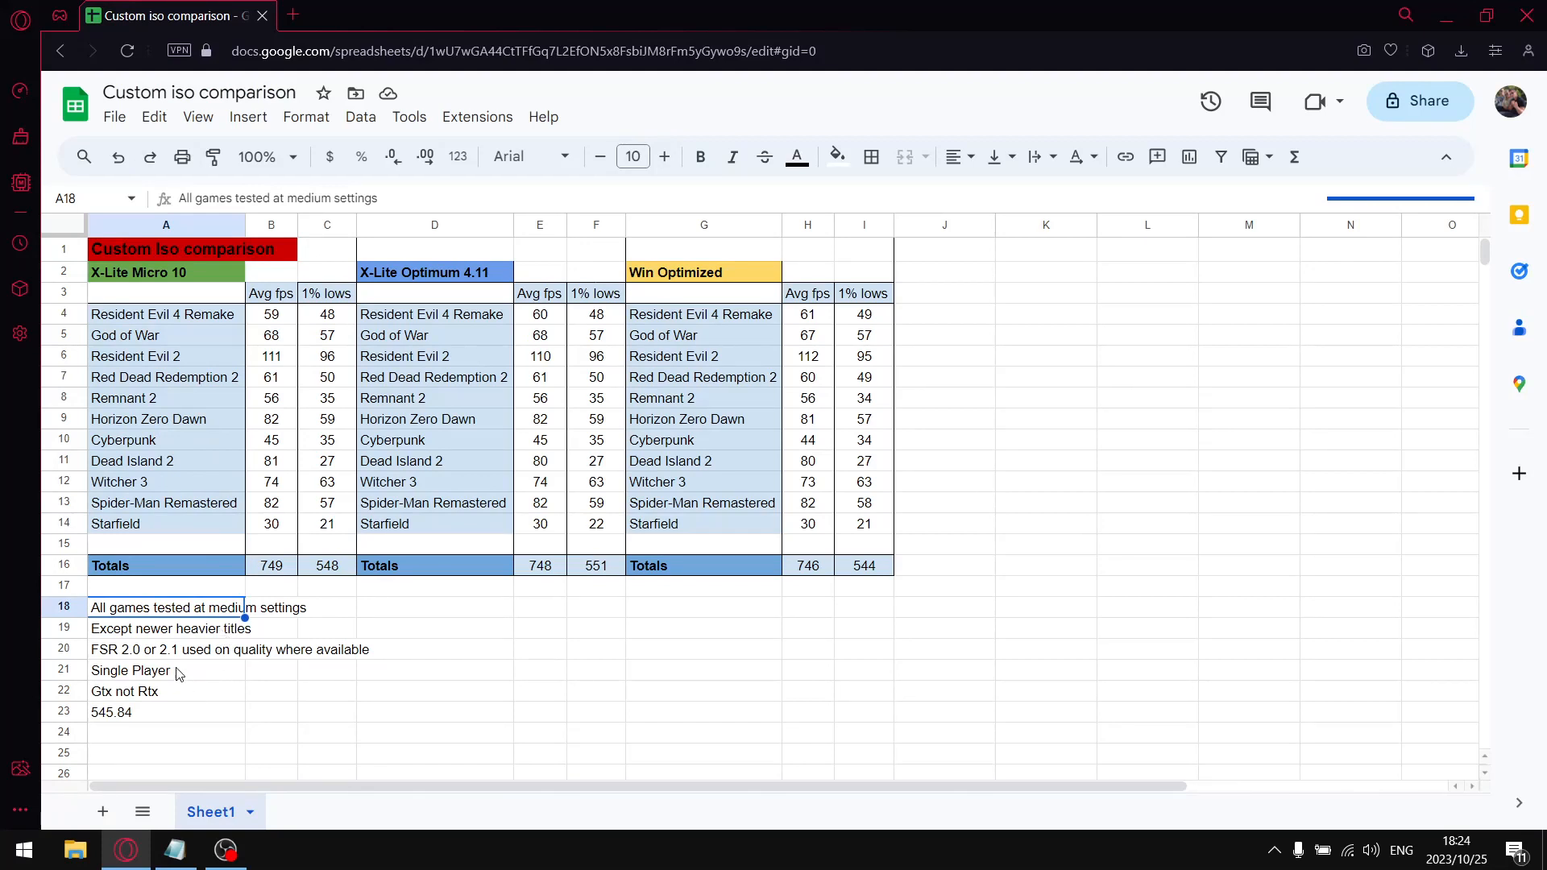
left_click(166, 649)
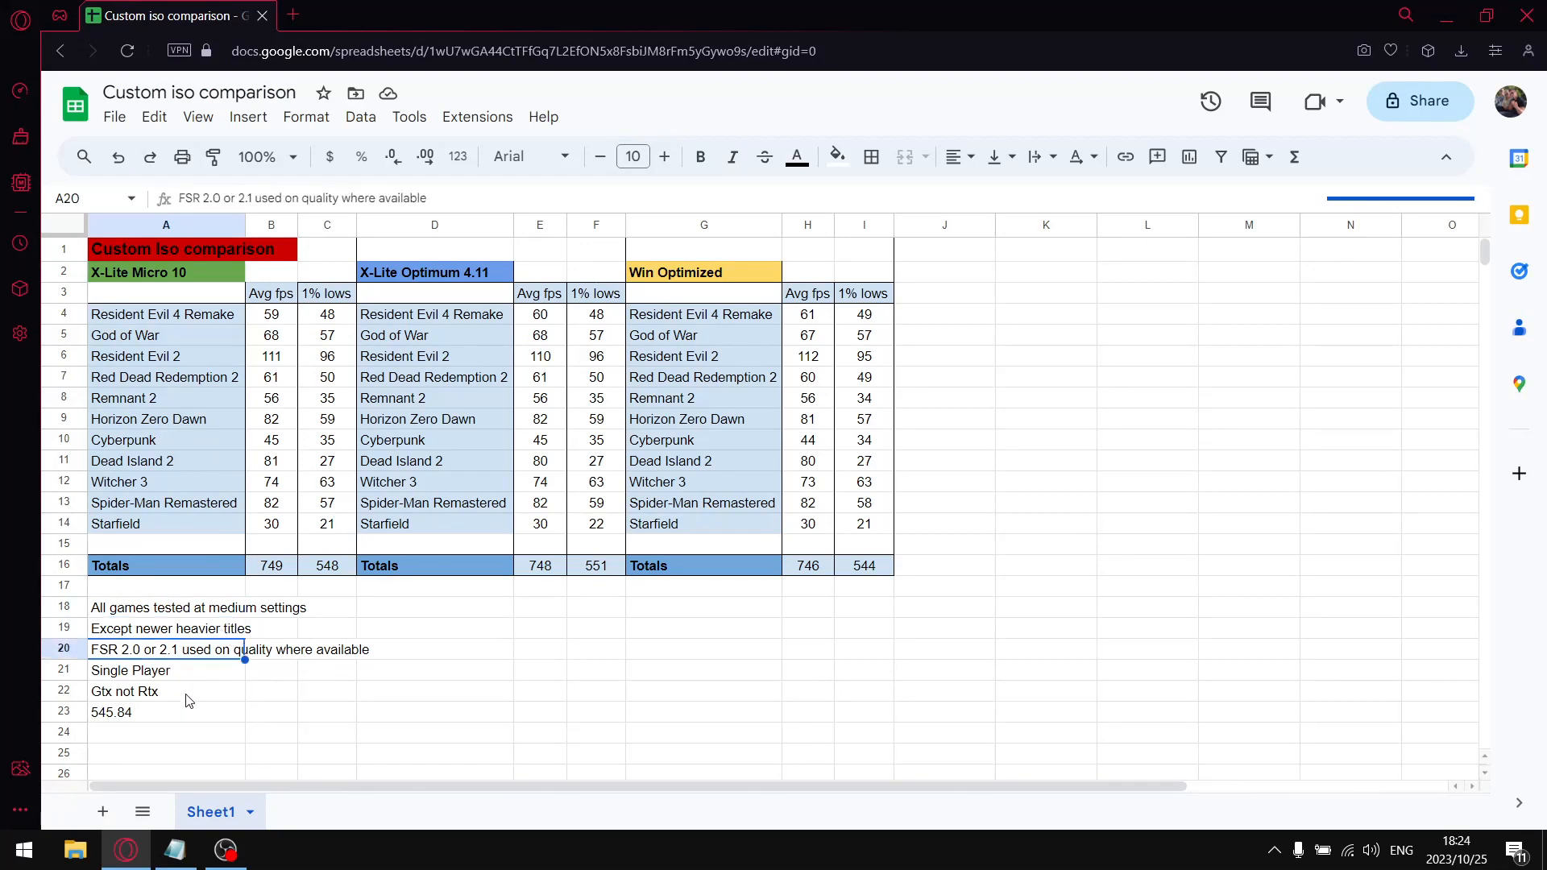
left_click(129, 669)
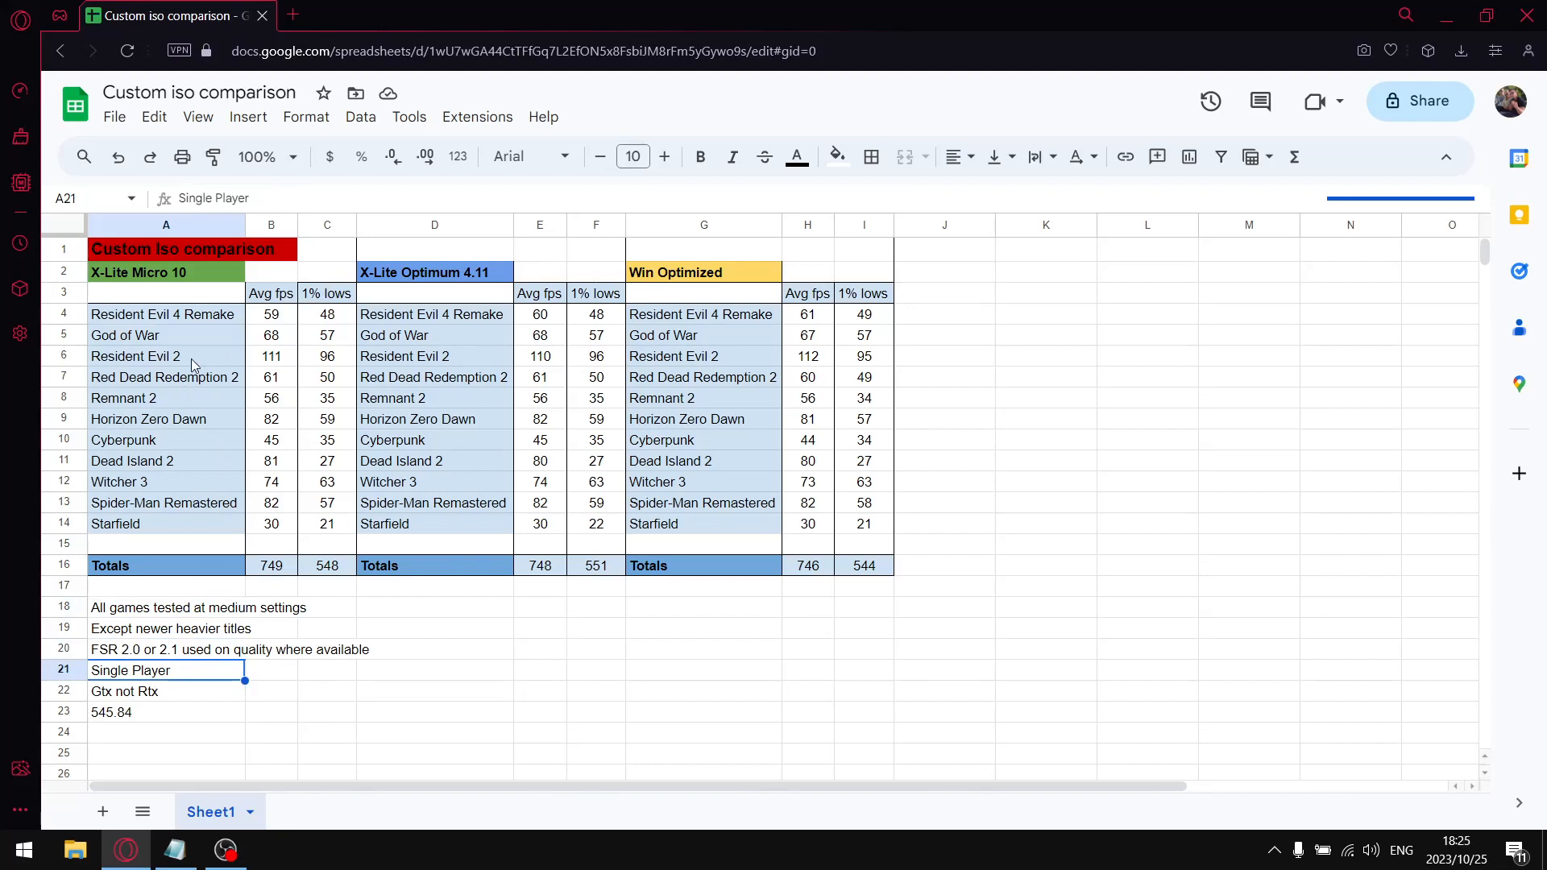
mouse_move(166, 682)
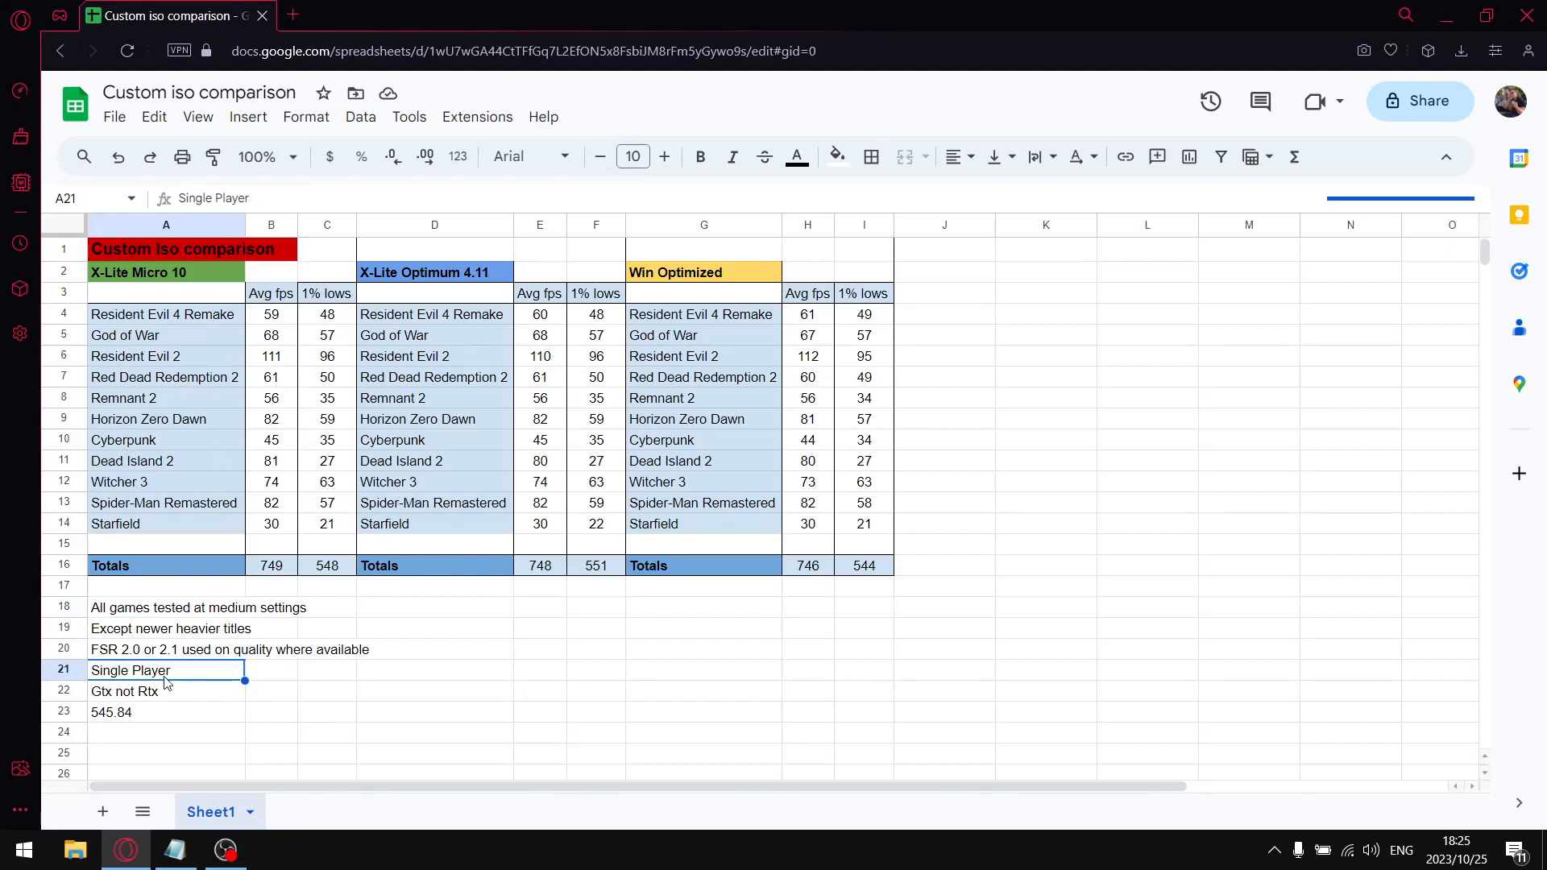
left_click(128, 691)
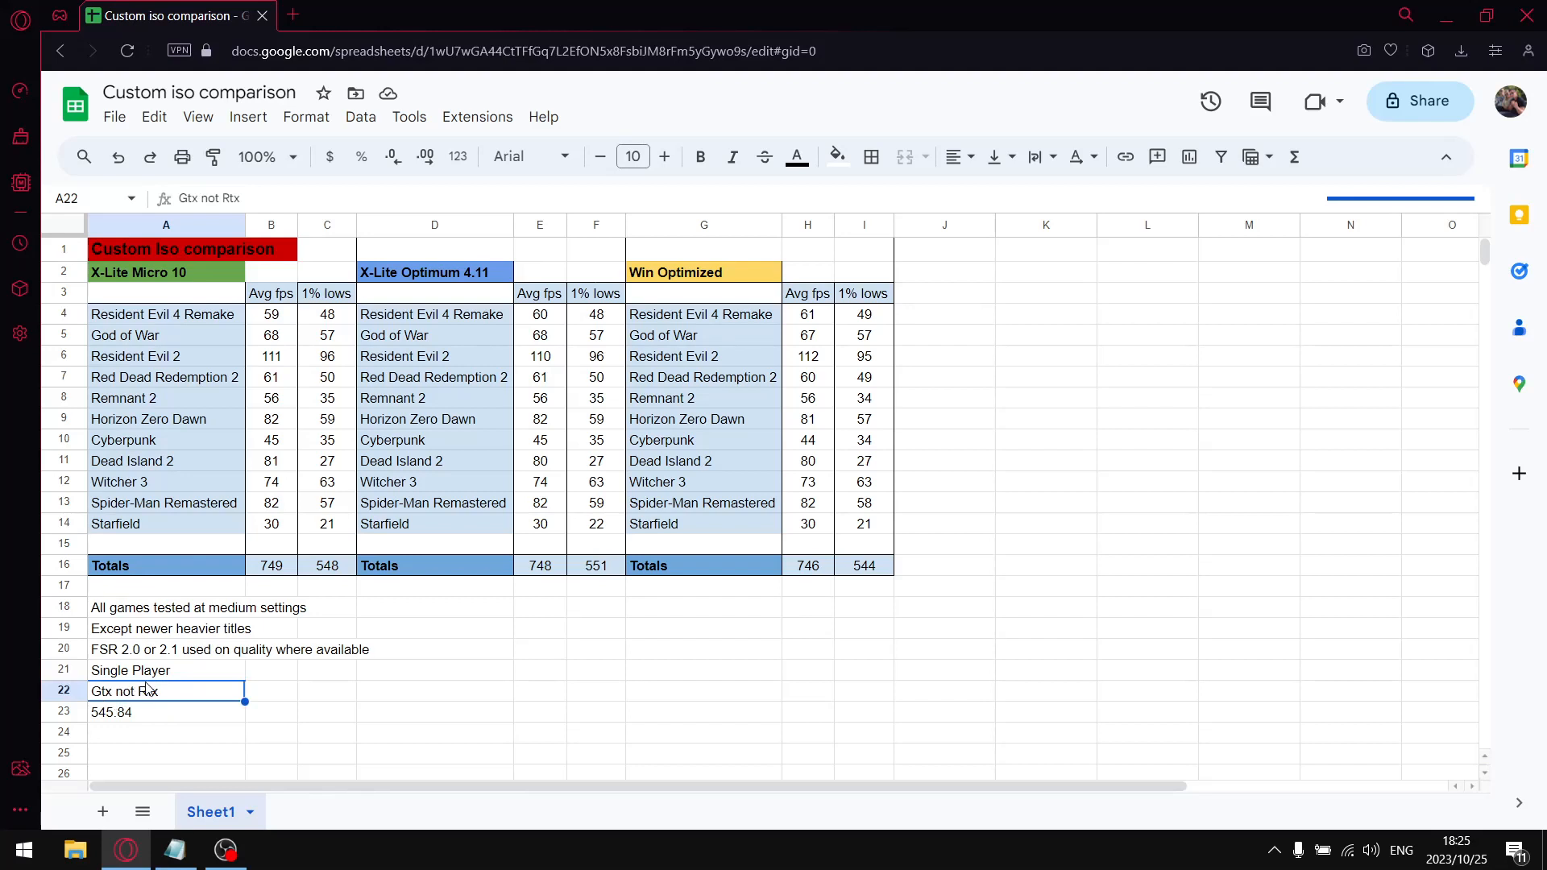
mouse_move(151, 685)
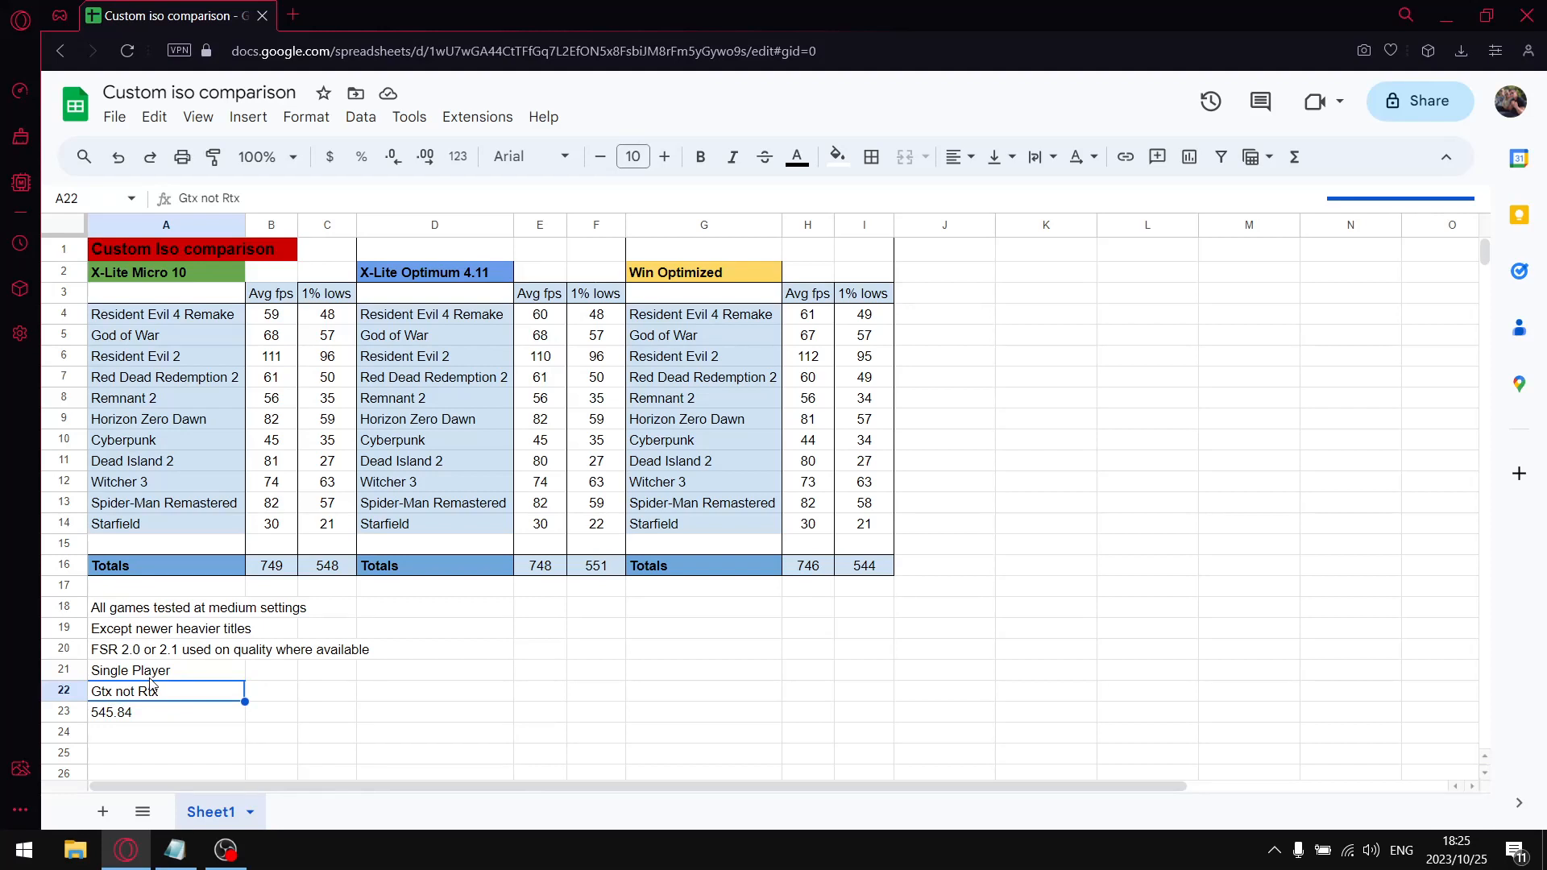
mouse_move(680, 479)
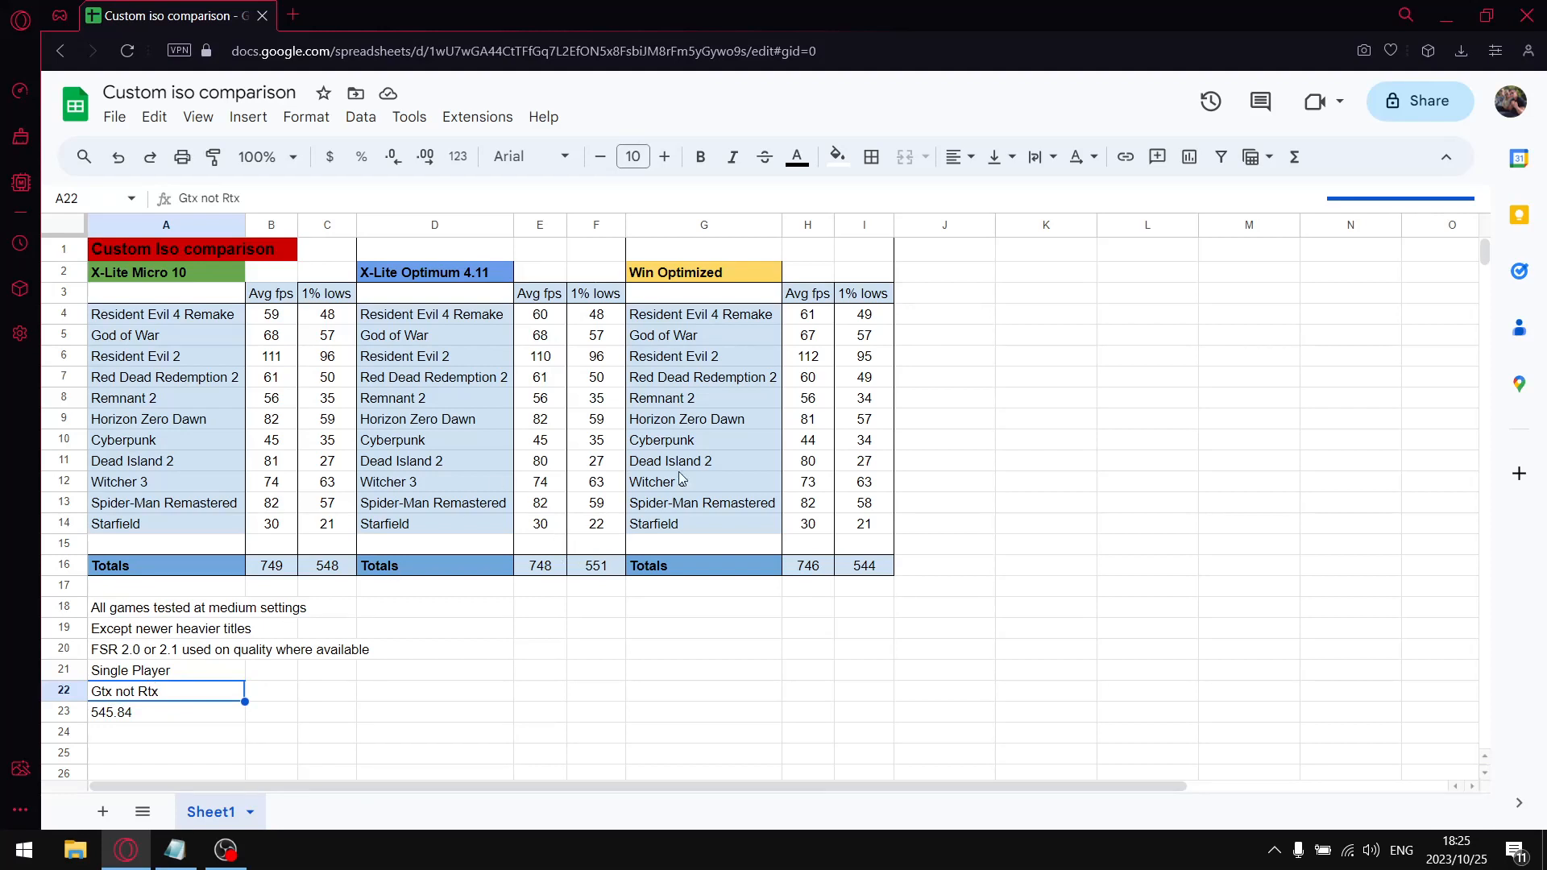
left_click(148, 712)
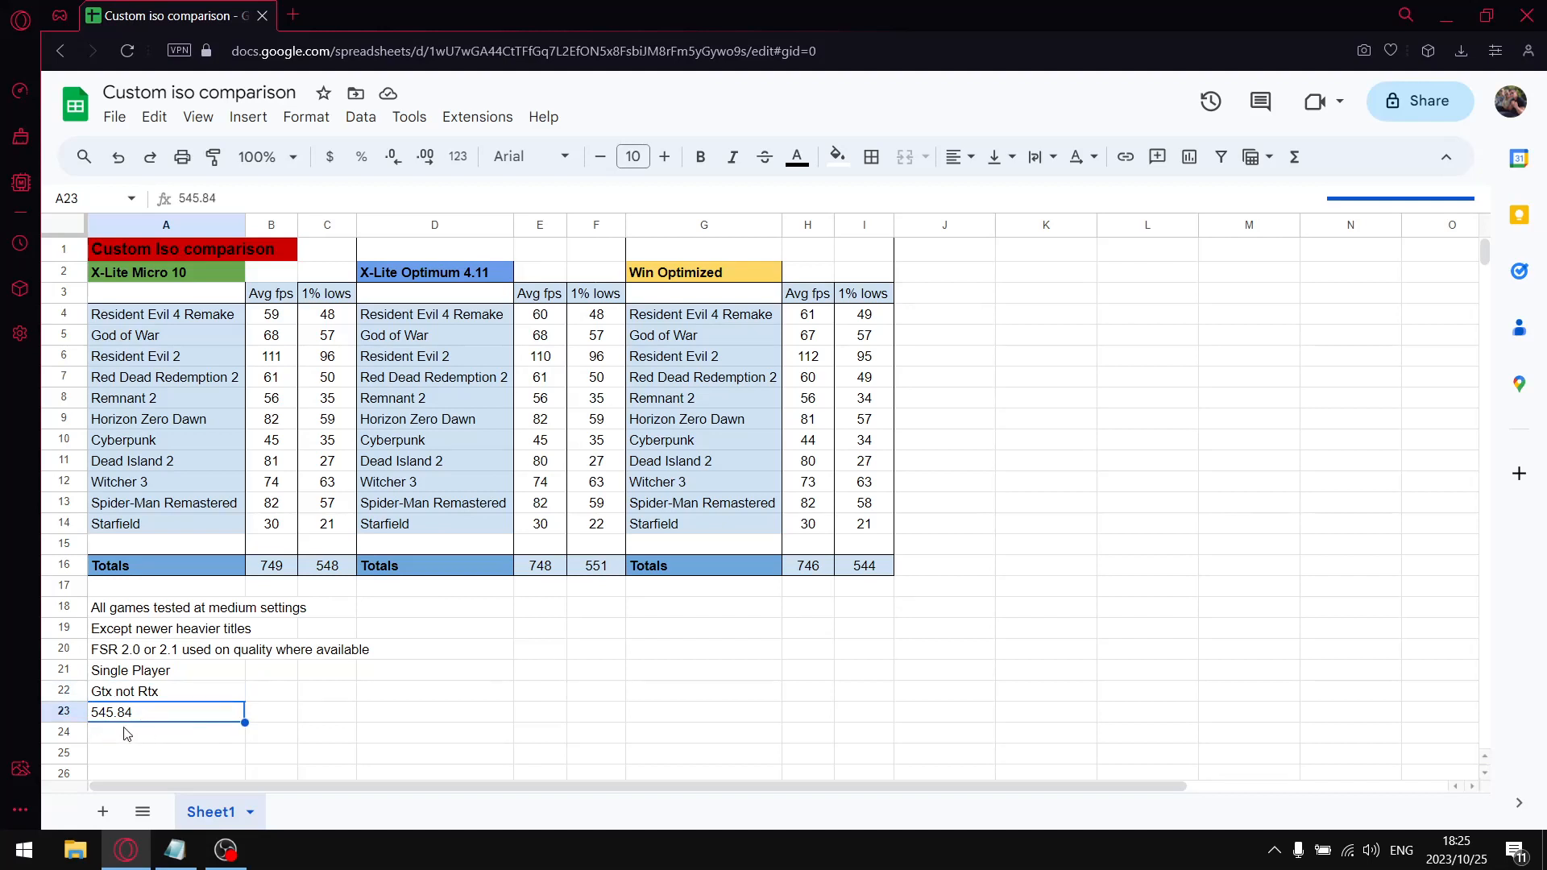
mouse_move(133, 735)
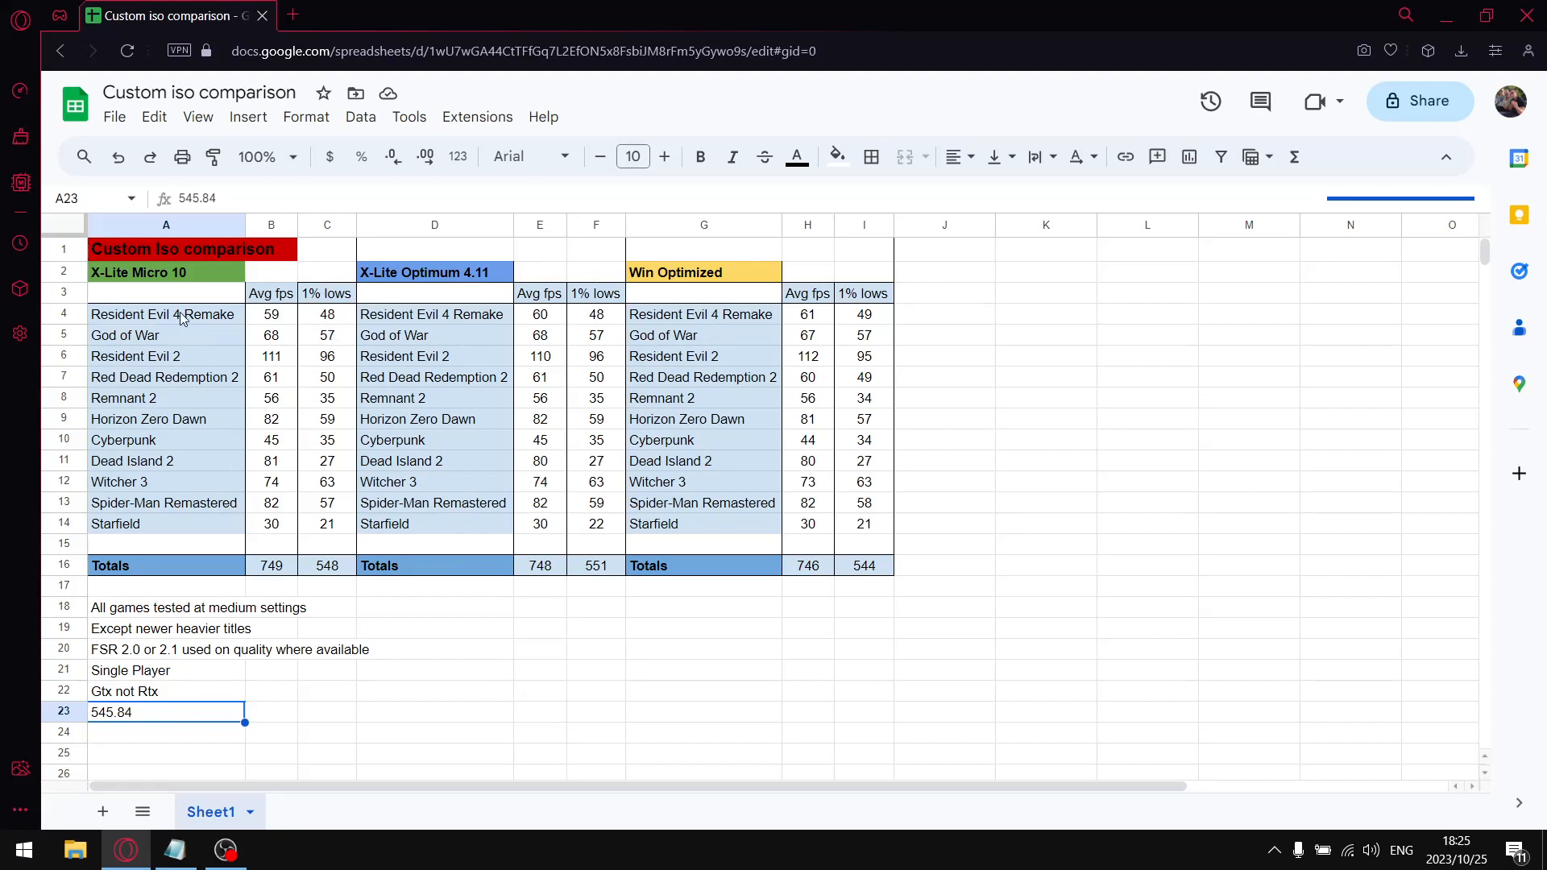
mouse_move(205, 273)
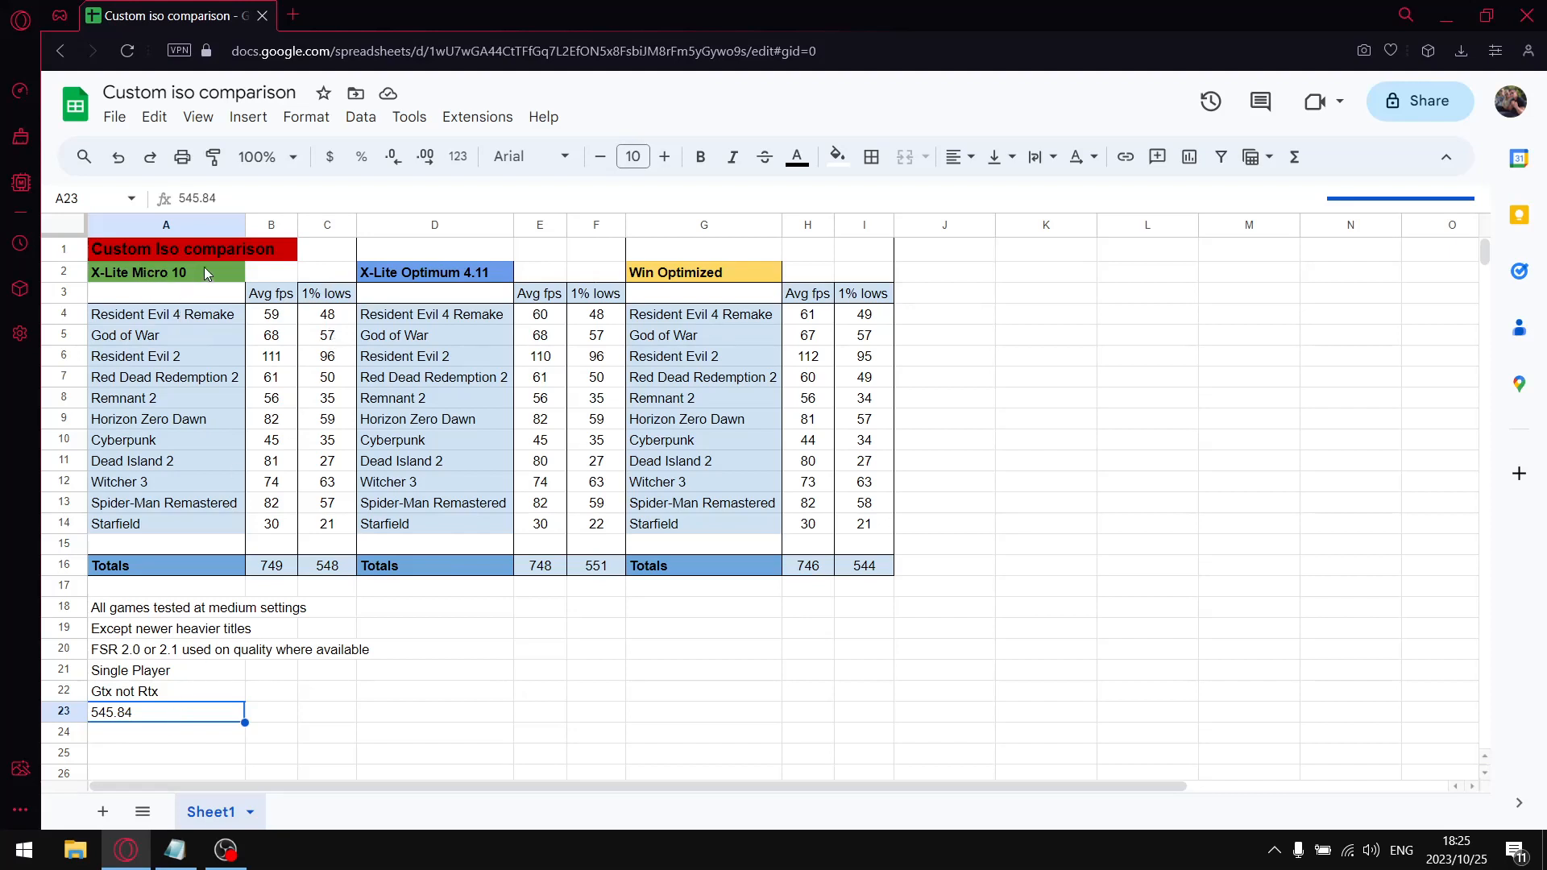
left_click(271, 313)
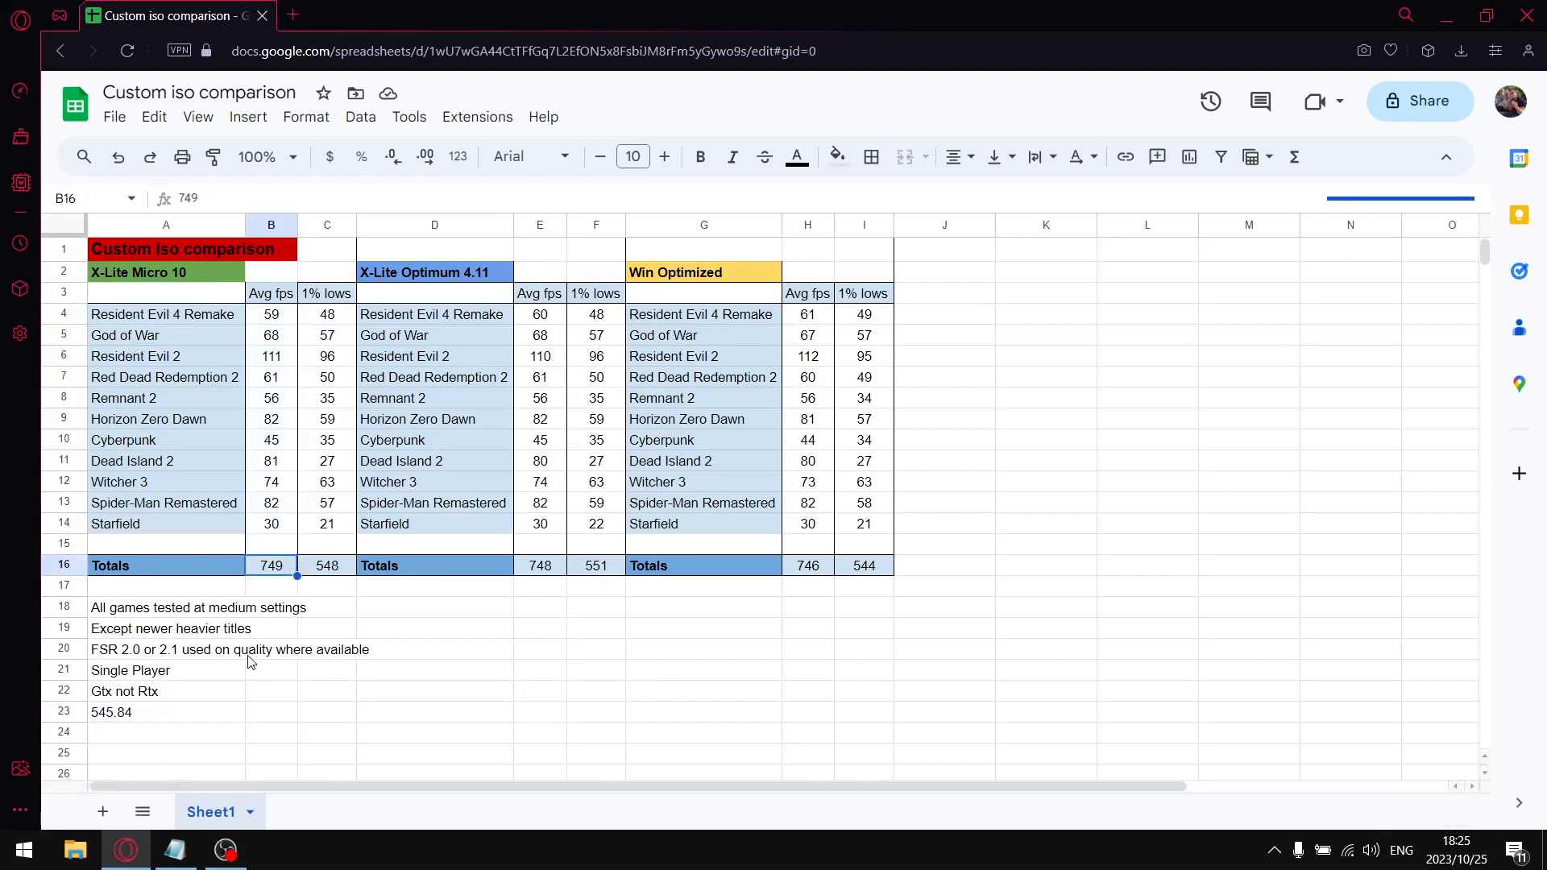
left_click(327, 314)
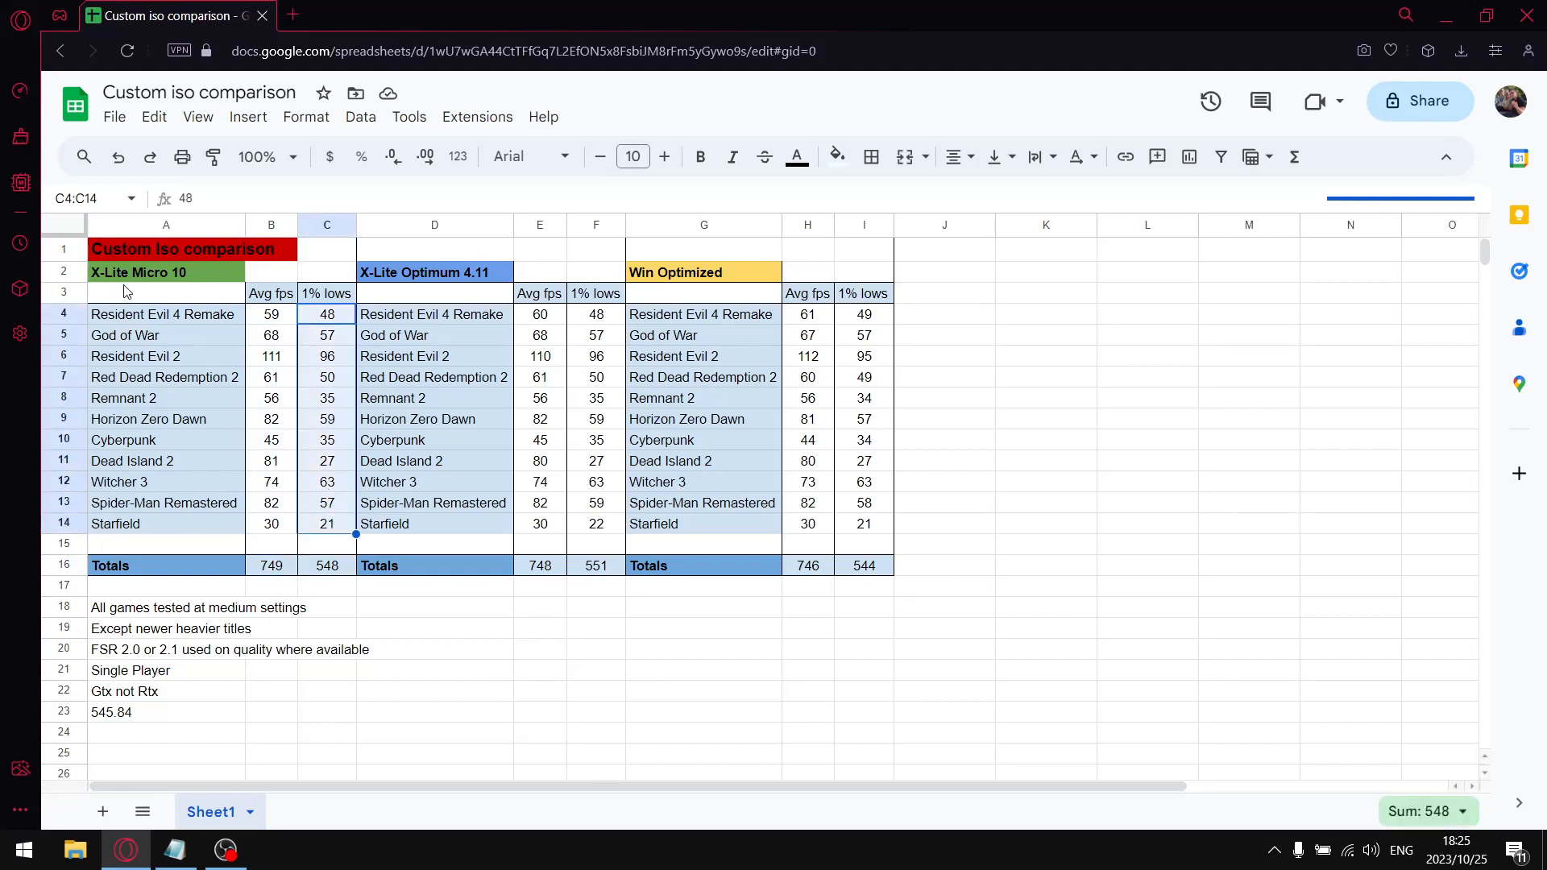
mouse_move(353, 583)
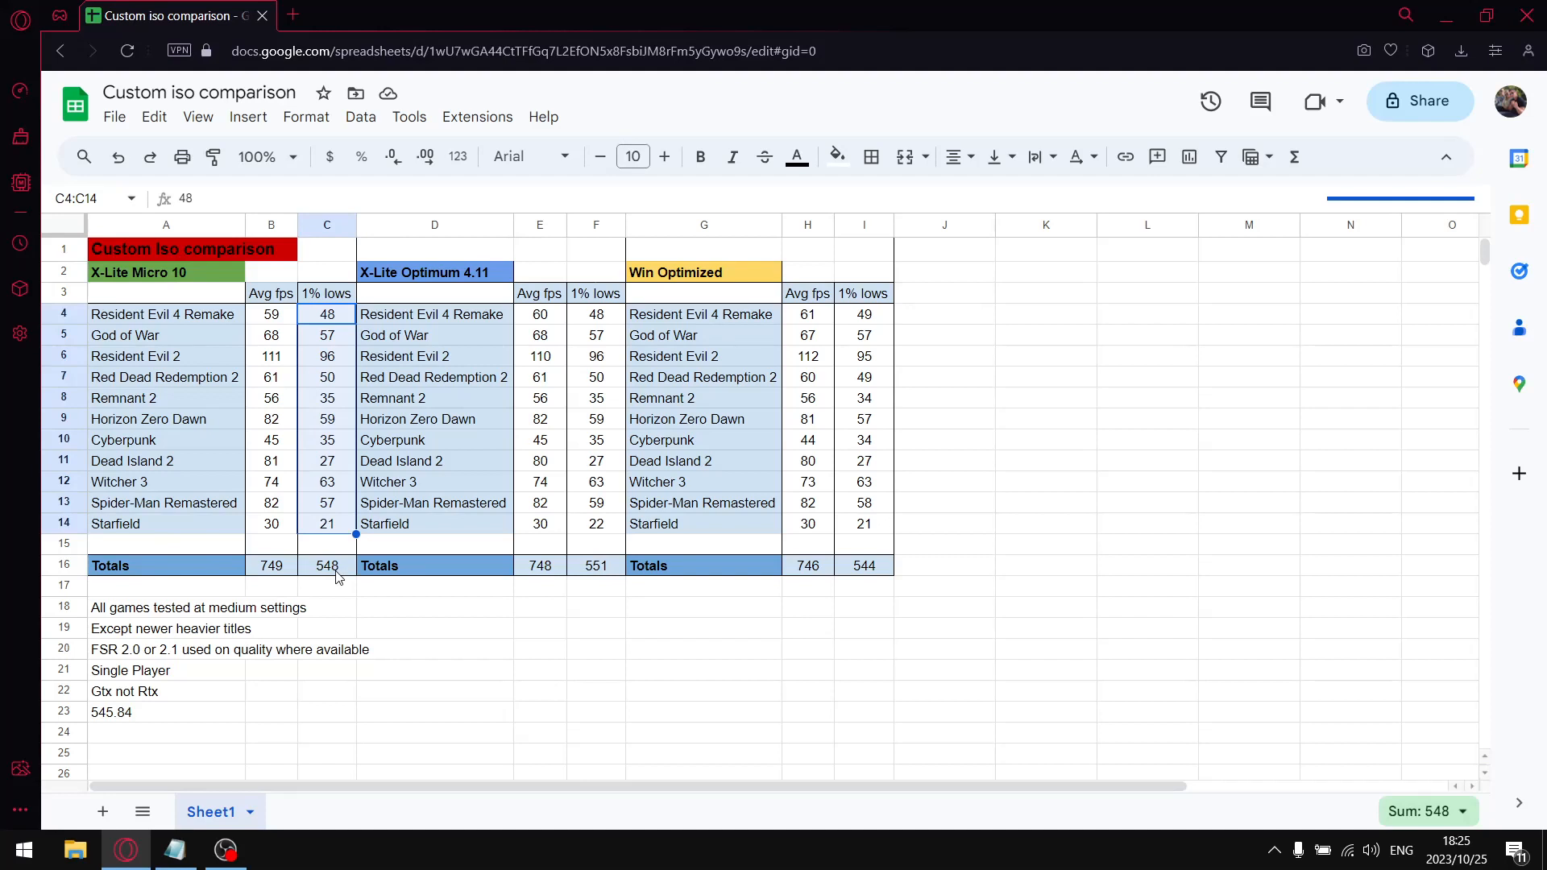
left_click(327, 565)
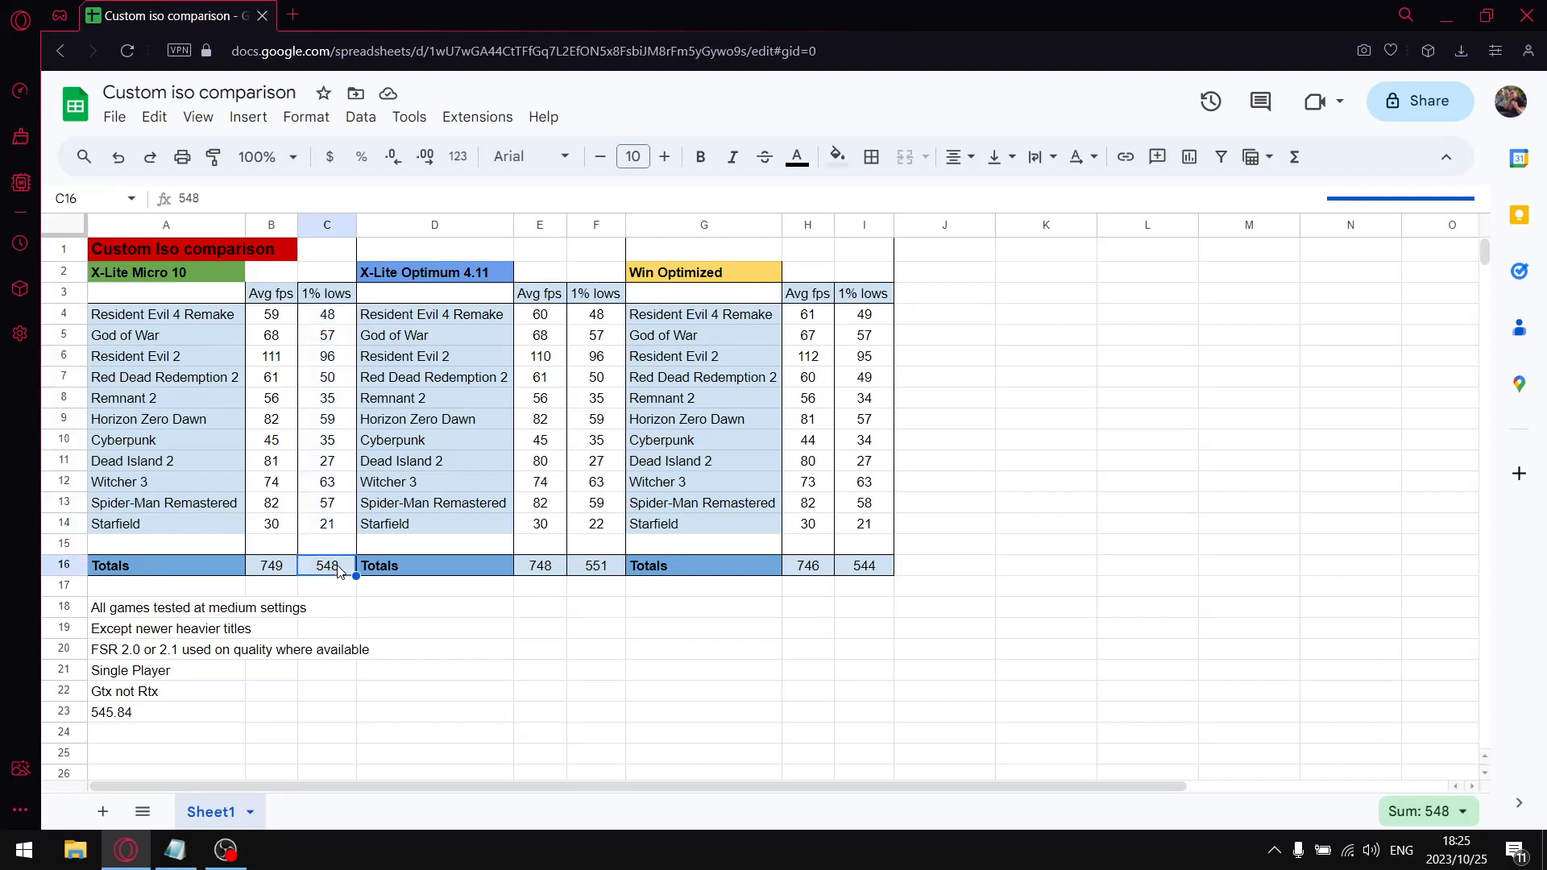
mouse_move(333, 616)
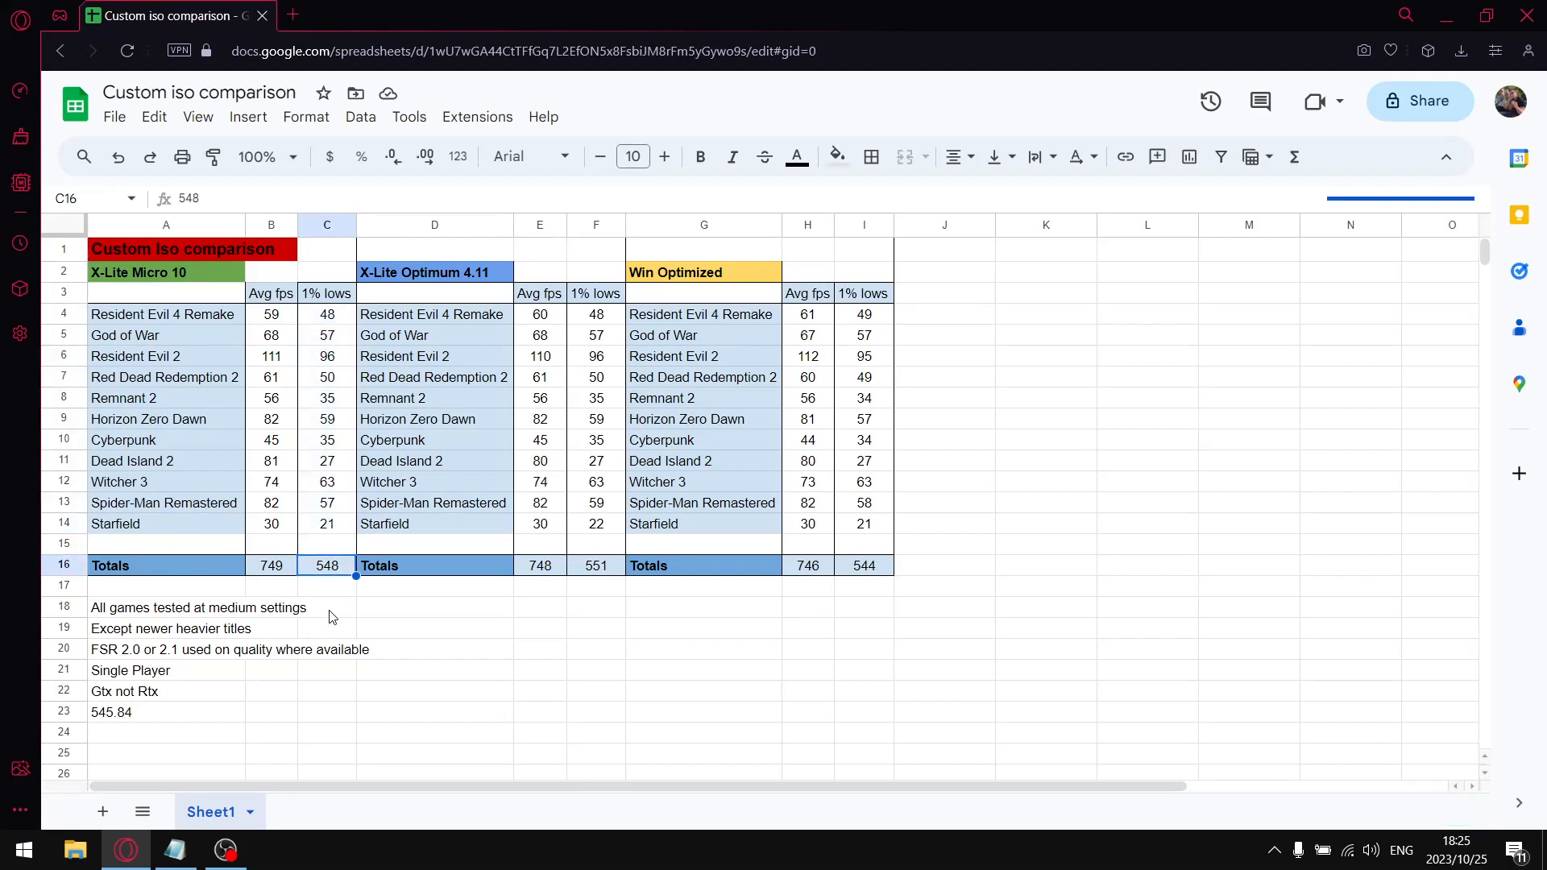
mouse_move(180, 313)
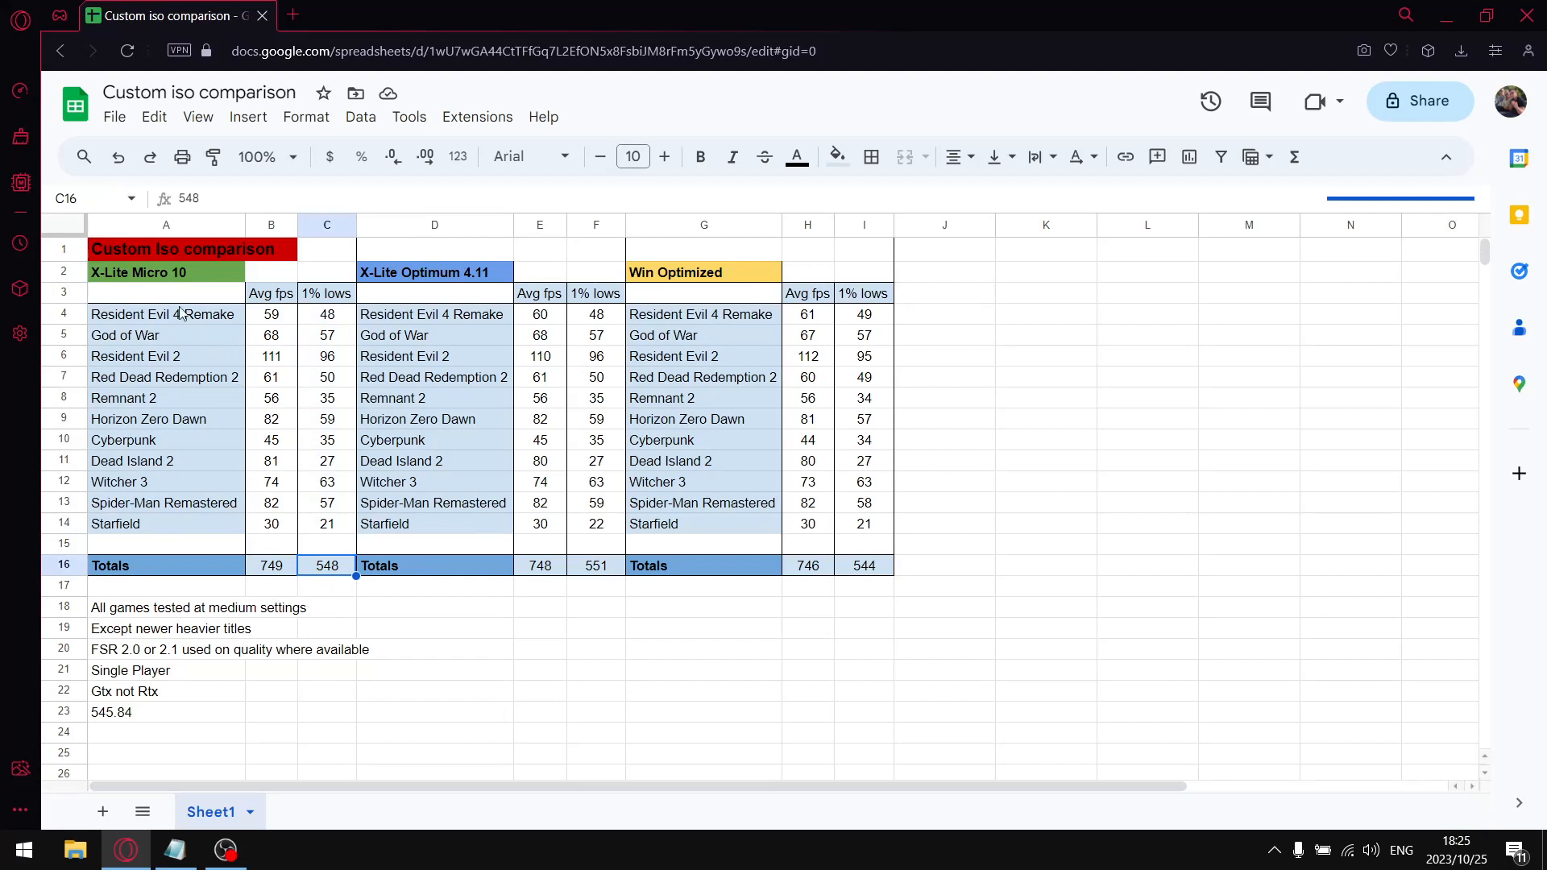
mouse_move(713, 307)
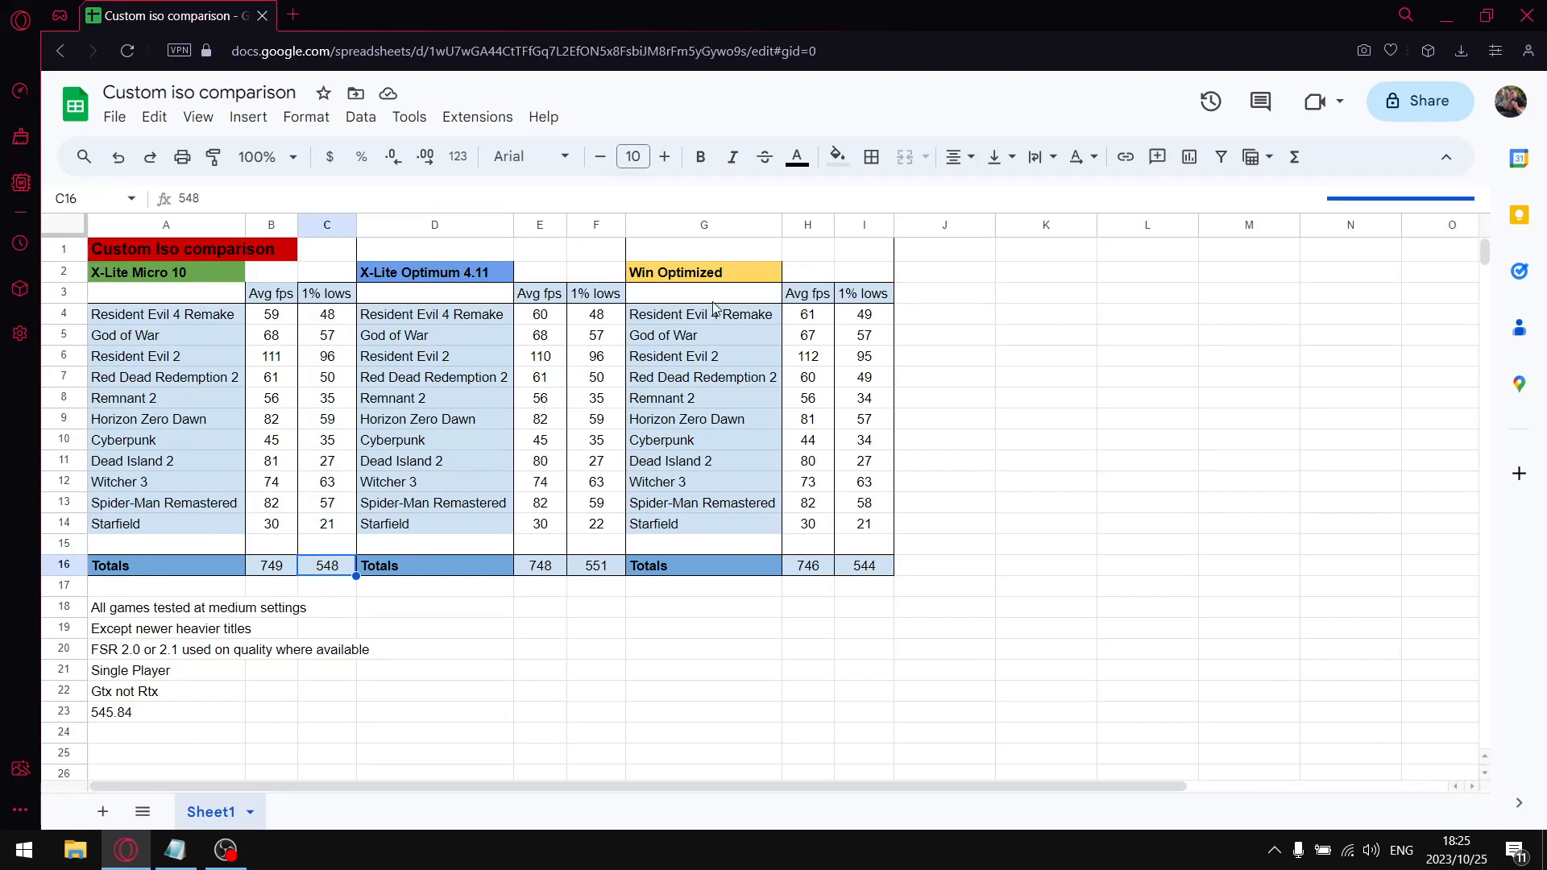
left_click(702, 271)
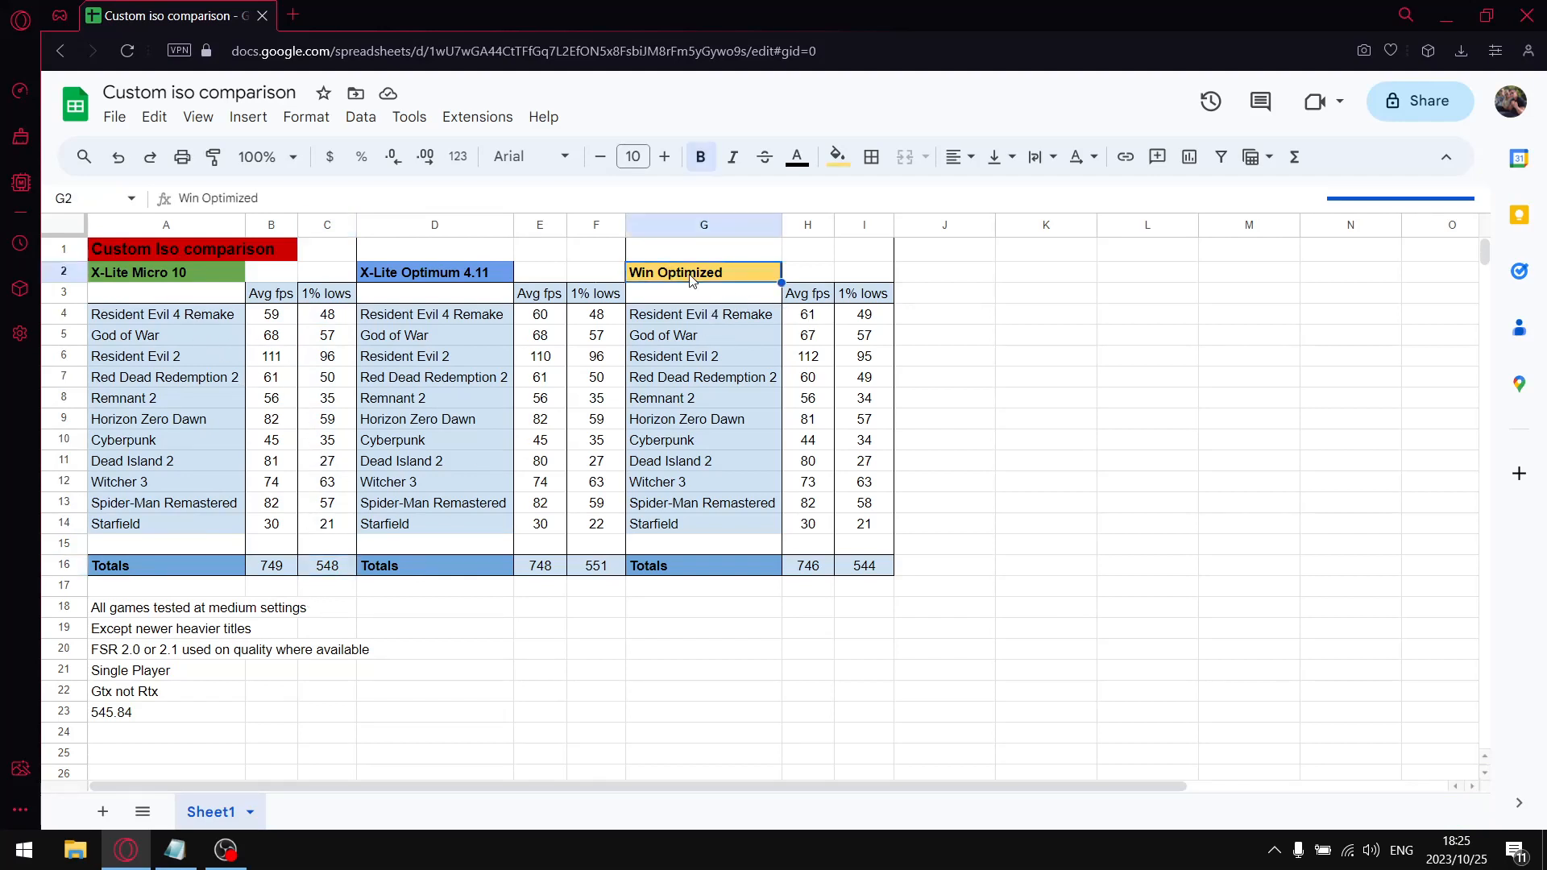
mouse_move(732, 259)
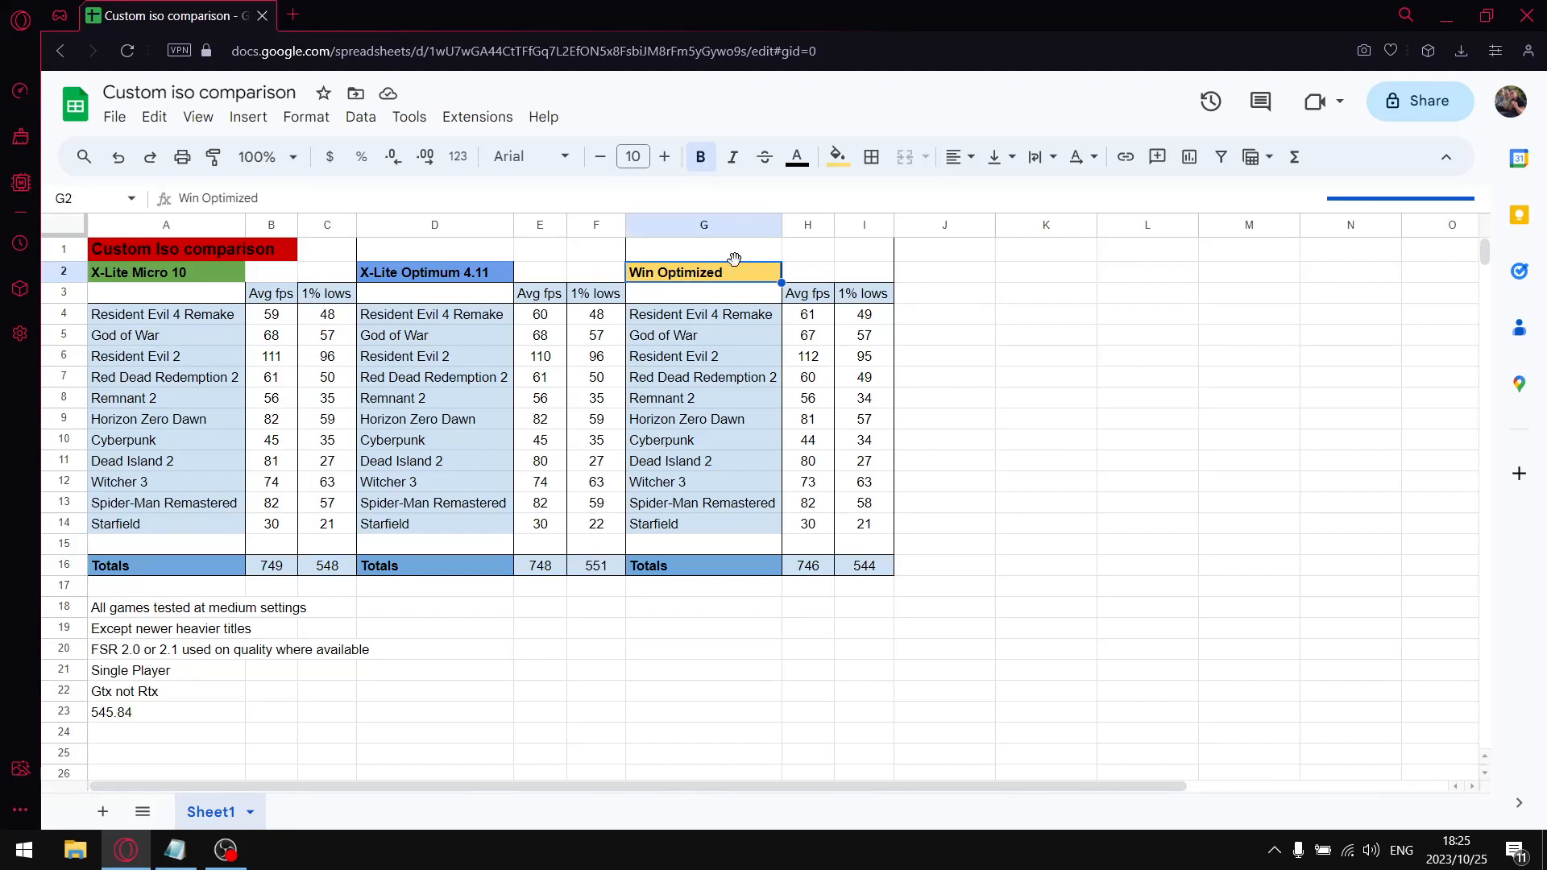
mouse_move(825, 339)
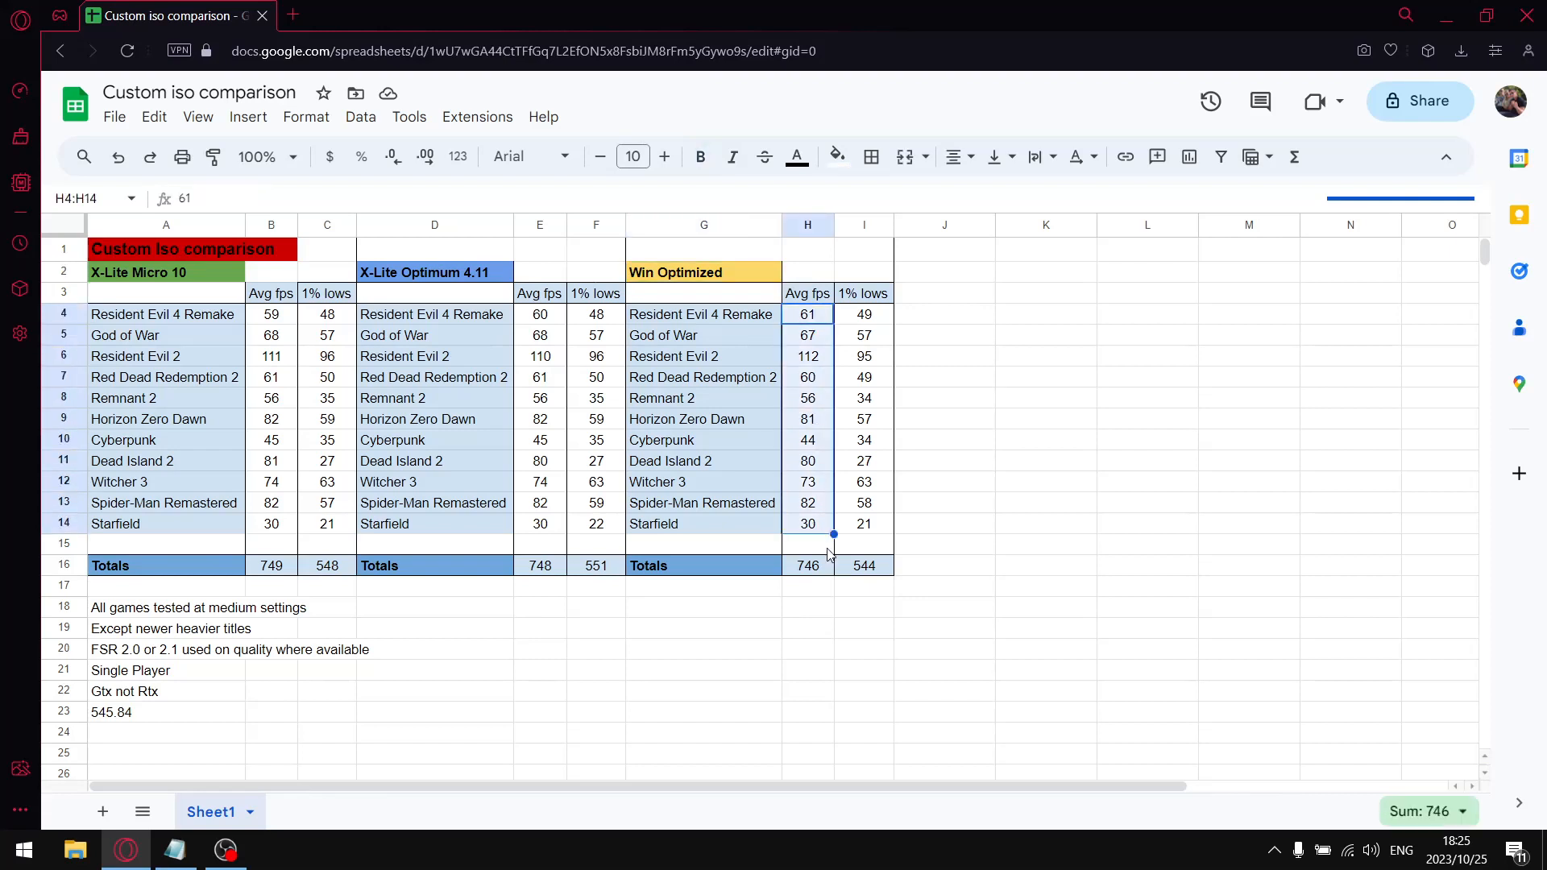
left_click(807, 565)
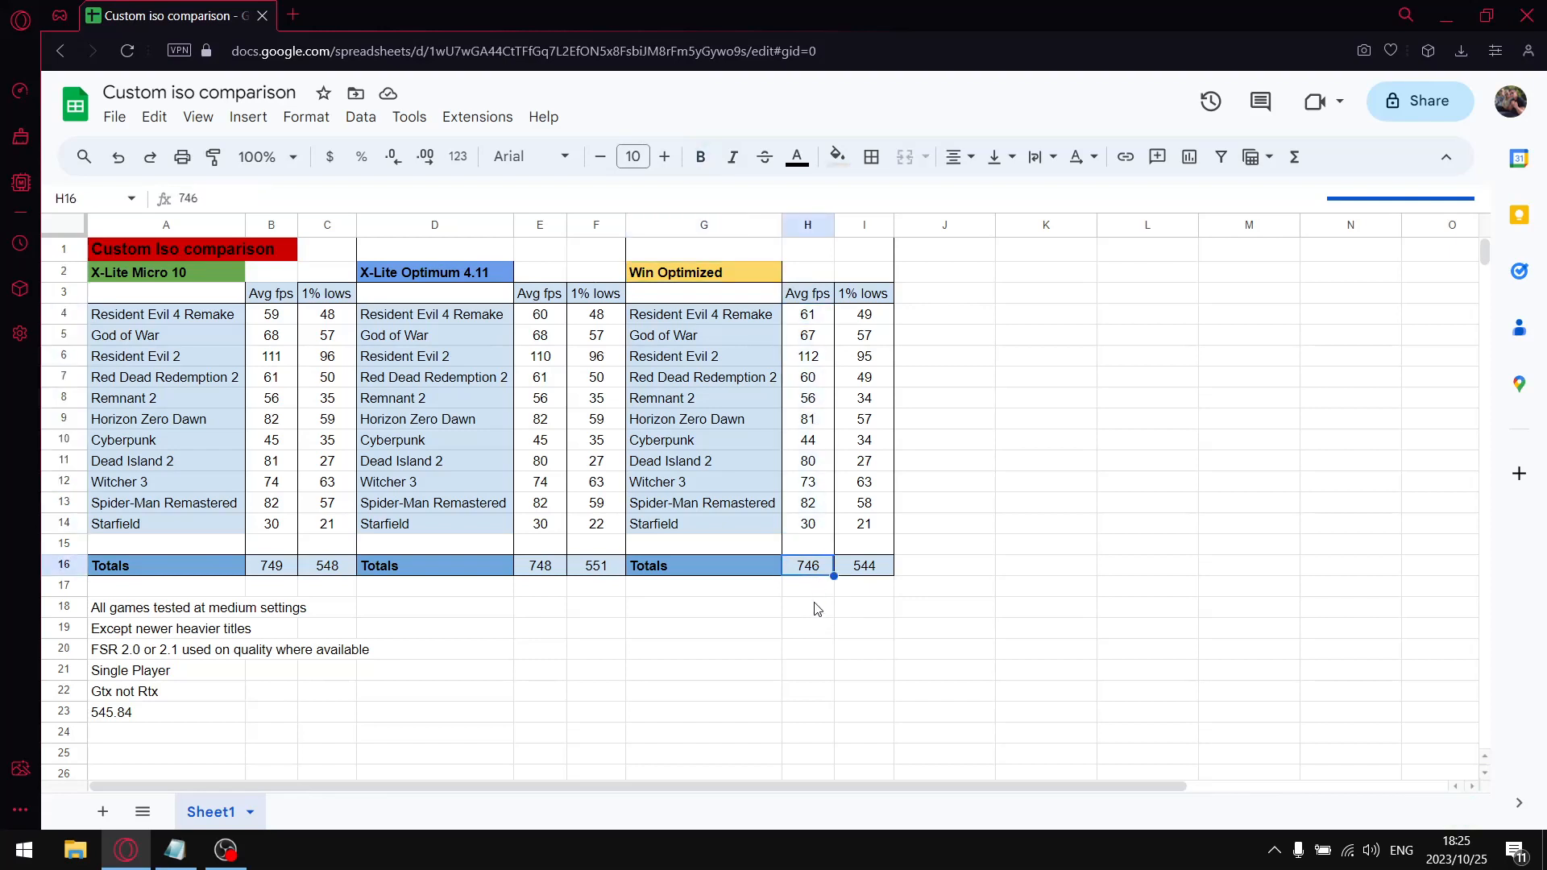
mouse_move(324, 575)
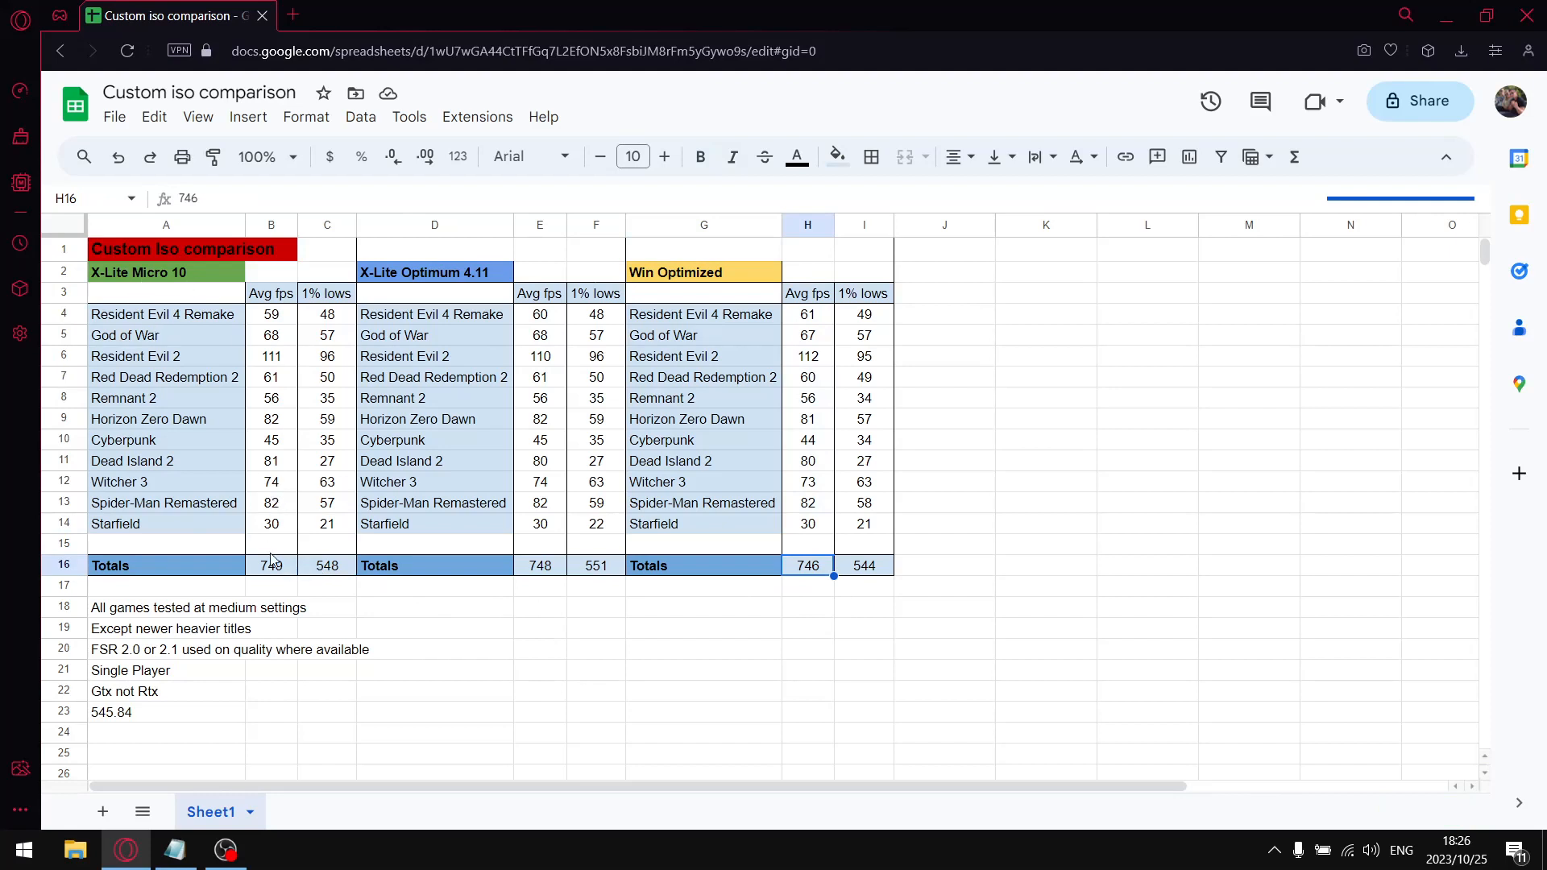
left_click(270, 564)
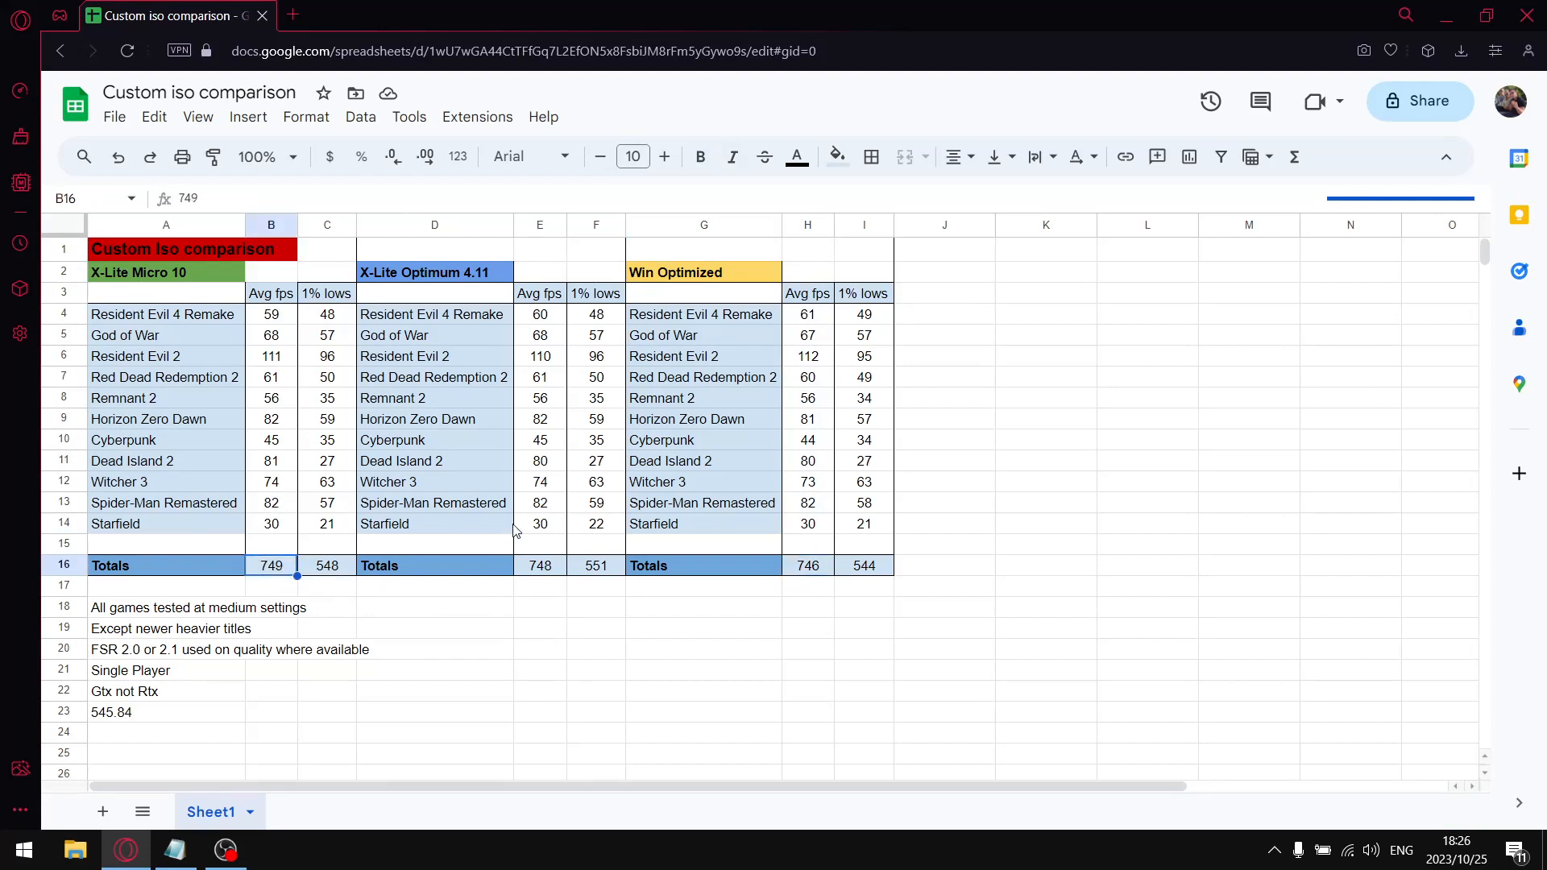
mouse_move(871, 324)
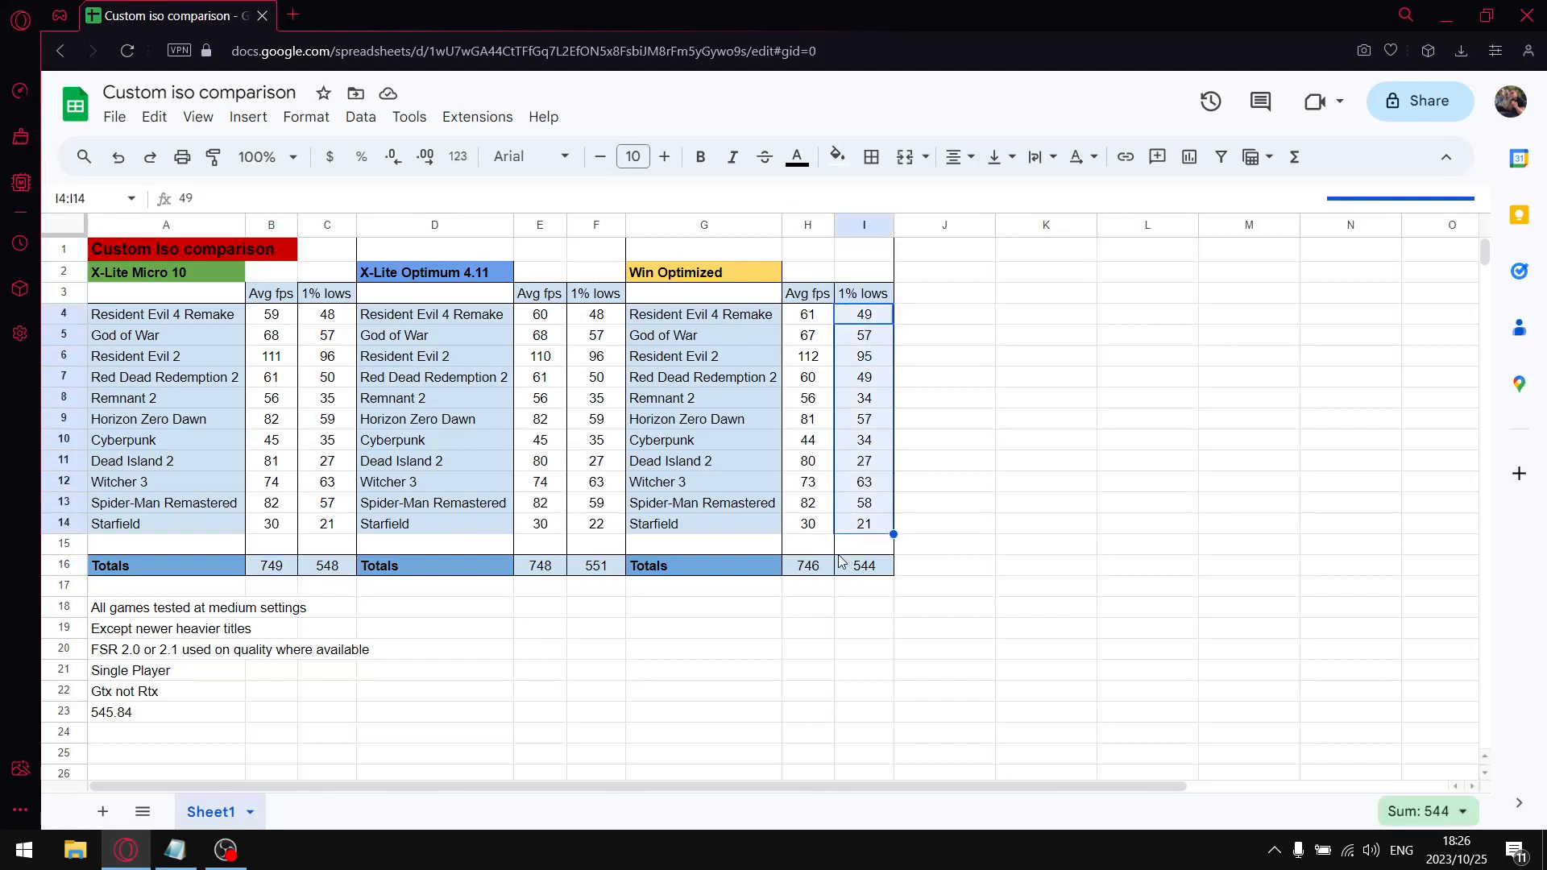
mouse_move(879, 577)
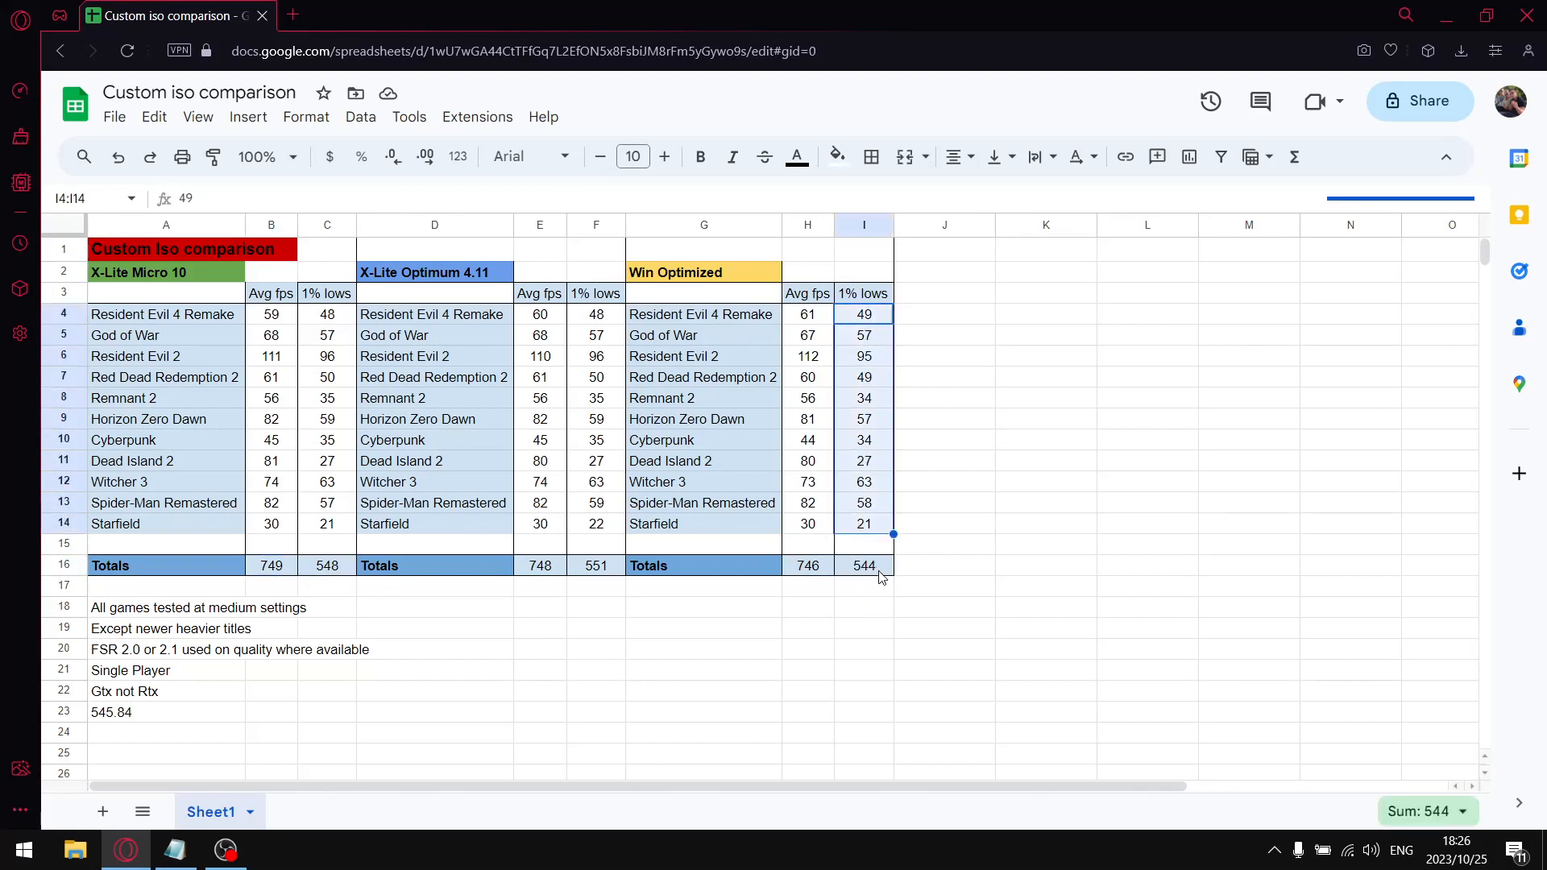
mouse_move(860, 573)
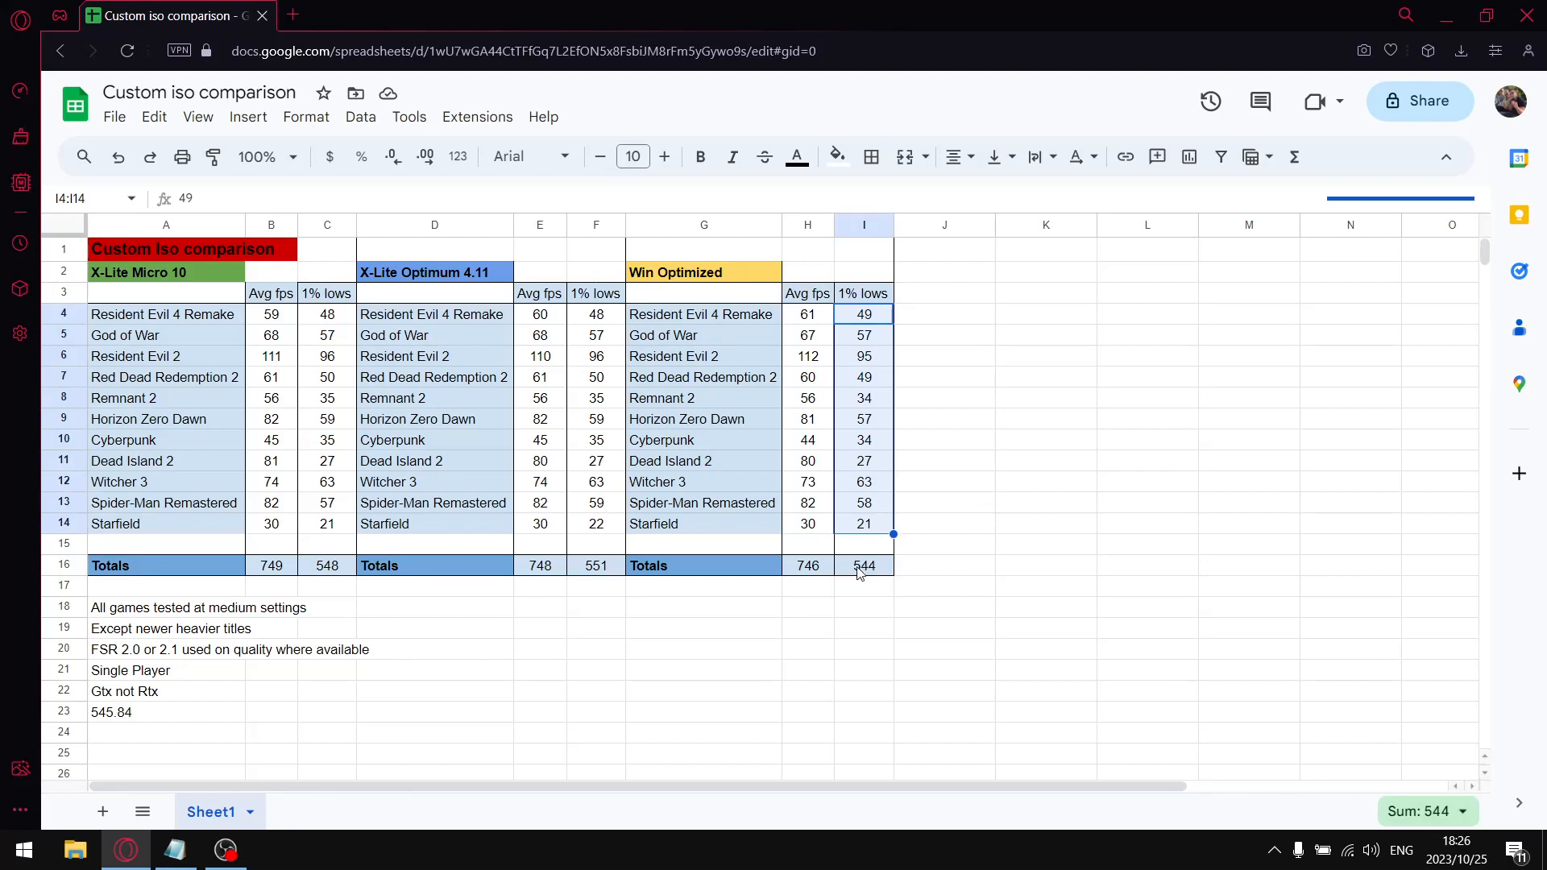
left_click(862, 566)
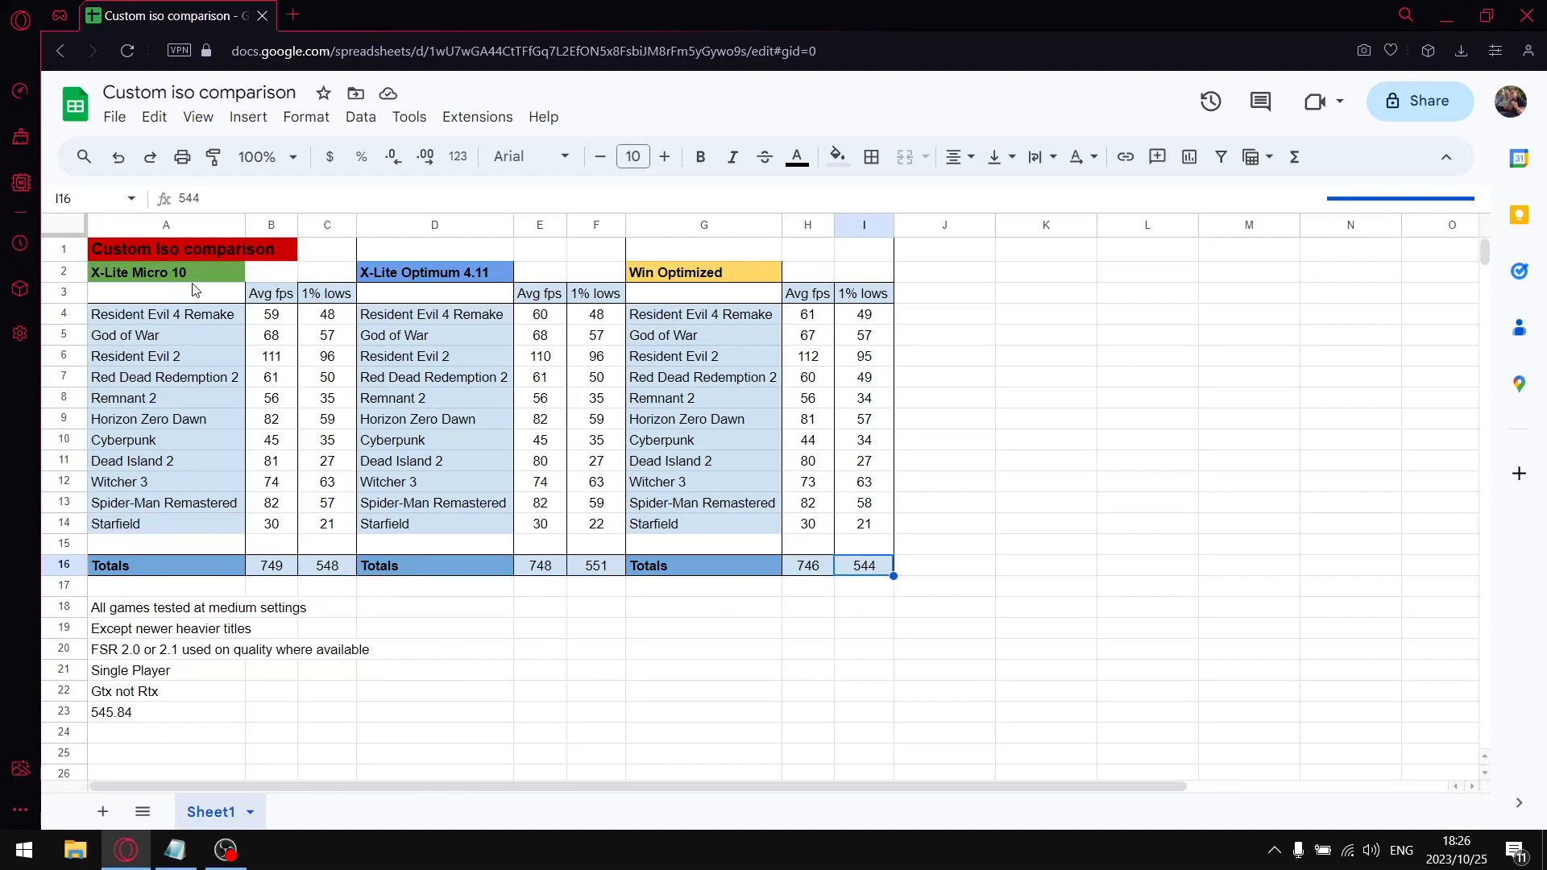
mouse_move(194, 386)
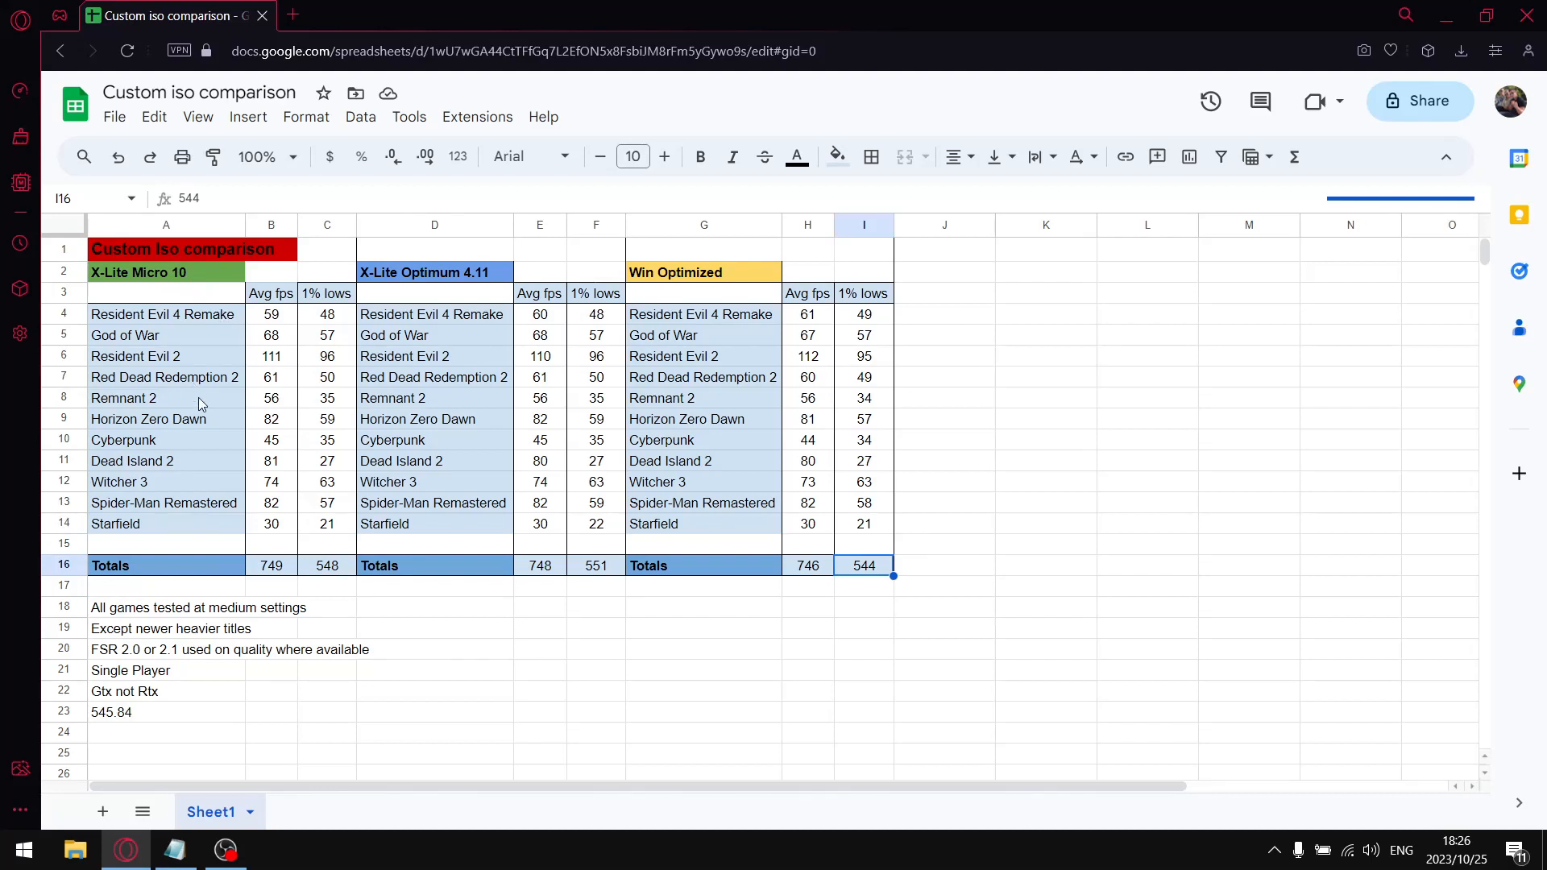
mouse_move(435, 298)
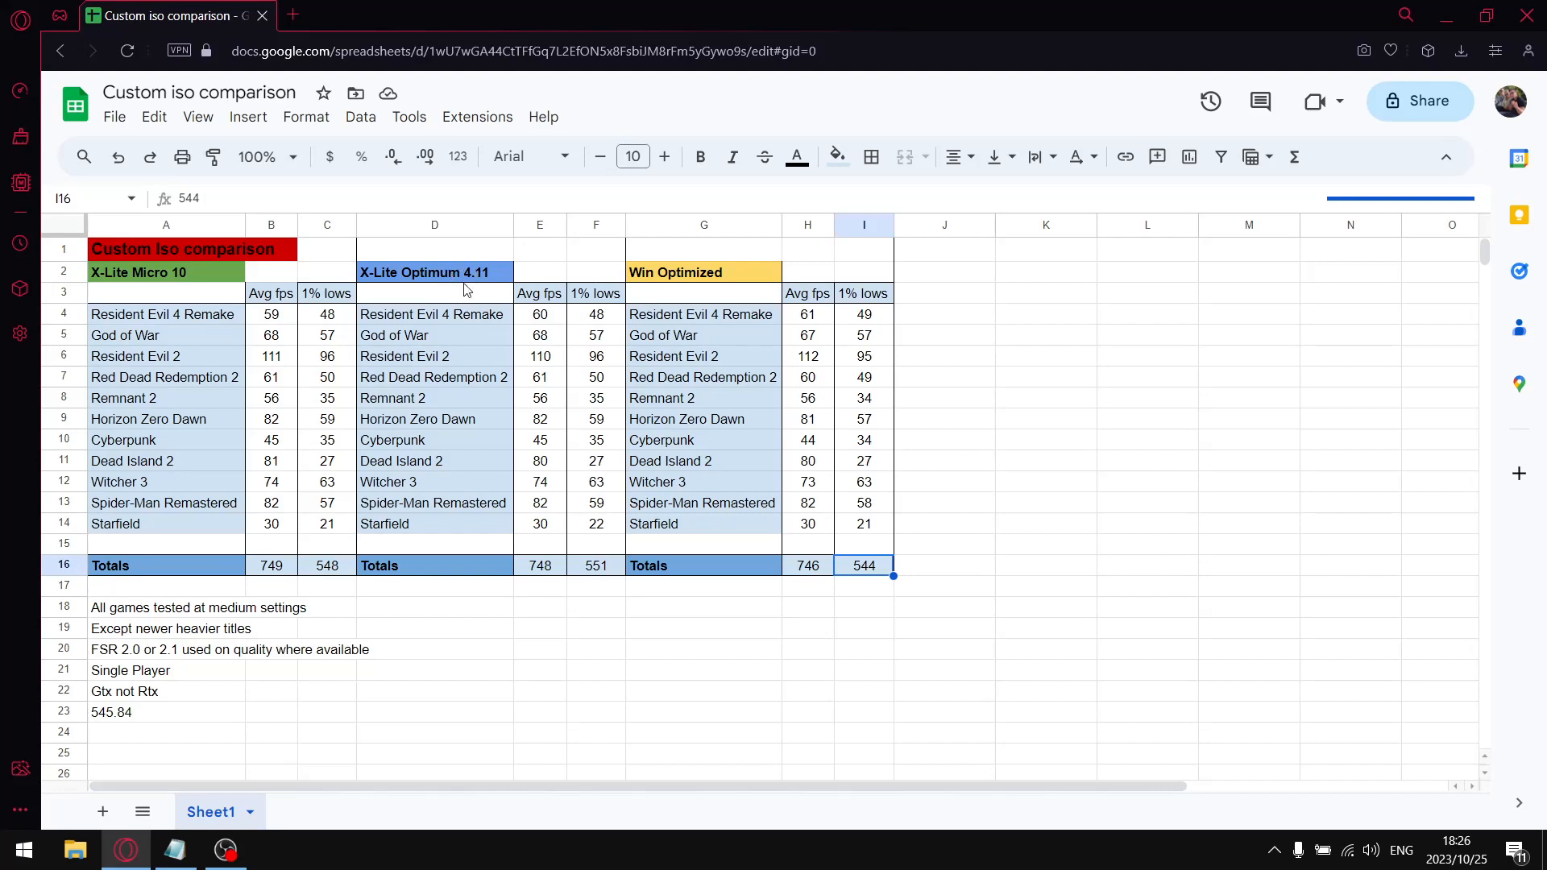
left_click(426, 273)
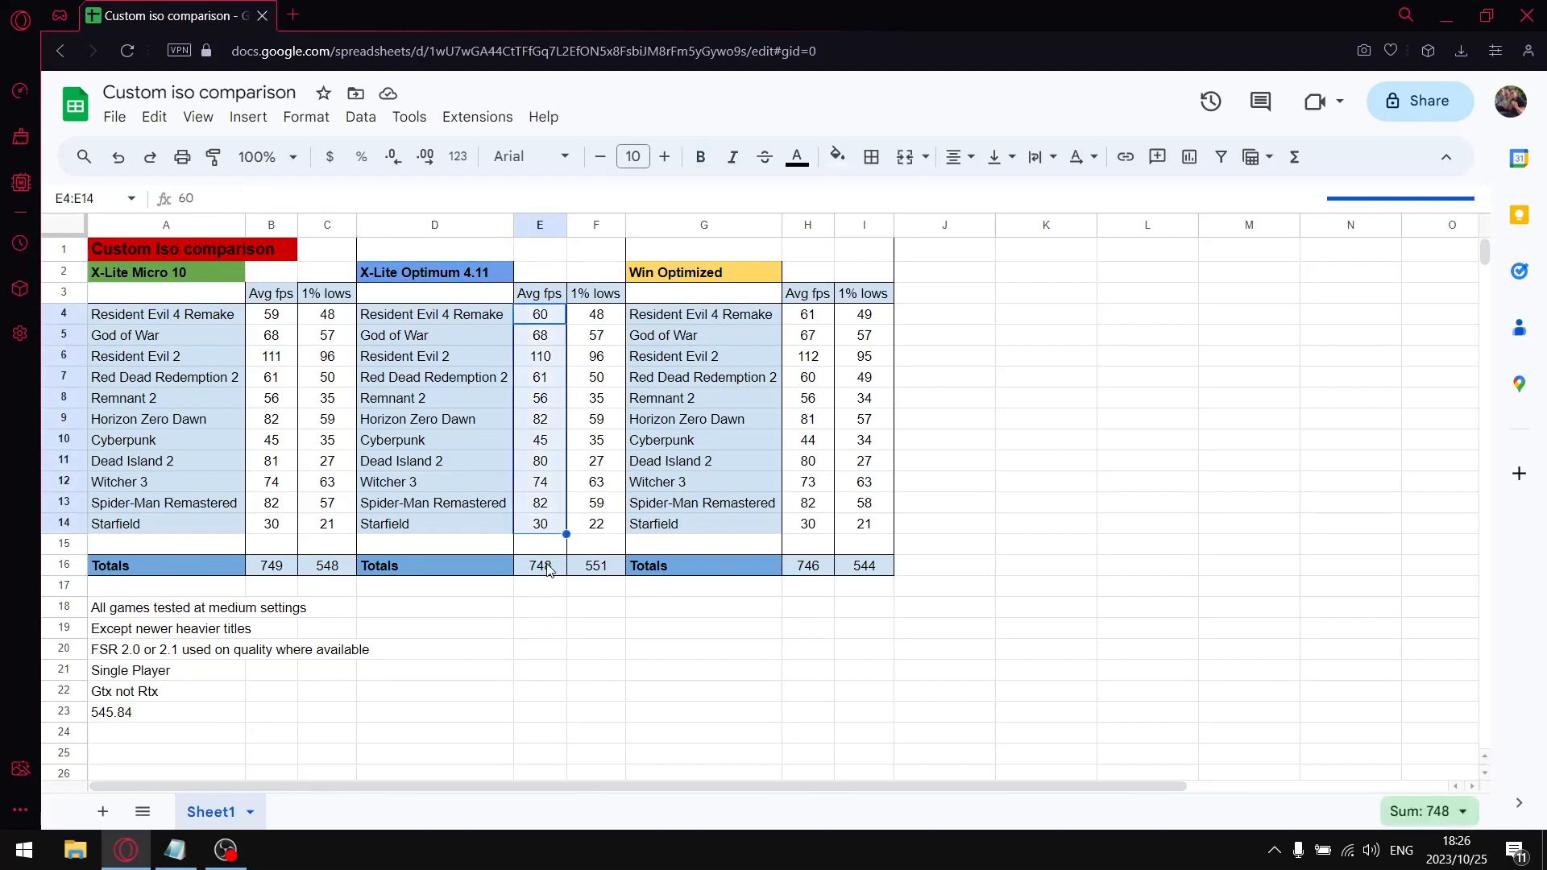
left_click(540, 566)
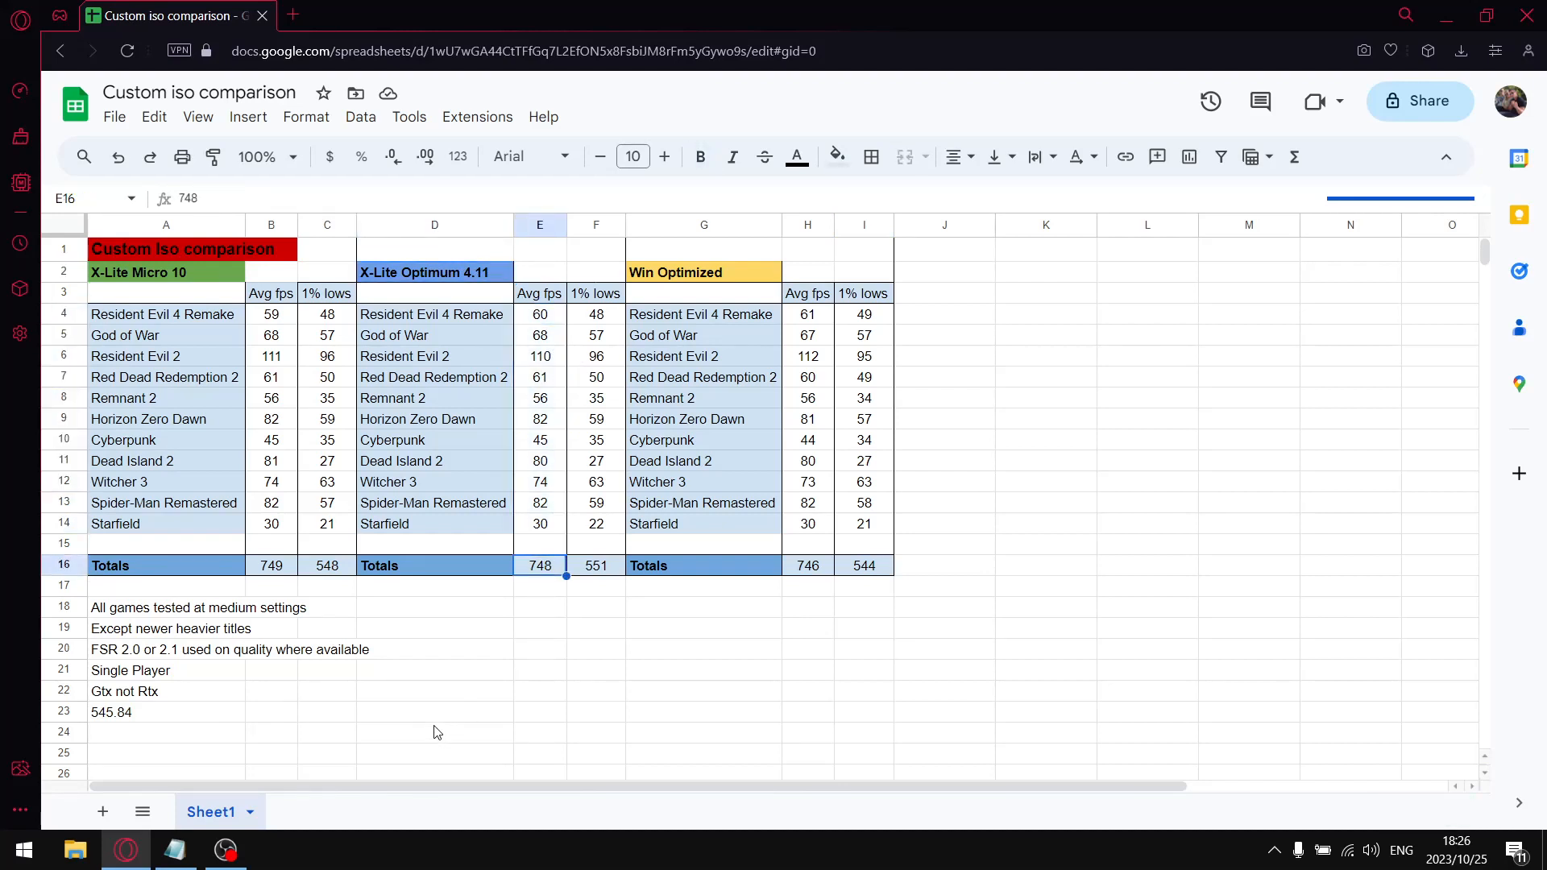
mouse_move(794, 581)
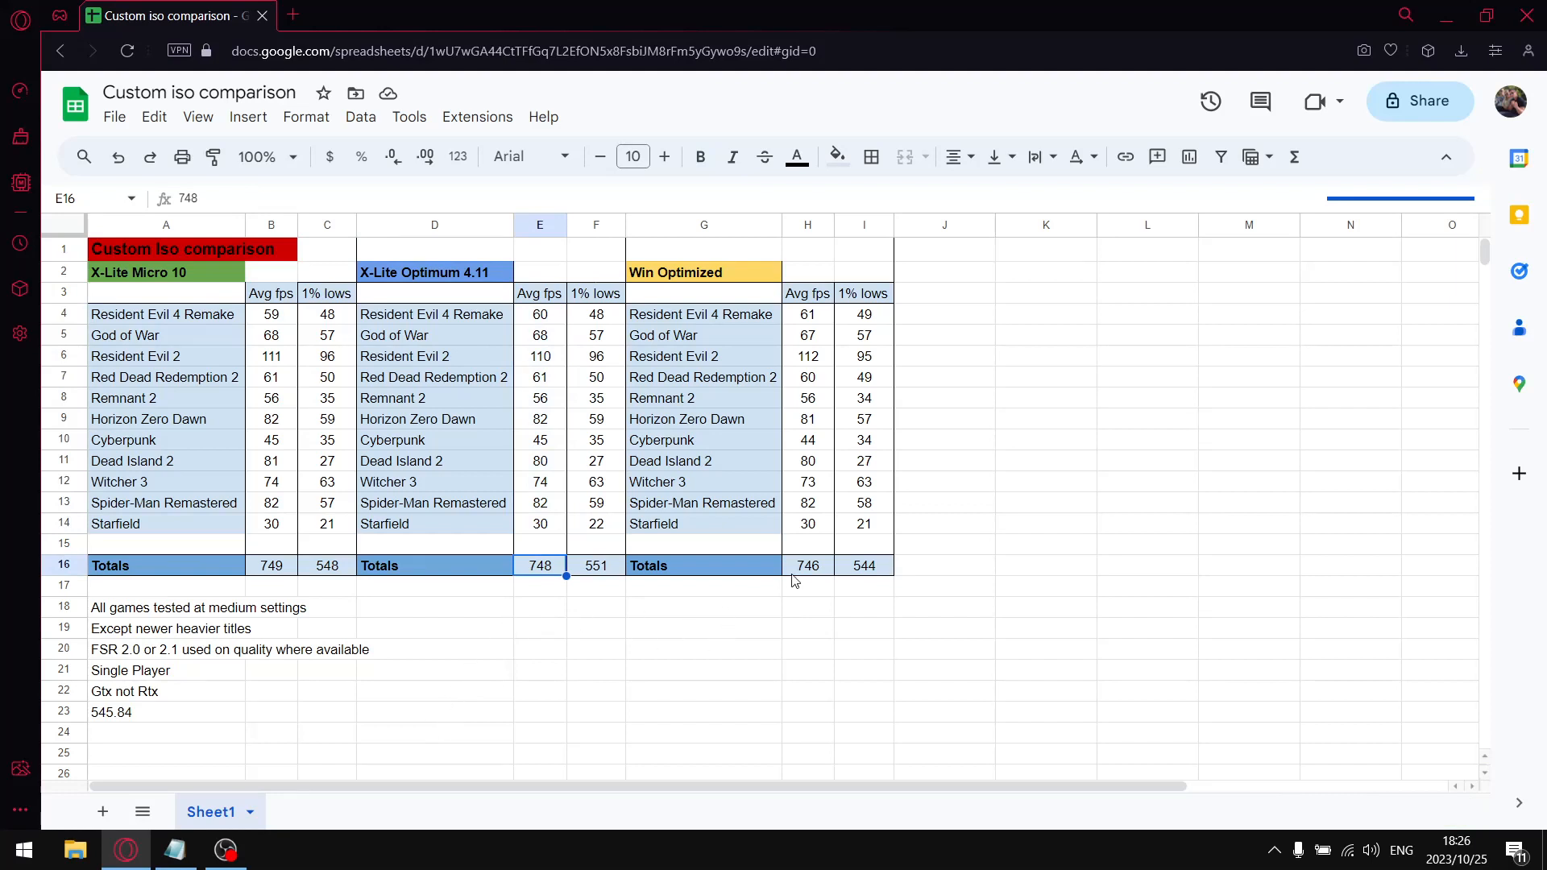
left_click(807, 566)
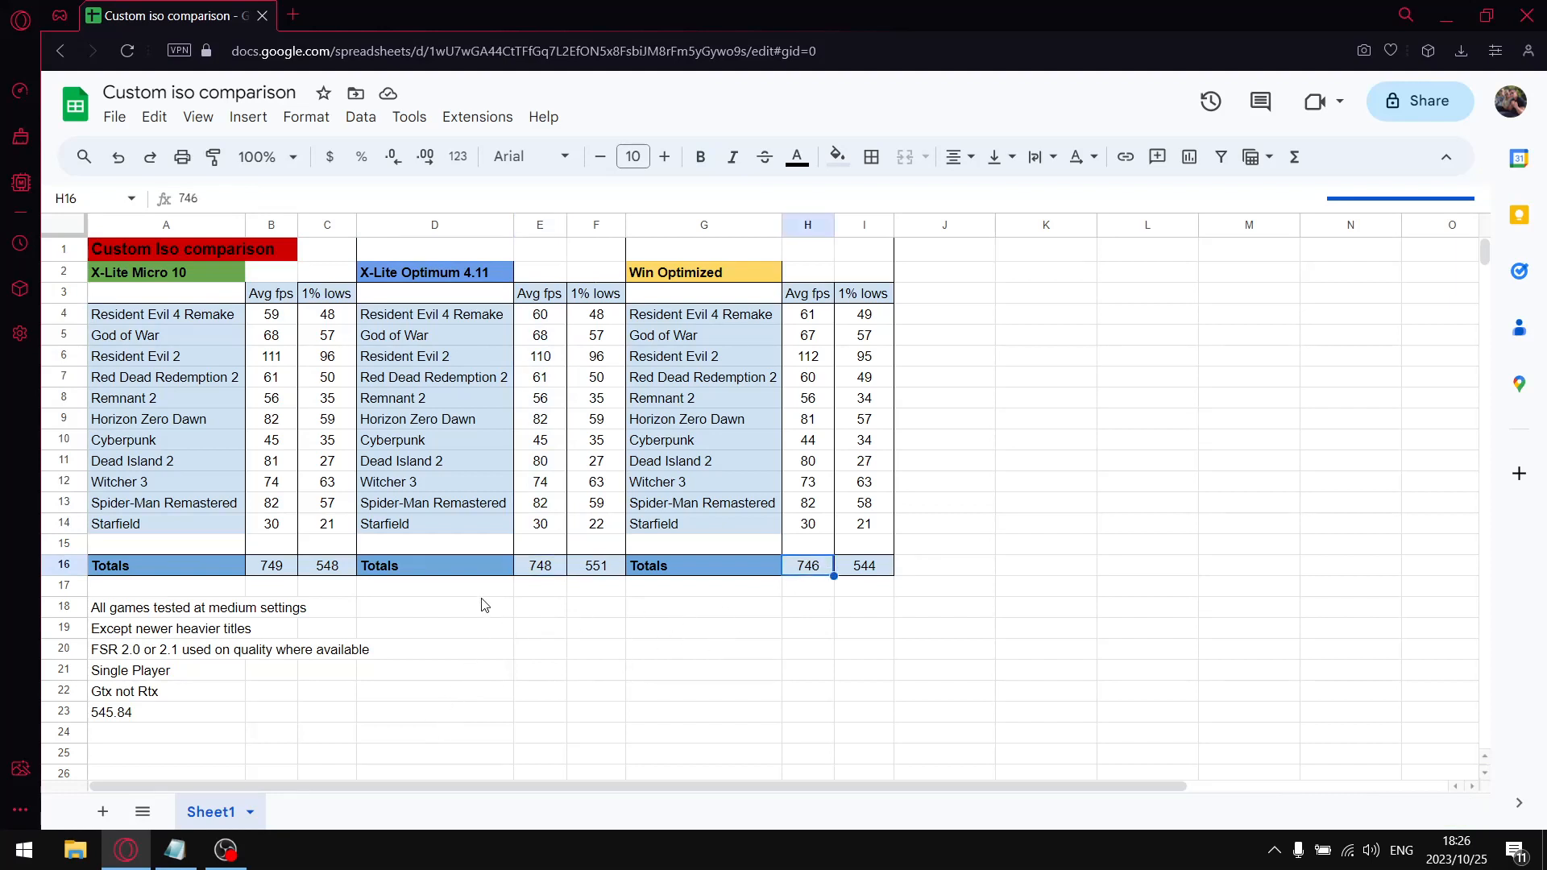
left_click(271, 564)
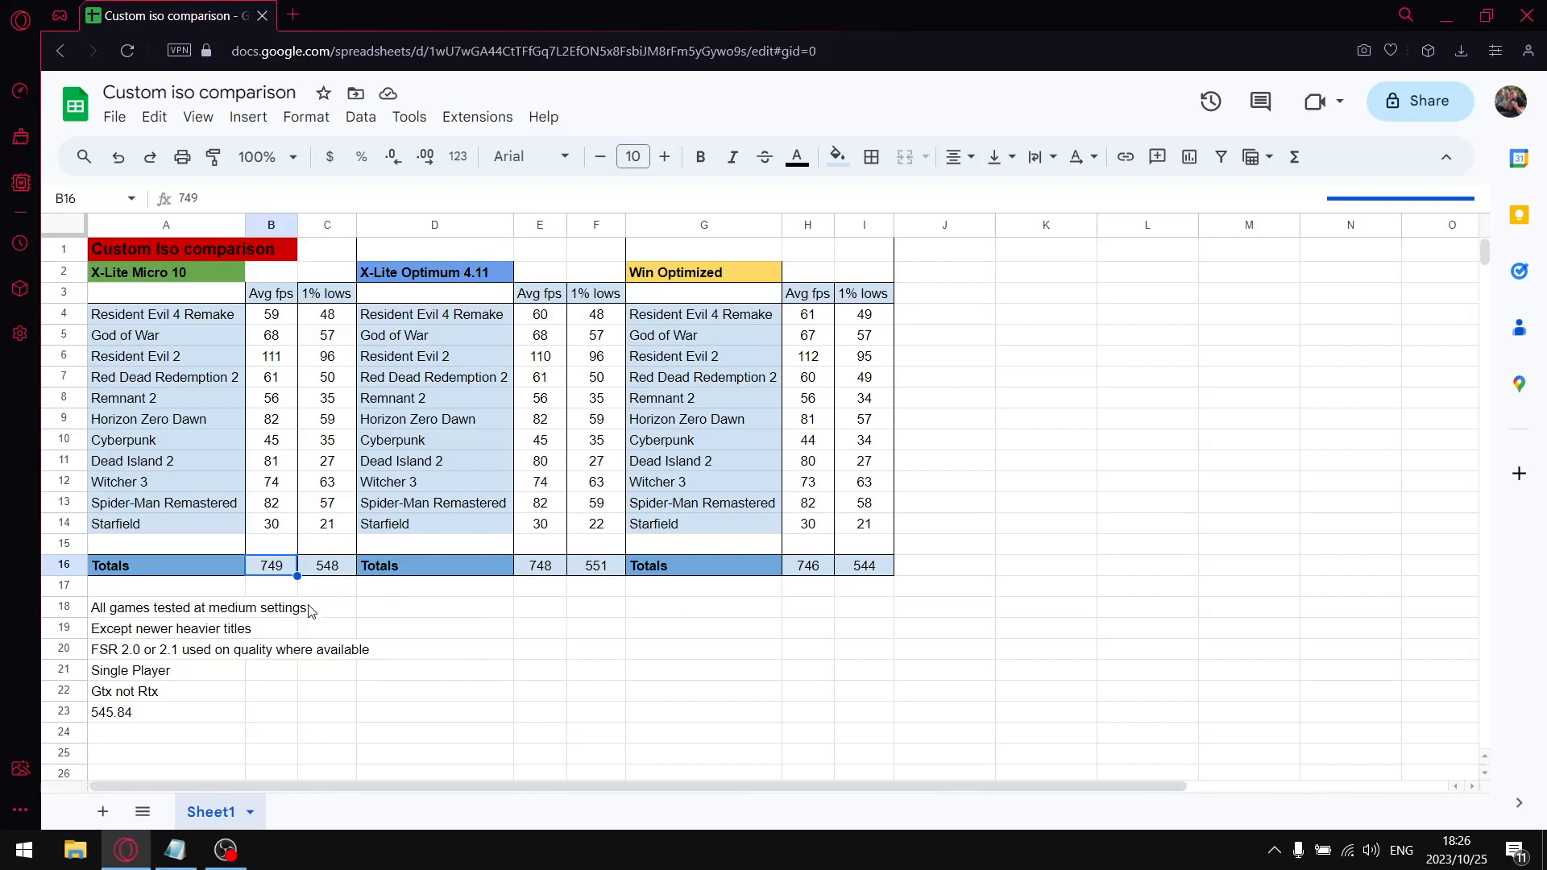
mouse_move(609, 319)
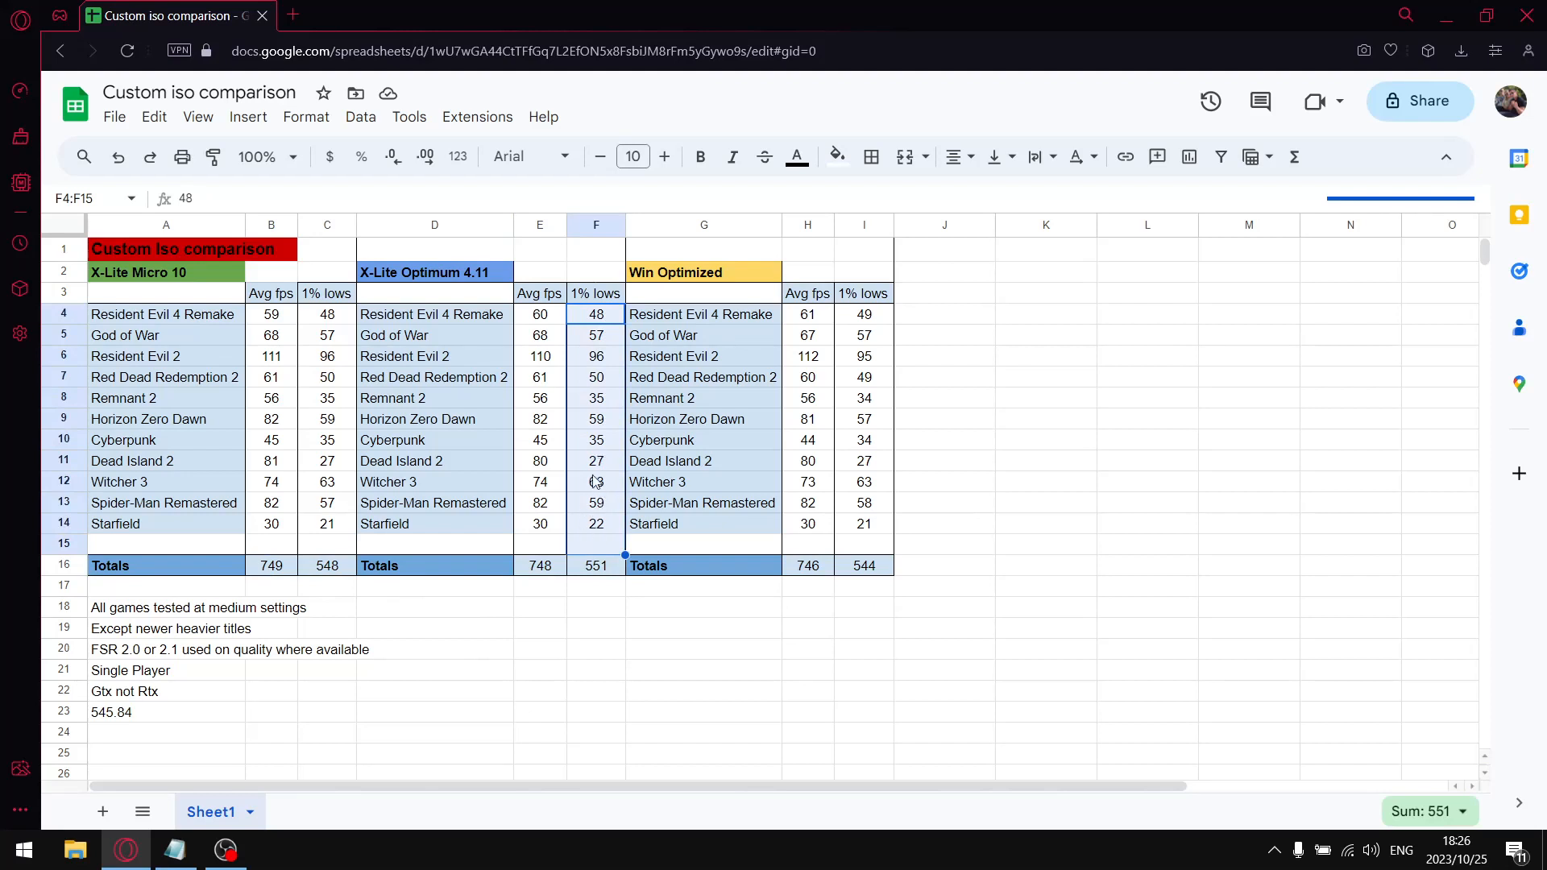
left_click(596, 564)
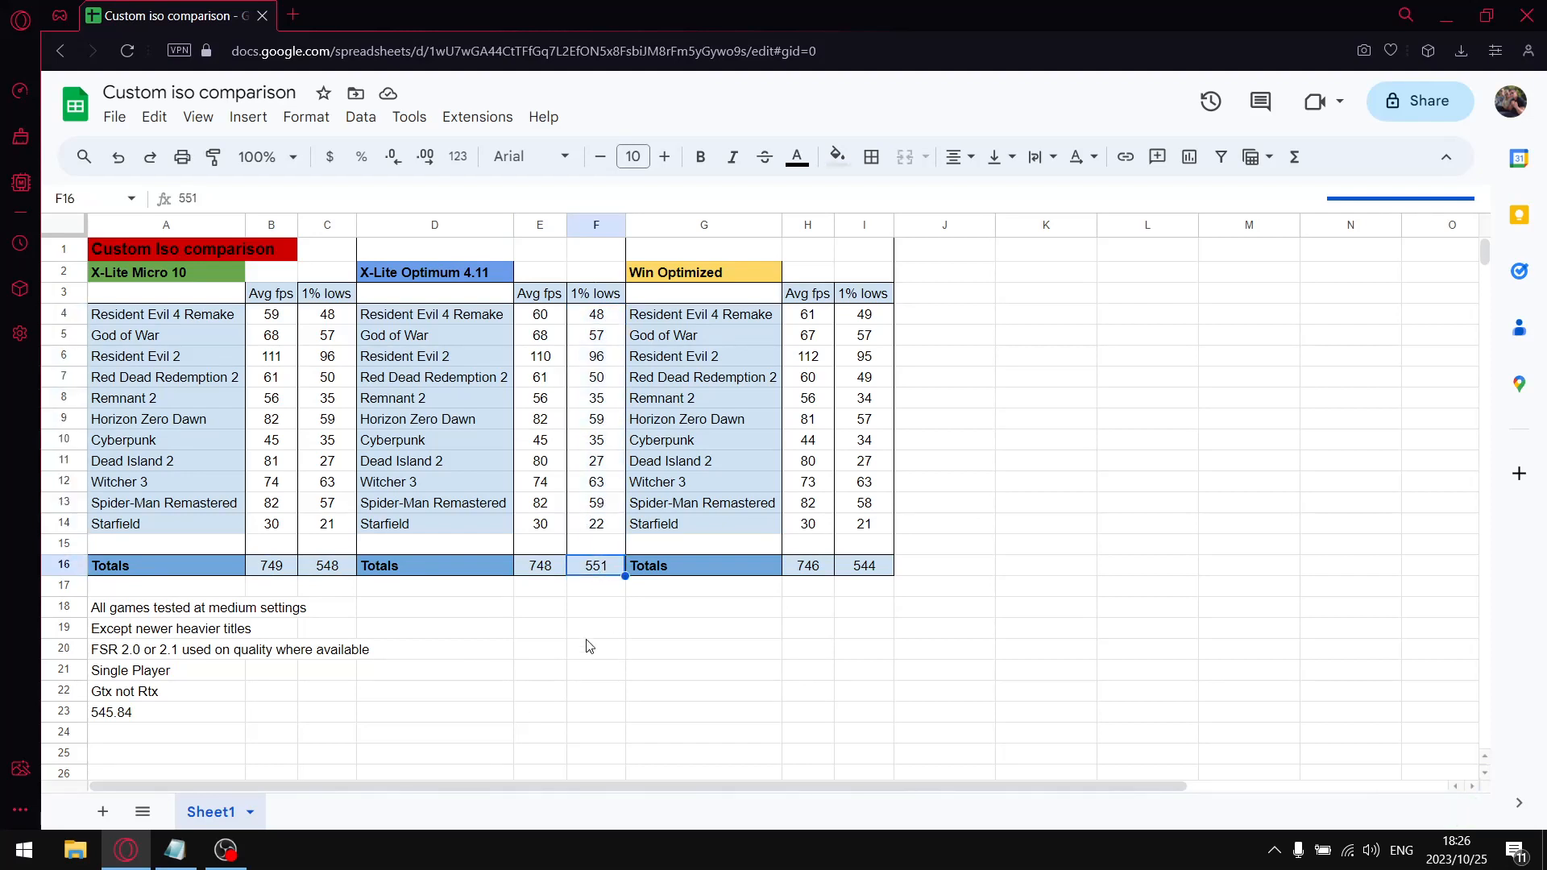
mouse_move(602, 592)
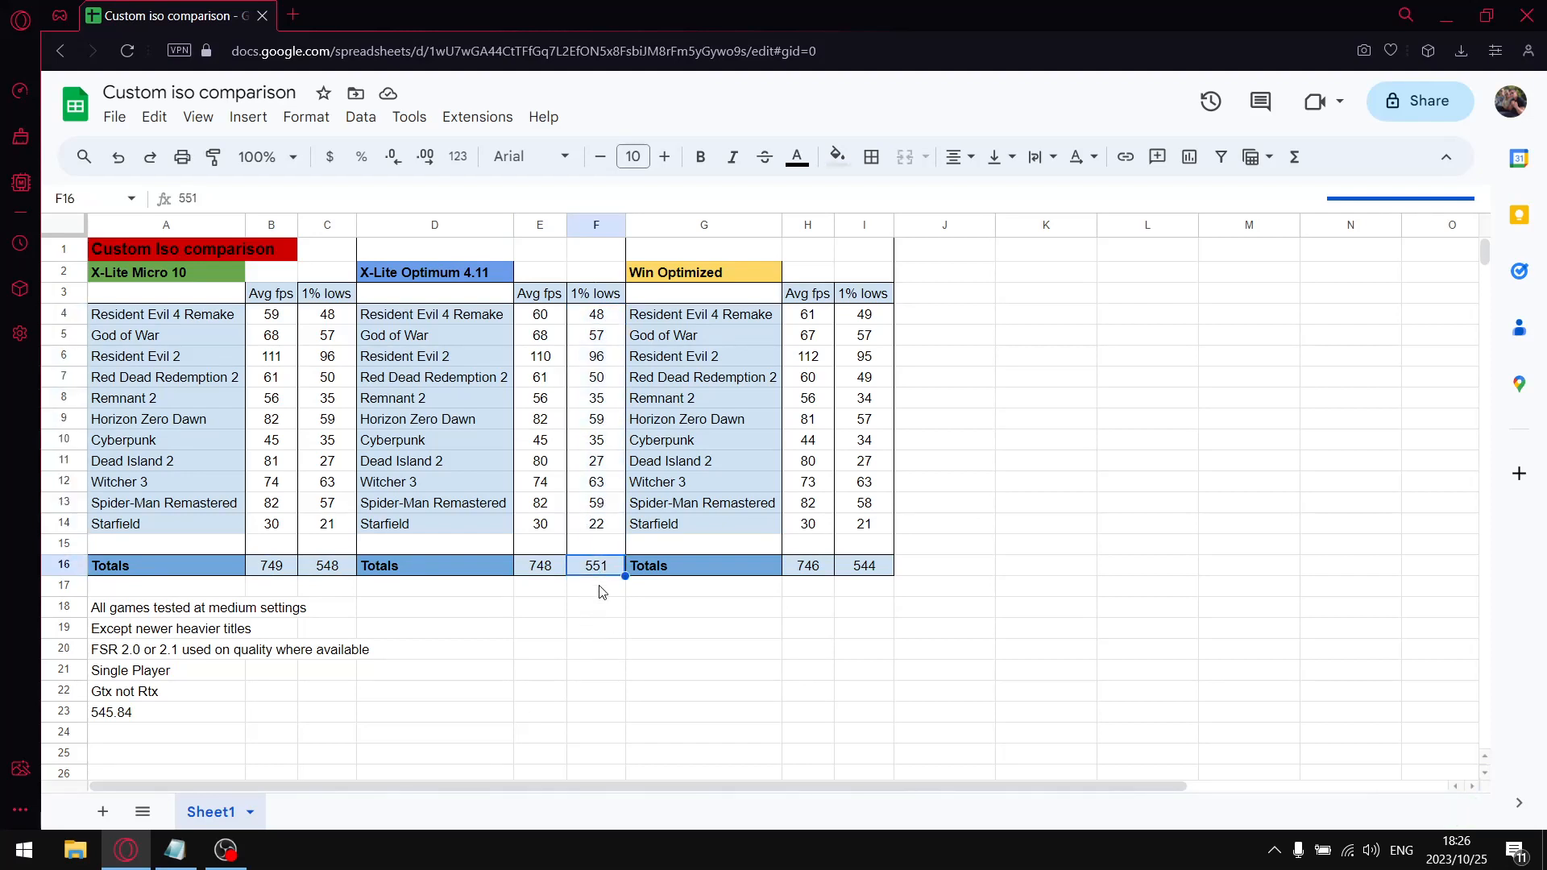
mouse_move(307, 576)
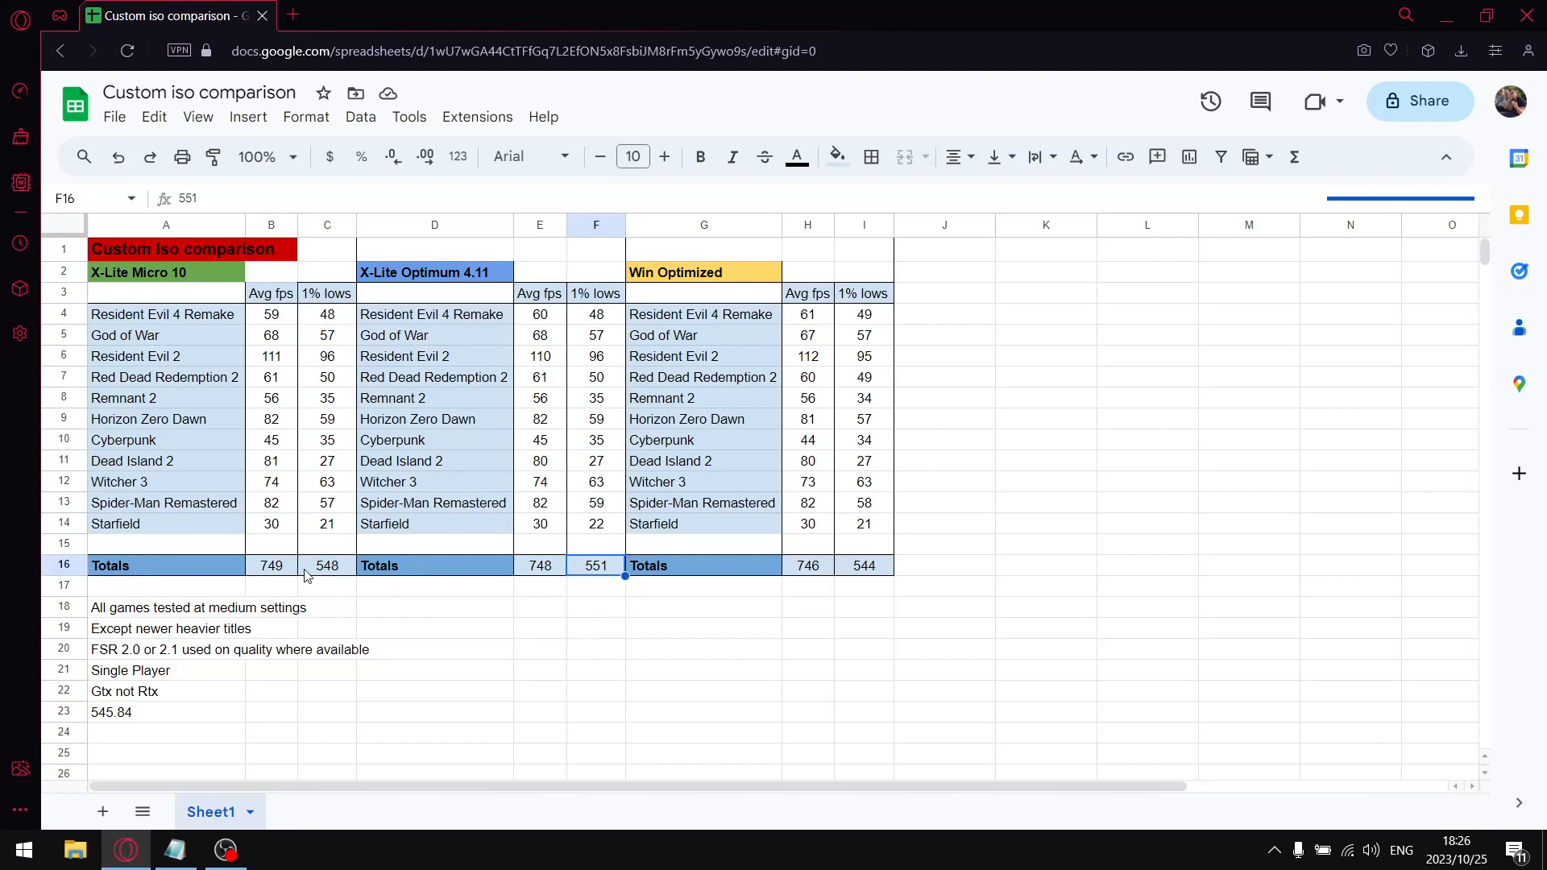
left_click(325, 564)
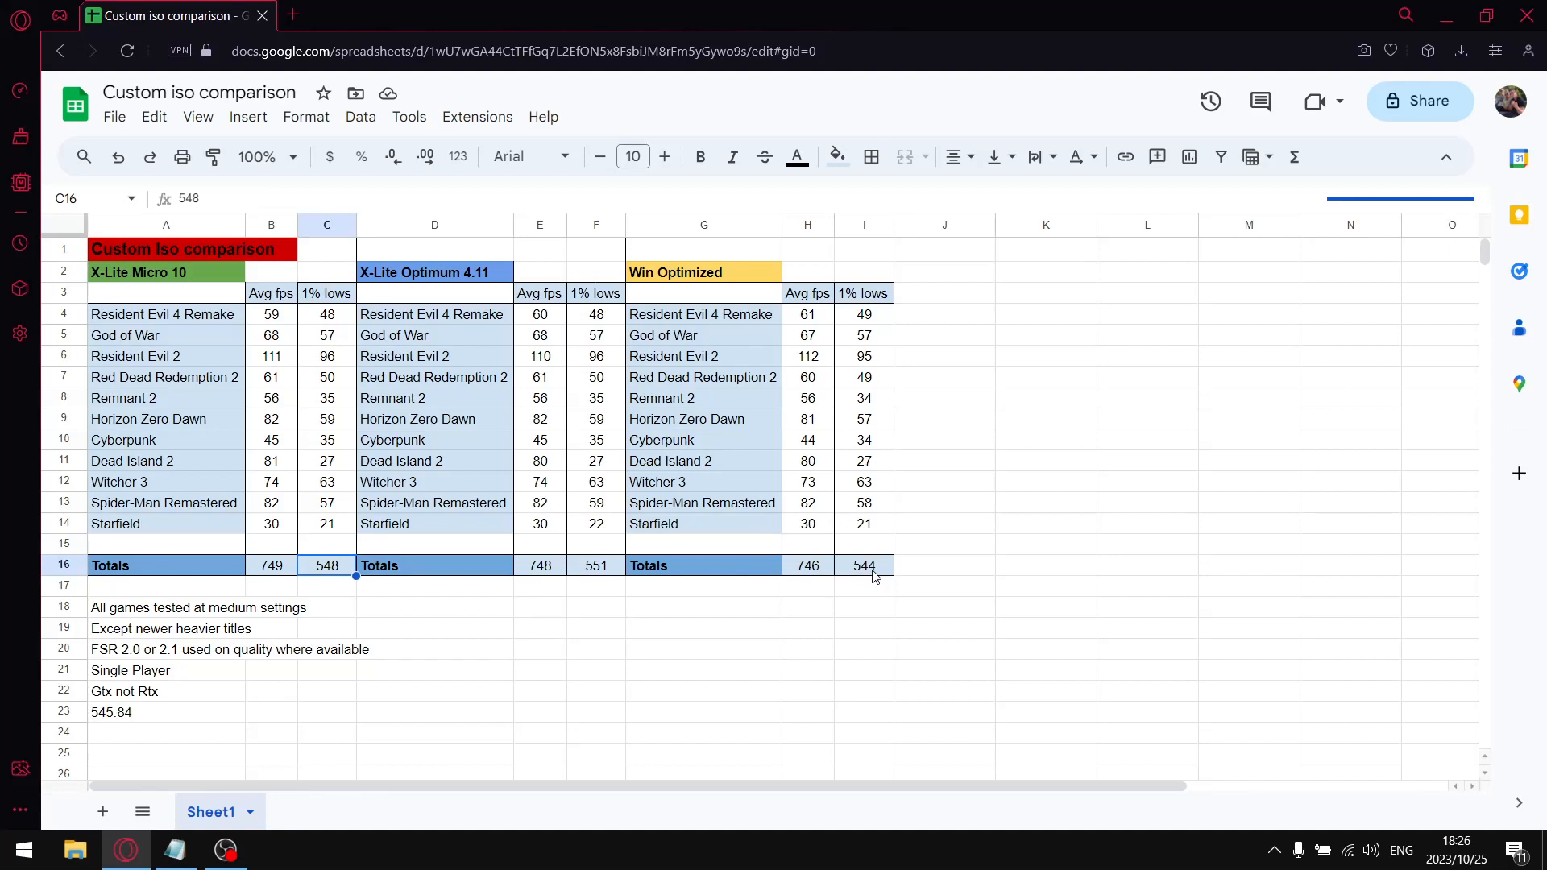
left_click(863, 565)
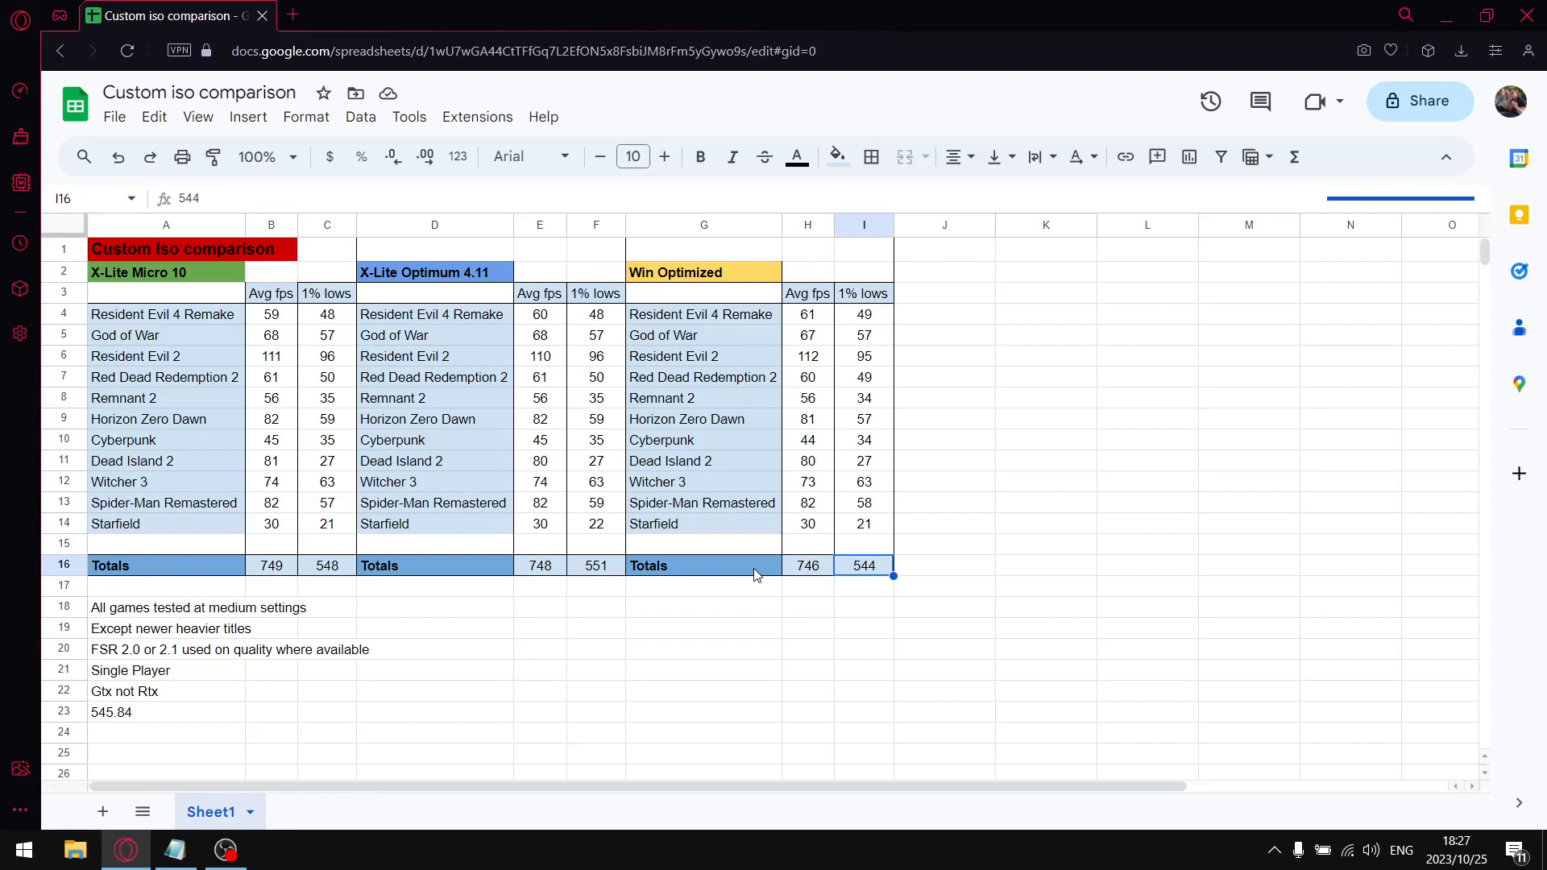
mouse_move(333, 347)
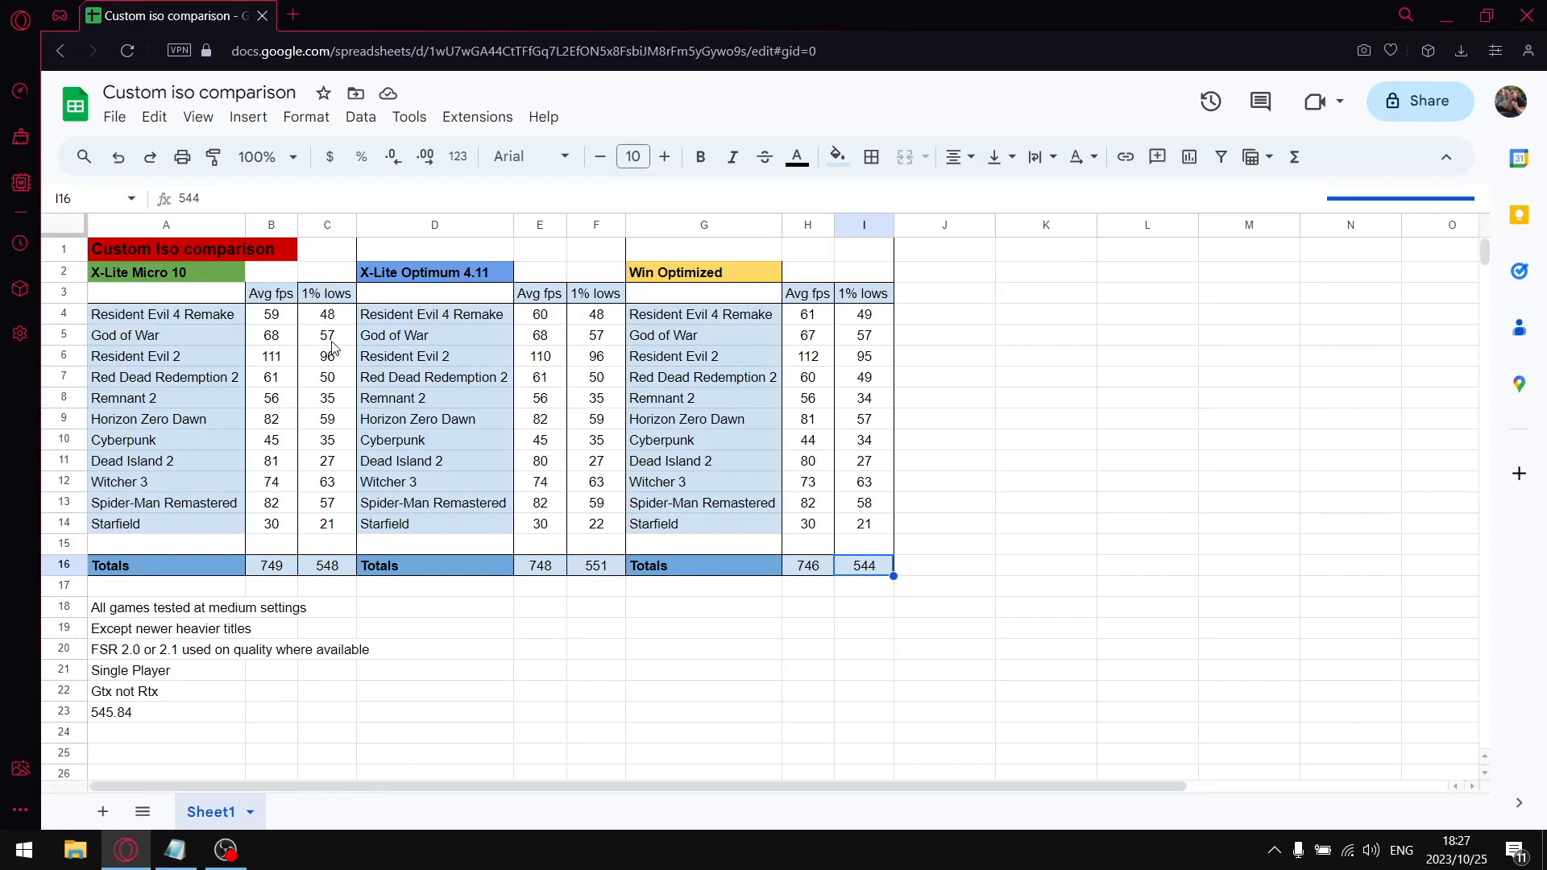
mouse_move(160, 306)
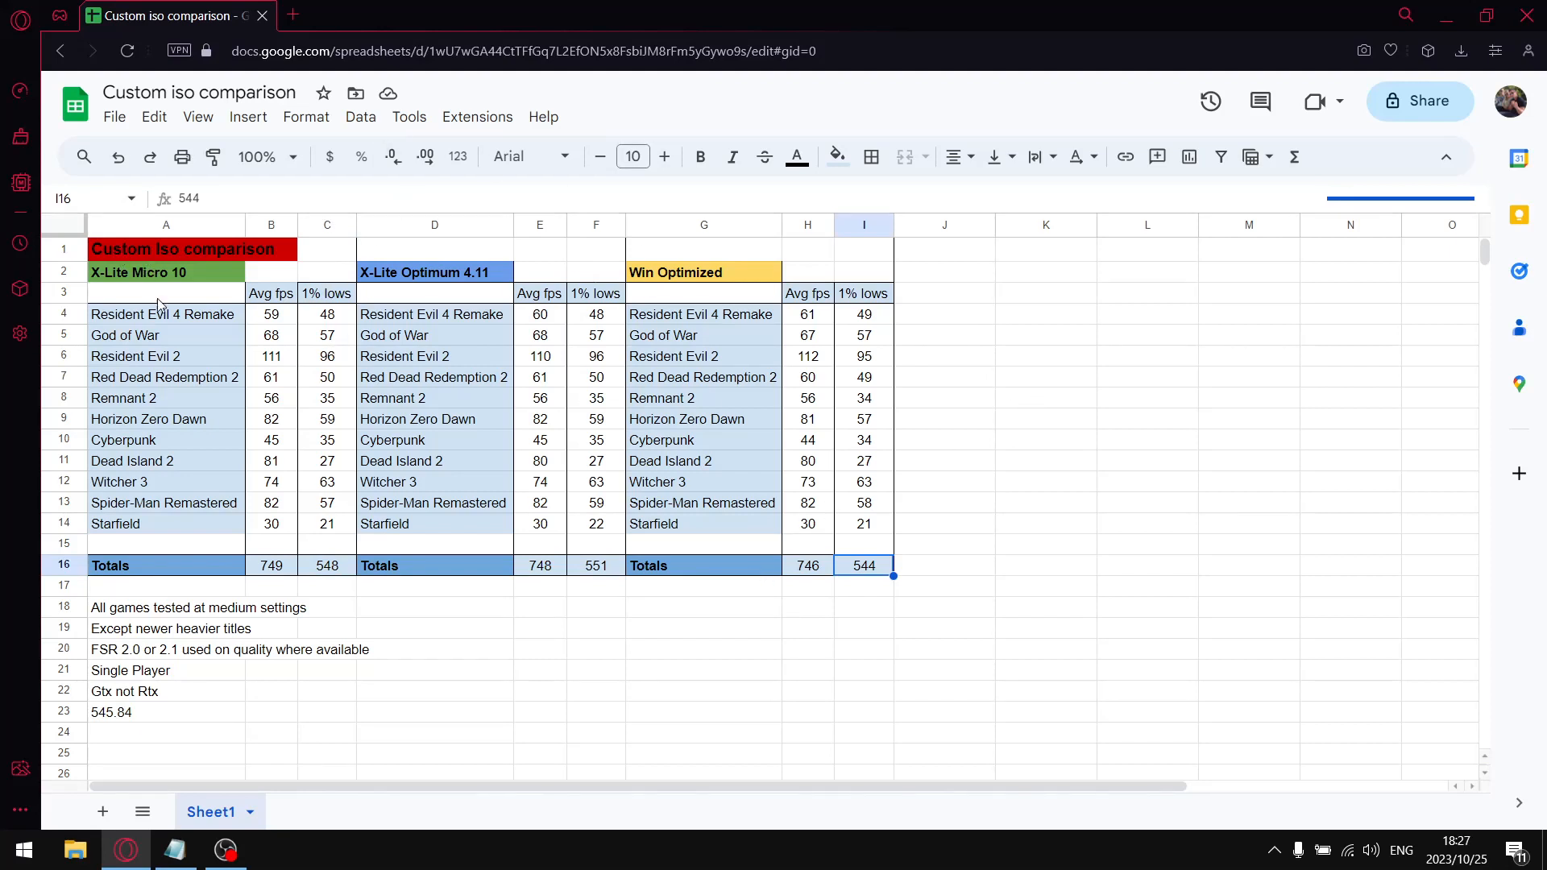
mouse_move(153, 266)
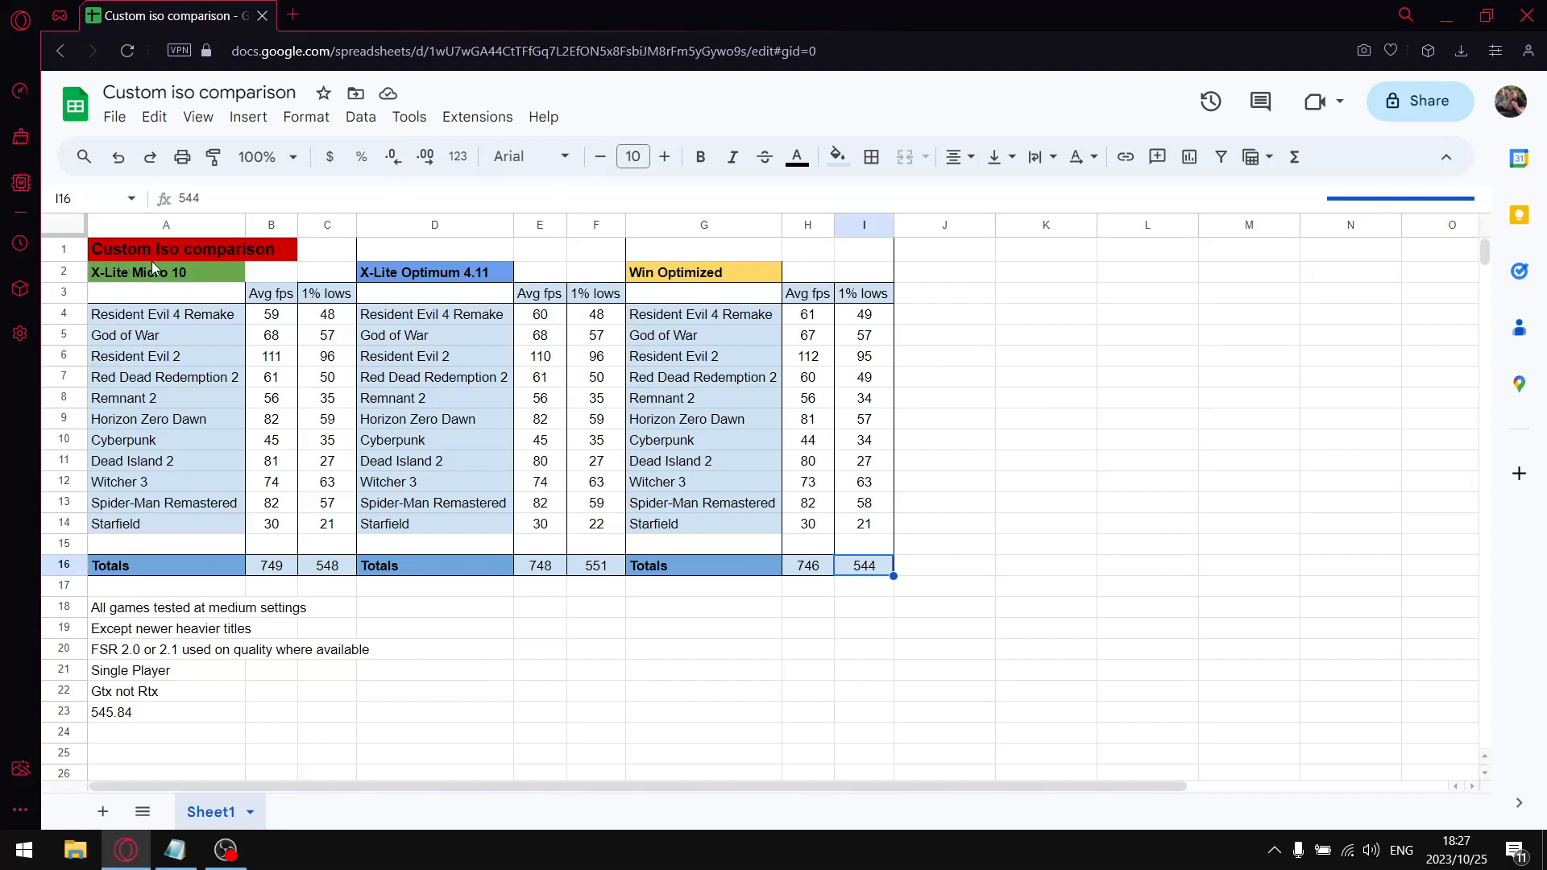
left_click(138, 272)
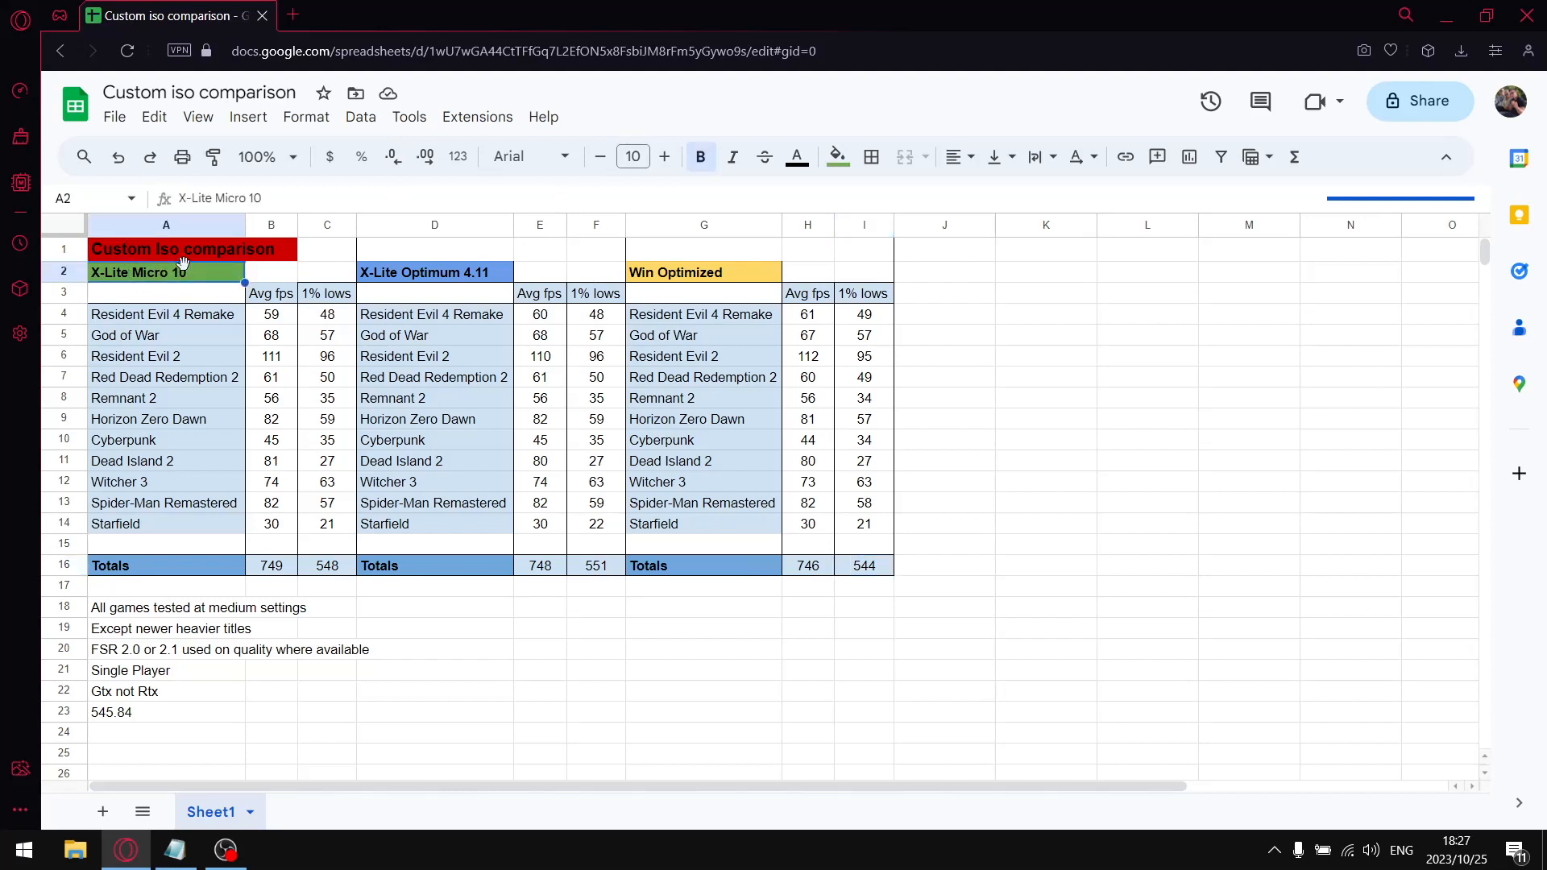
mouse_move(261, 412)
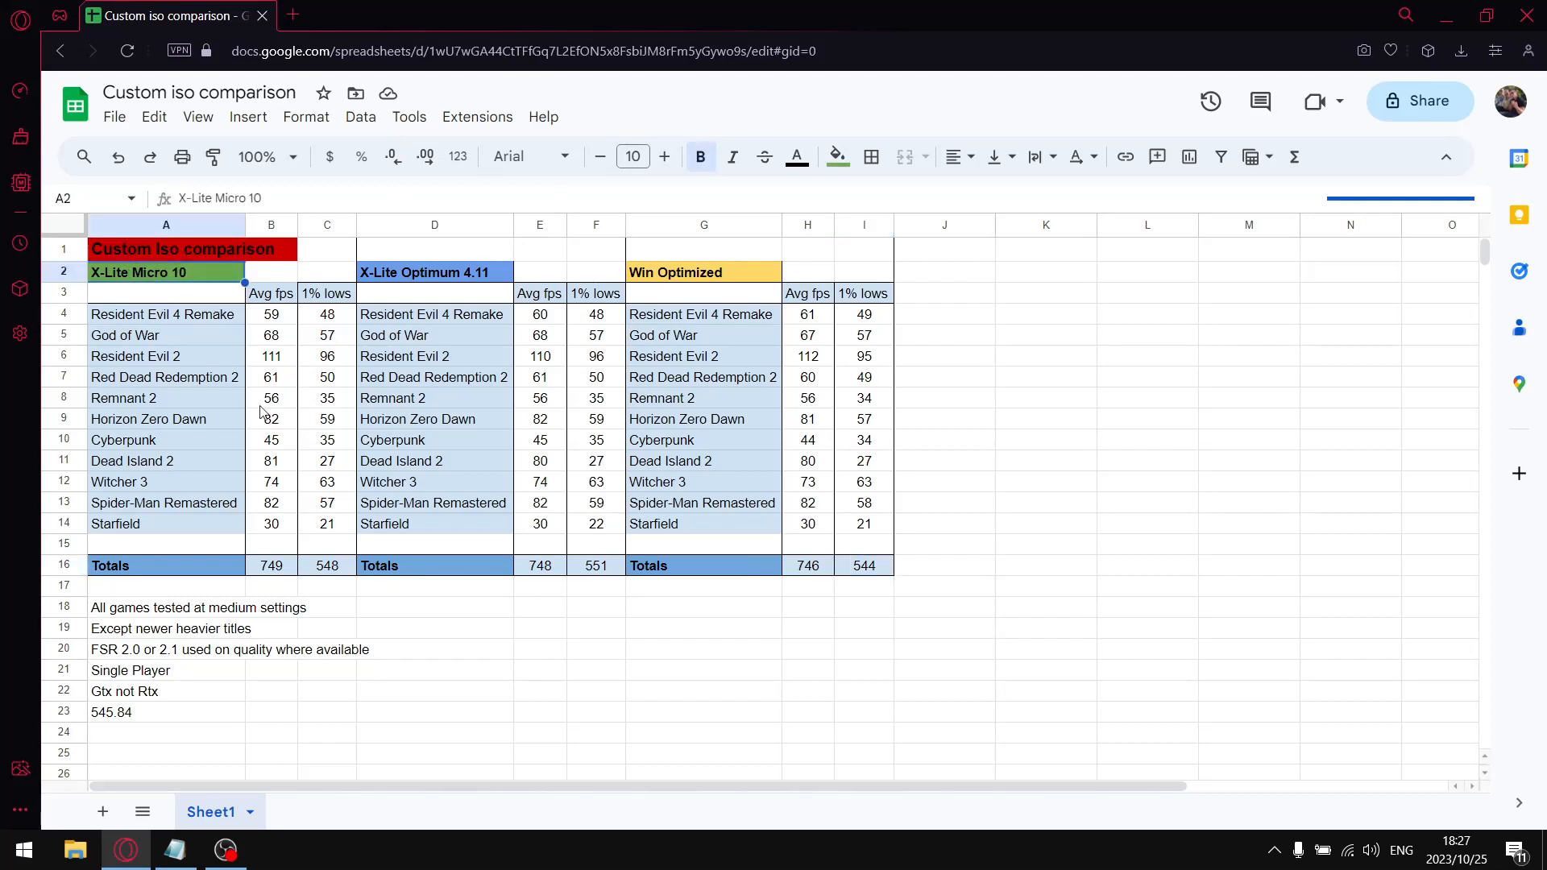
left_click(434, 273)
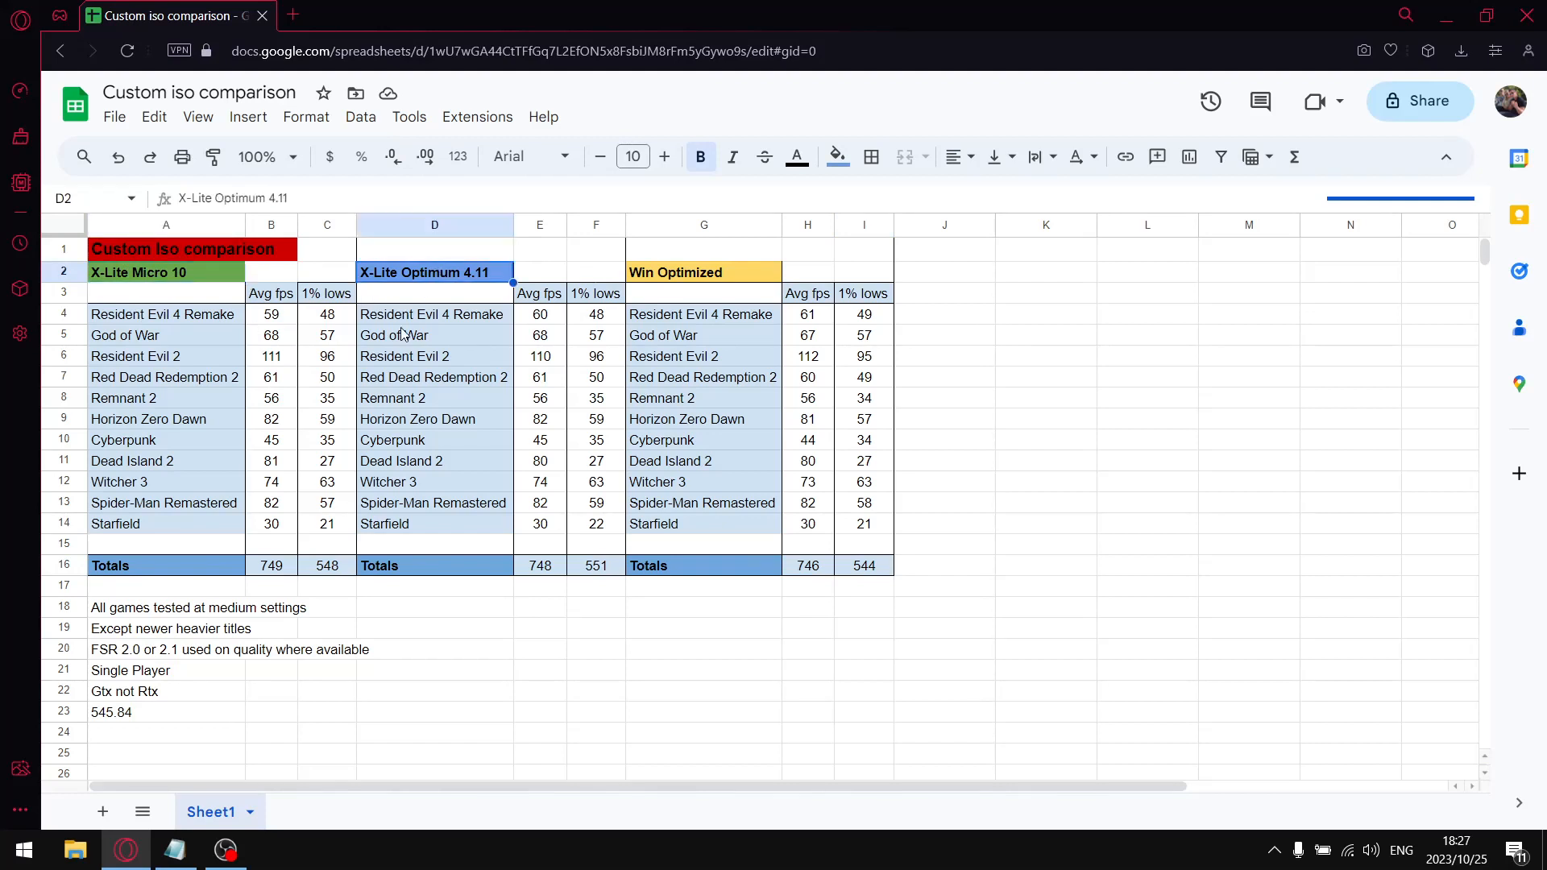
mouse_move(394, 300)
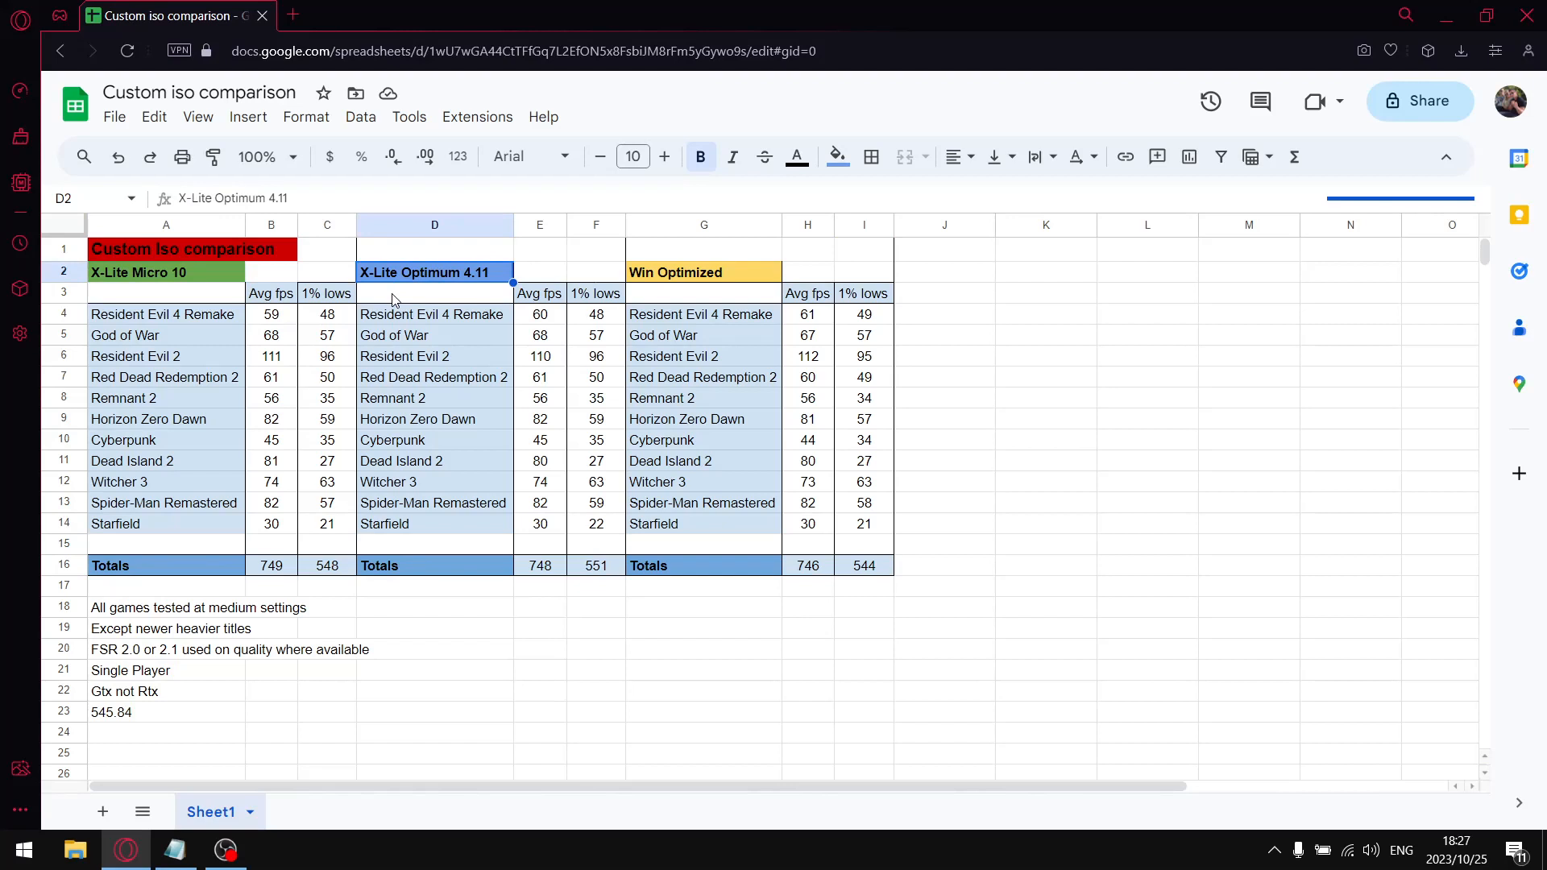
mouse_move(524, 262)
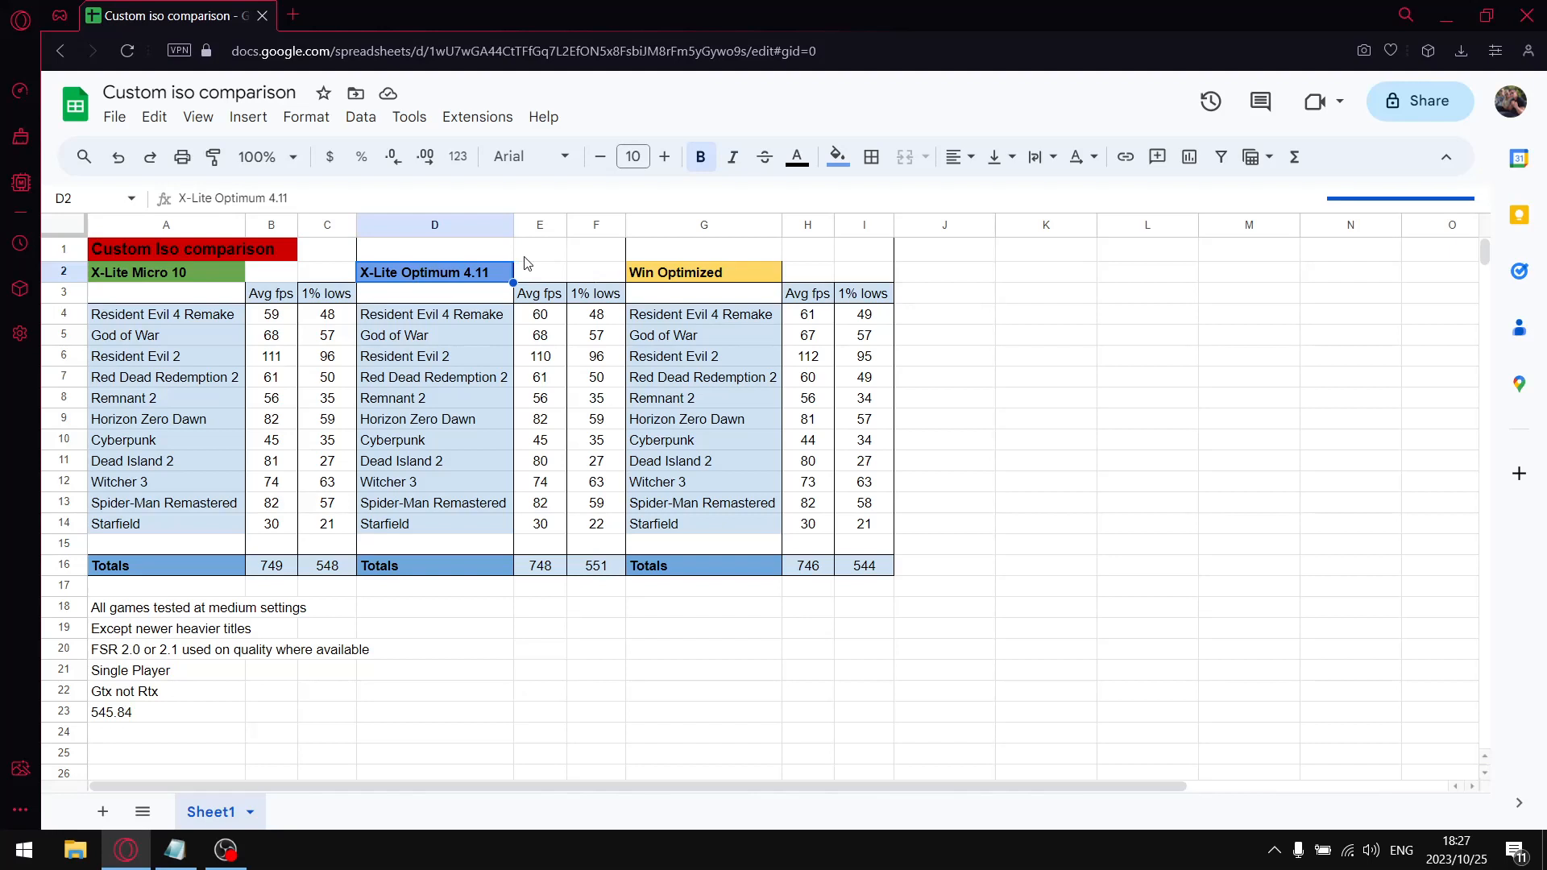
mouse_move(559, 328)
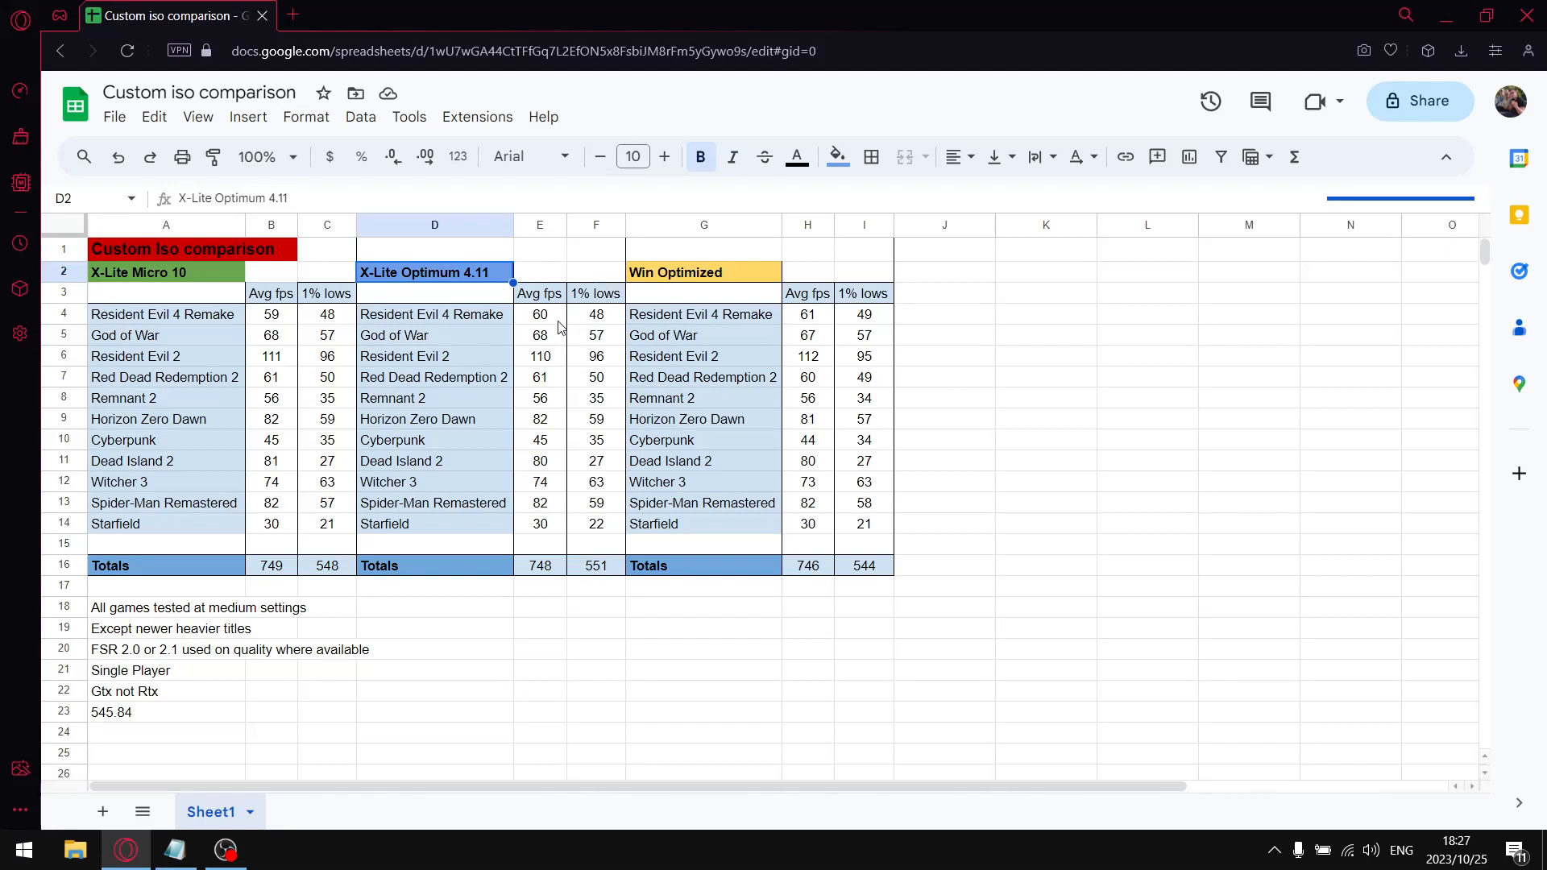
mouse_move(775, 311)
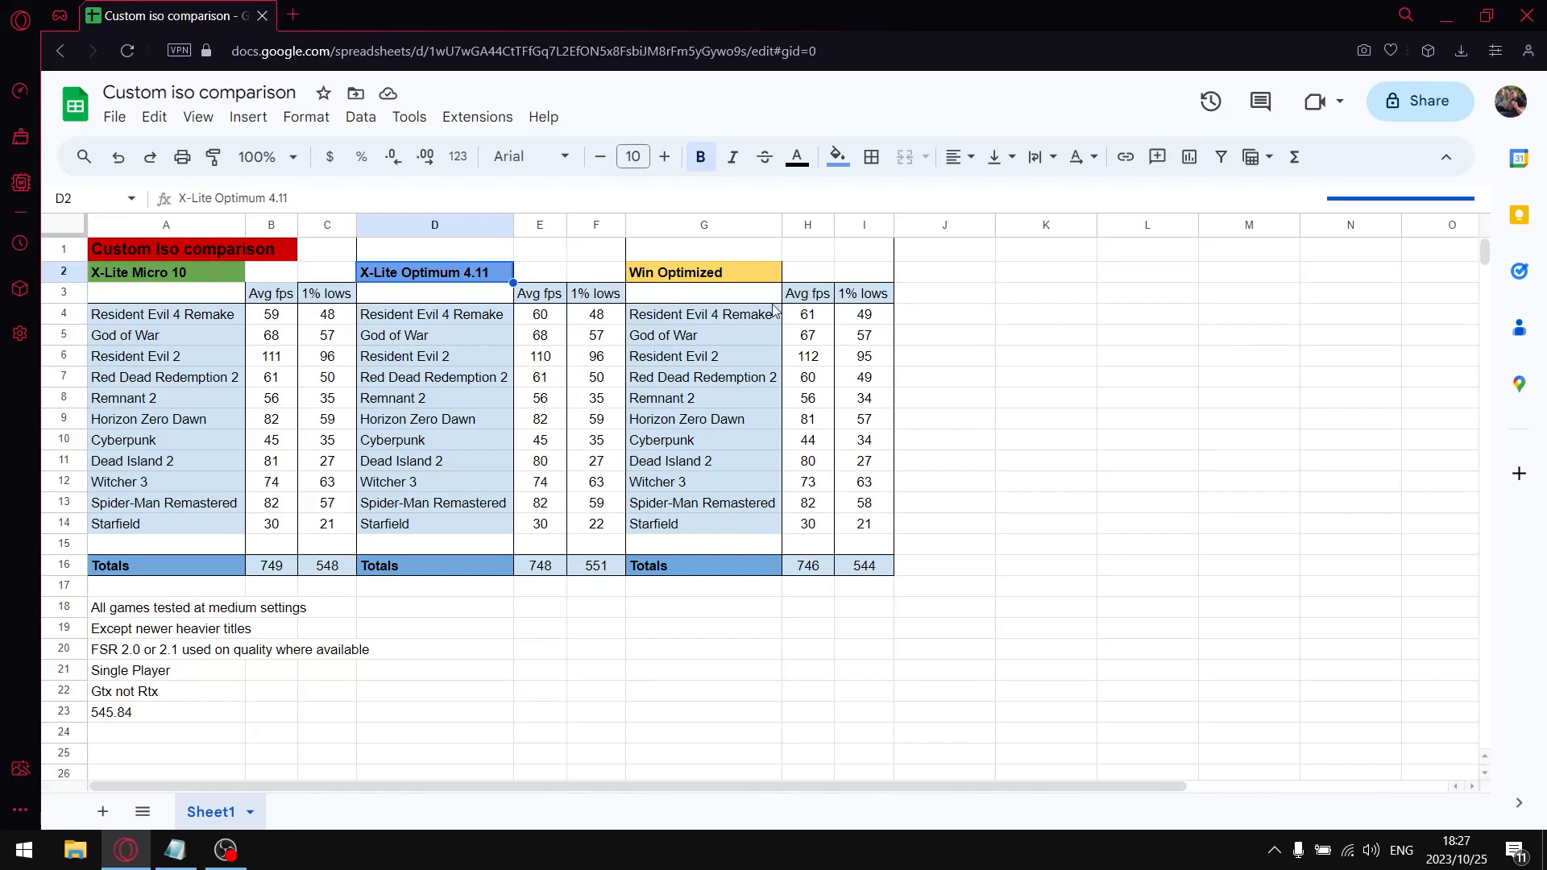
left_click(138, 272)
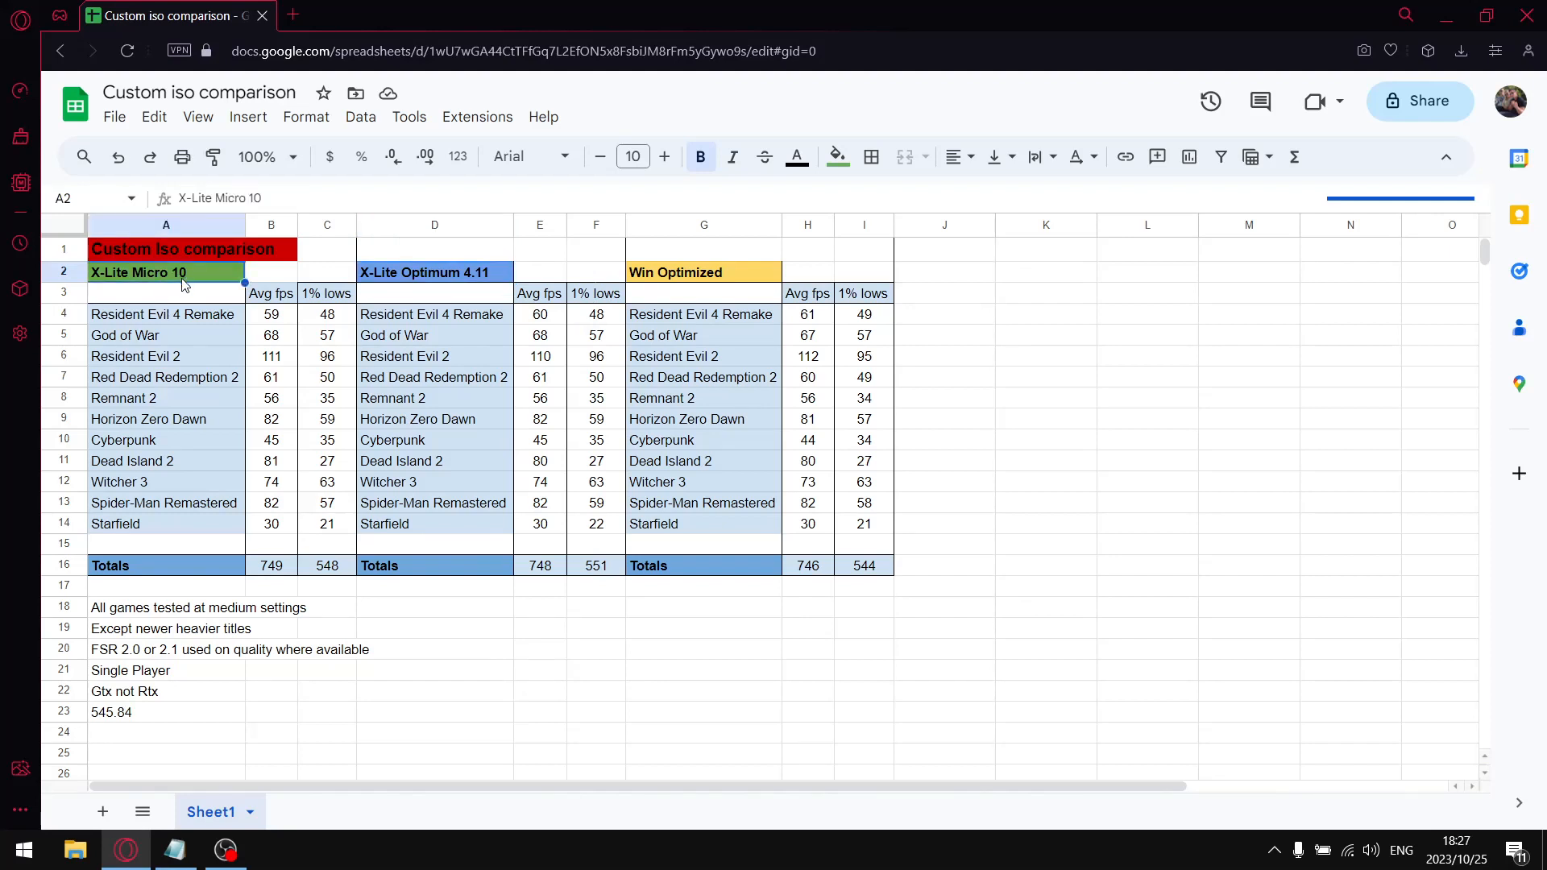
mouse_move(399, 268)
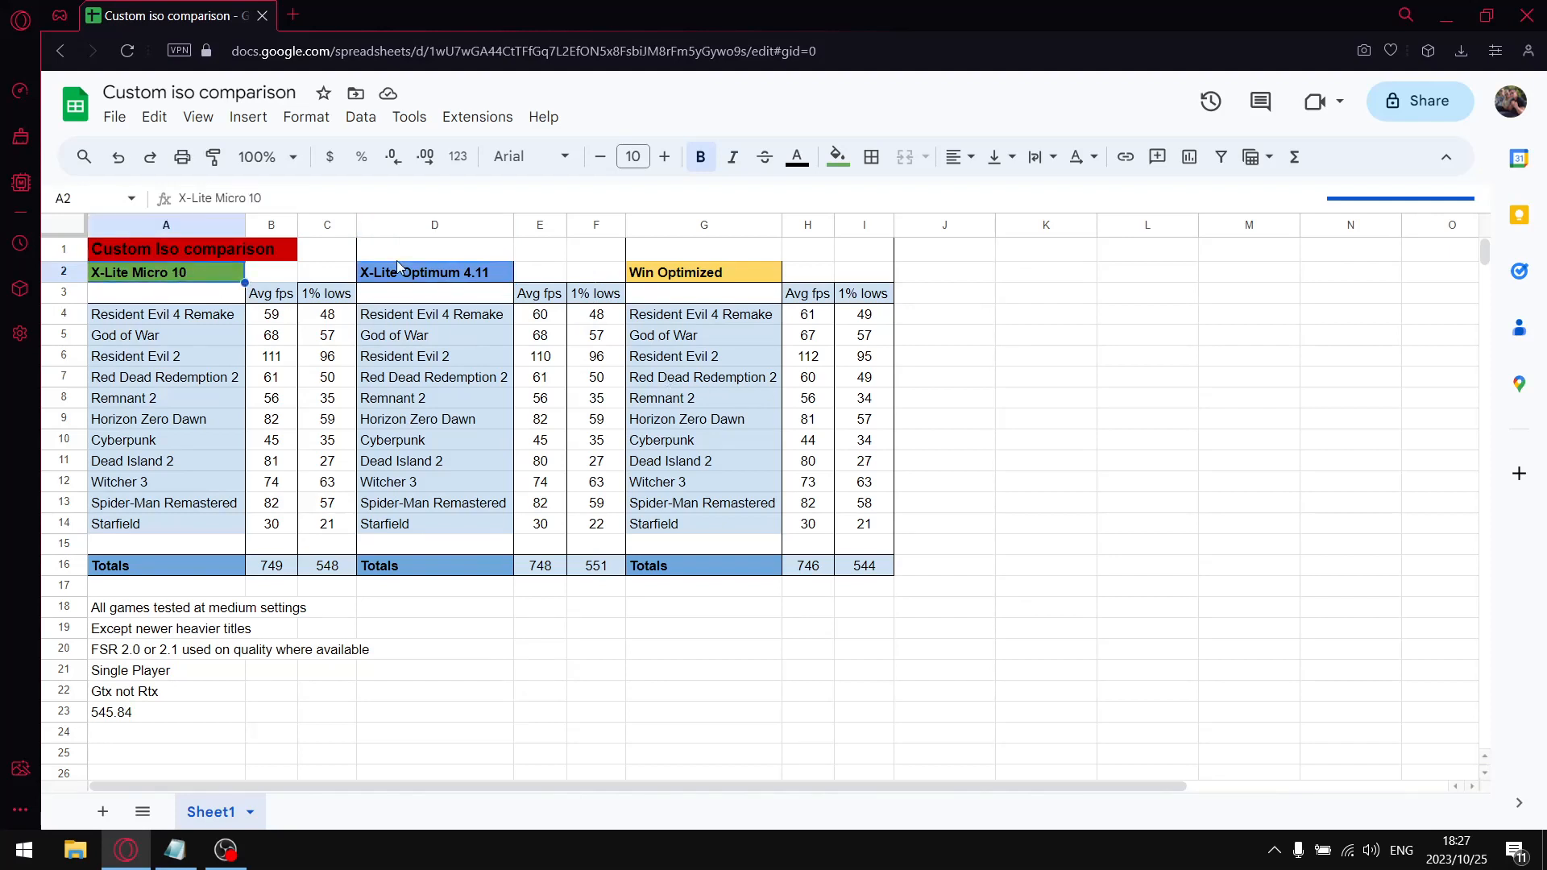
mouse_move(557, 435)
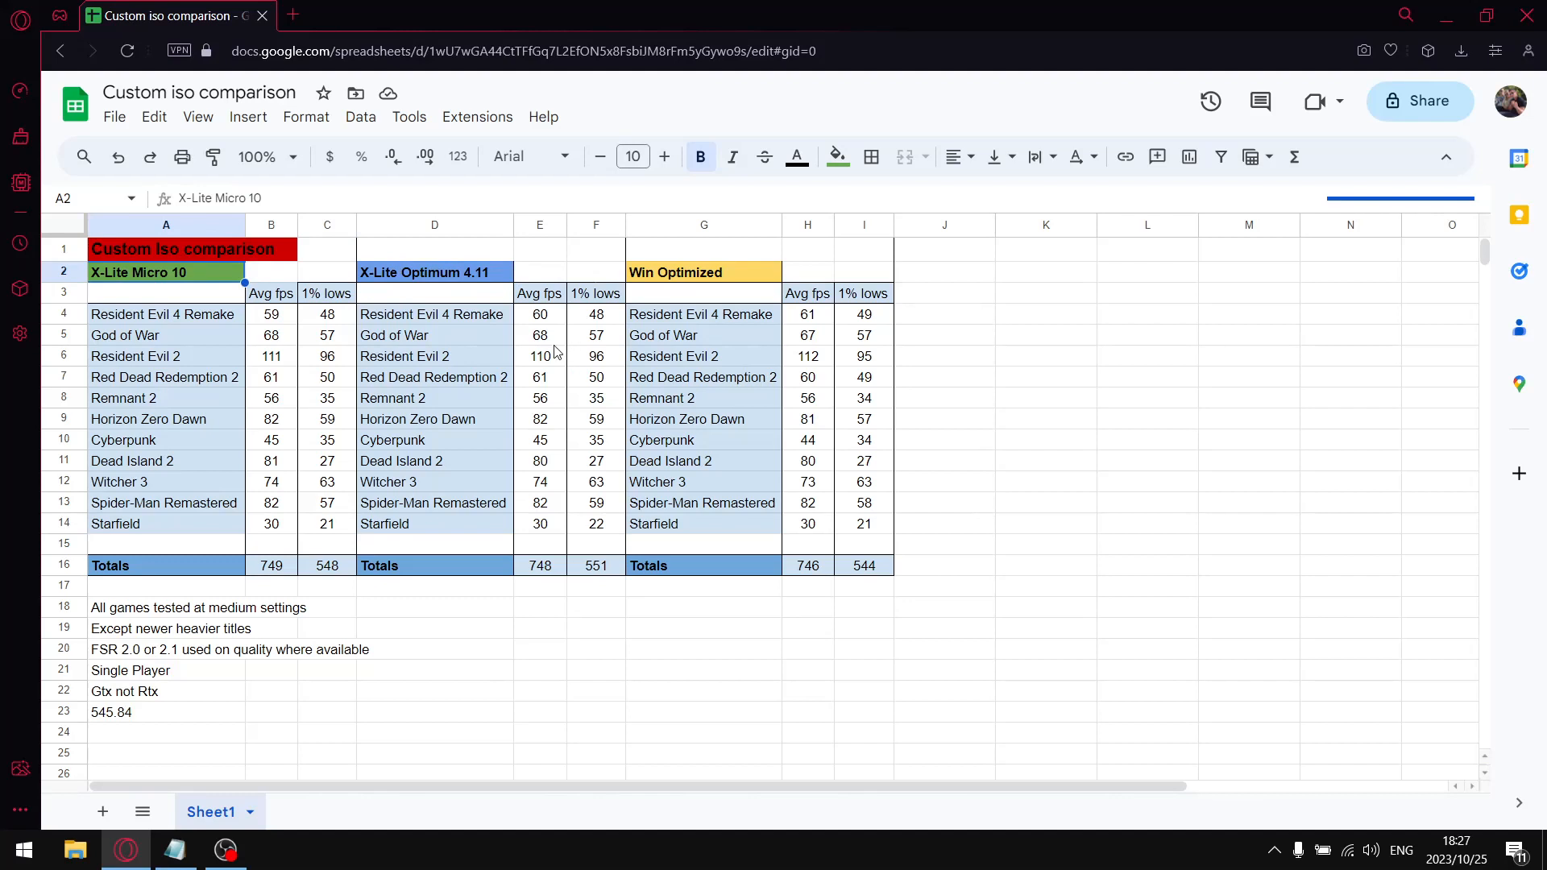
mouse_move(440, 335)
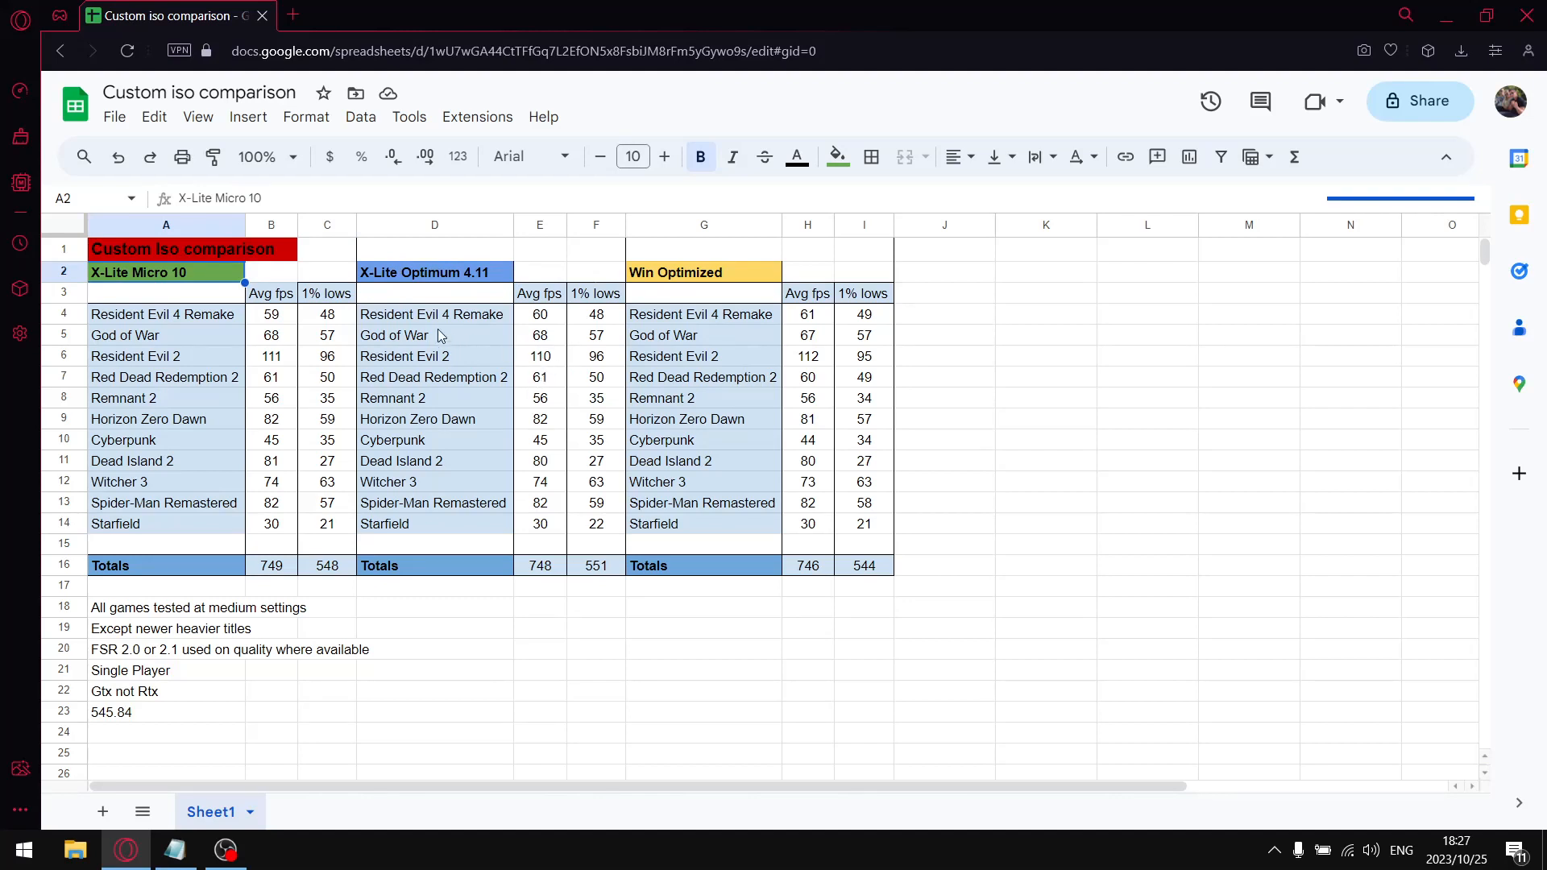
mouse_move(206, 280)
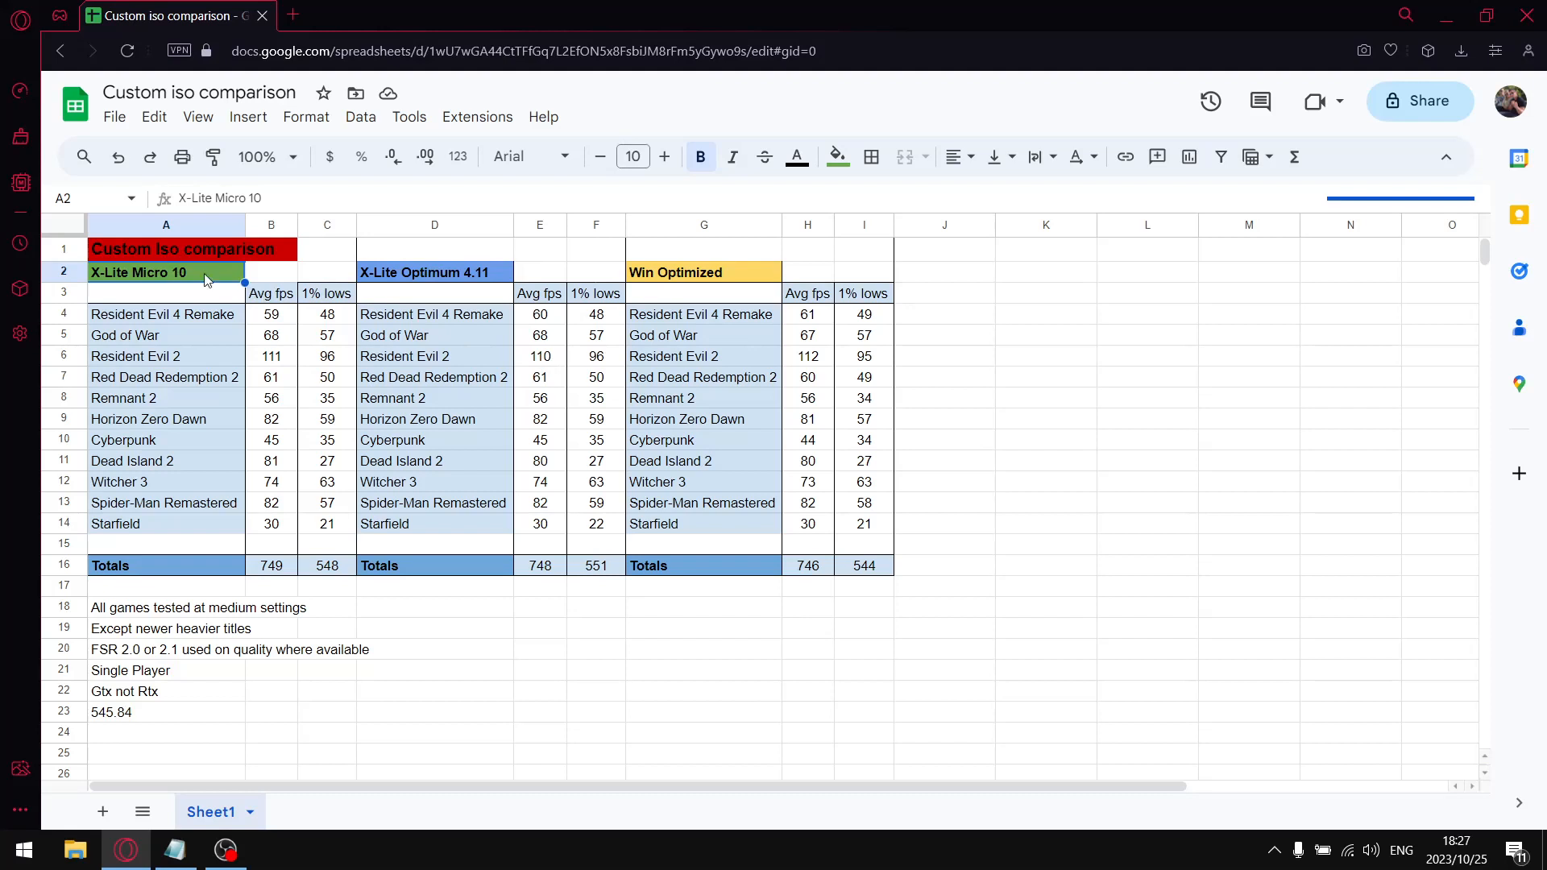
mouse_move(445, 304)
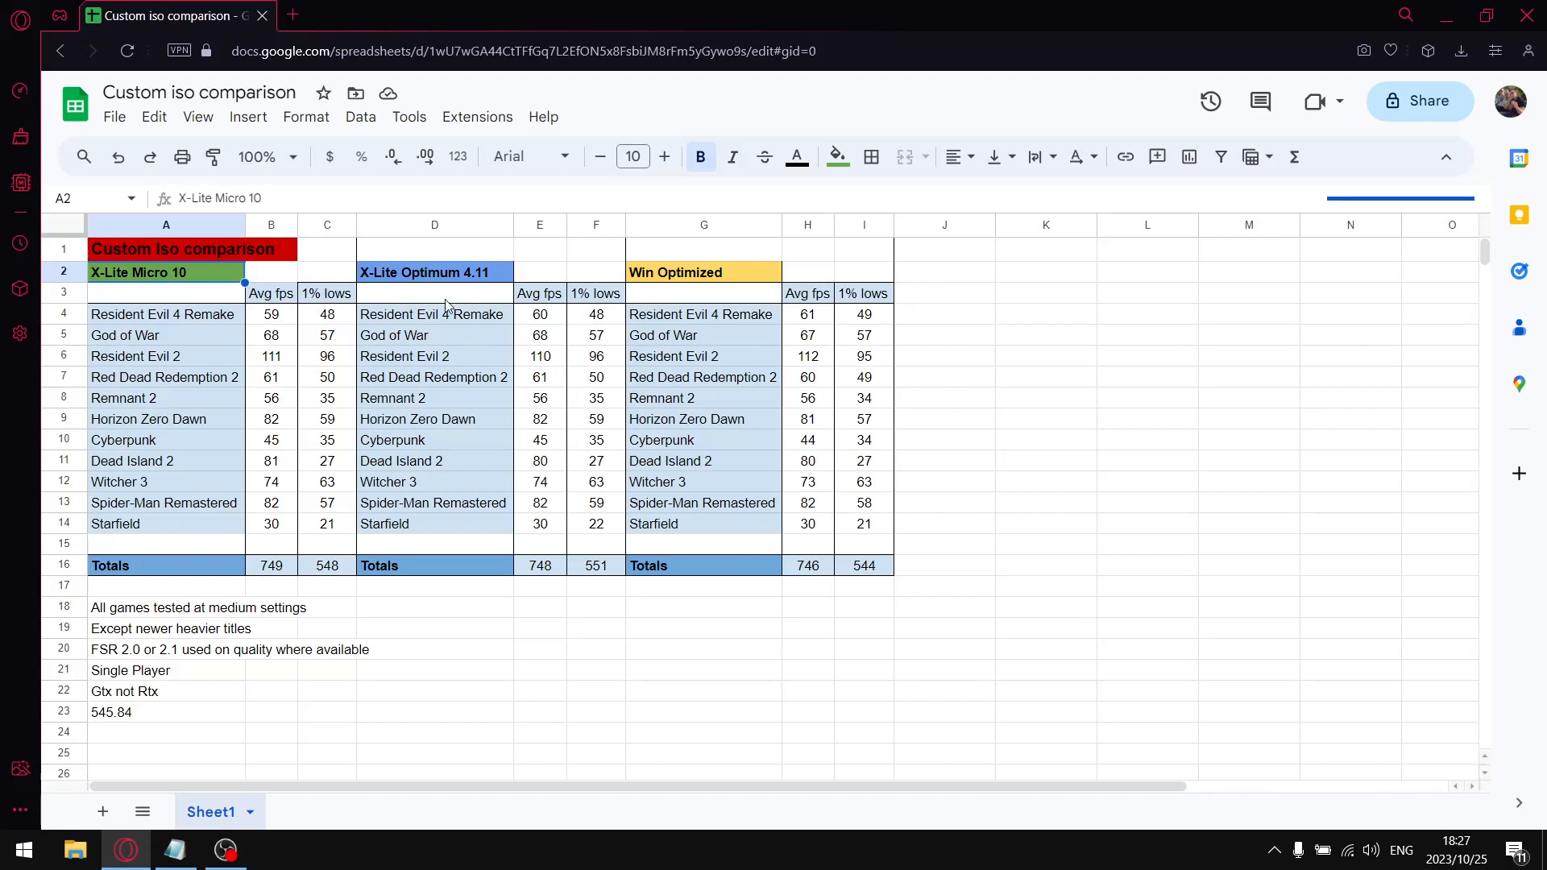
mouse_move(392, 283)
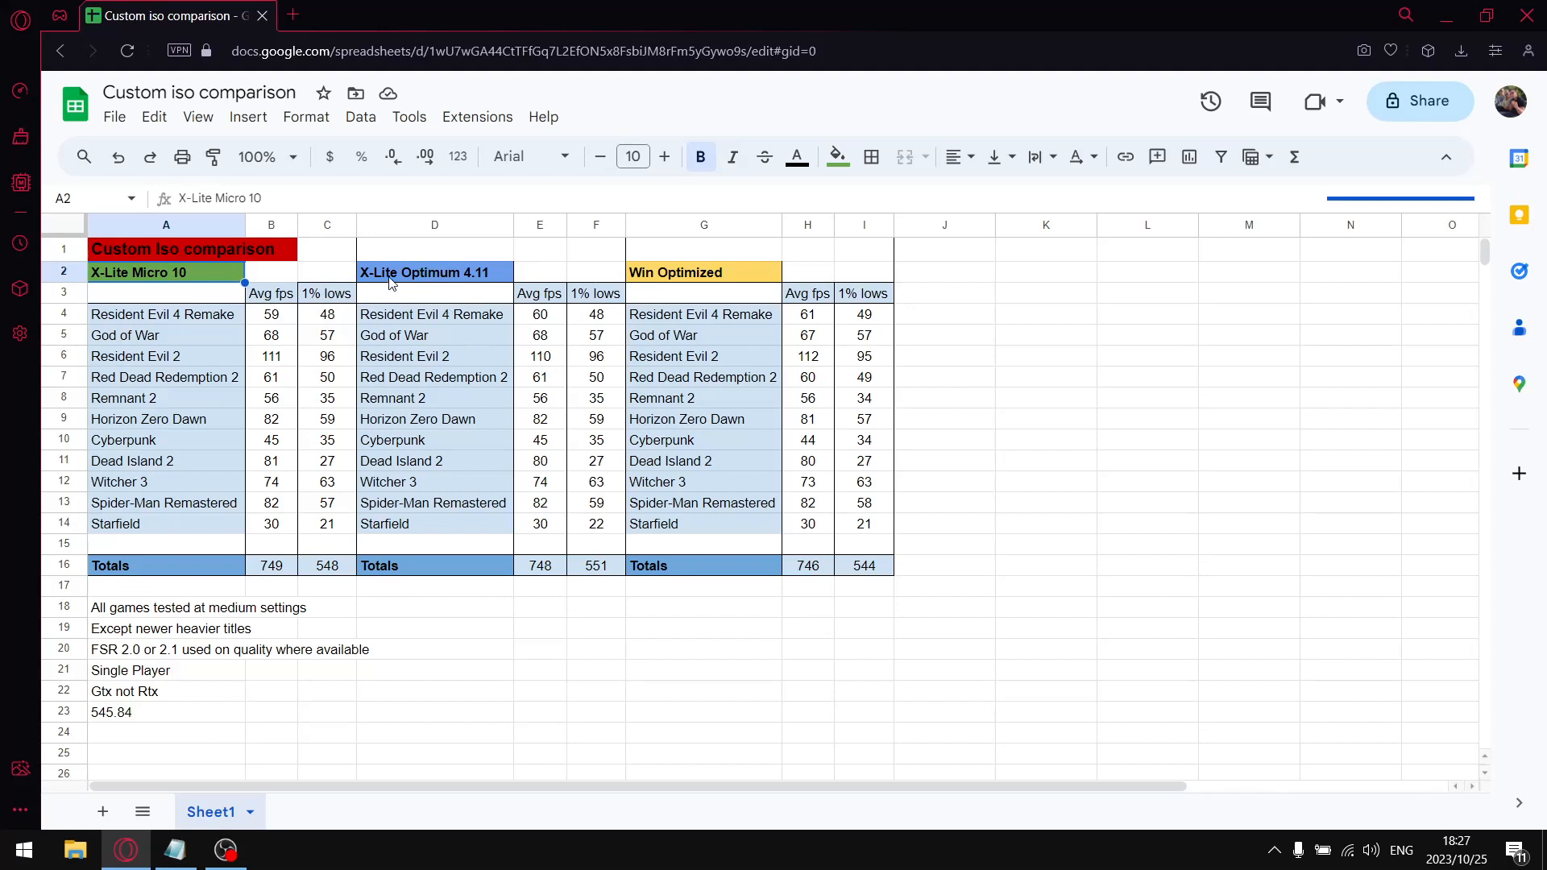
mouse_move(475, 277)
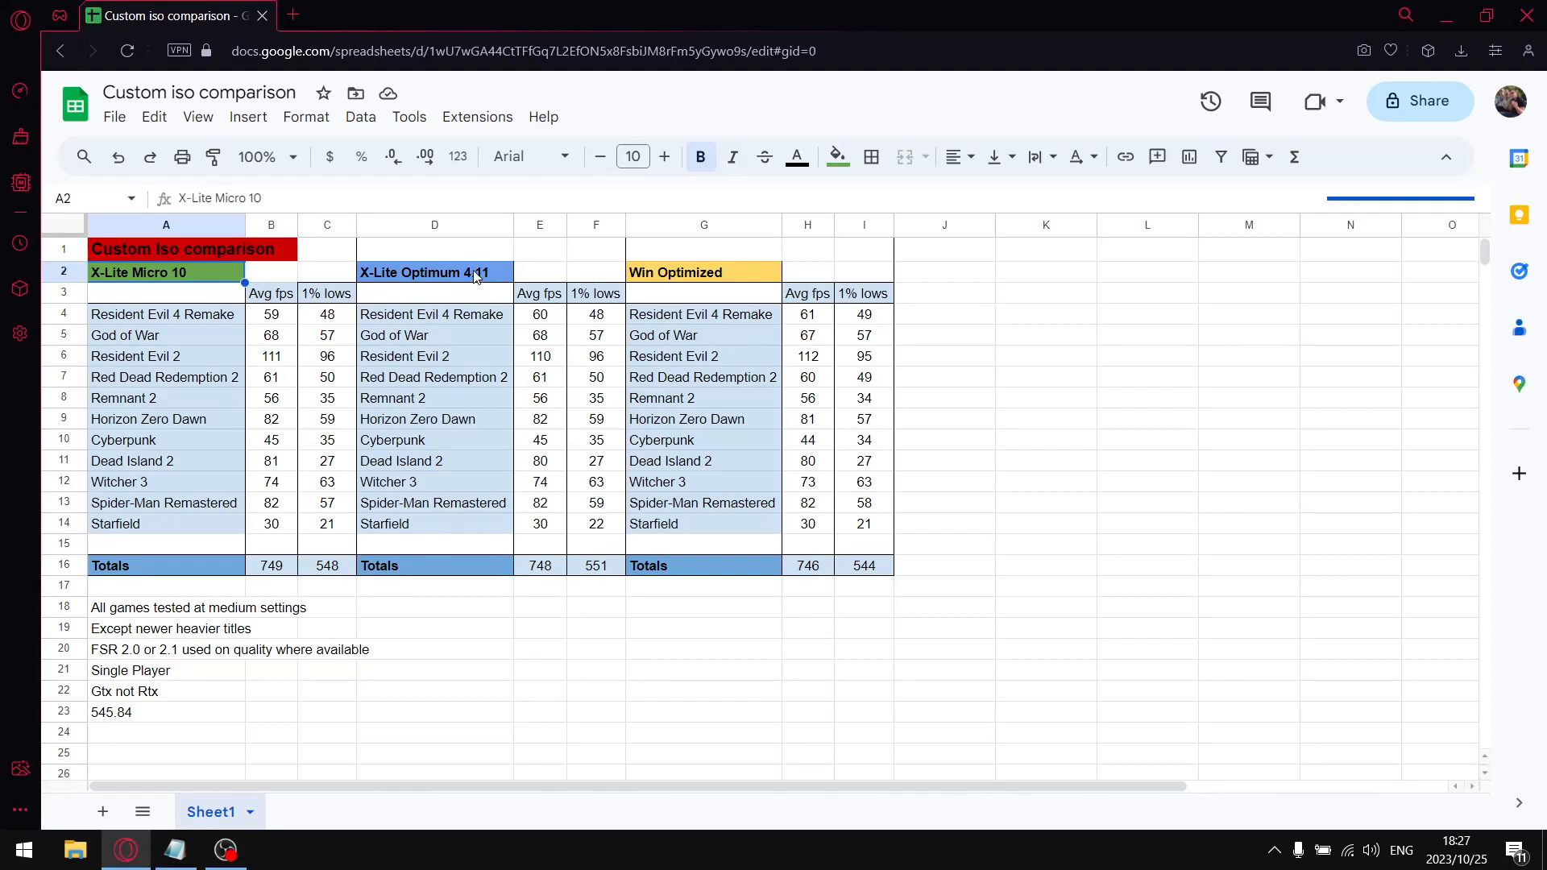
left_click(432, 272)
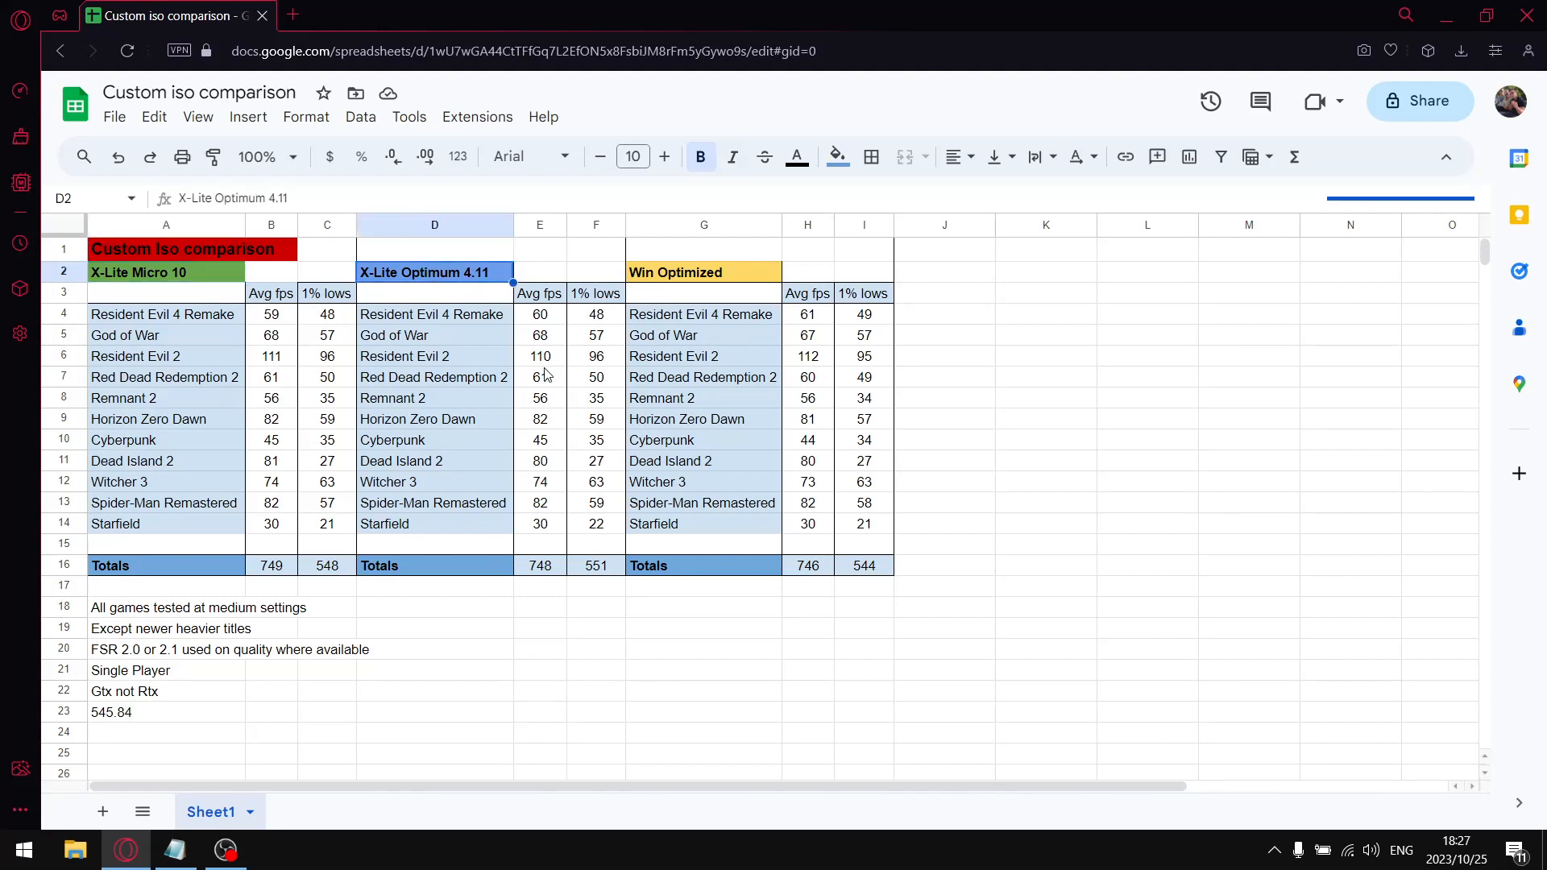